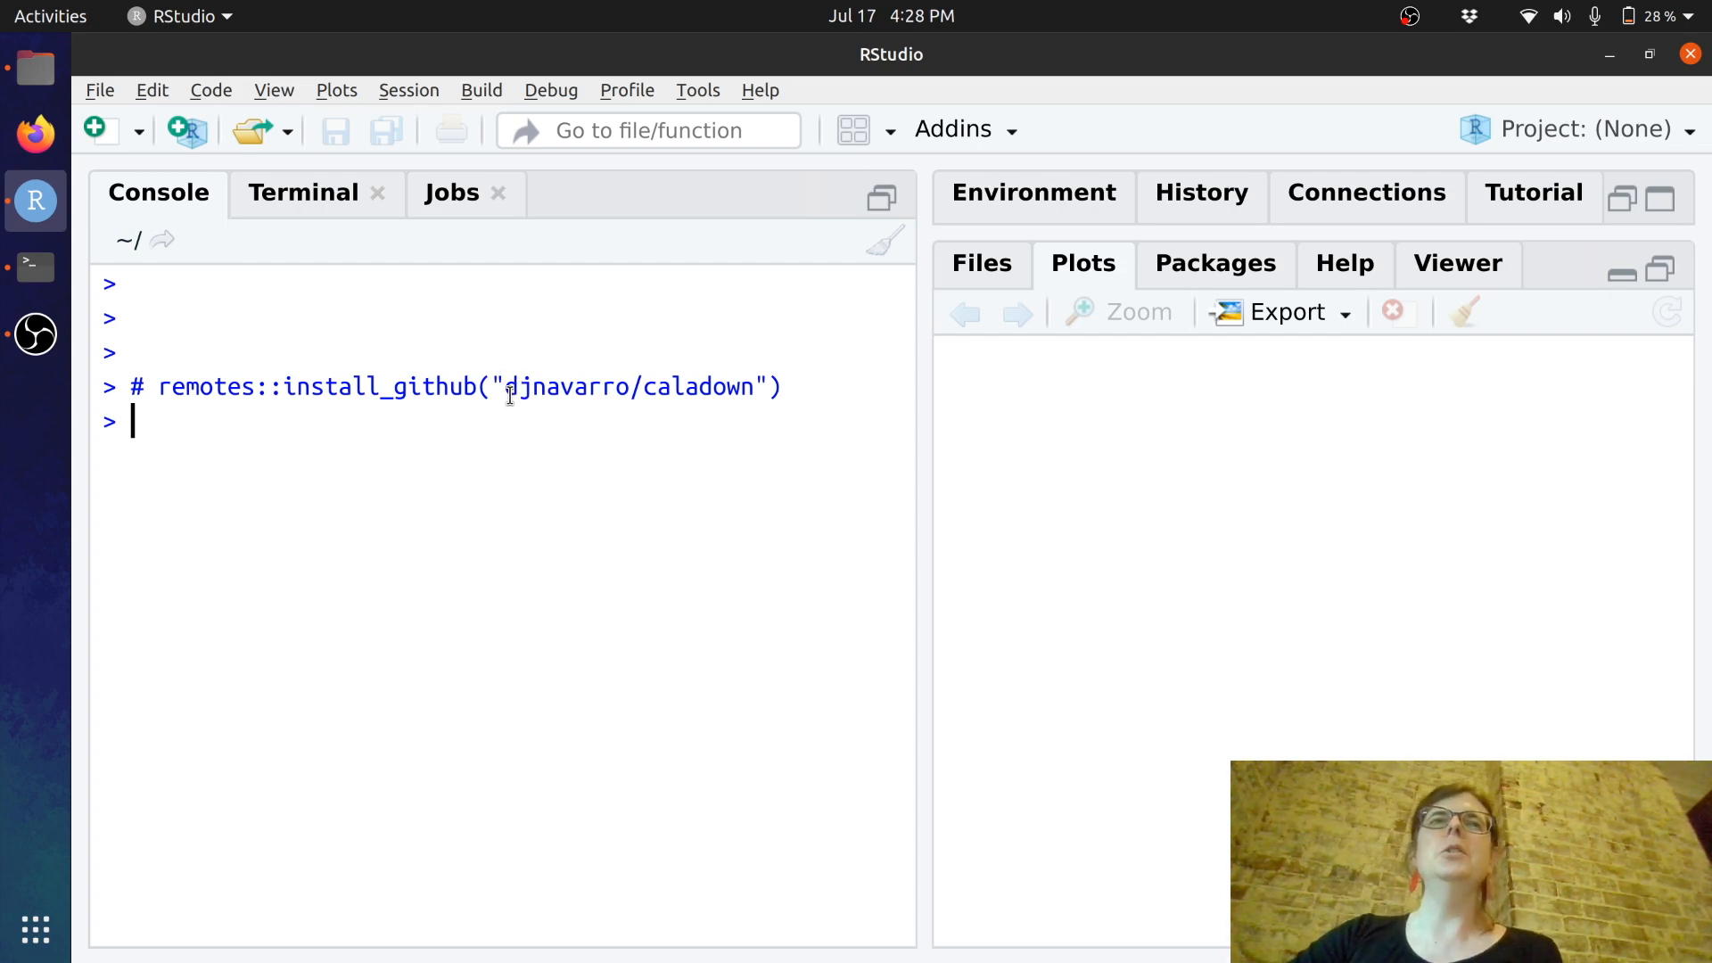
# - Run hugodown::hugo_install("0.66.0") to confirm Hugo 0.66.0 is installed, then clear the console
pyautogui.doubleClick(628, 387)
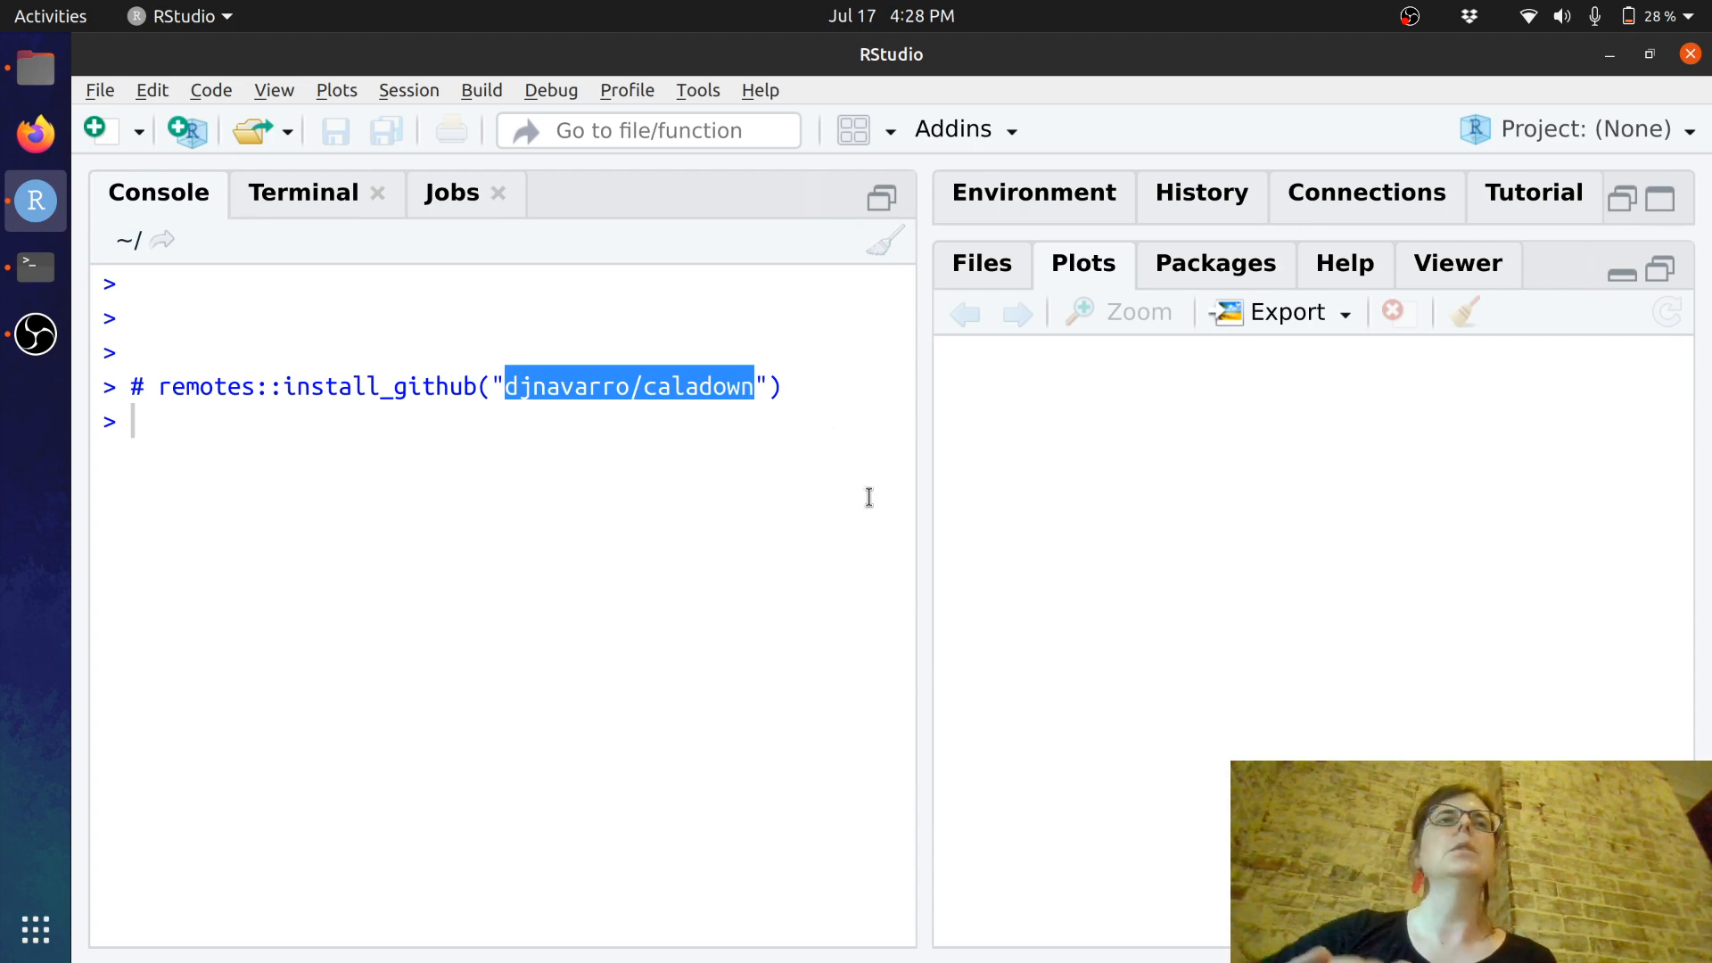
pyautogui.moveTo(591, 481)
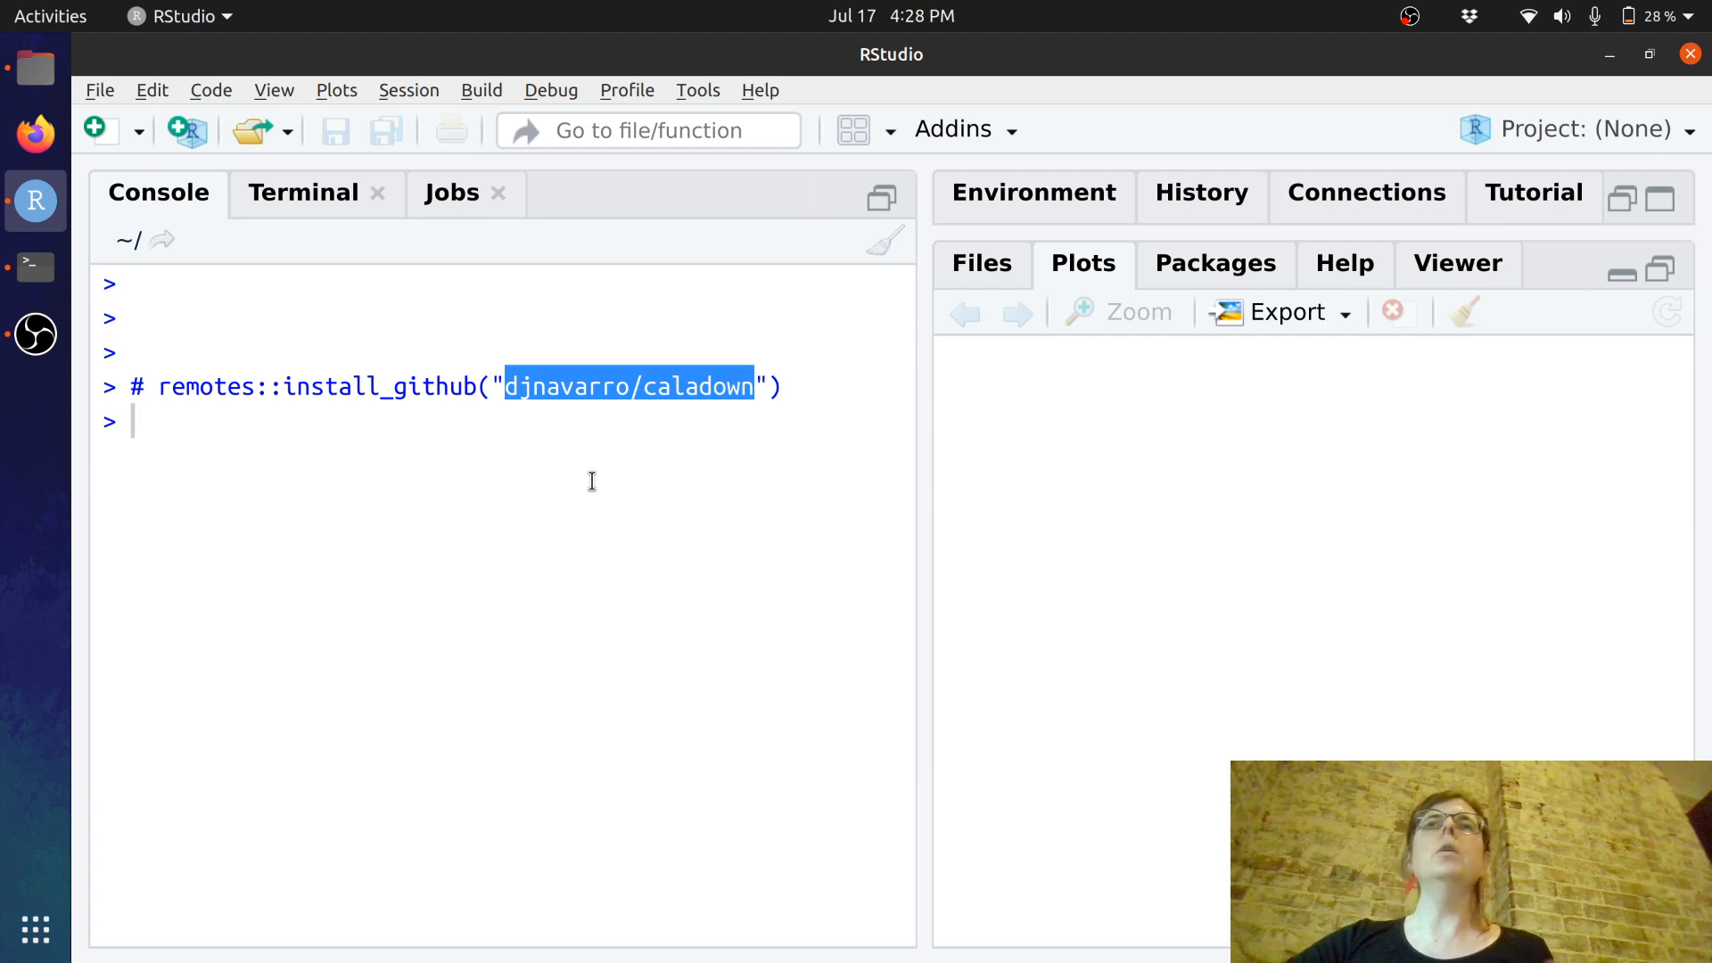
pyautogui.moveTo(456, 423)
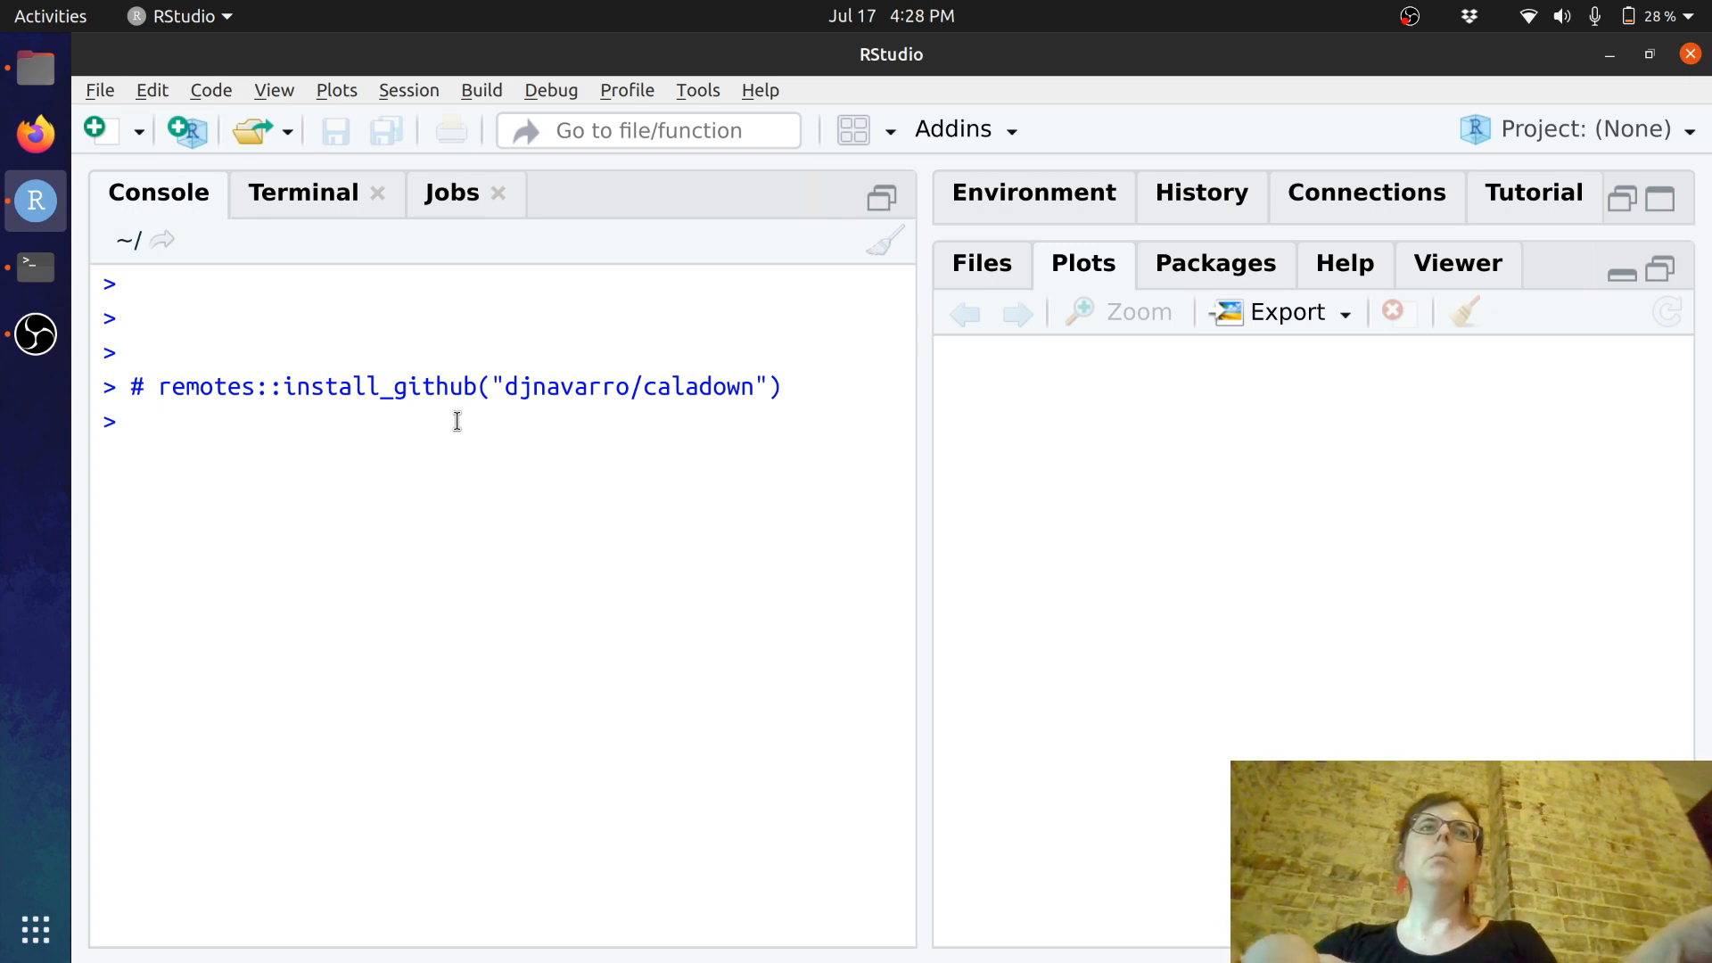
pyautogui.write('hu')
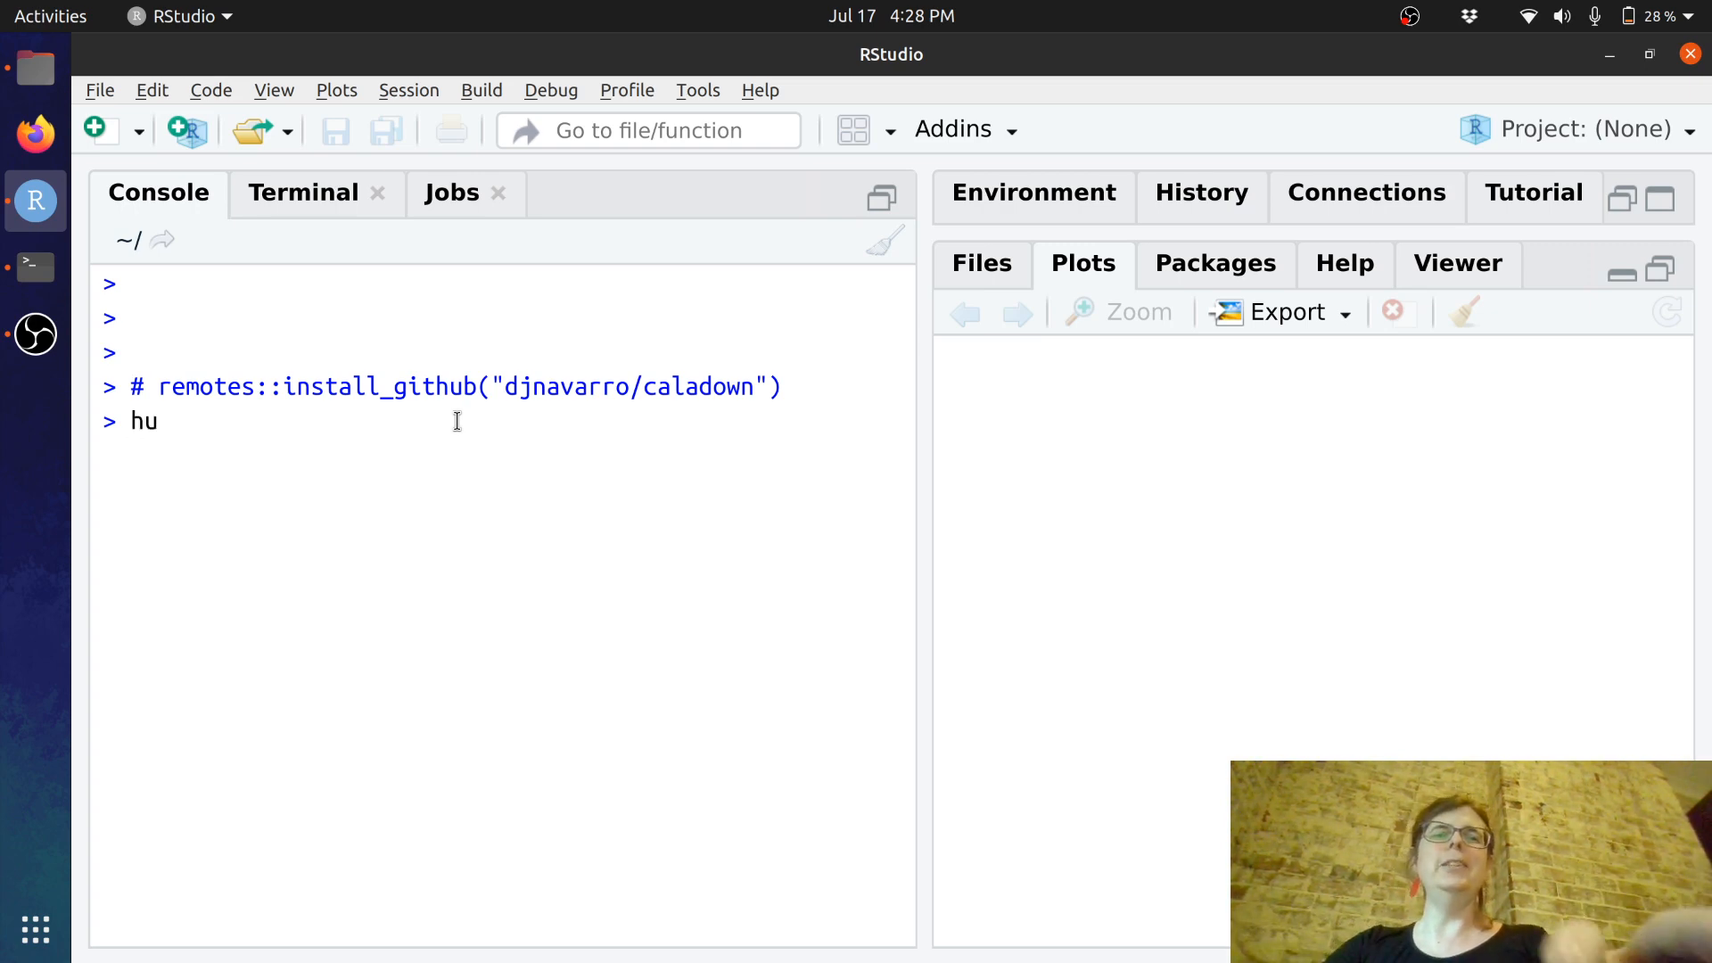
pyautogui.write('go_install("0.66.0')
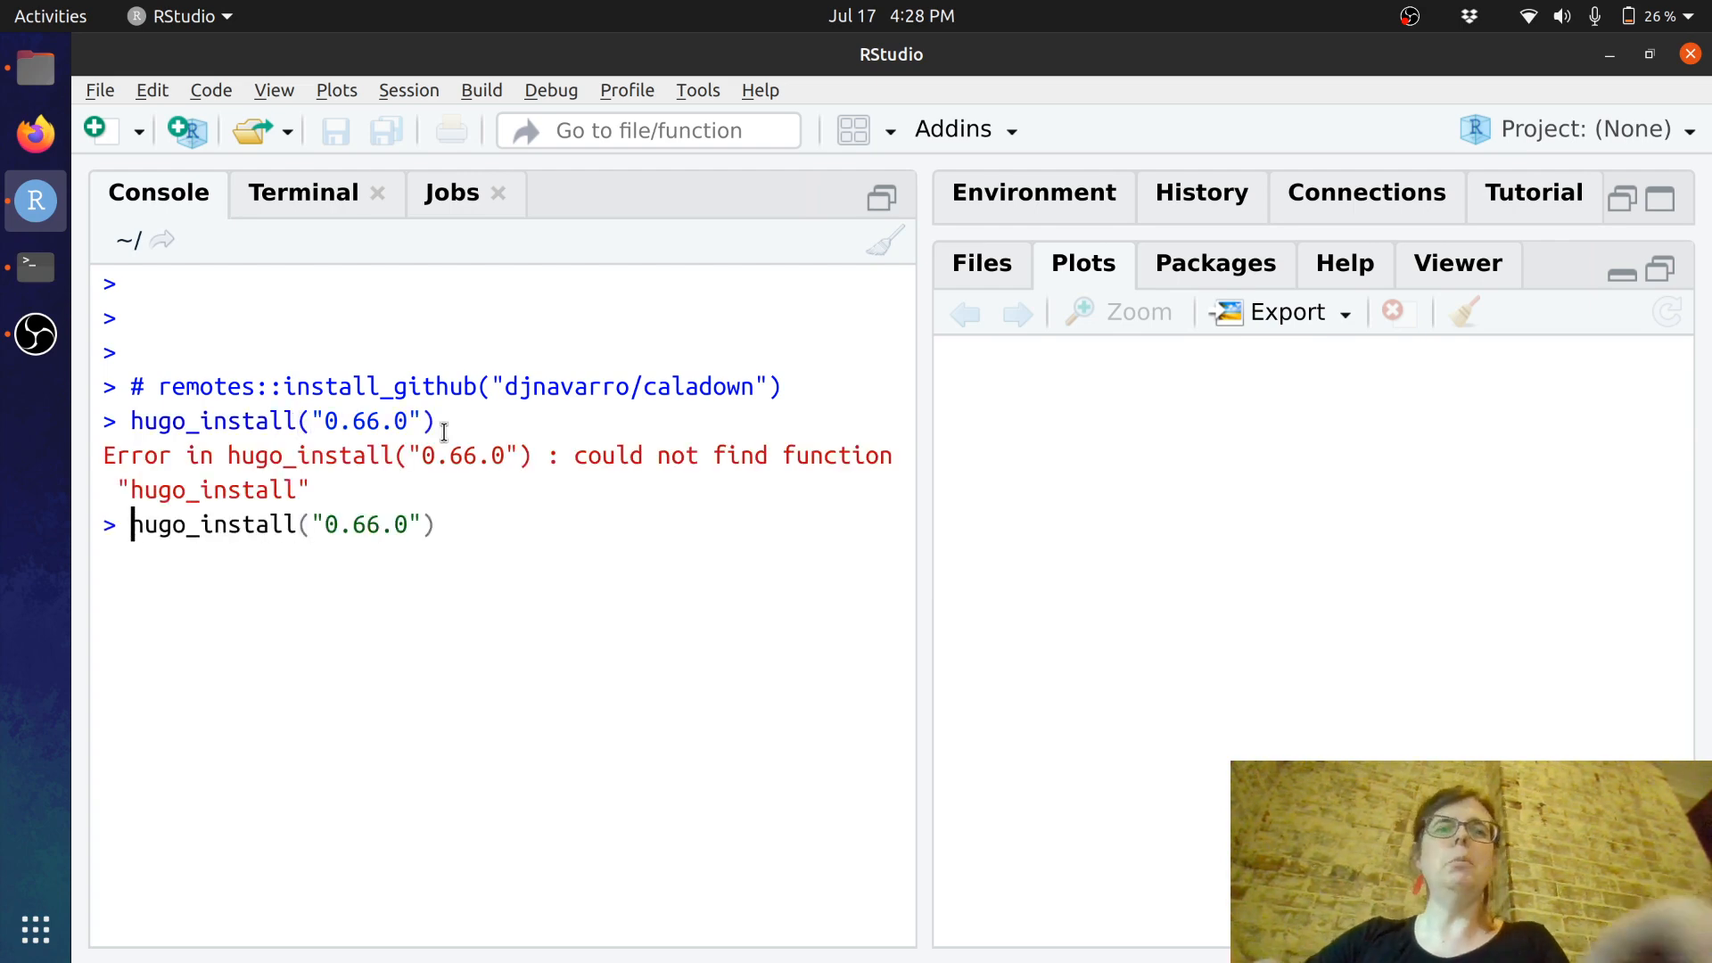
pyautogui.write('hugo')
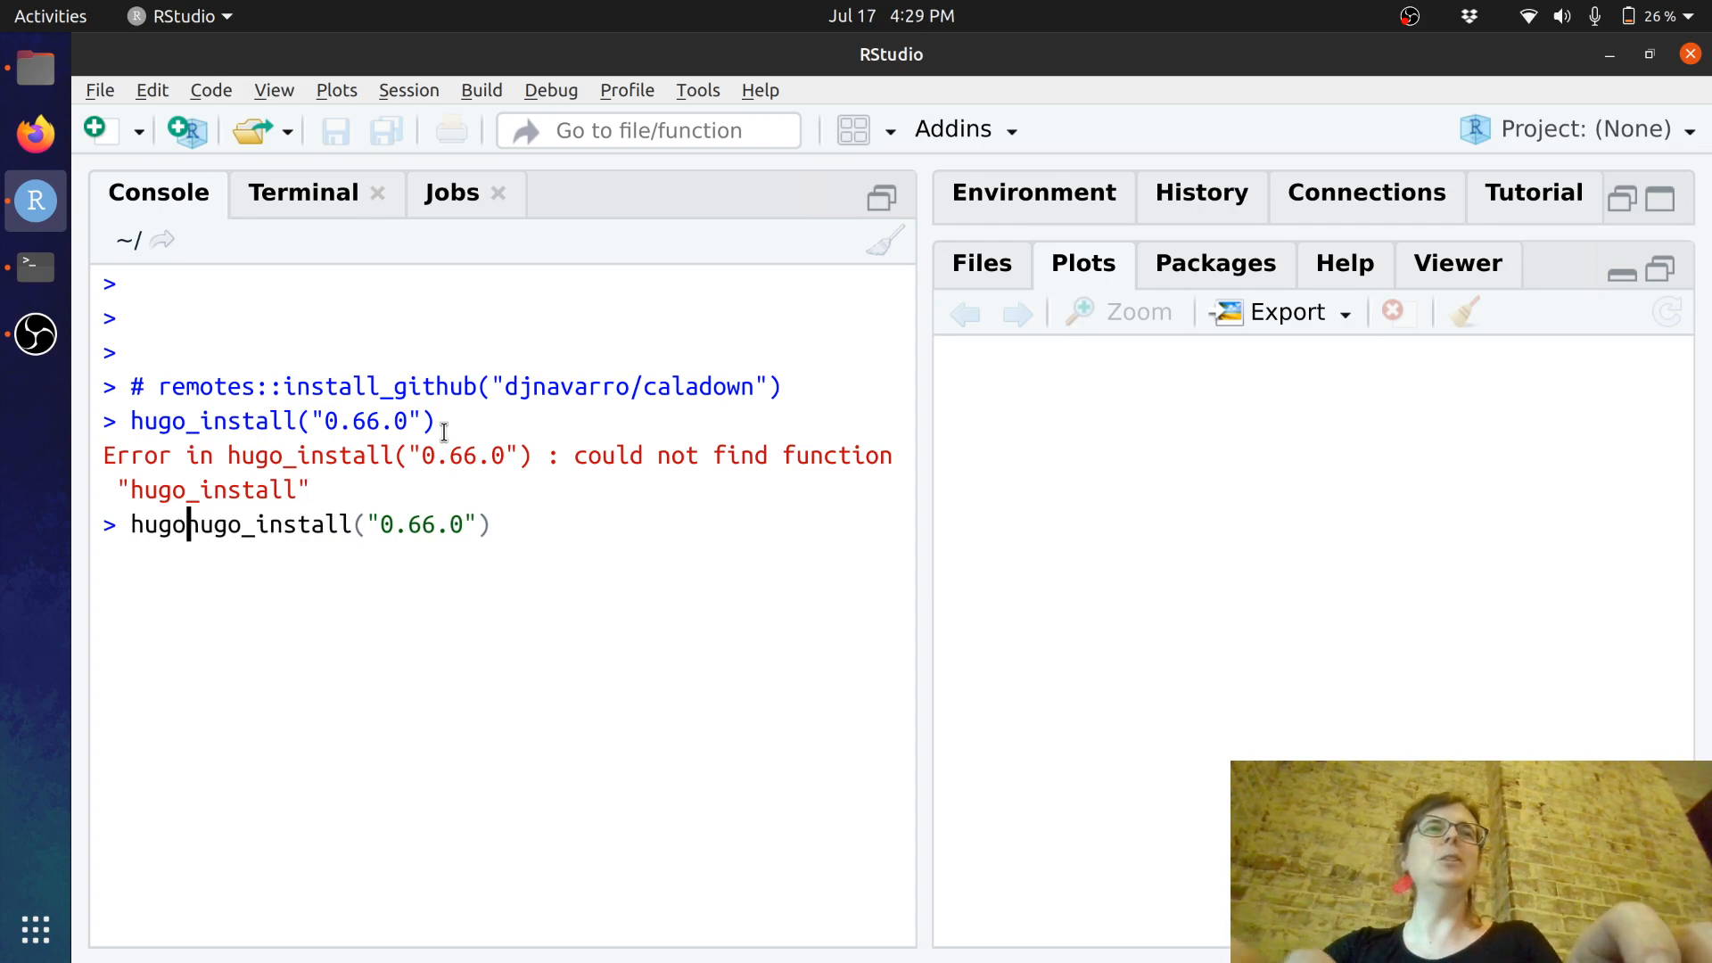
pyautogui.write('down::')
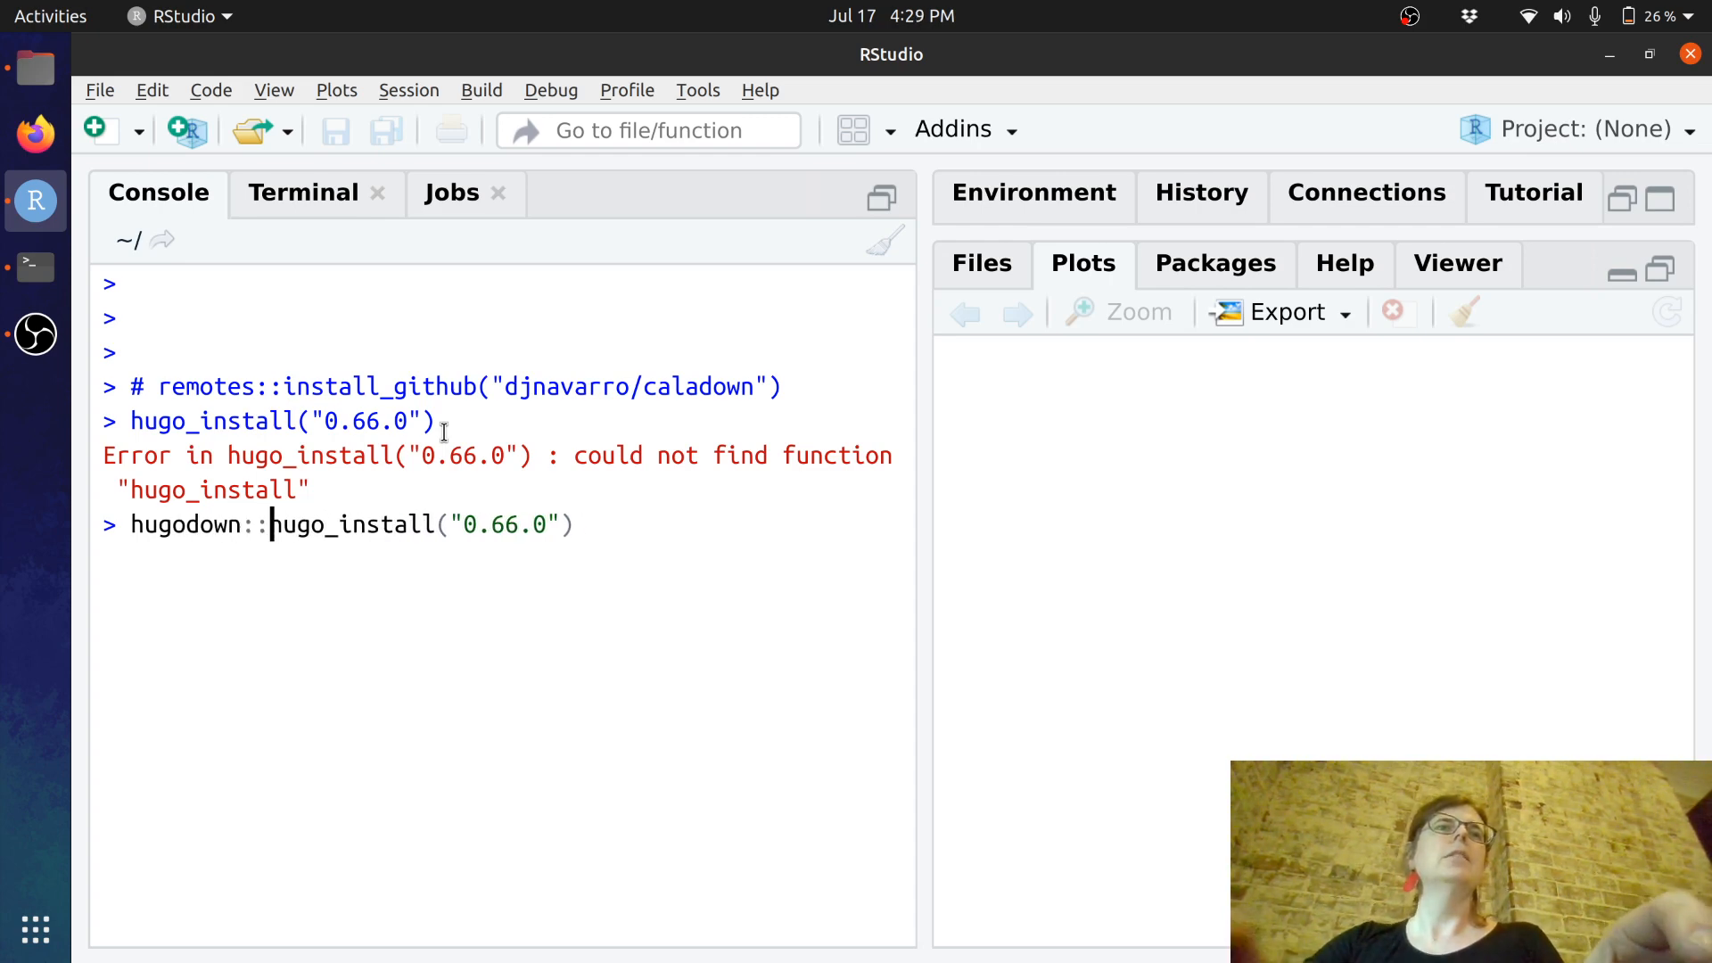
pyautogui.press('Return')
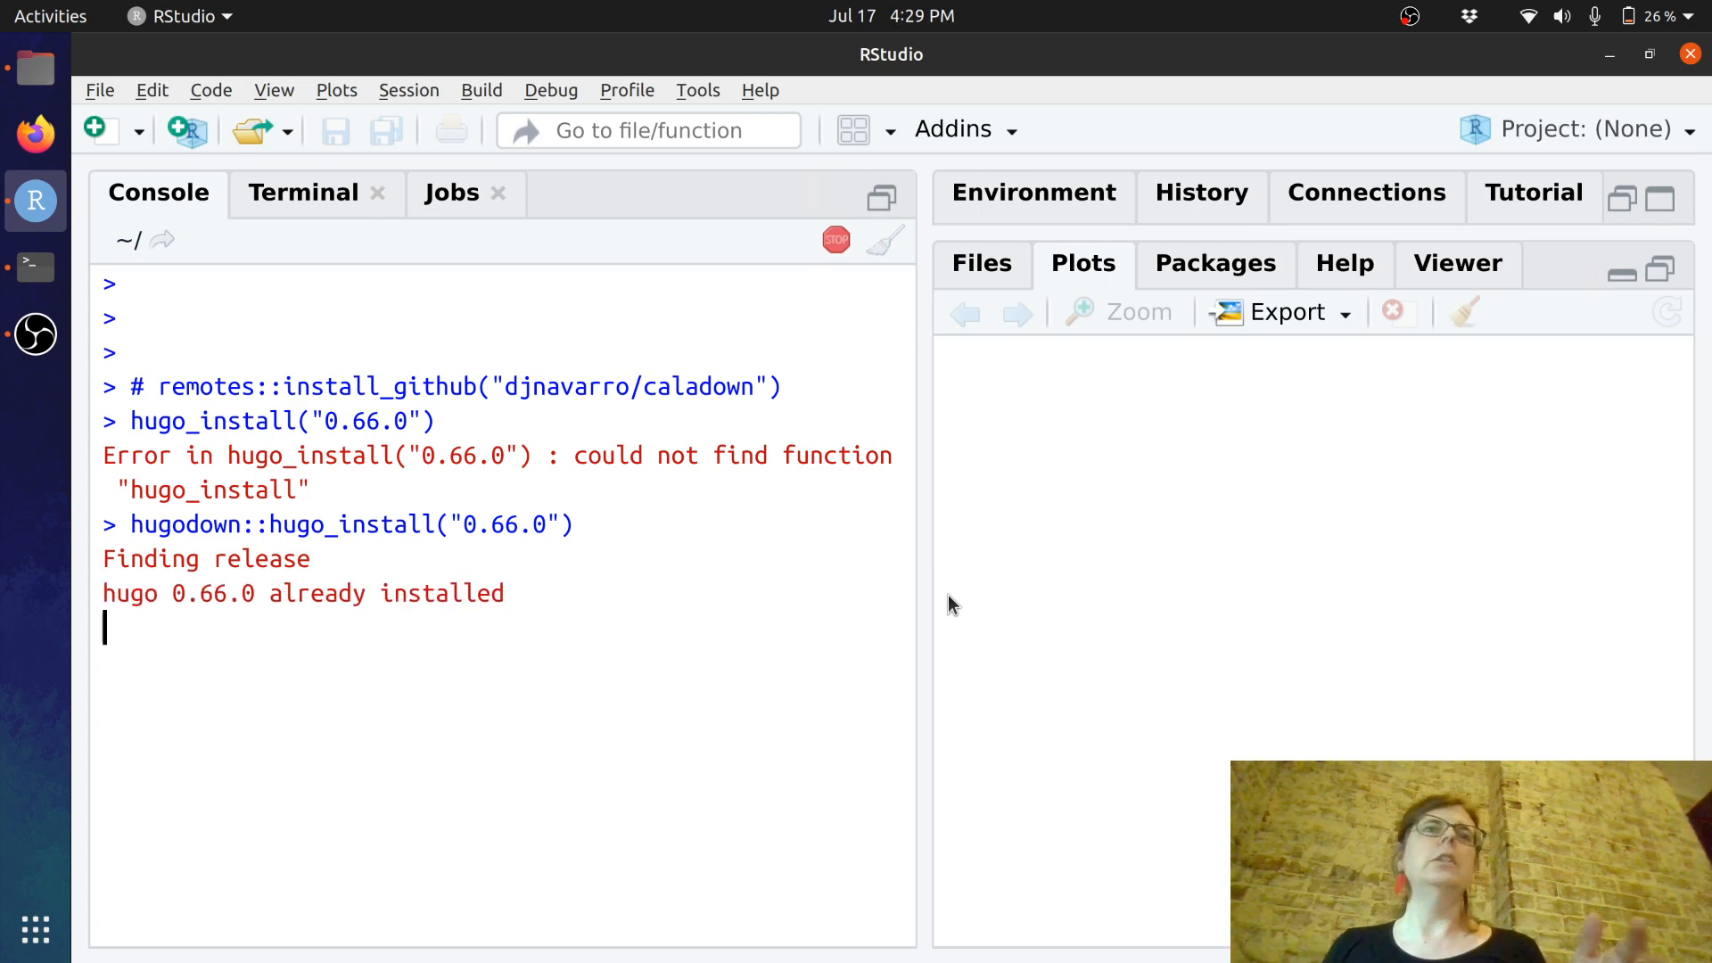
pyautogui.click(885, 237)
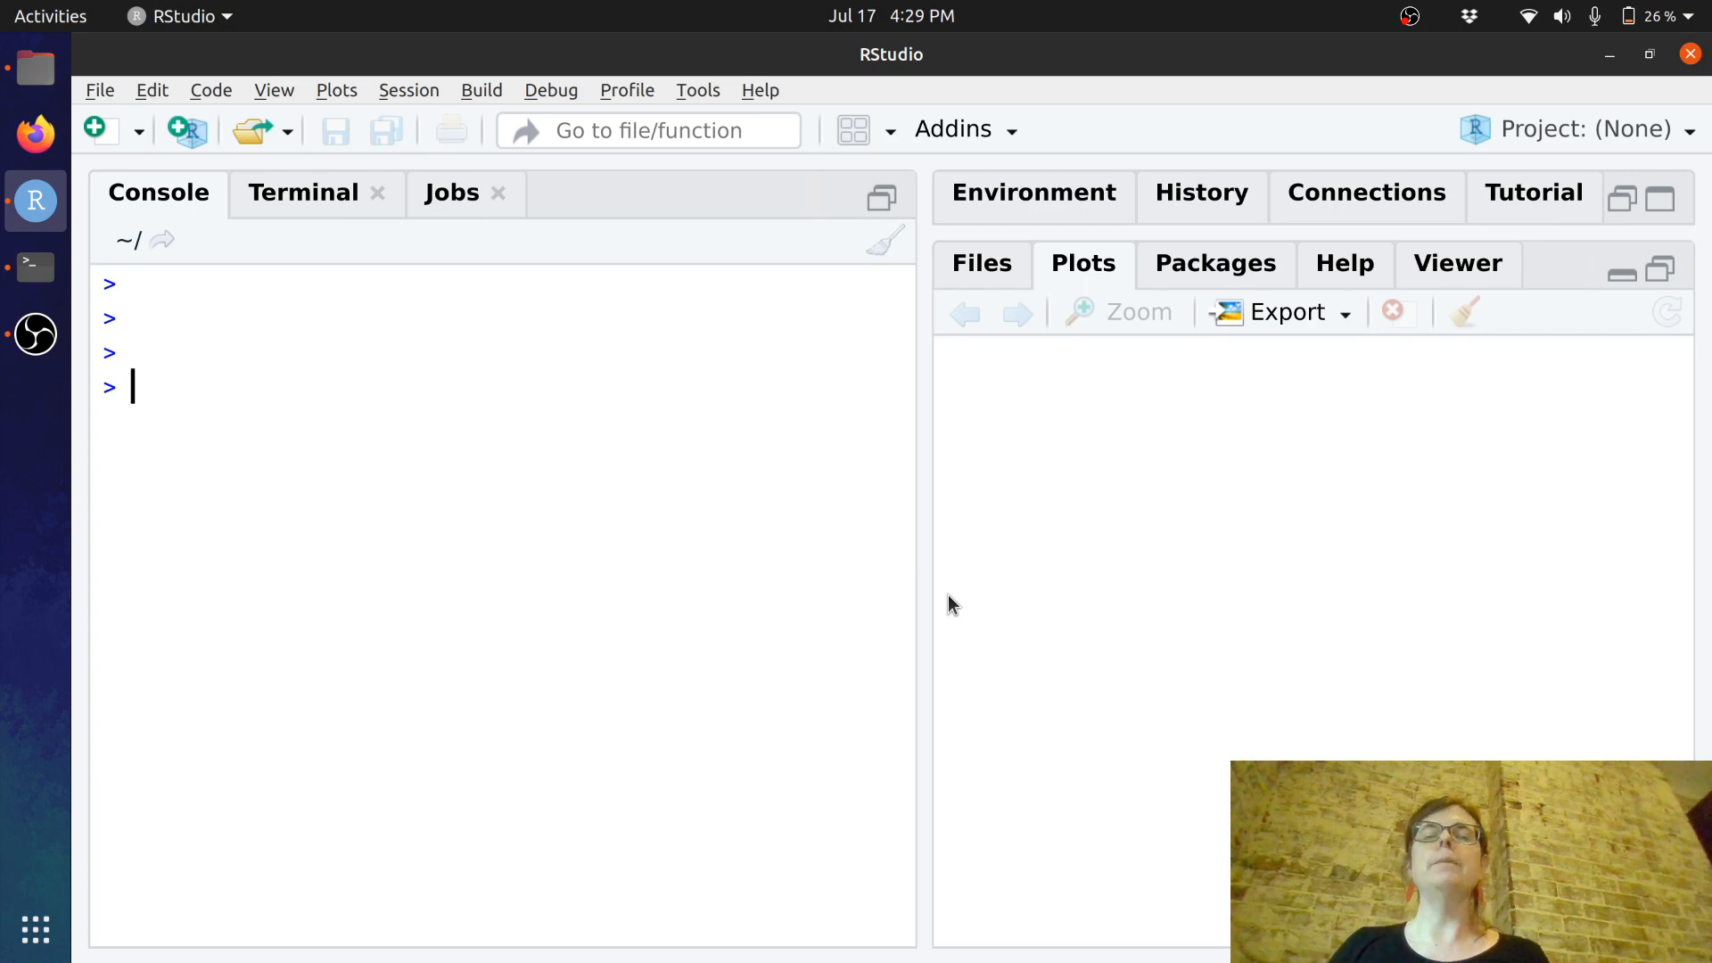
# - Run caladown::create_hugodown_calade("~/Desktop/caladesite") to create the site and open its project
pyautogui.write('caladown::create_hugodown_calade("~/Desktop/caladesite')
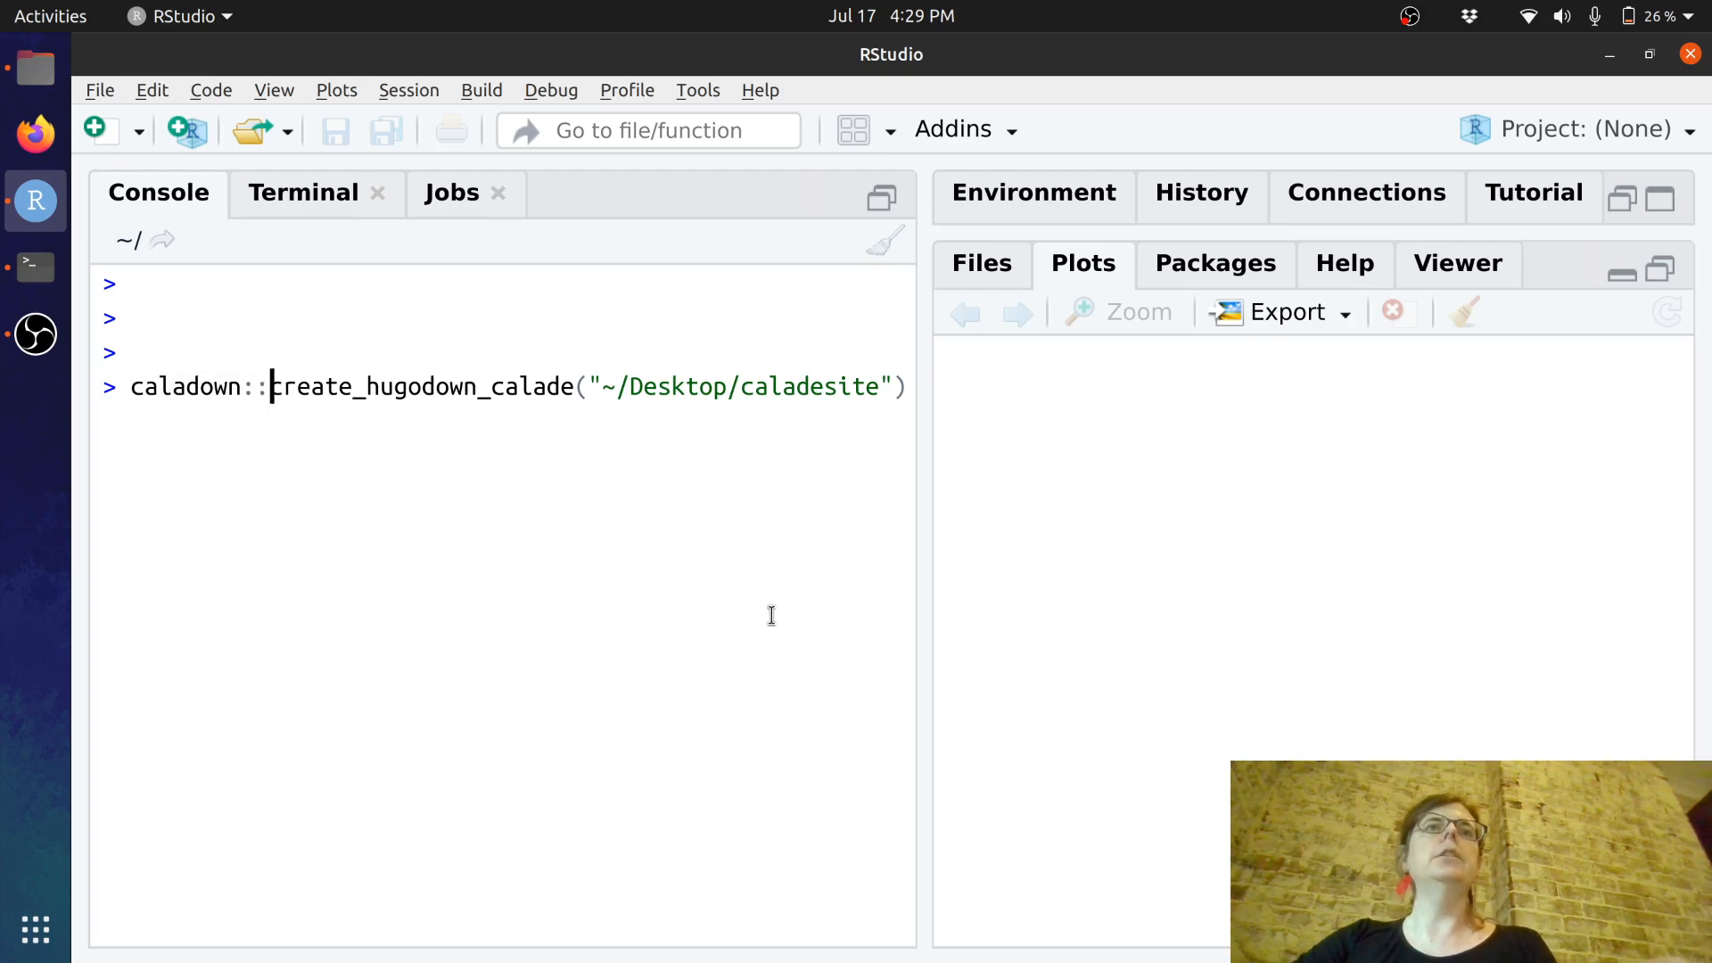
pyautogui.doubleClick(532, 387)
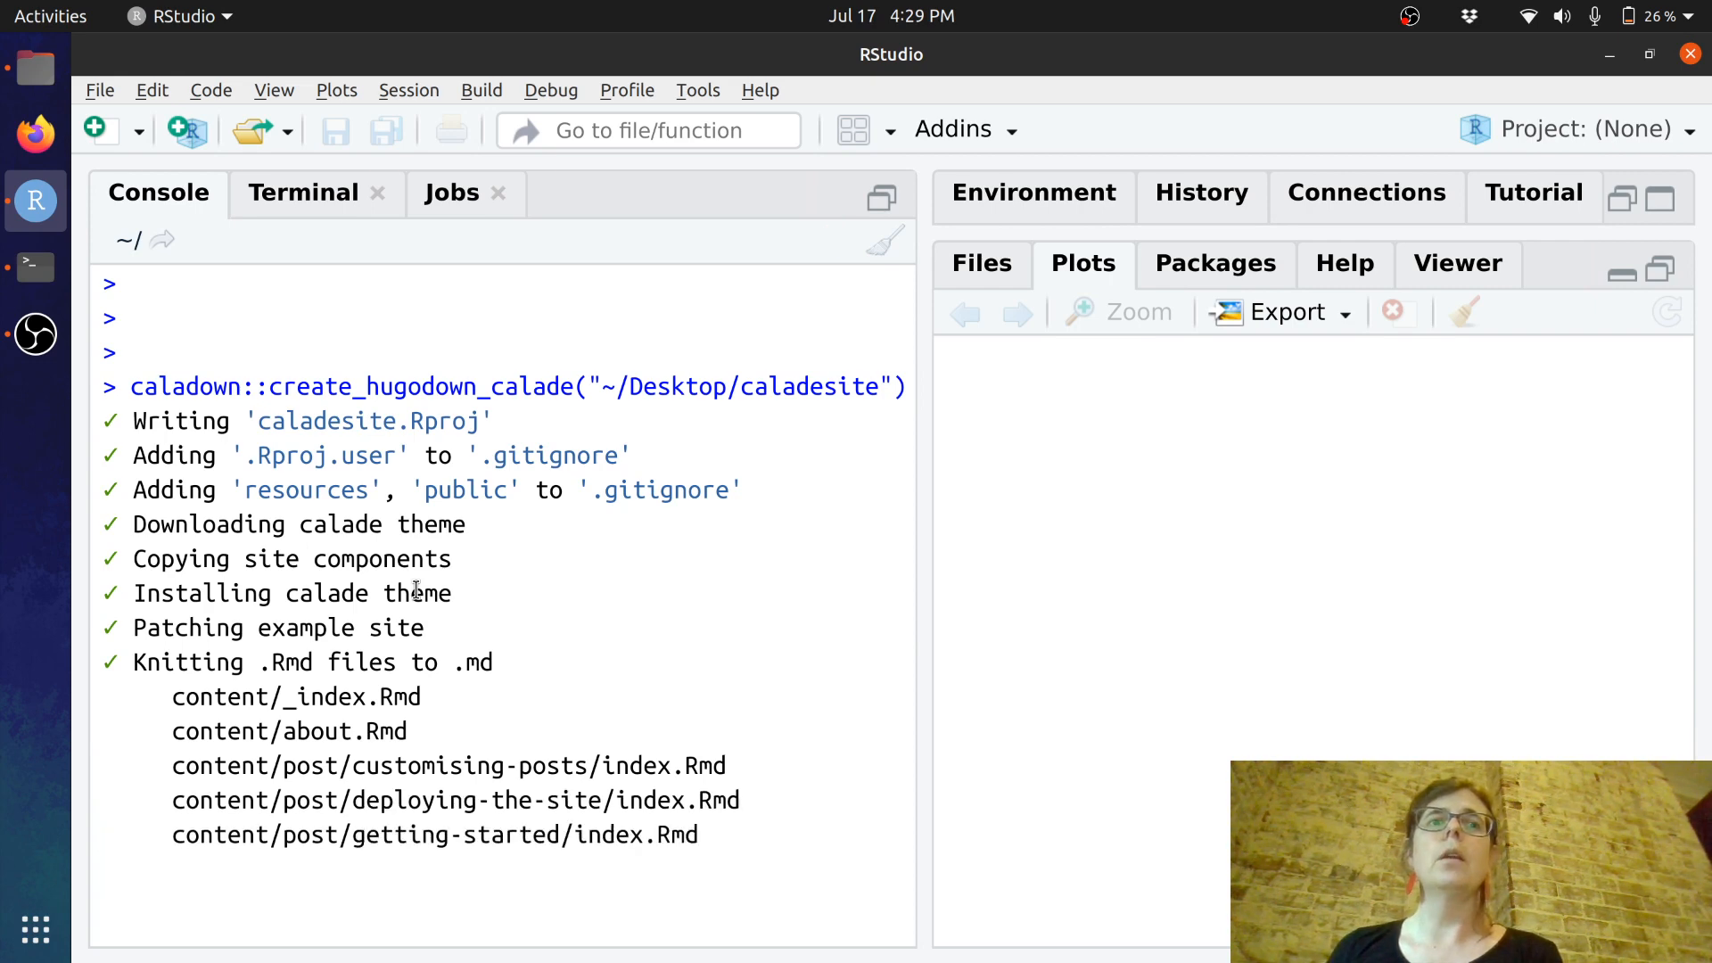
pyautogui.scroll(-3)
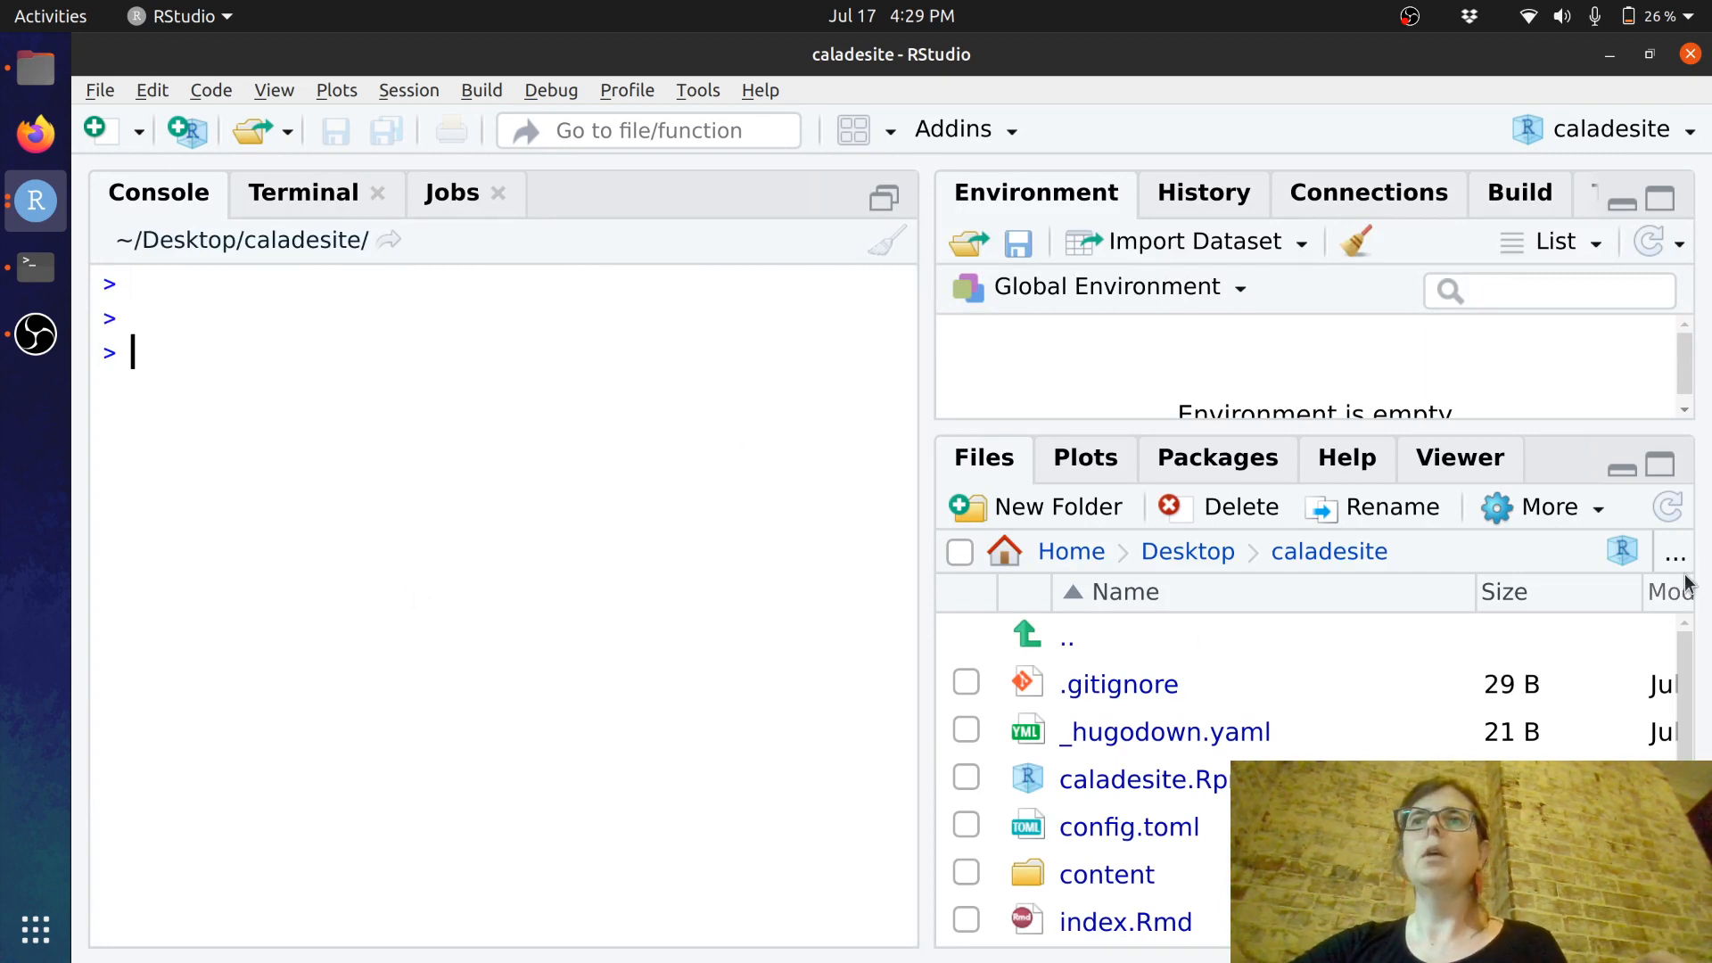
pyautogui.moveTo(669, 572)
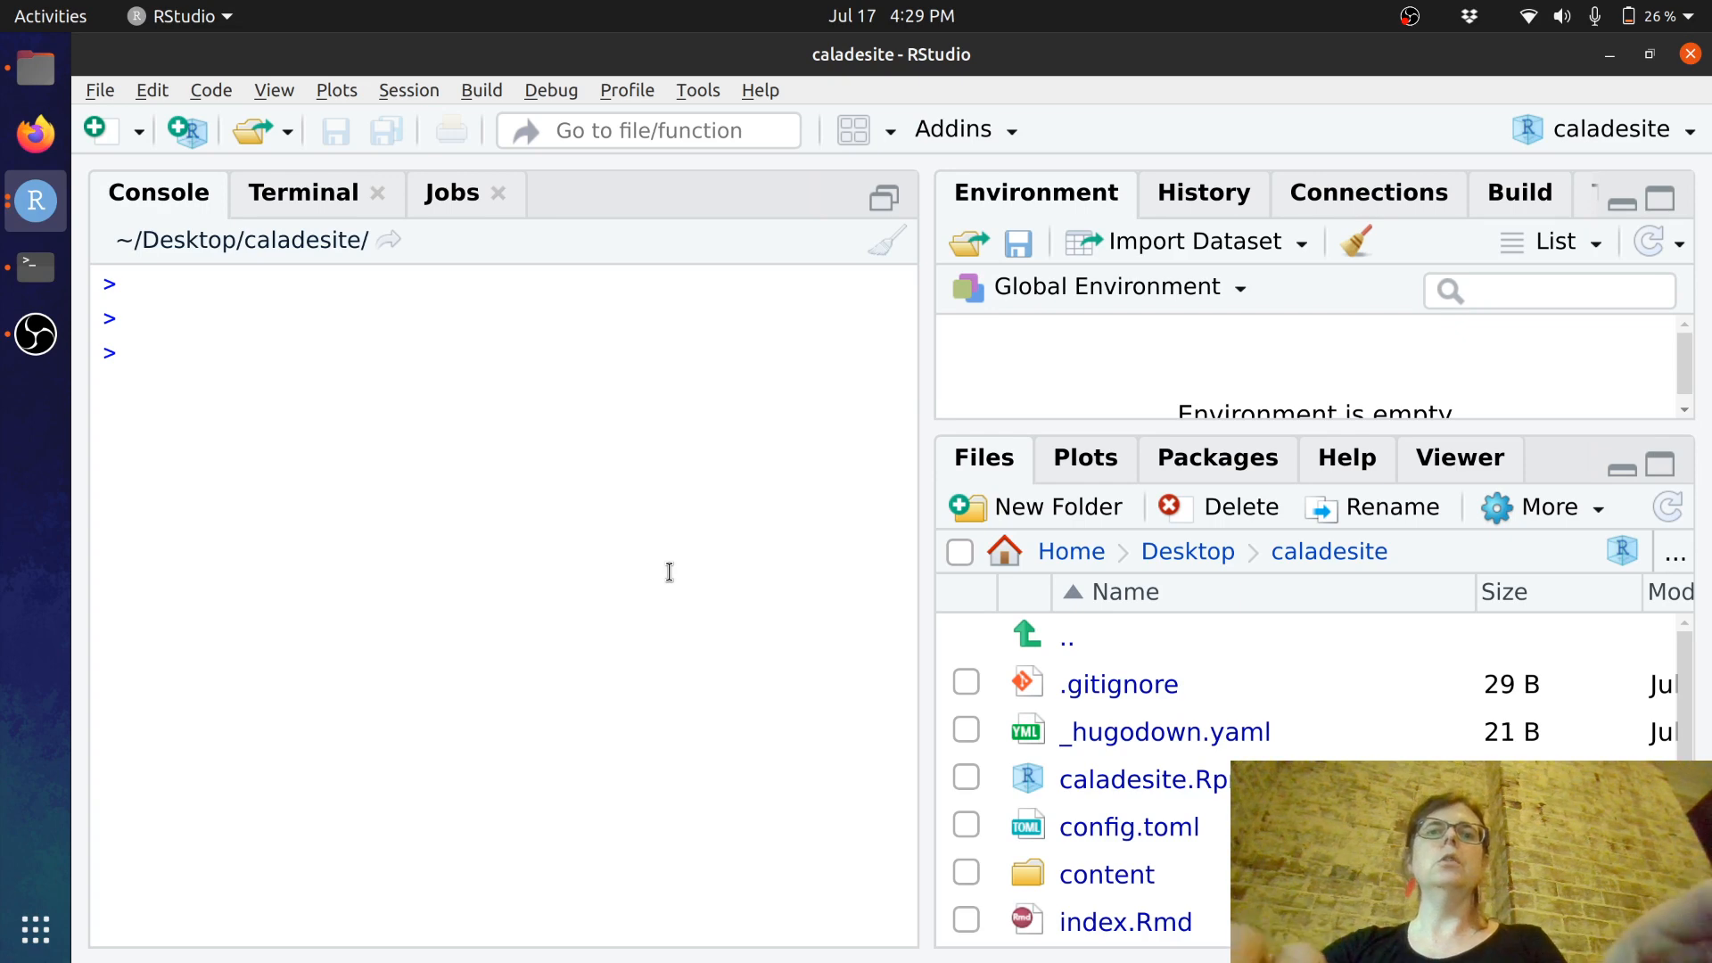
# - Load hugodown with library() and run hugo_start() to serve the site locally
pyautogui.write('library(hu')
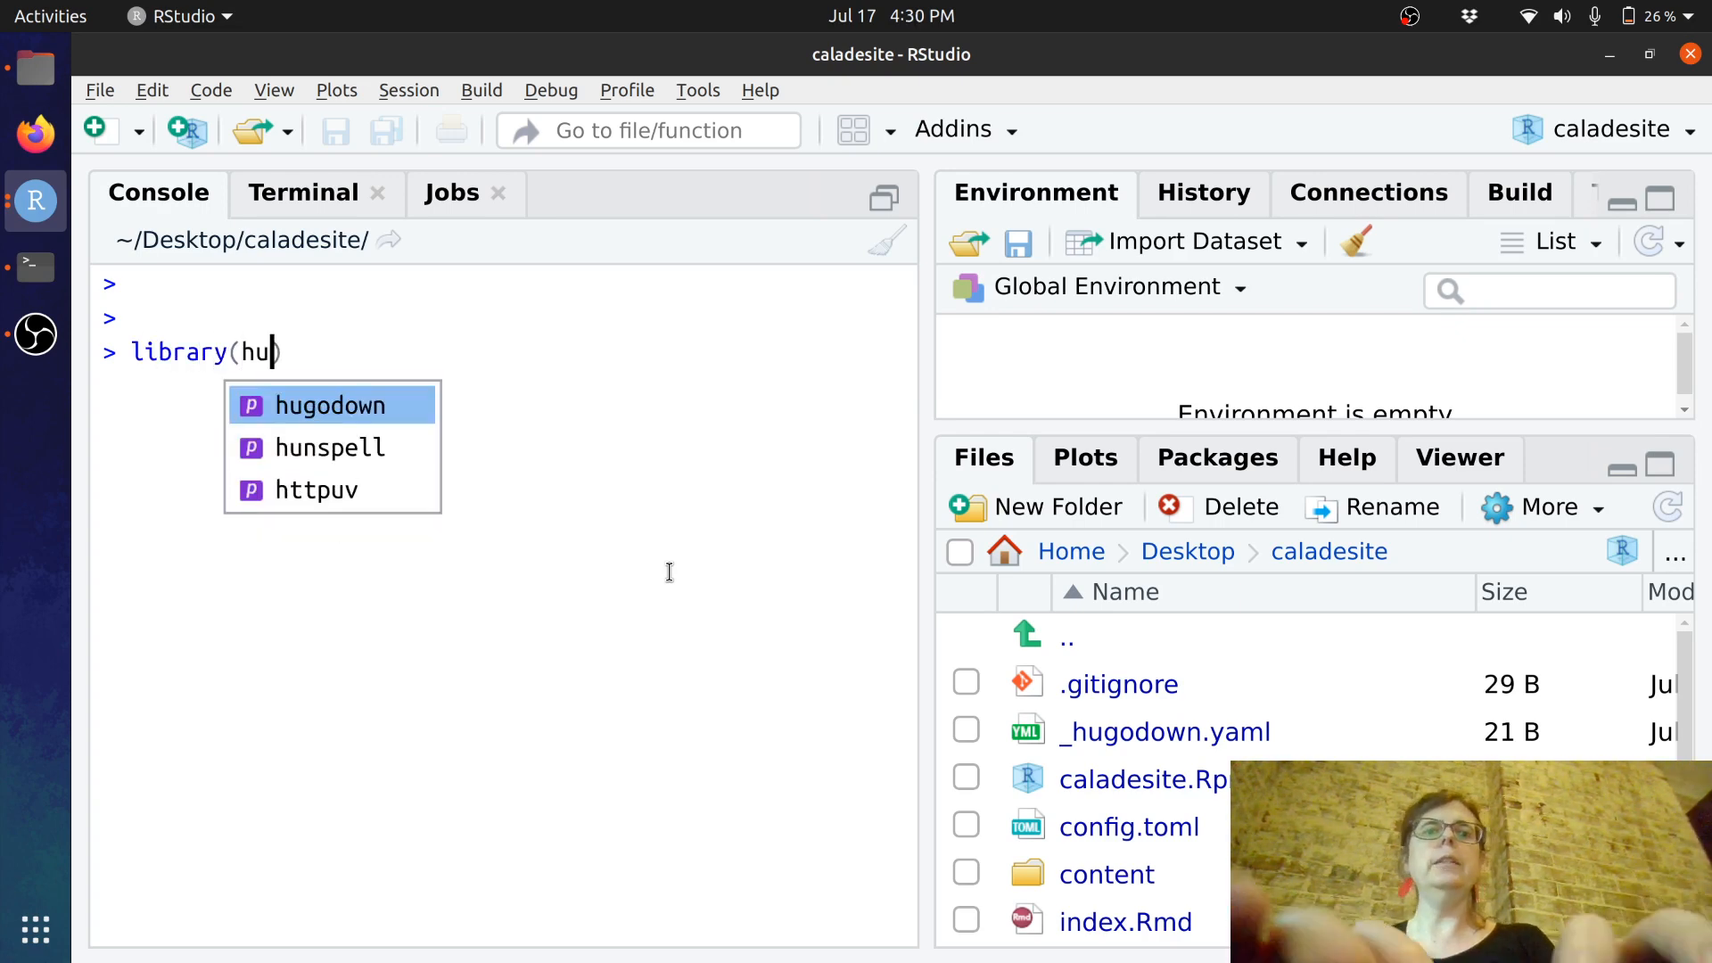
pyautogui.press('Tab')
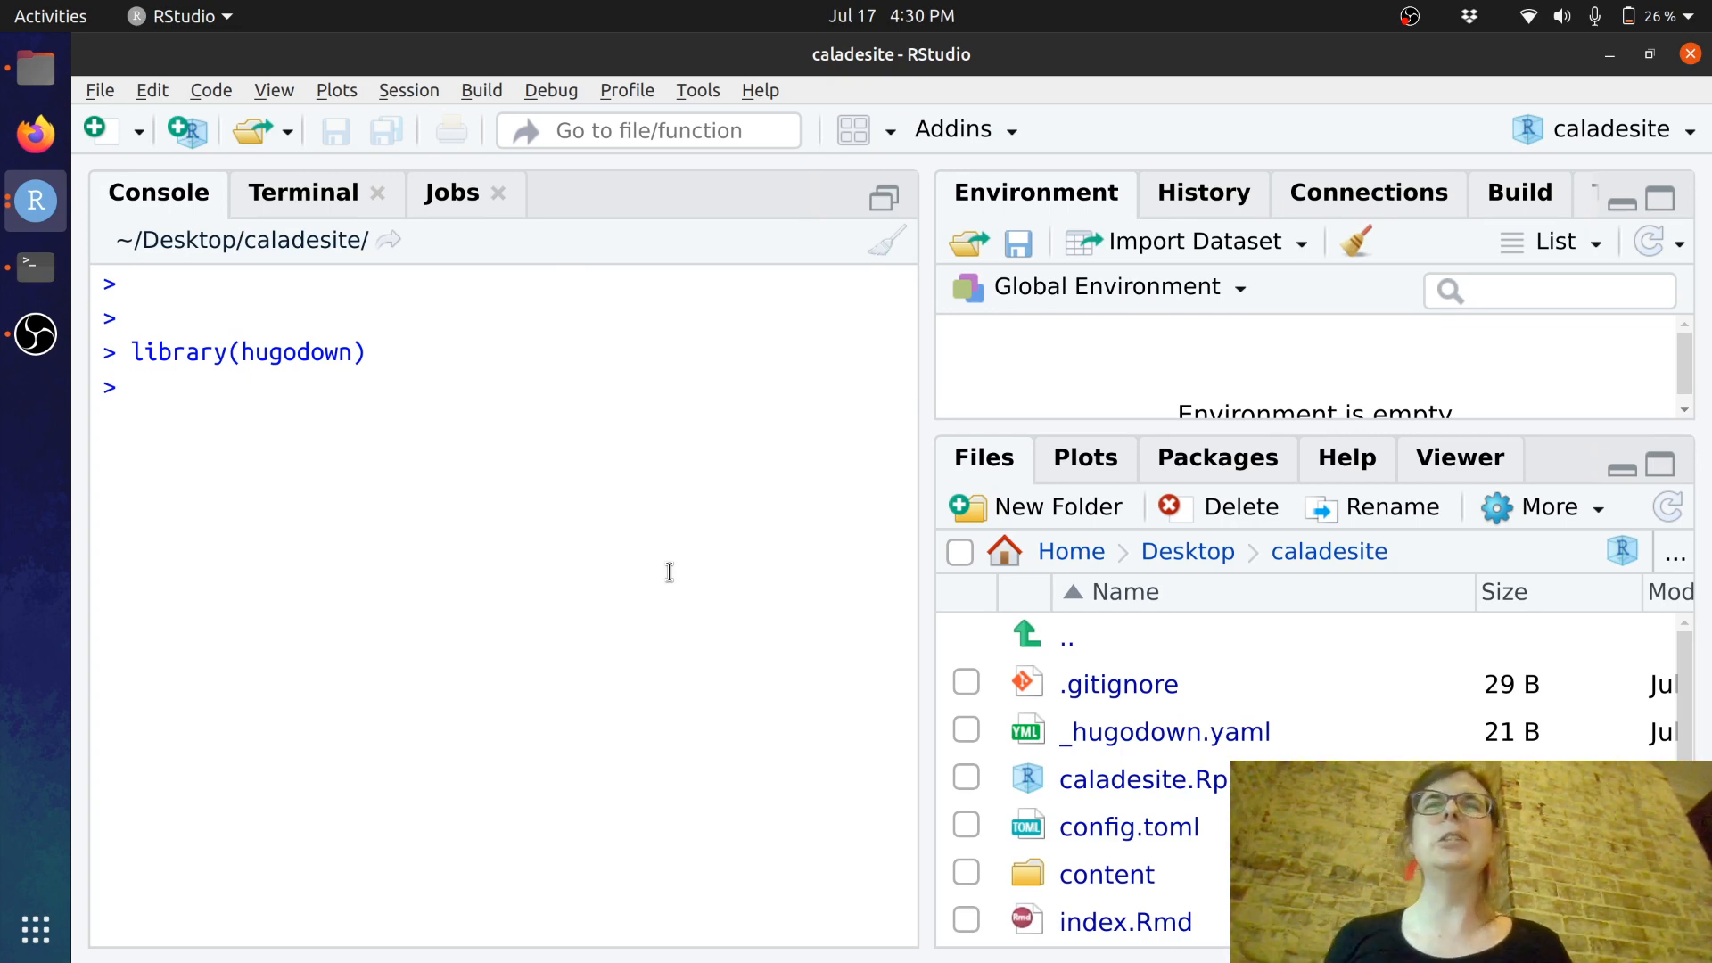
pyautogui.write('hug')
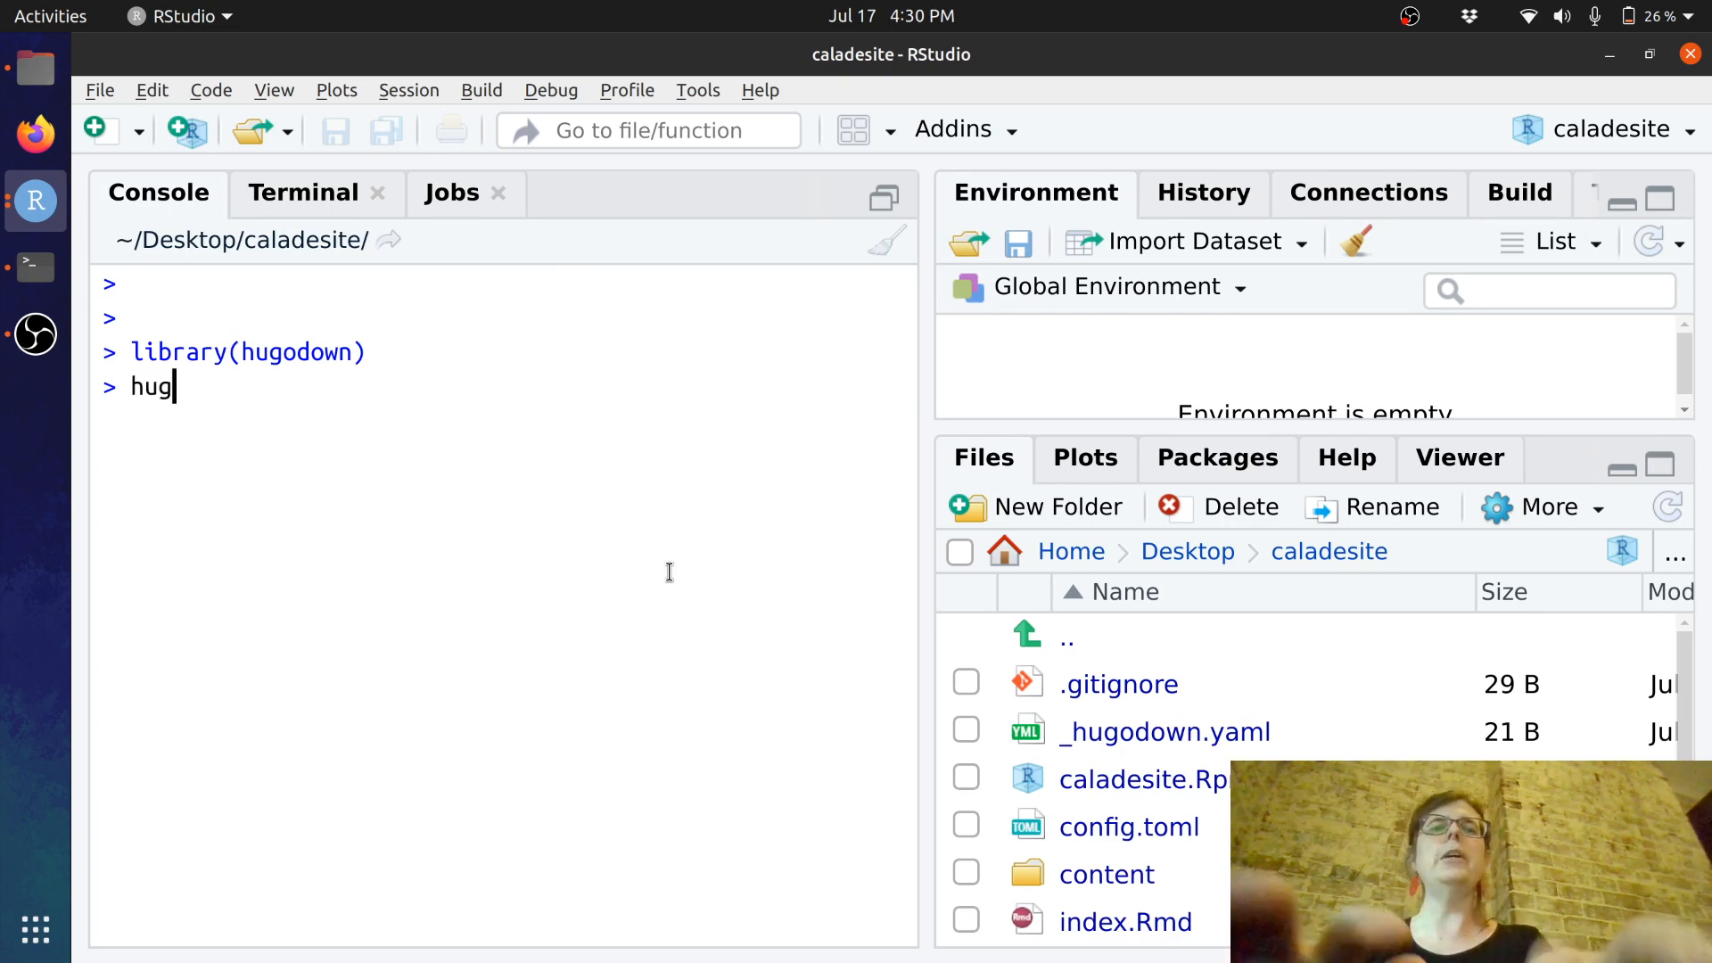
pyautogui.write('o_start')
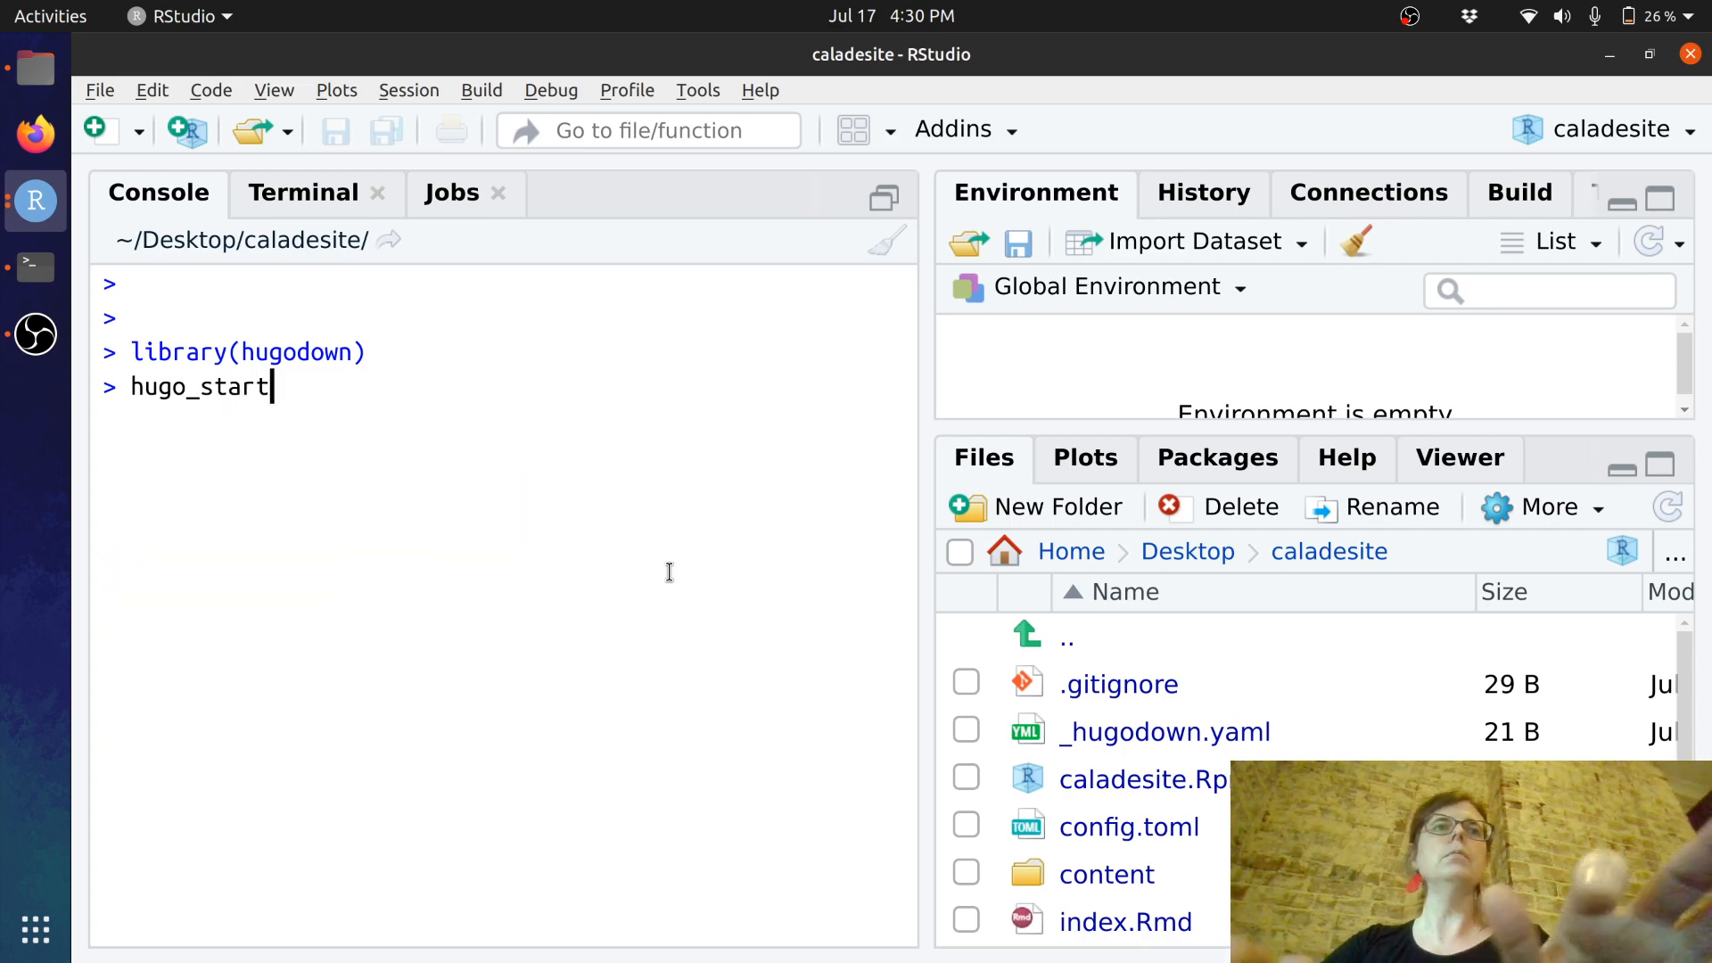
pyautogui.press('Return')
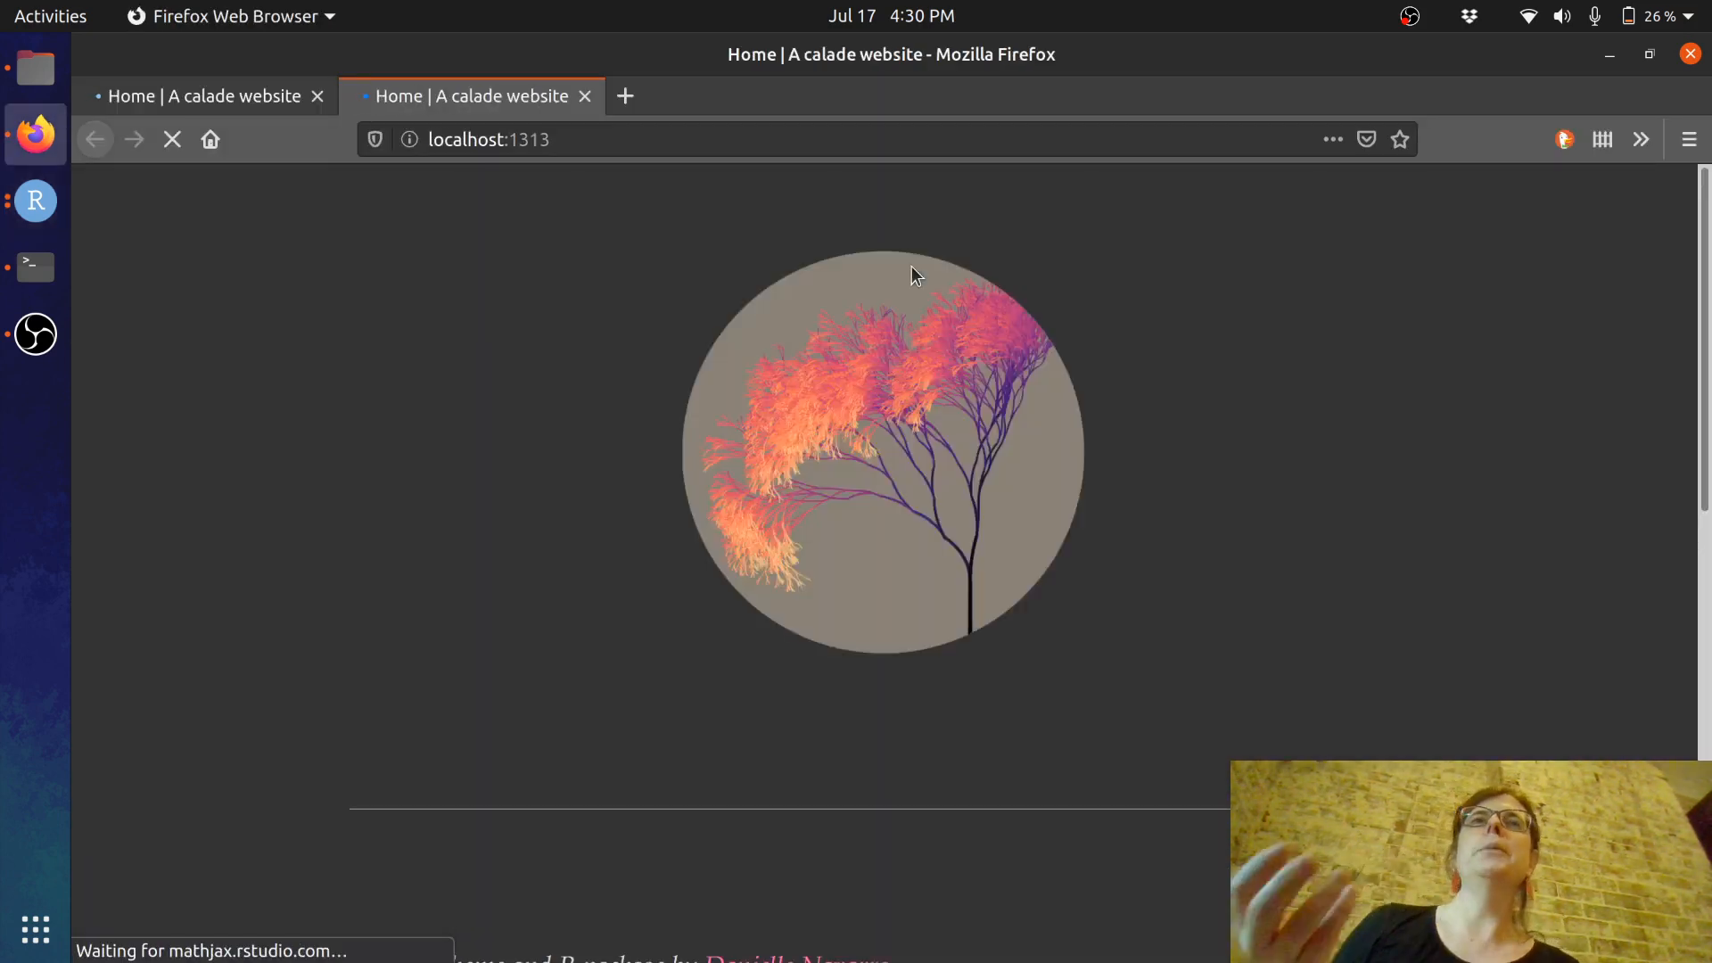
# - Scroll through the localhost:1313 home page and browse to the Posts page
pyautogui.scroll(-3)
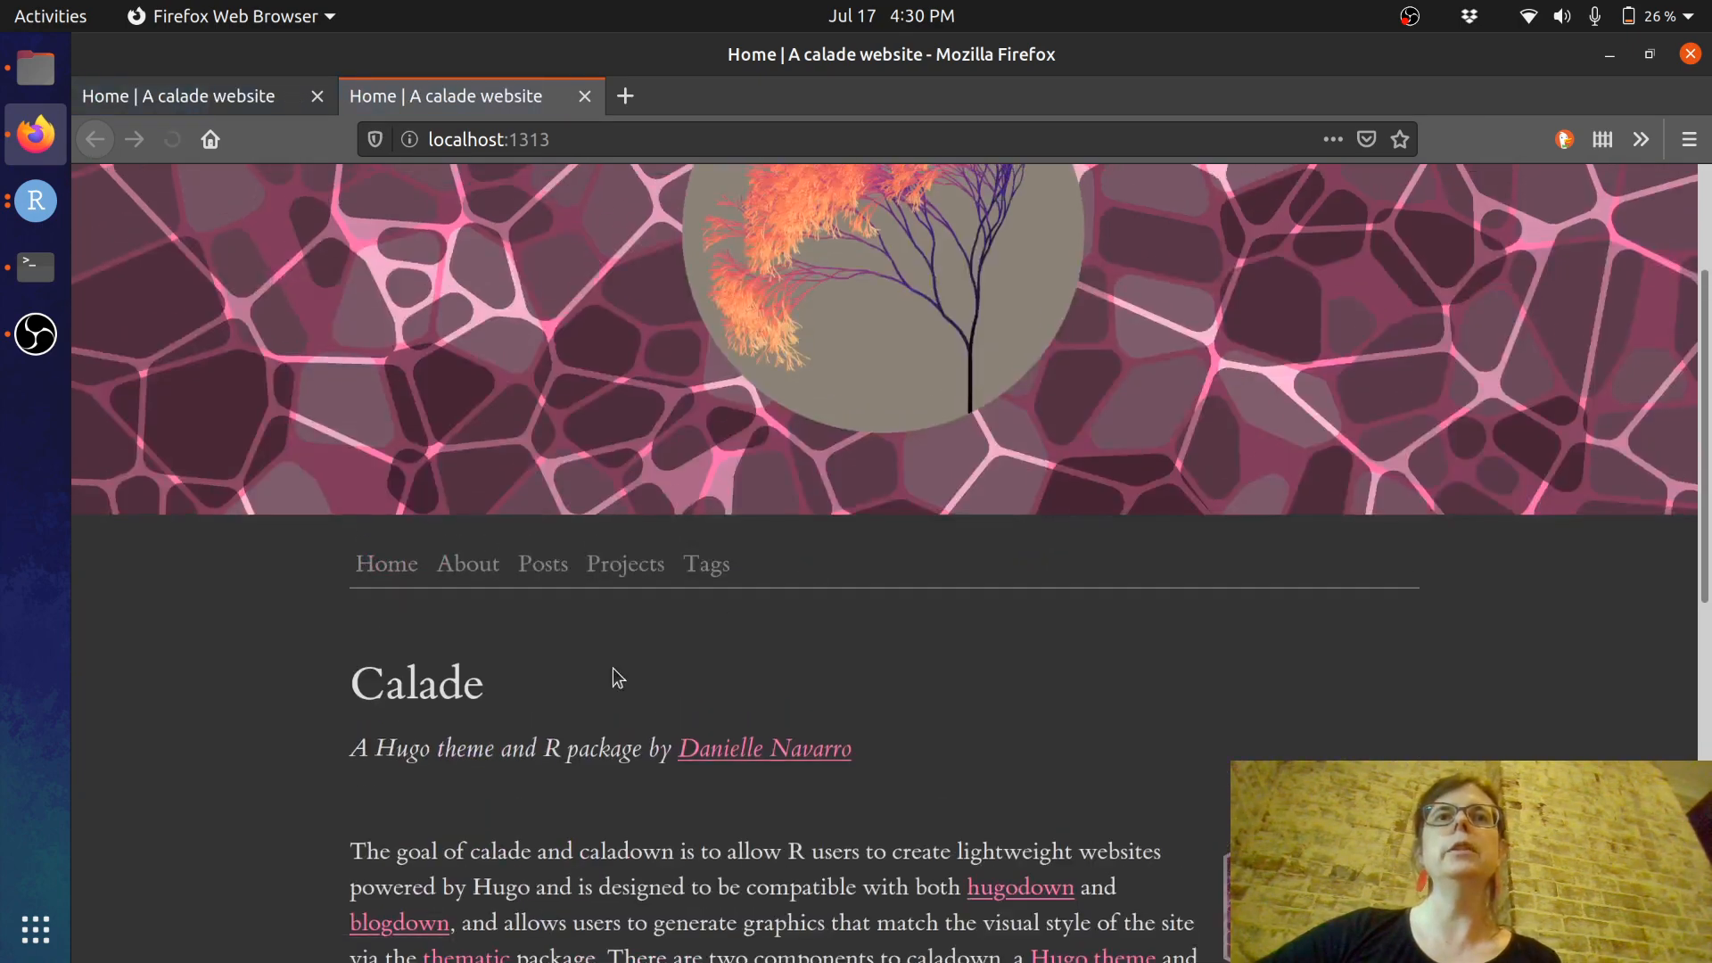
pyautogui.scroll(-3)
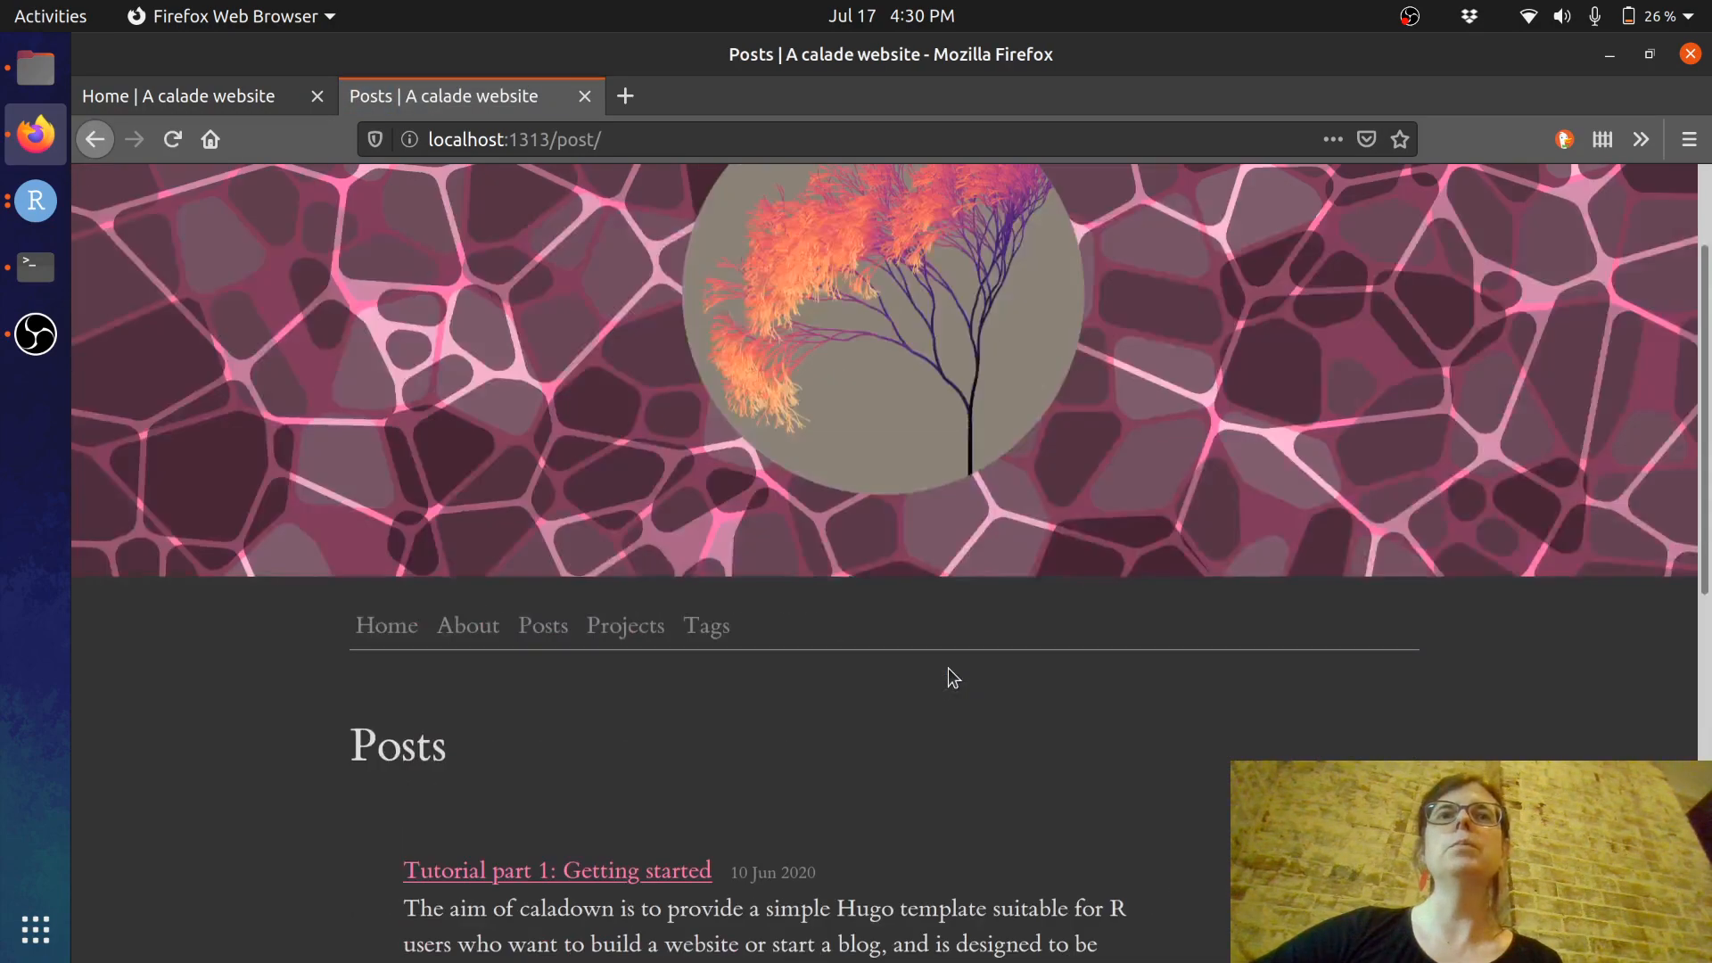
pyautogui.scroll(-3)
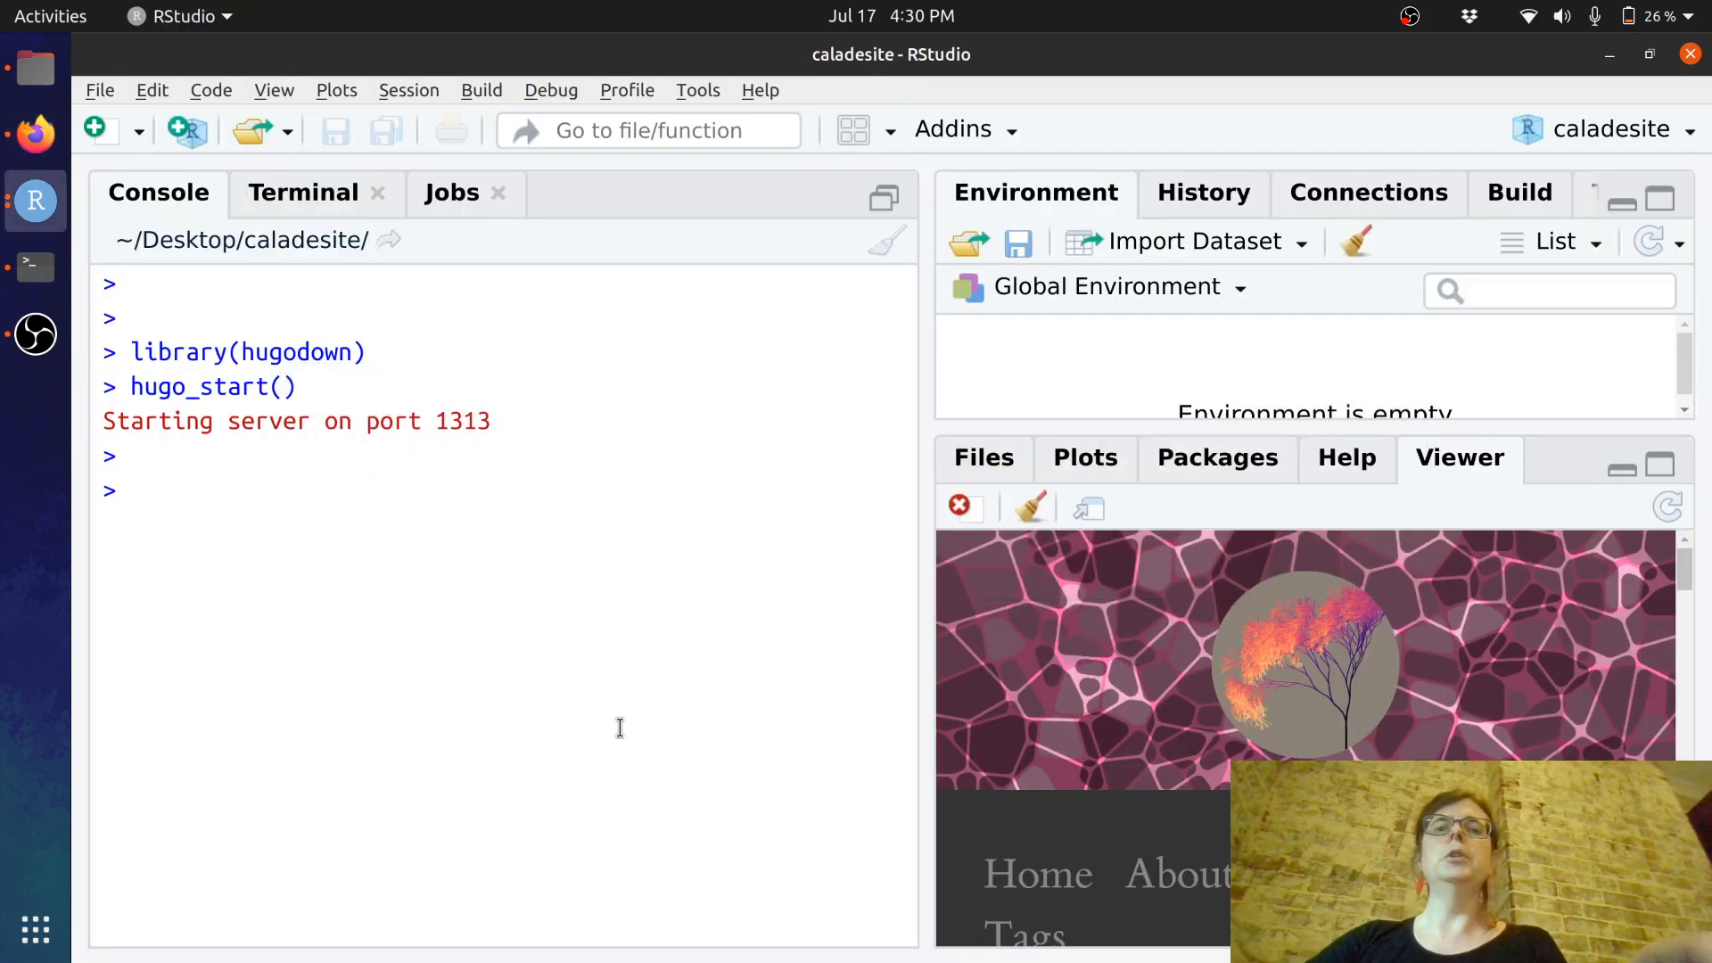
# - Run use_post("post/my-new-post") to create the new blog post
pyautogui.write('use_post("')
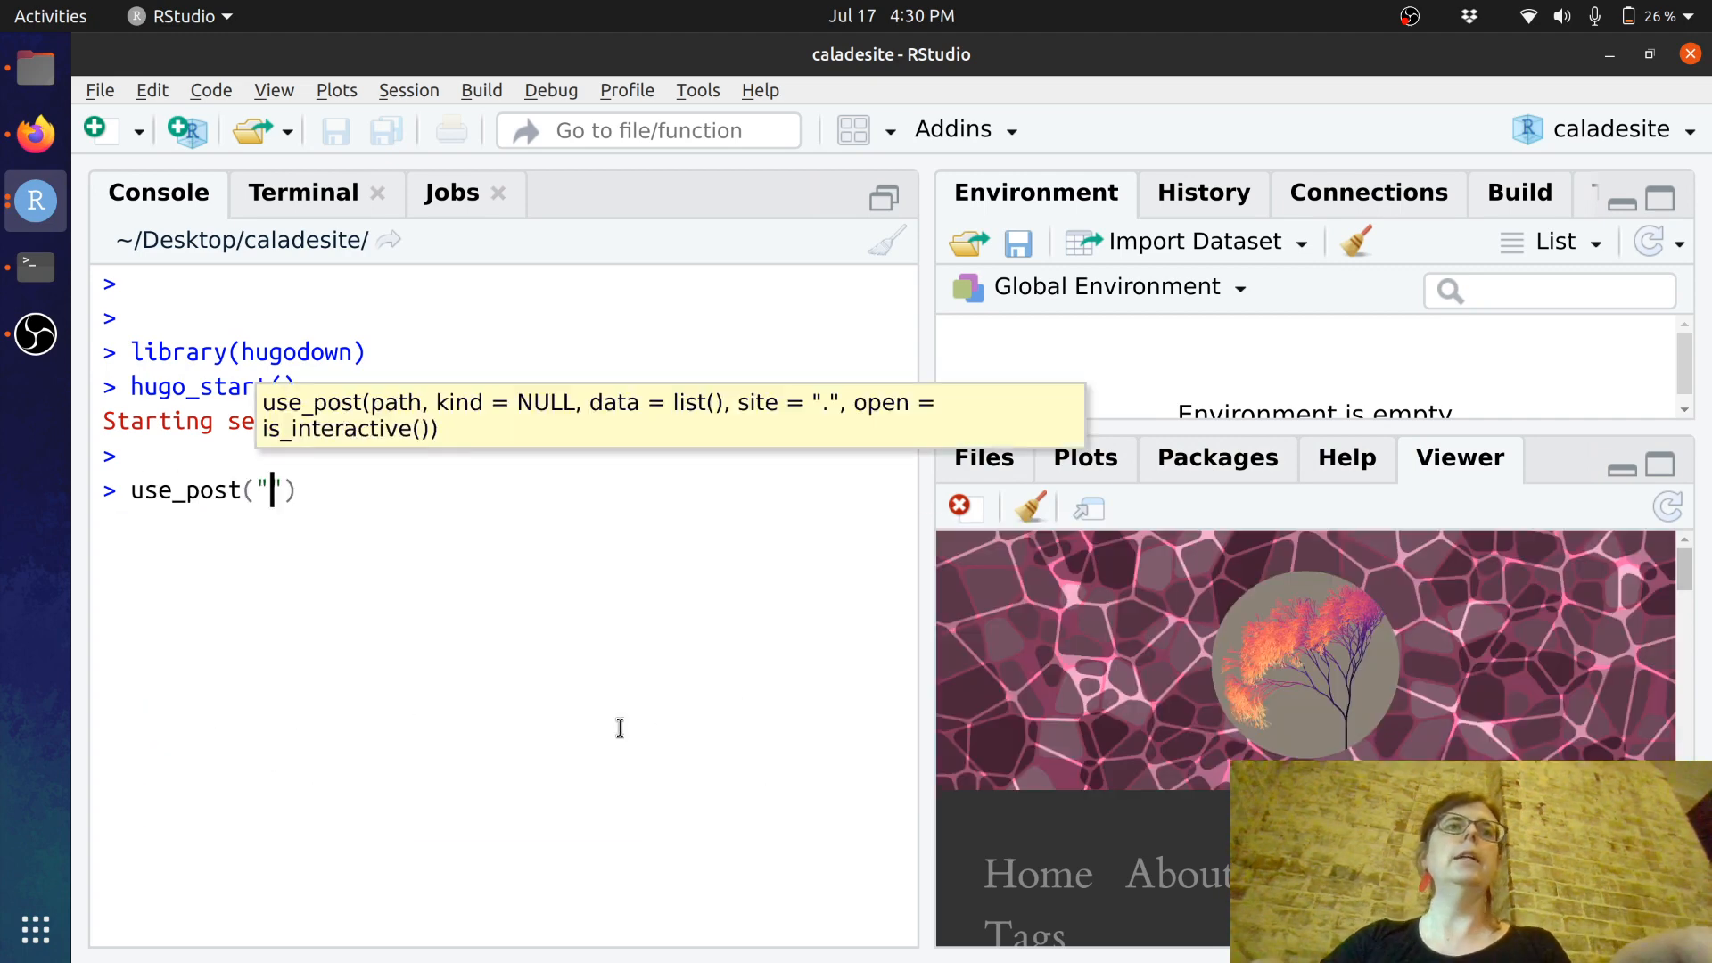
pyautogui.write('post/')
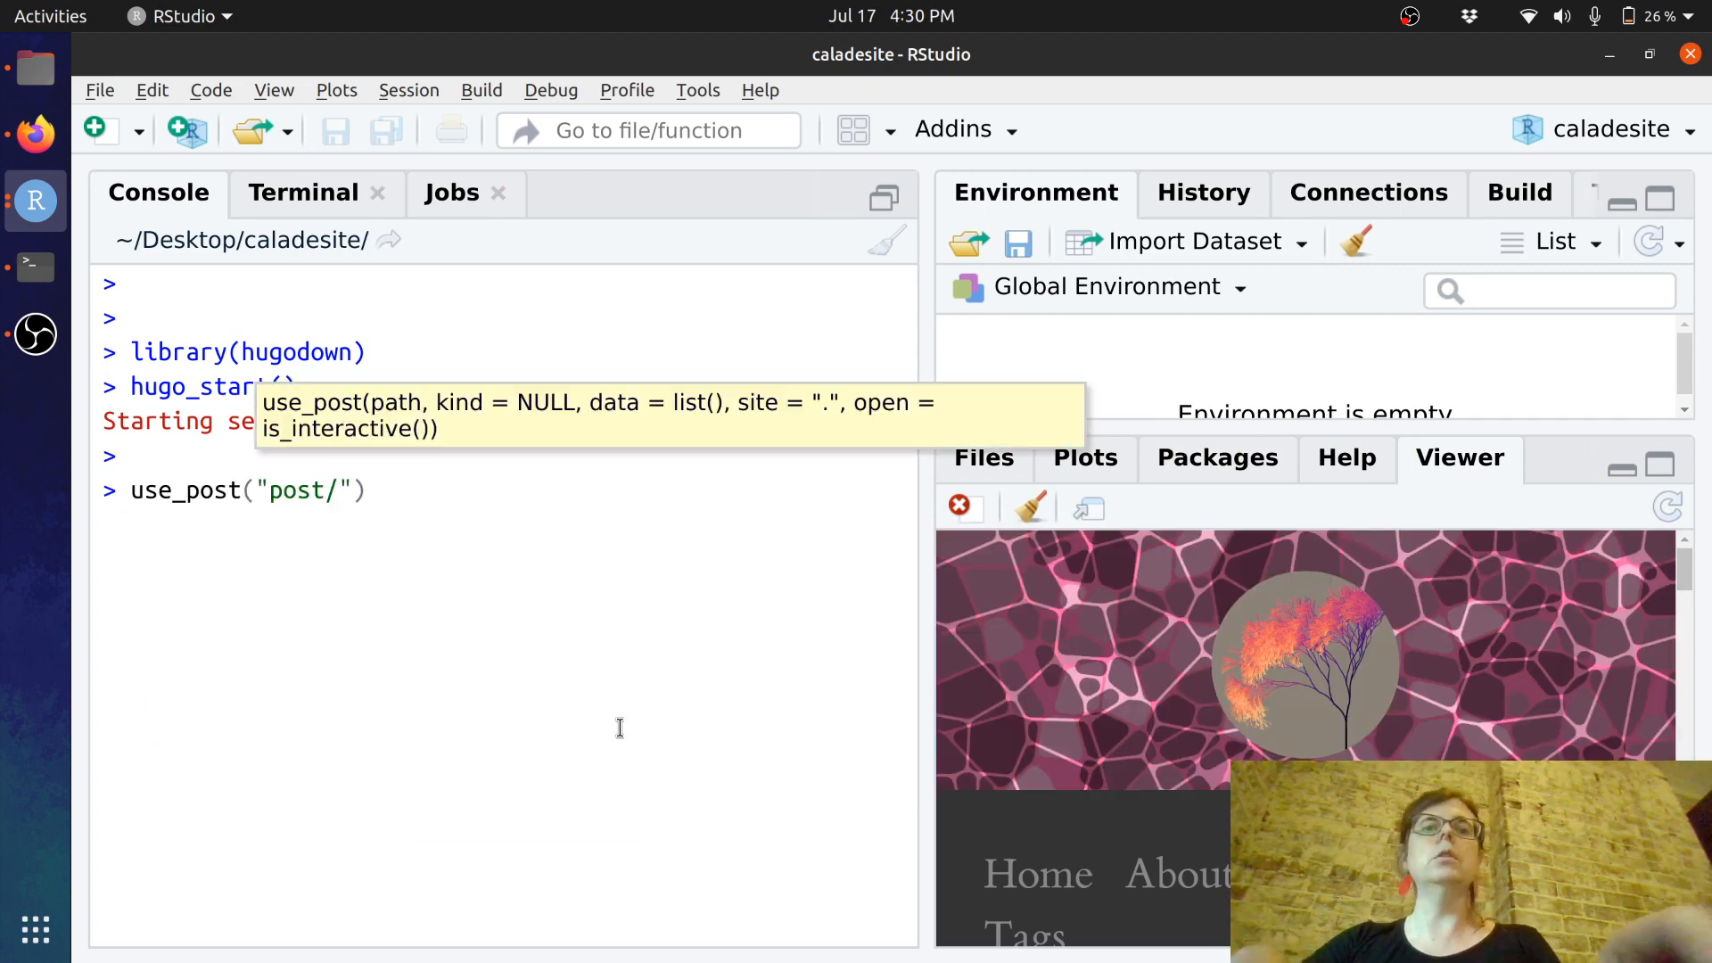
pyautogui.write('my-new')
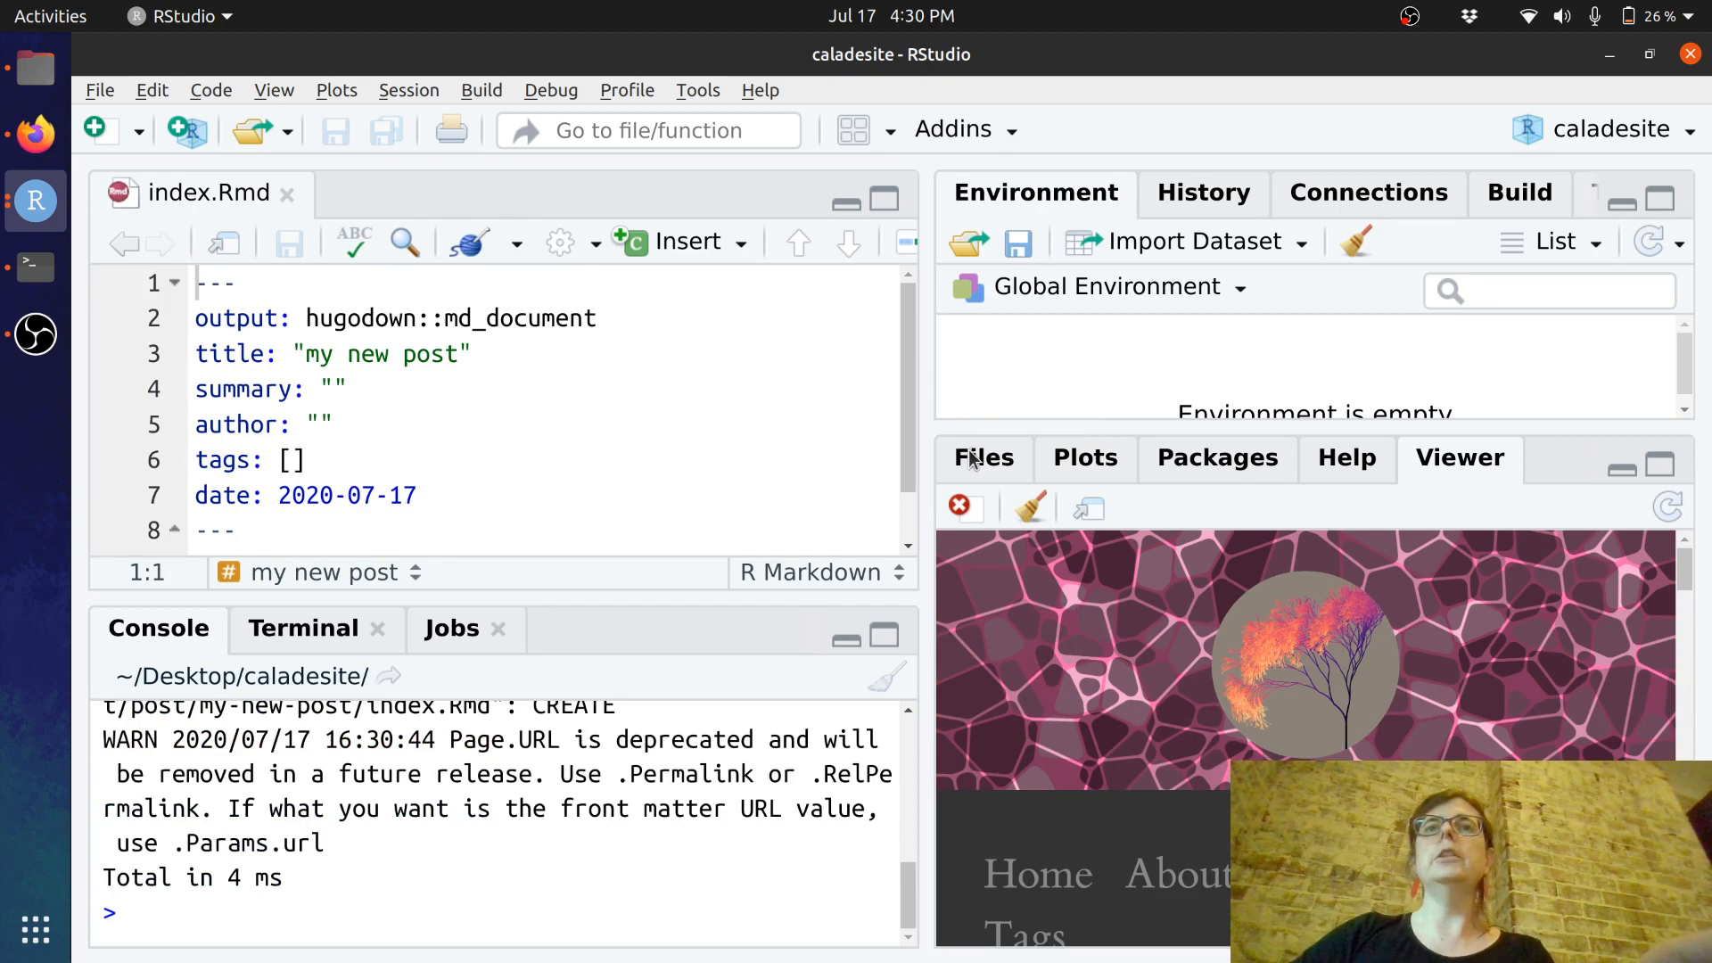
# - Show the Files pane listing content/post with the new my-new-post folder
pyautogui.click(981, 457)
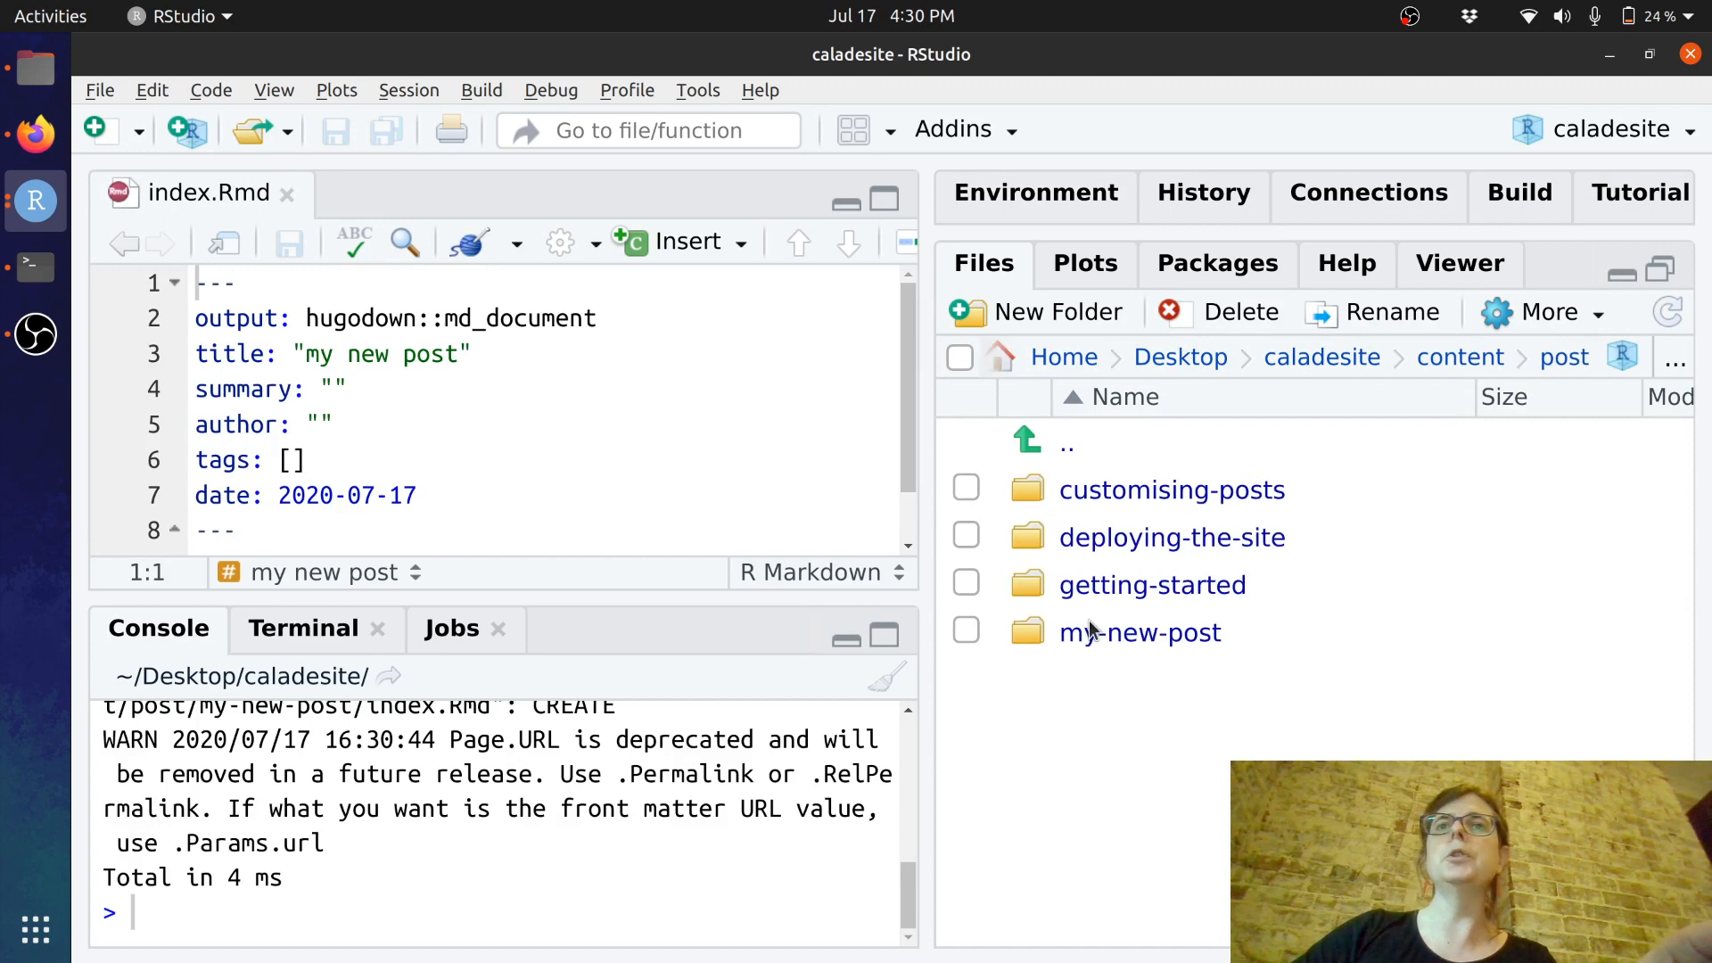
pyautogui.moveTo(1135, 650)
pyautogui.write('M')
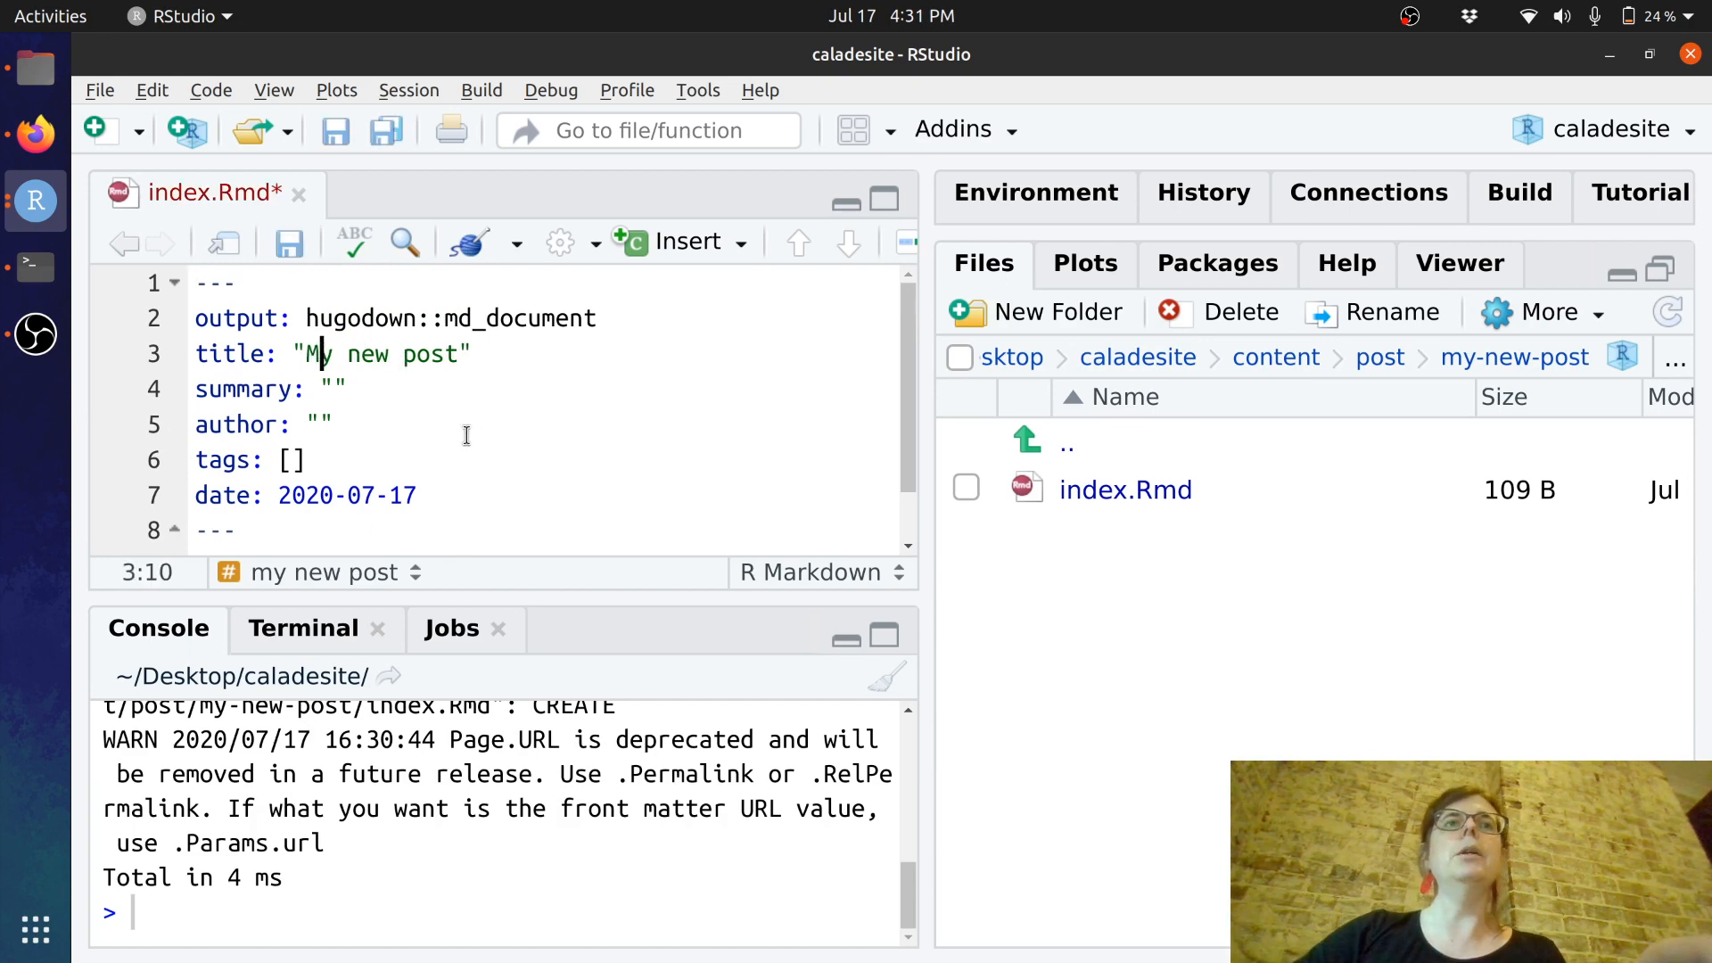
# - Fill in the post's YAML title, summary and author in index.Rmd
pyautogui.write('New')
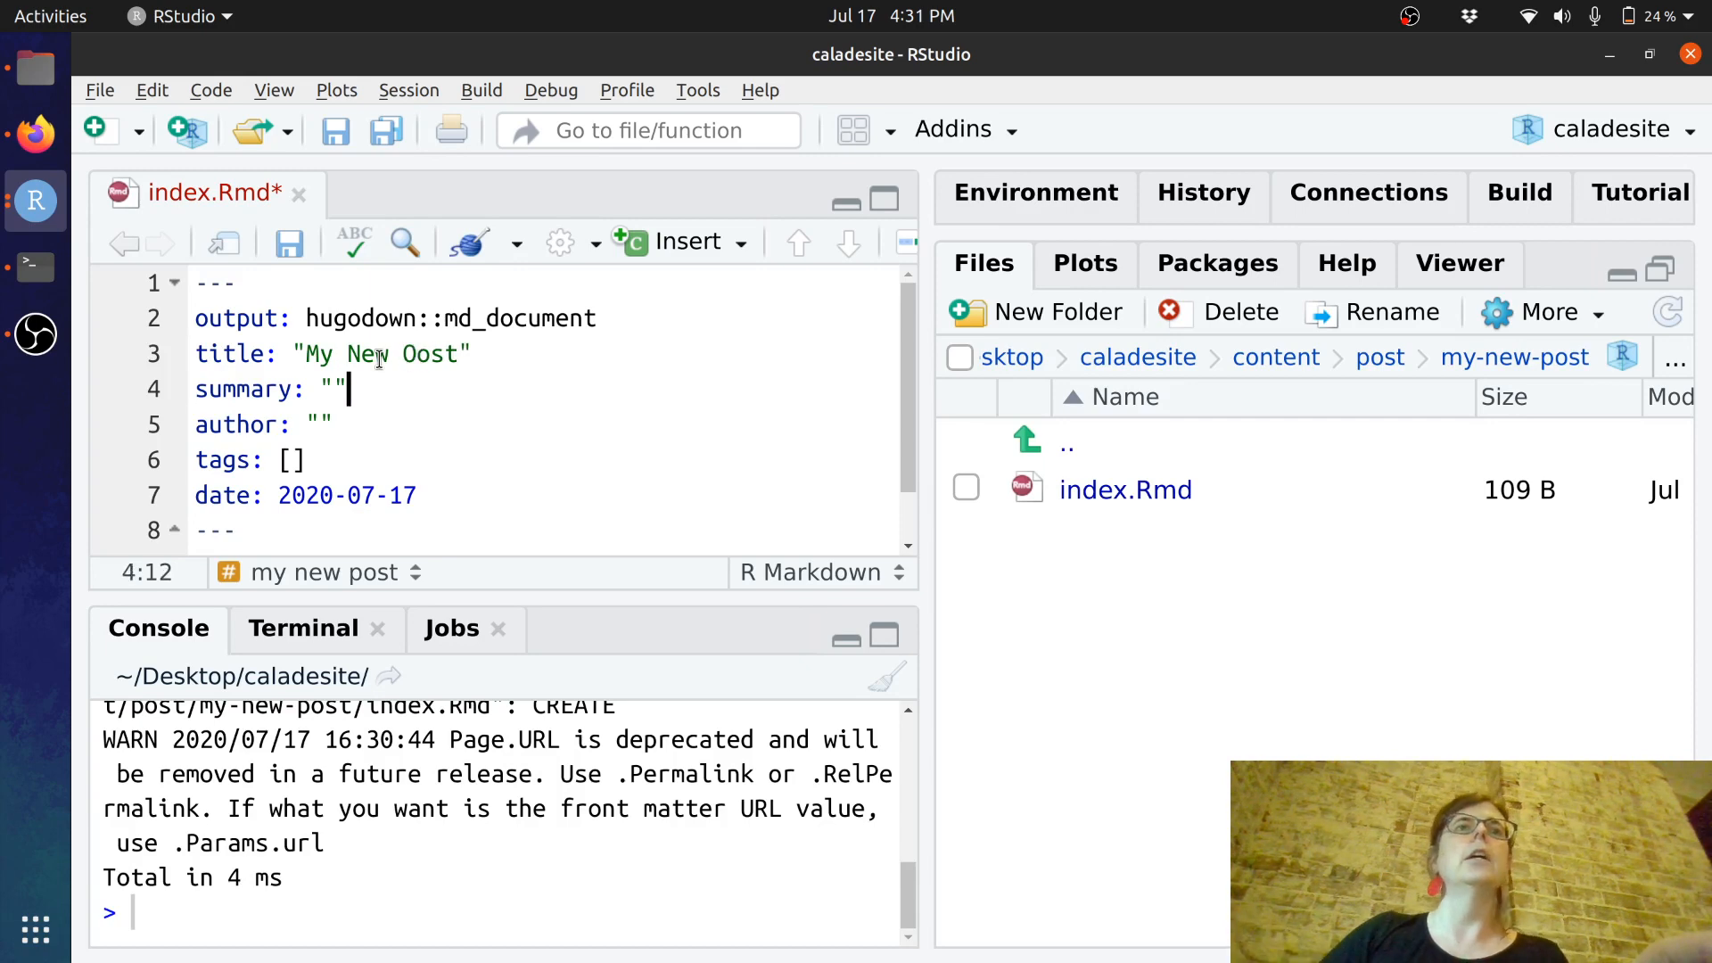
pyautogui.write('TH')
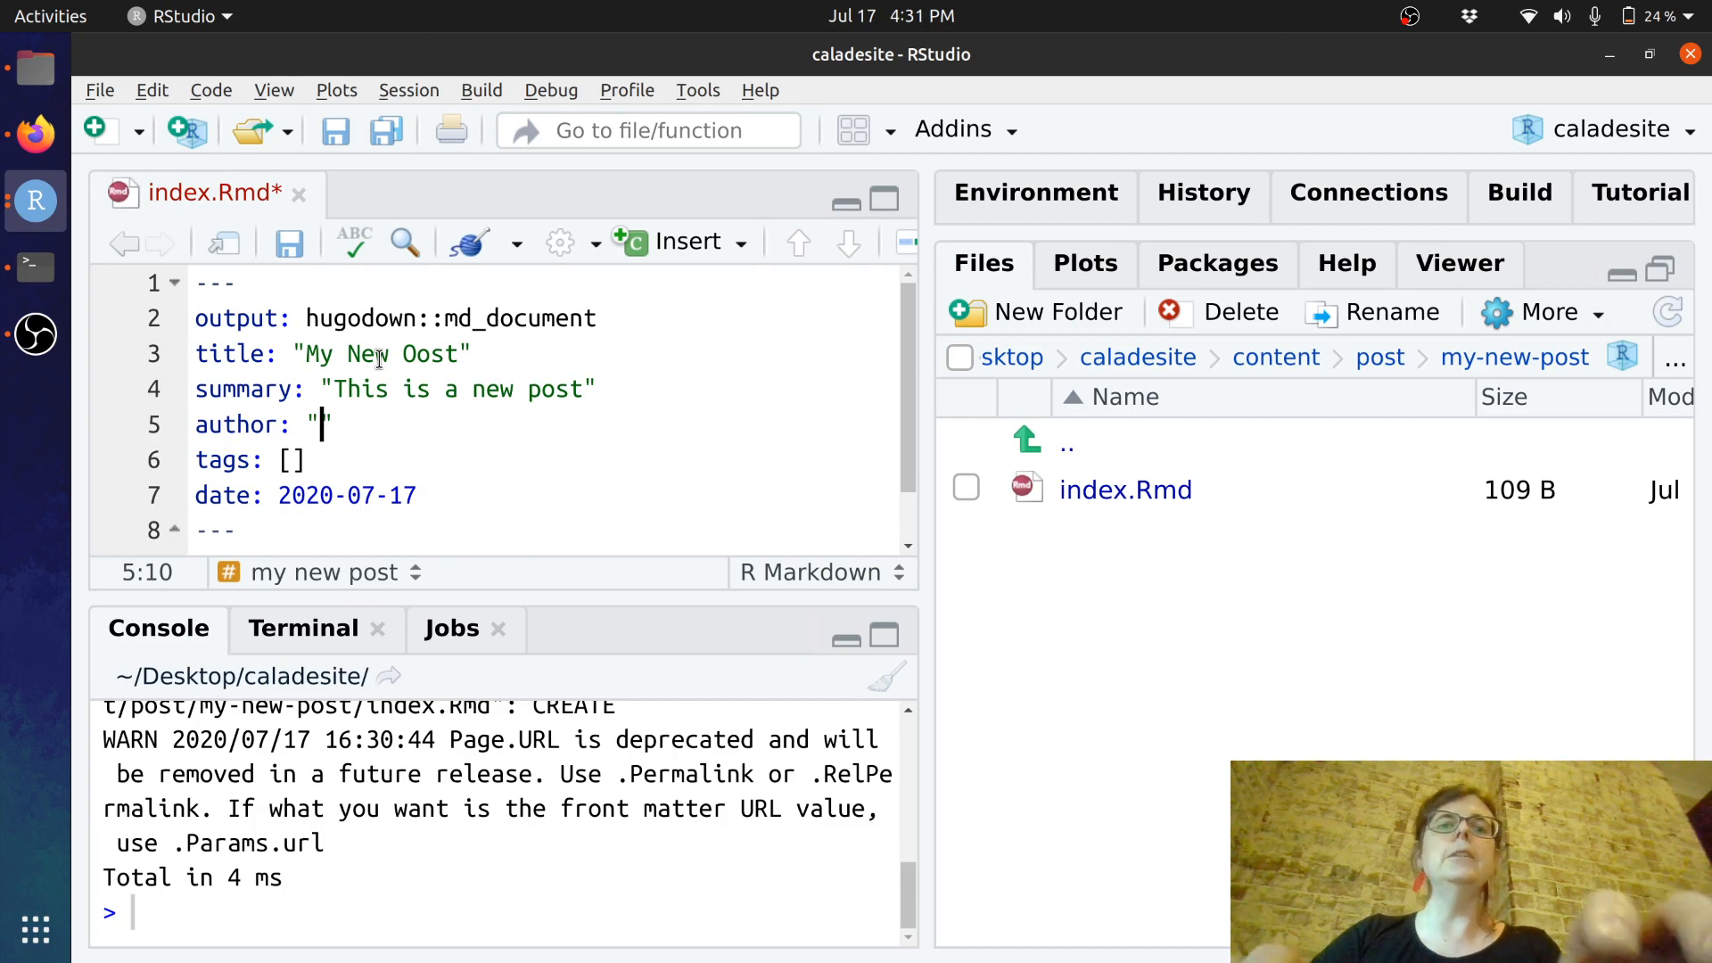
pyautogui.write('The AU')
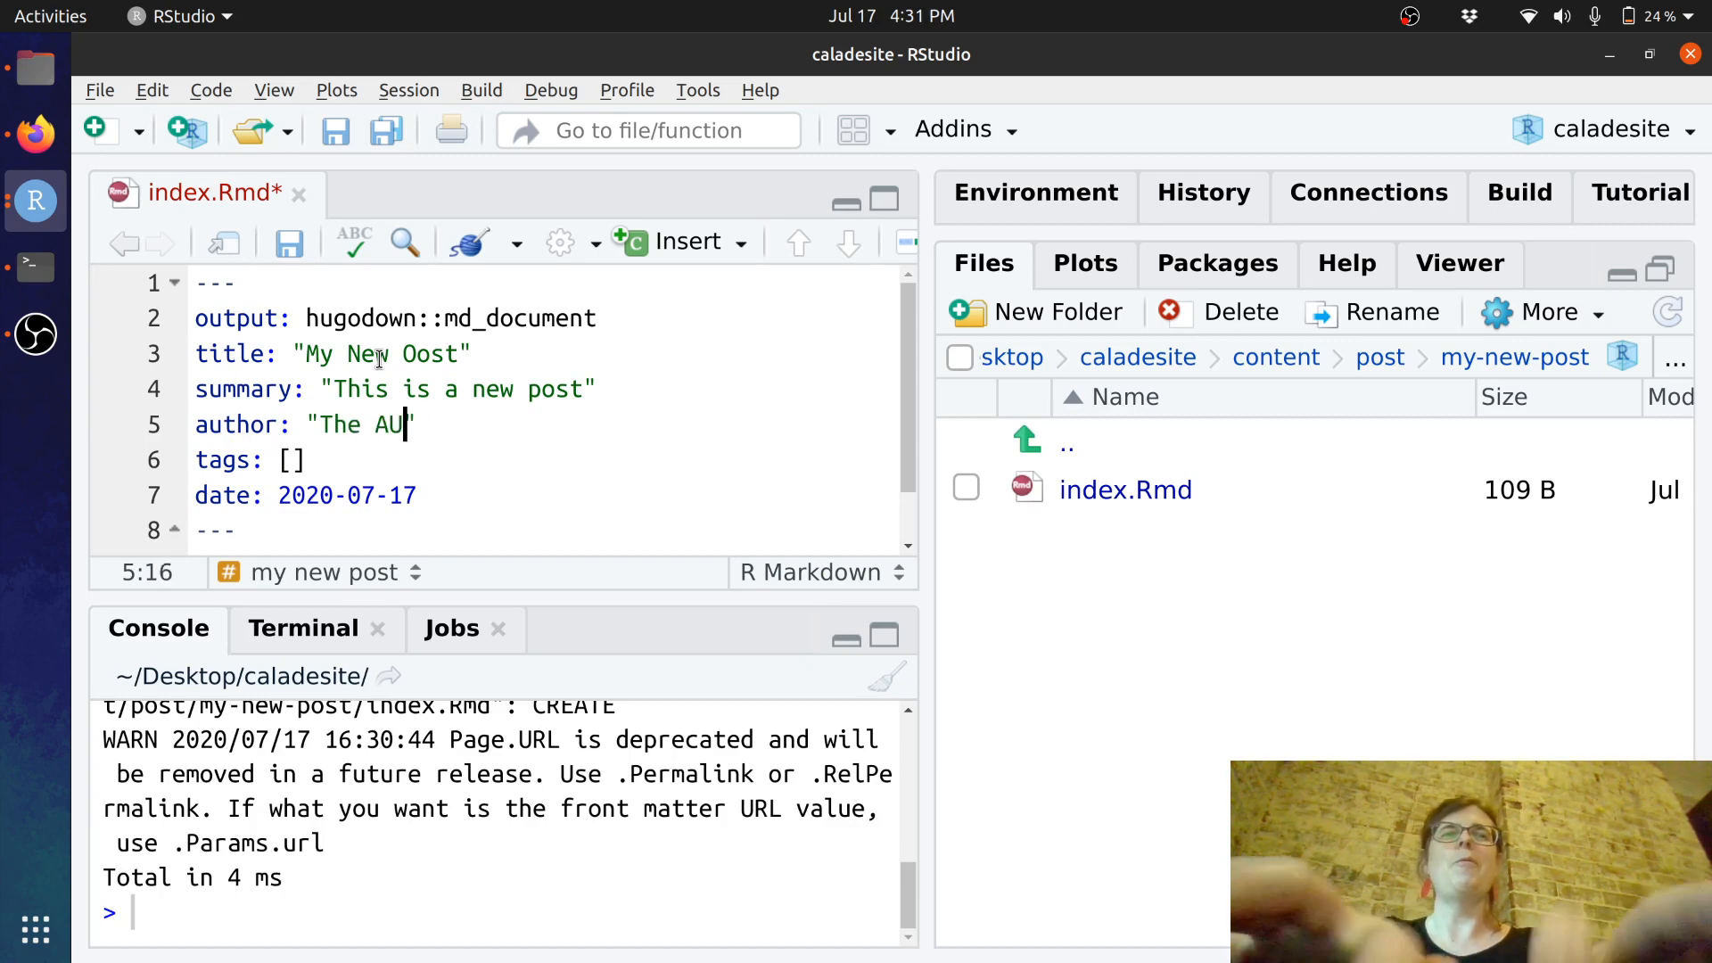
pyautogui.write('THOR')
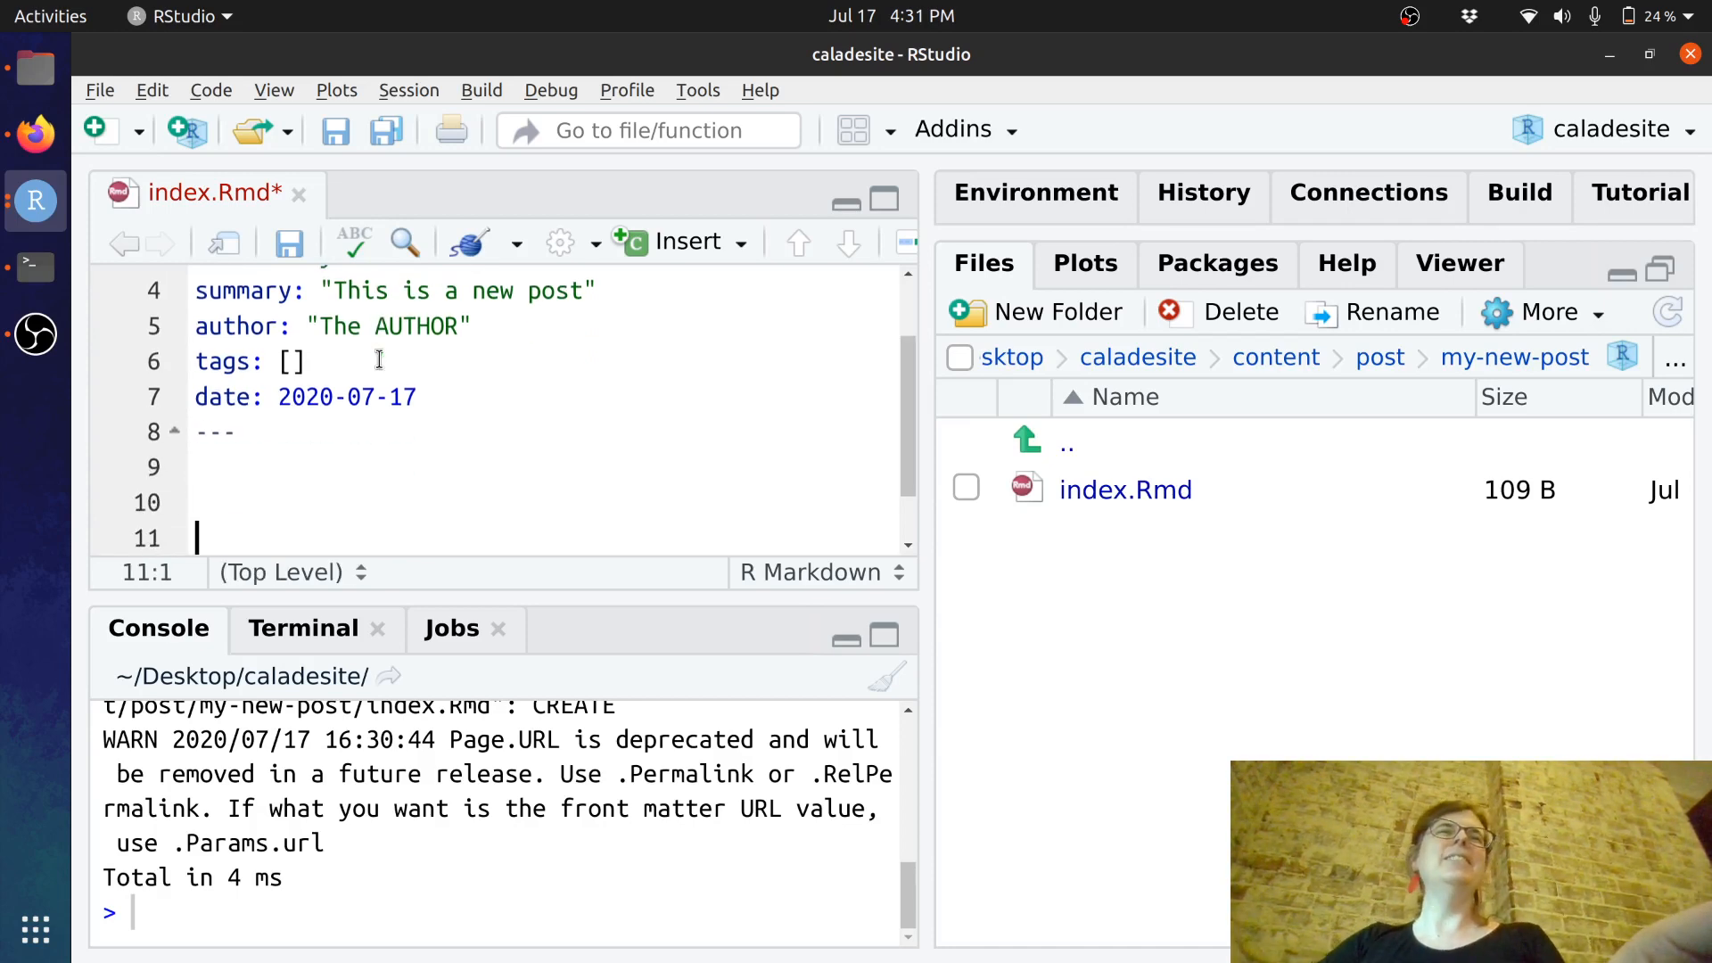
# - Add a sentence and a 2+2 R chunk, knit the post, and view the generated index.md
pyautogui.write('hello this is a post')
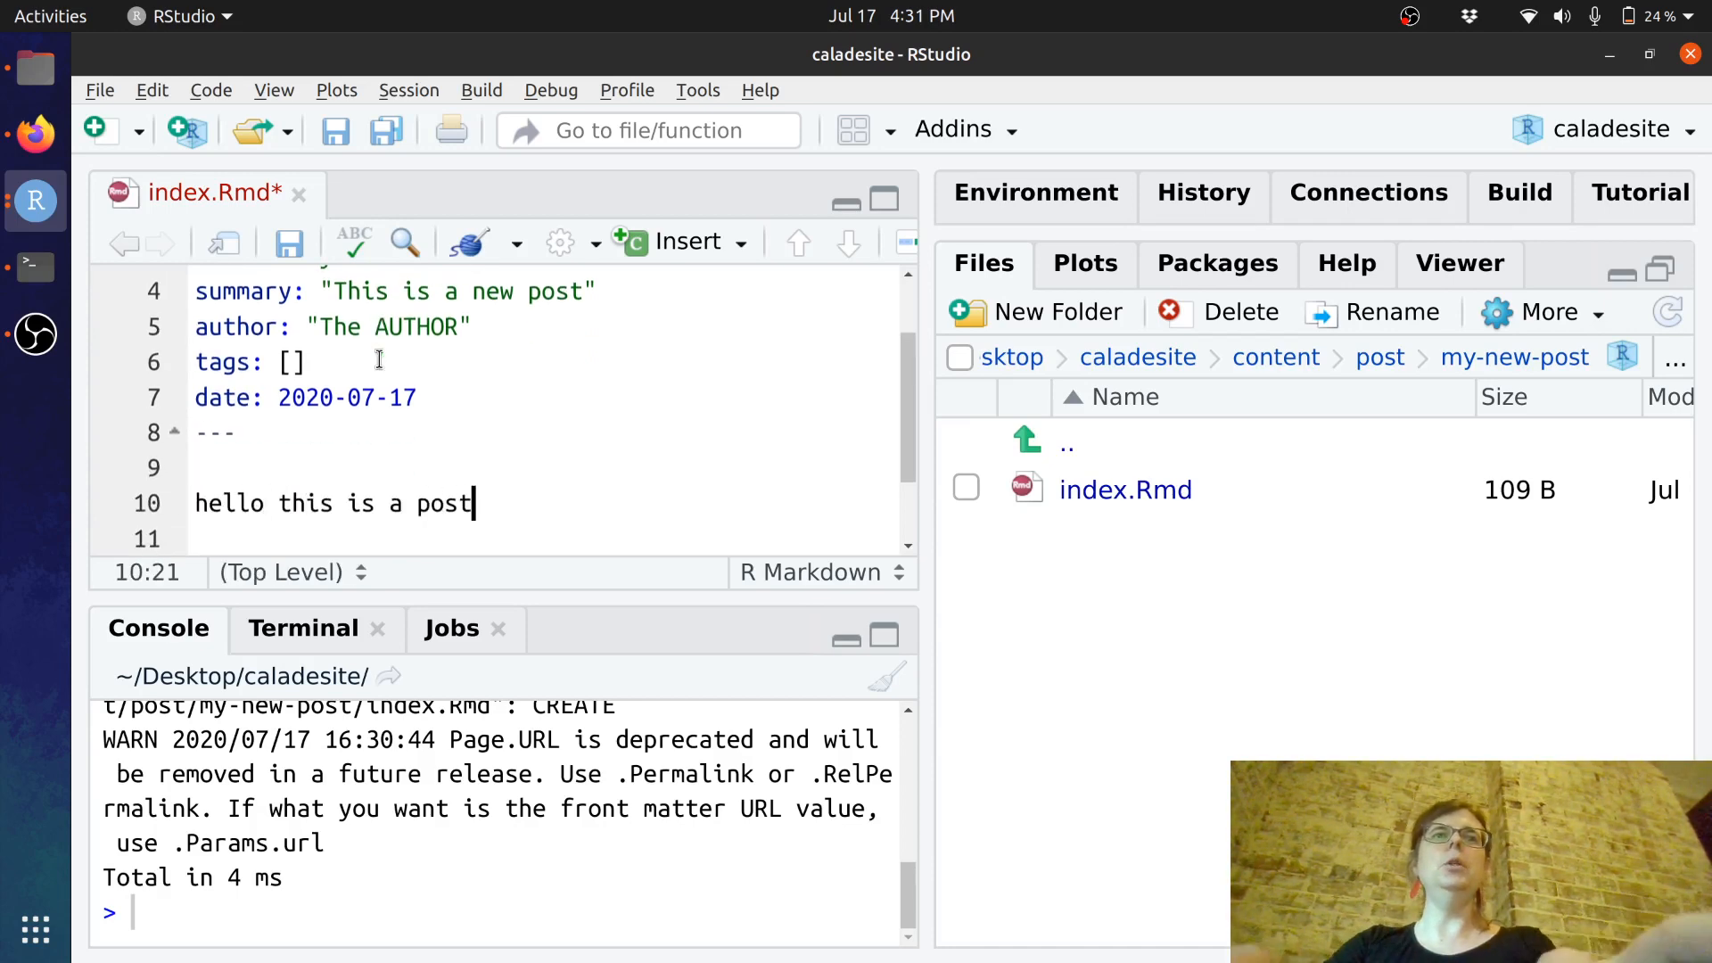
pyautogui.press('Return')
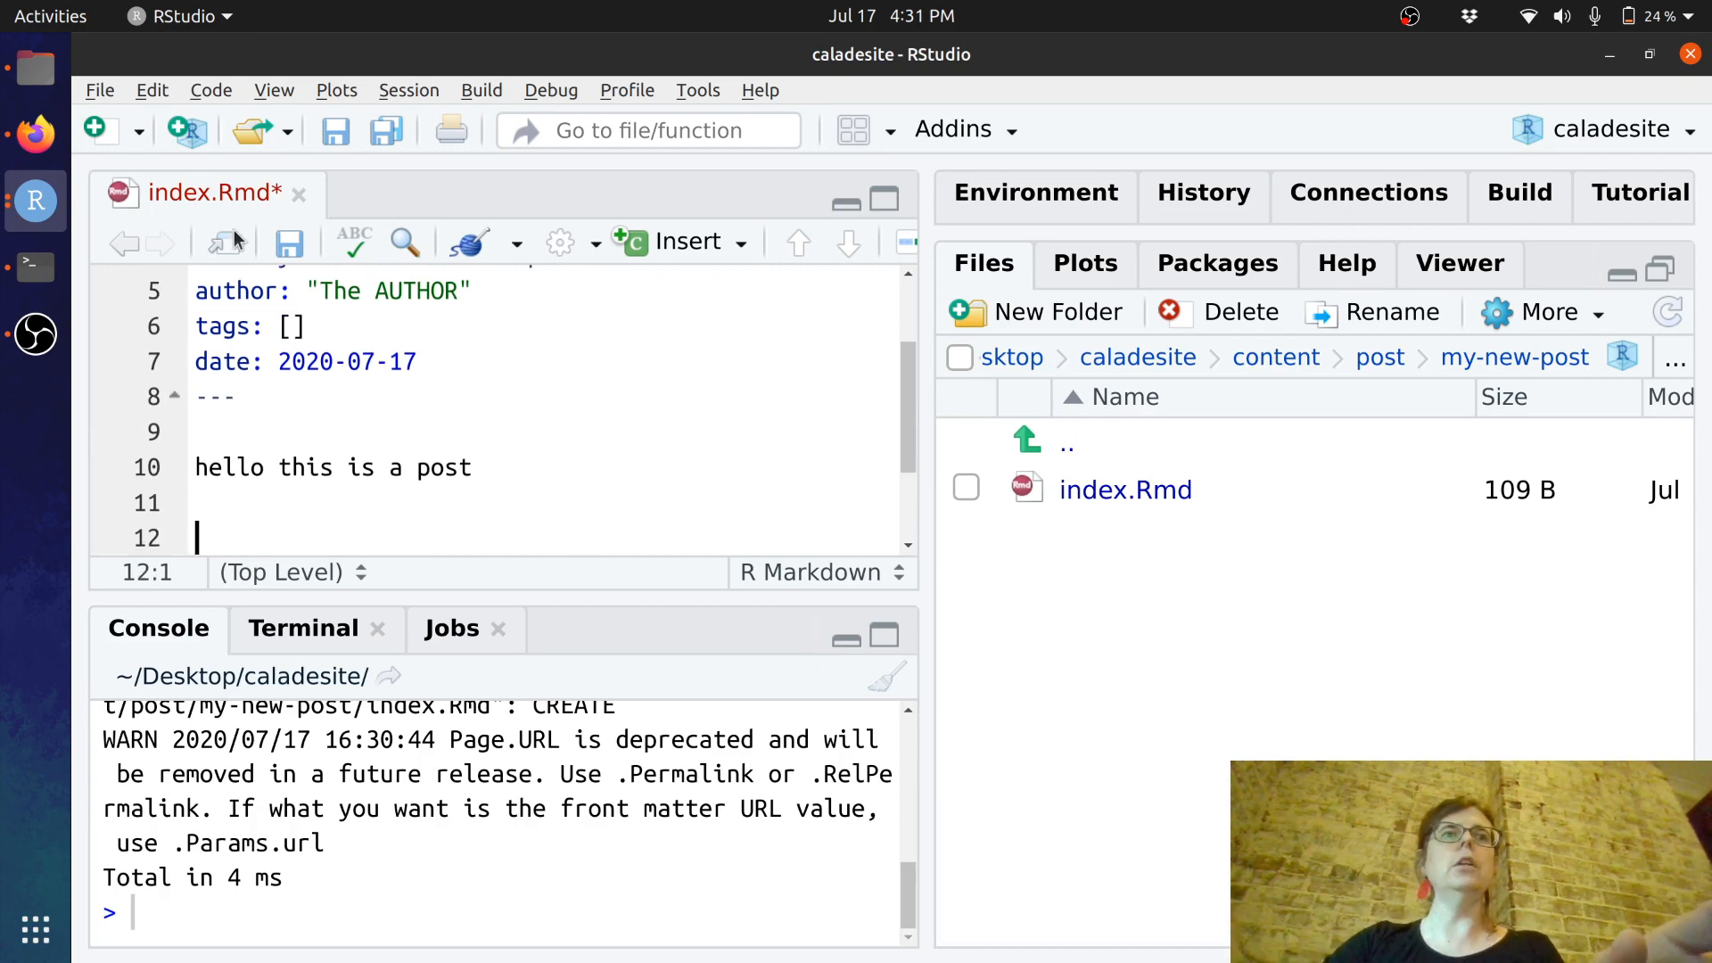
pyautogui.scroll(-3)
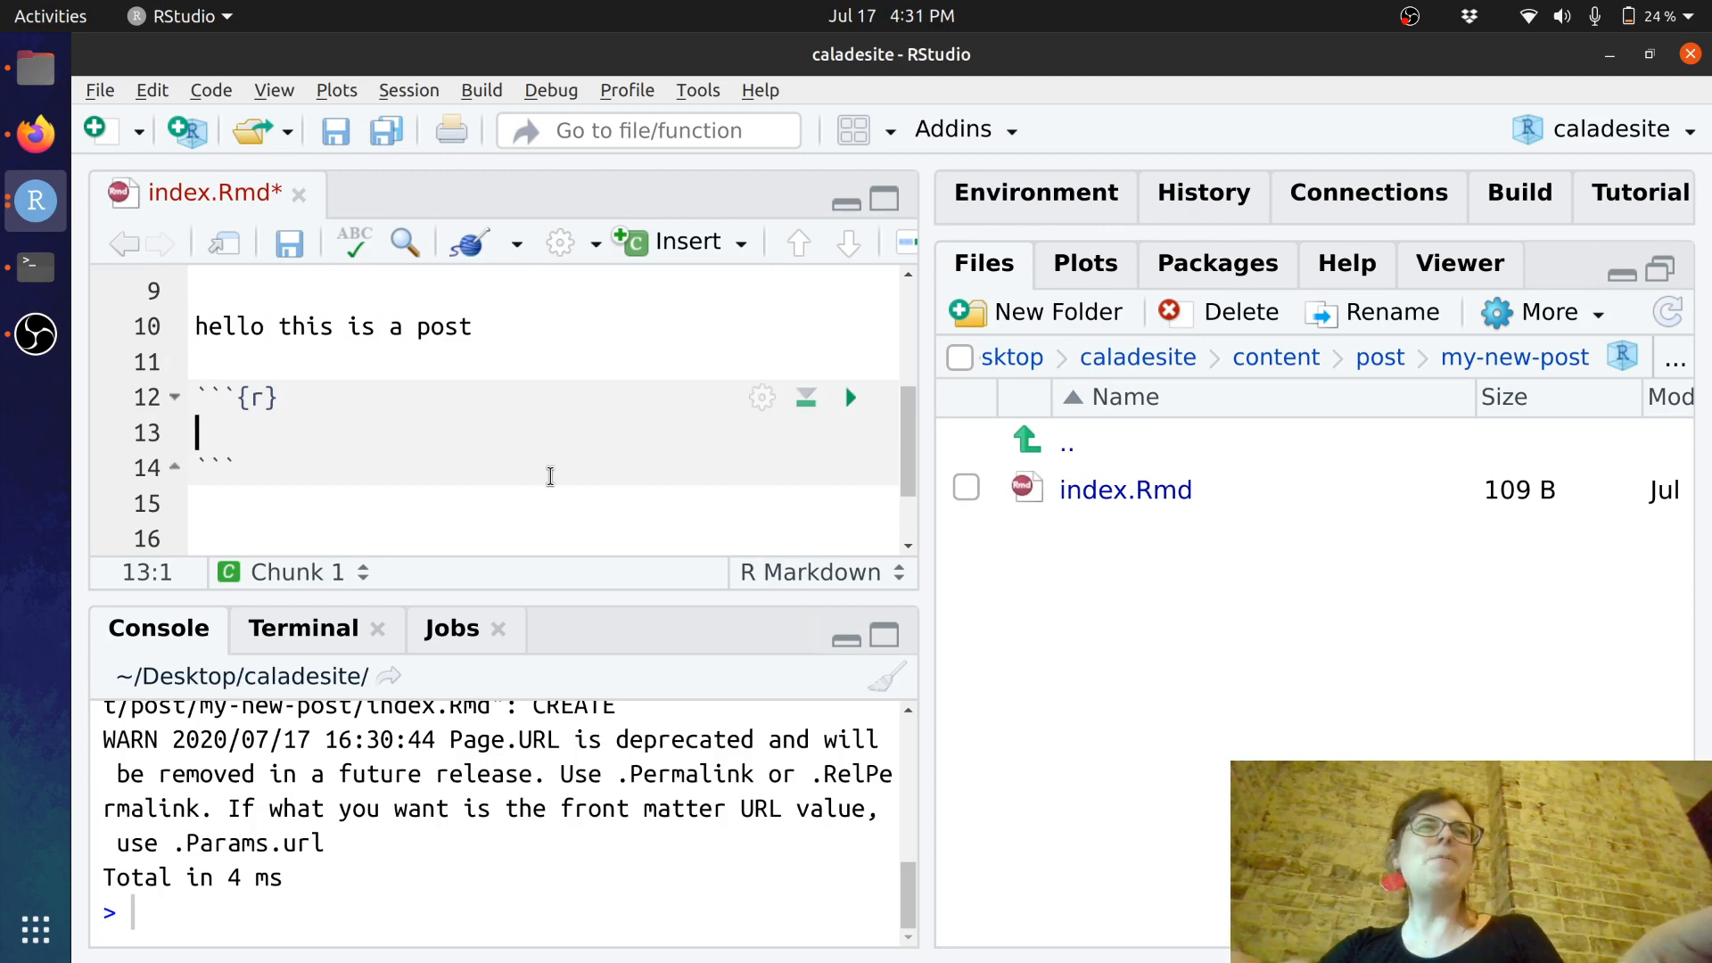
pyautogui.write('2')
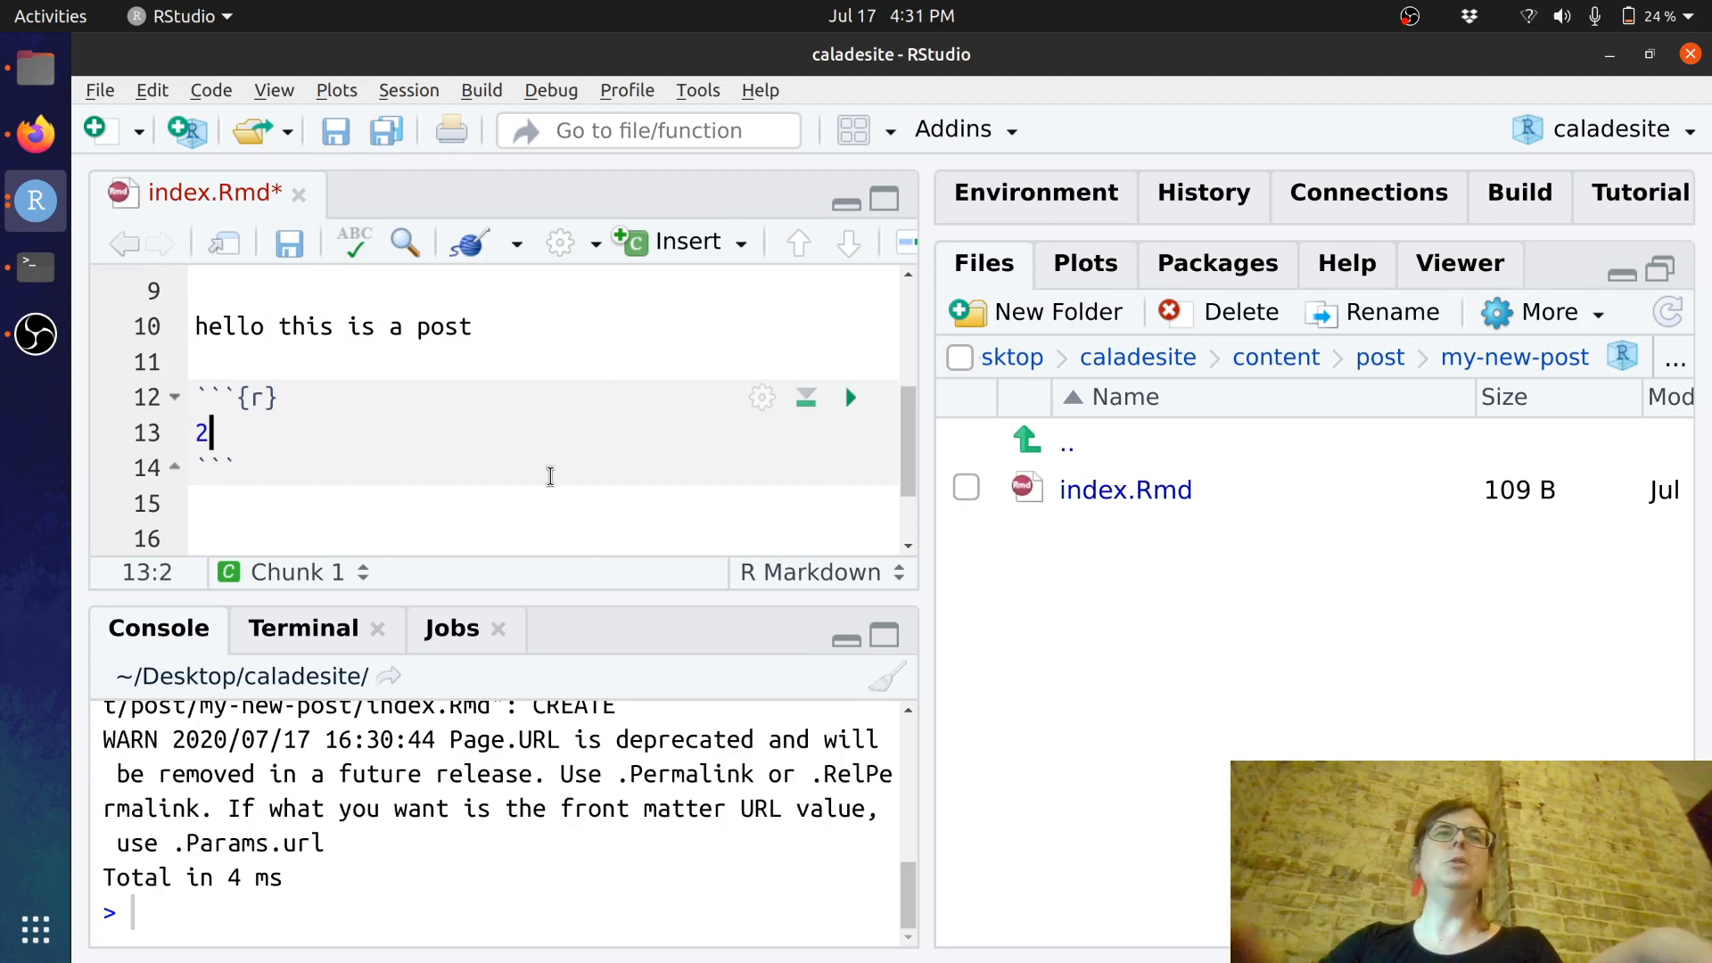
pyautogui.write('+2')
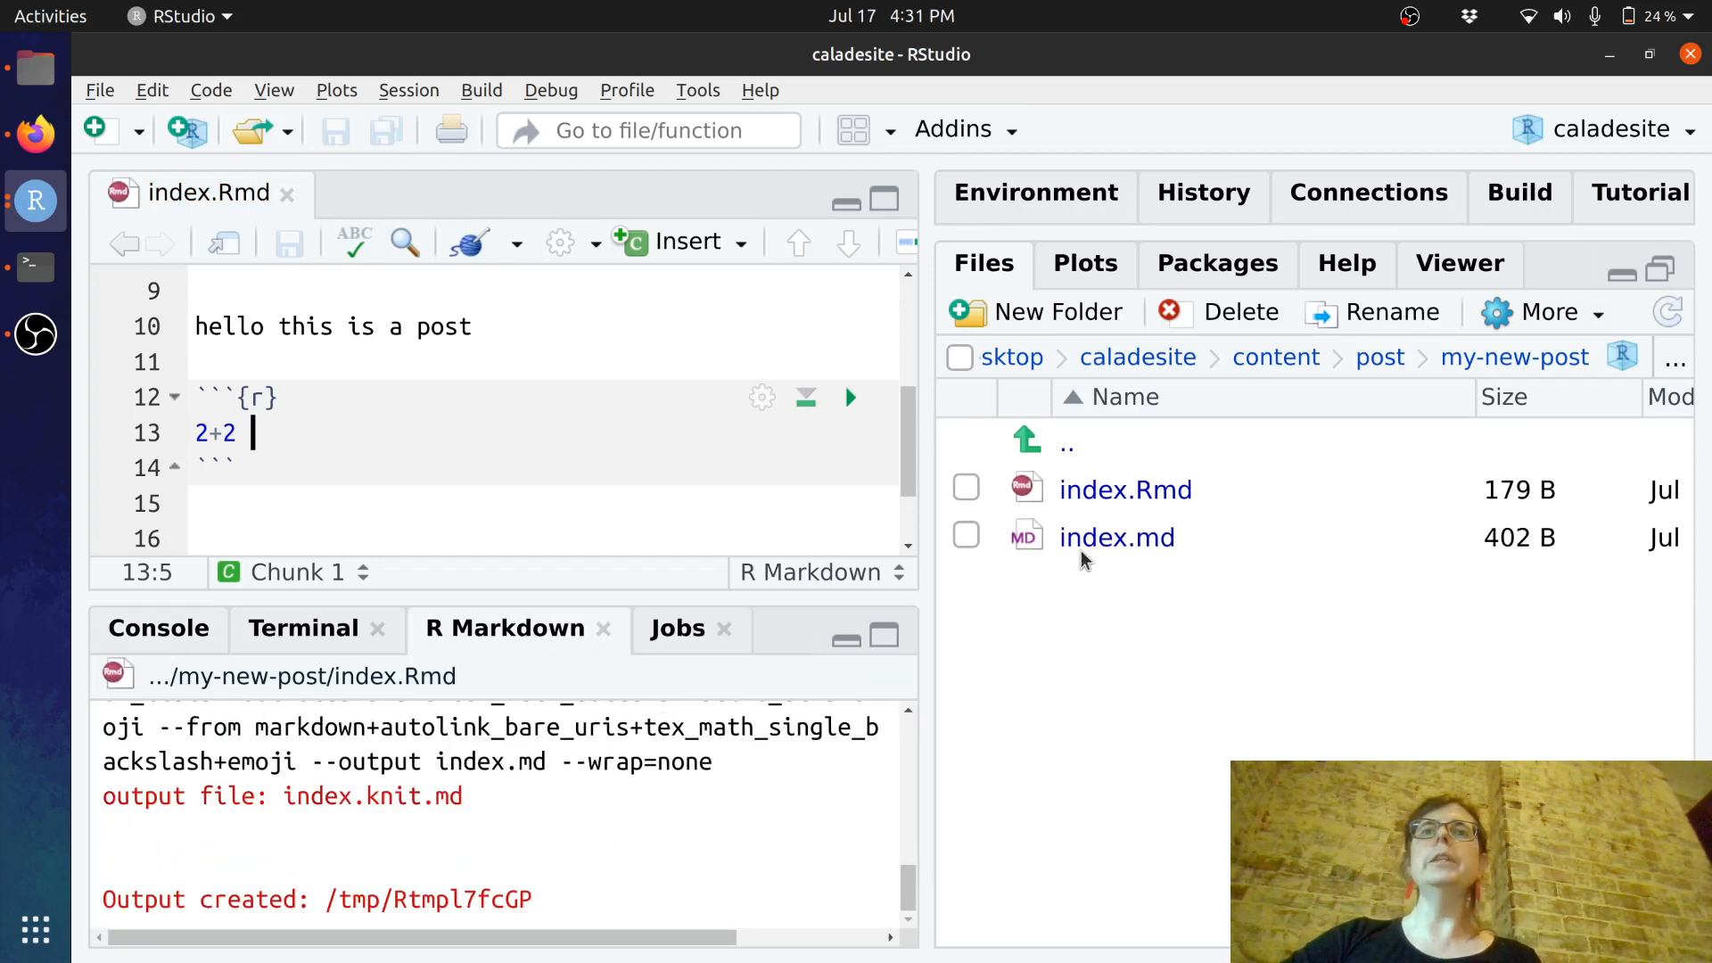
pyautogui.moveTo(1116, 536)
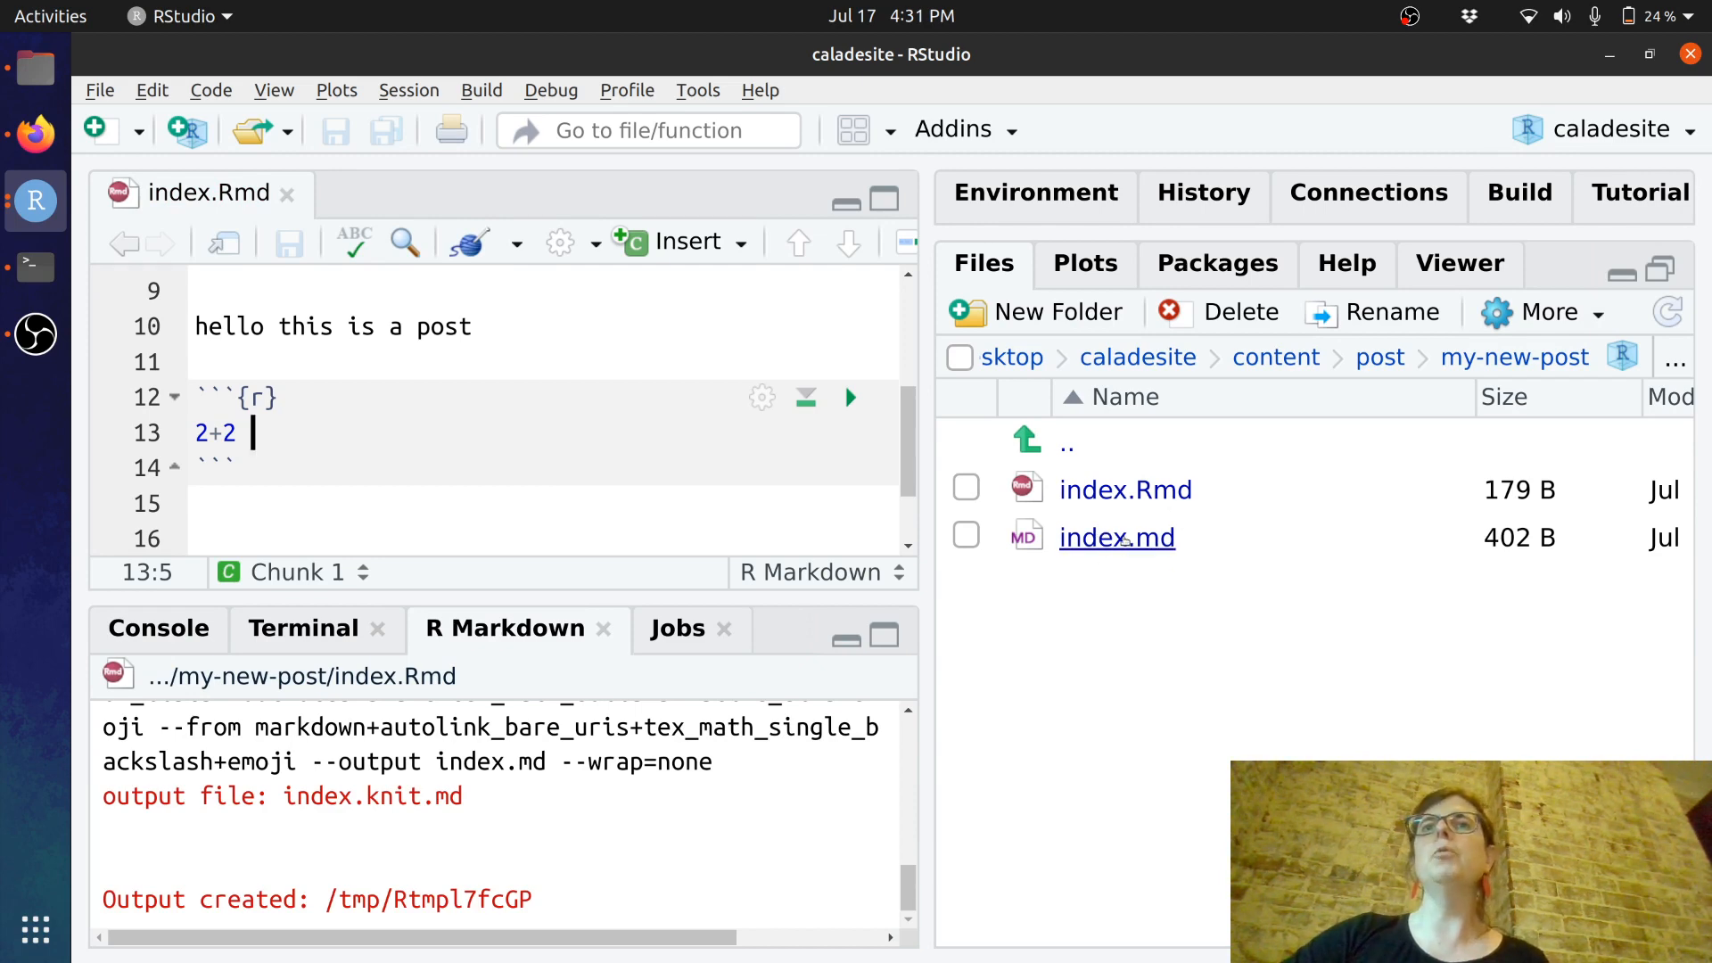
pyautogui.click(1117, 537)
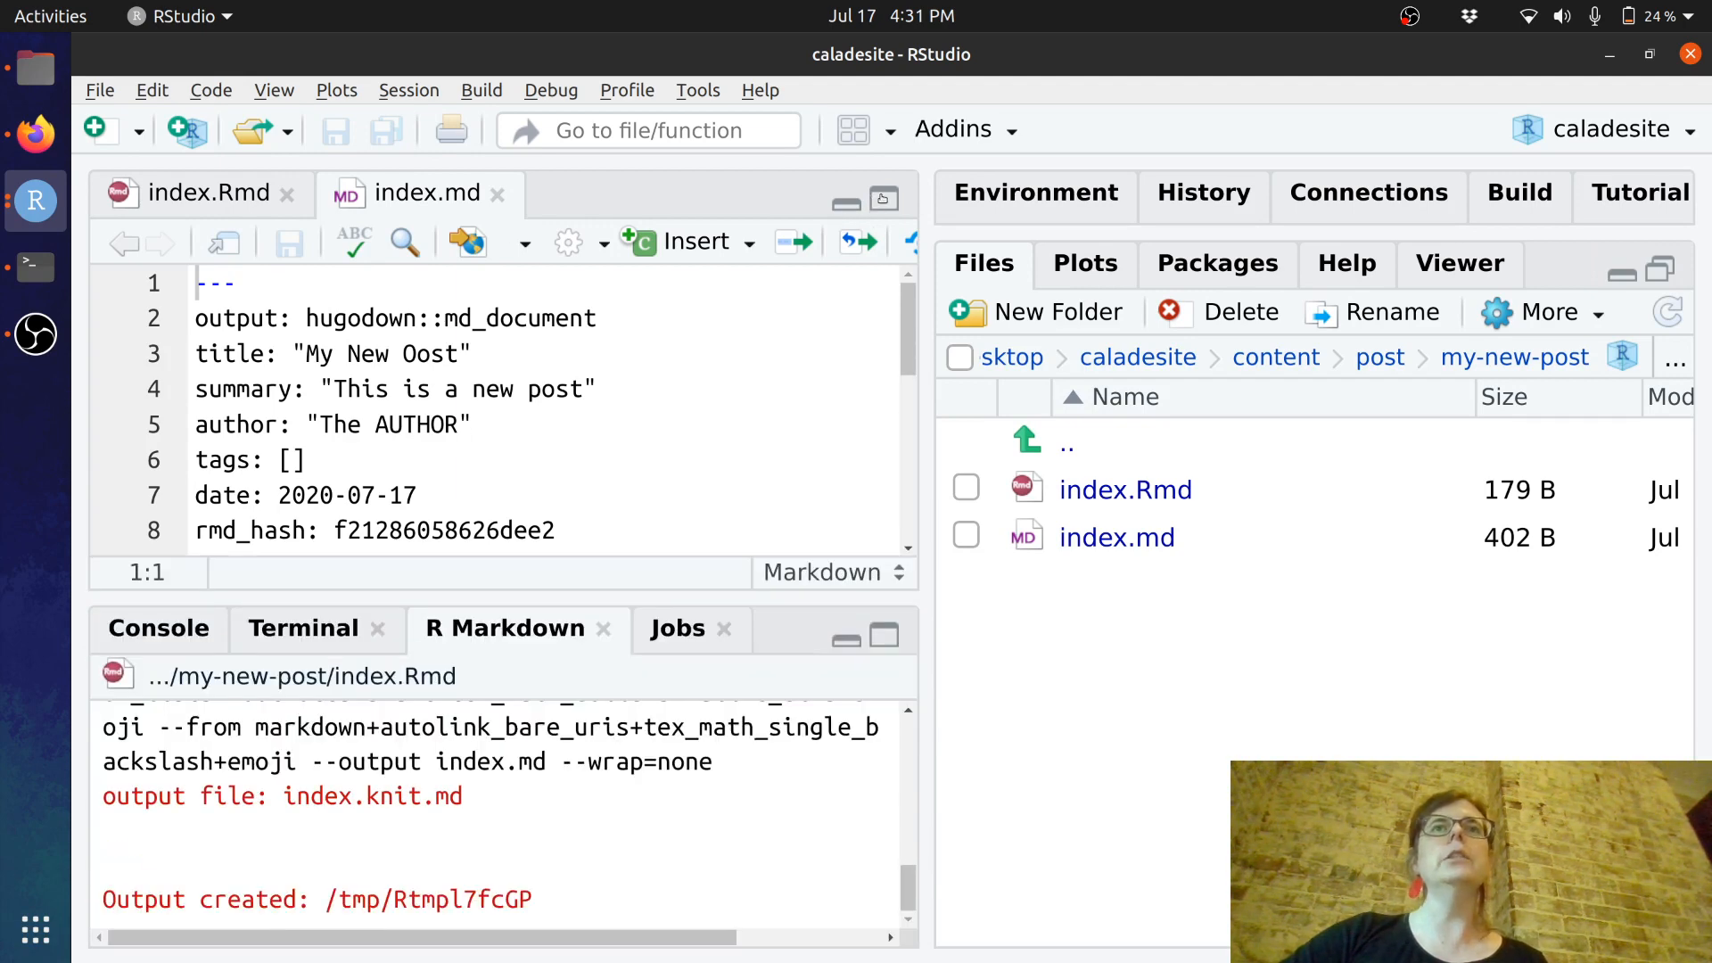
pyautogui.moveTo(881, 200)
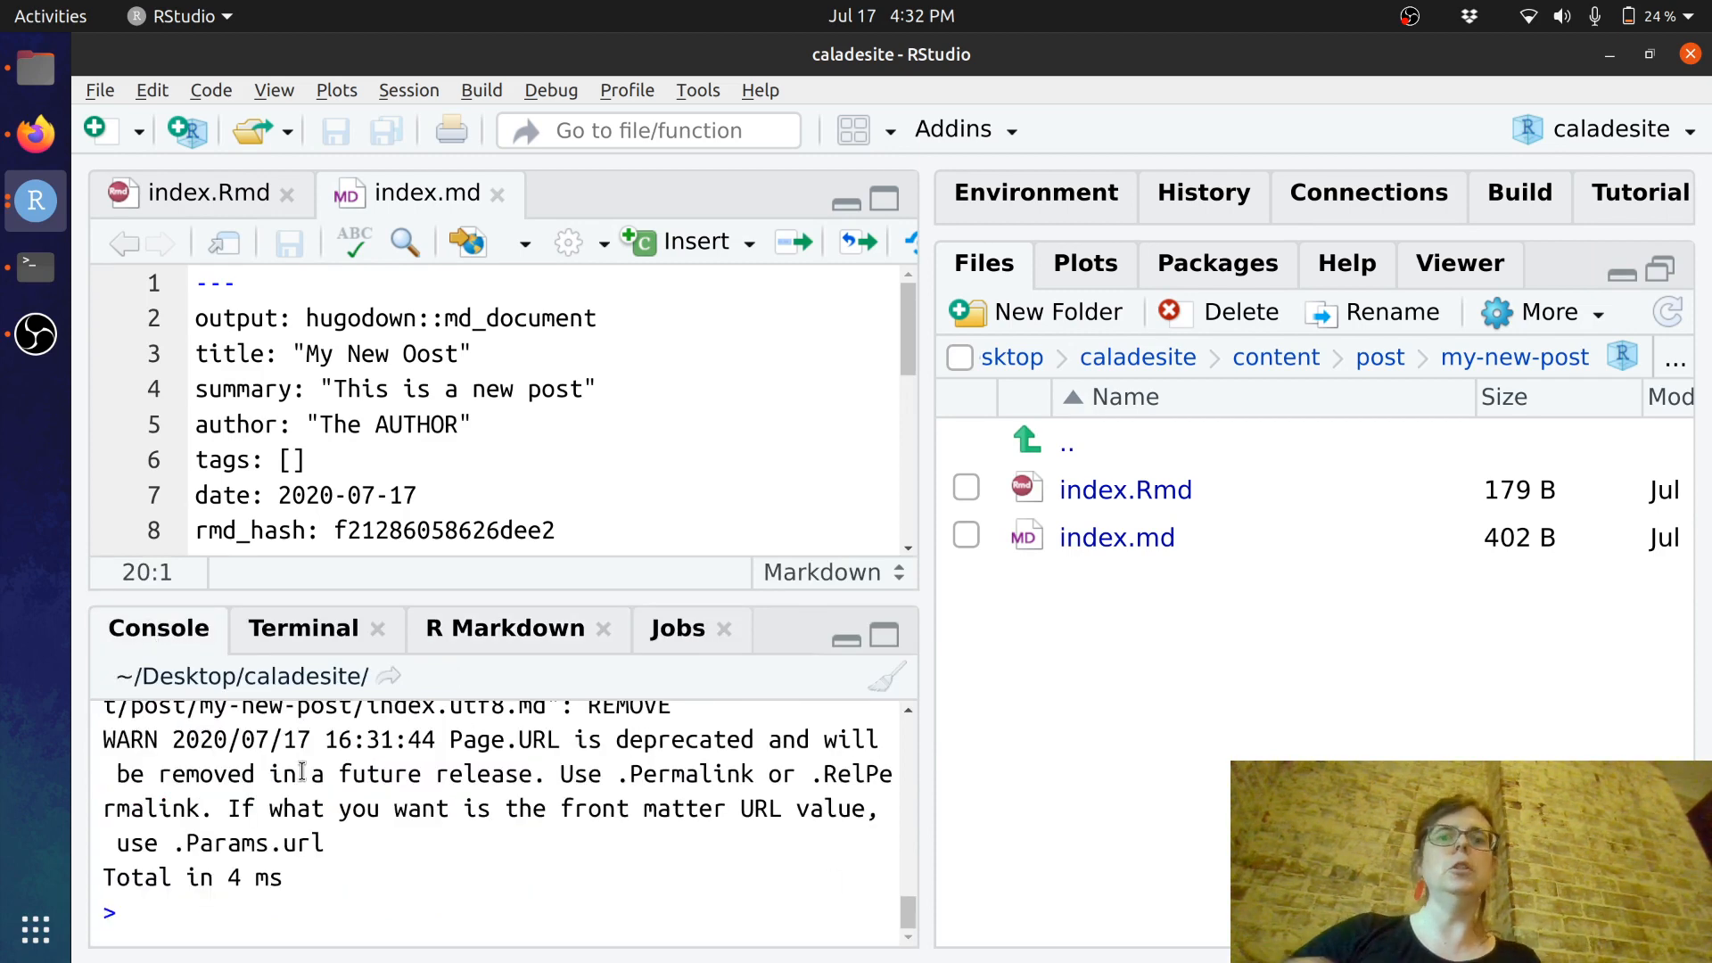
# - Preview the site in the Viewer and check the new post shows its text and rendered 2+2 result
pyautogui.write('use_post("post/my-new-post")')
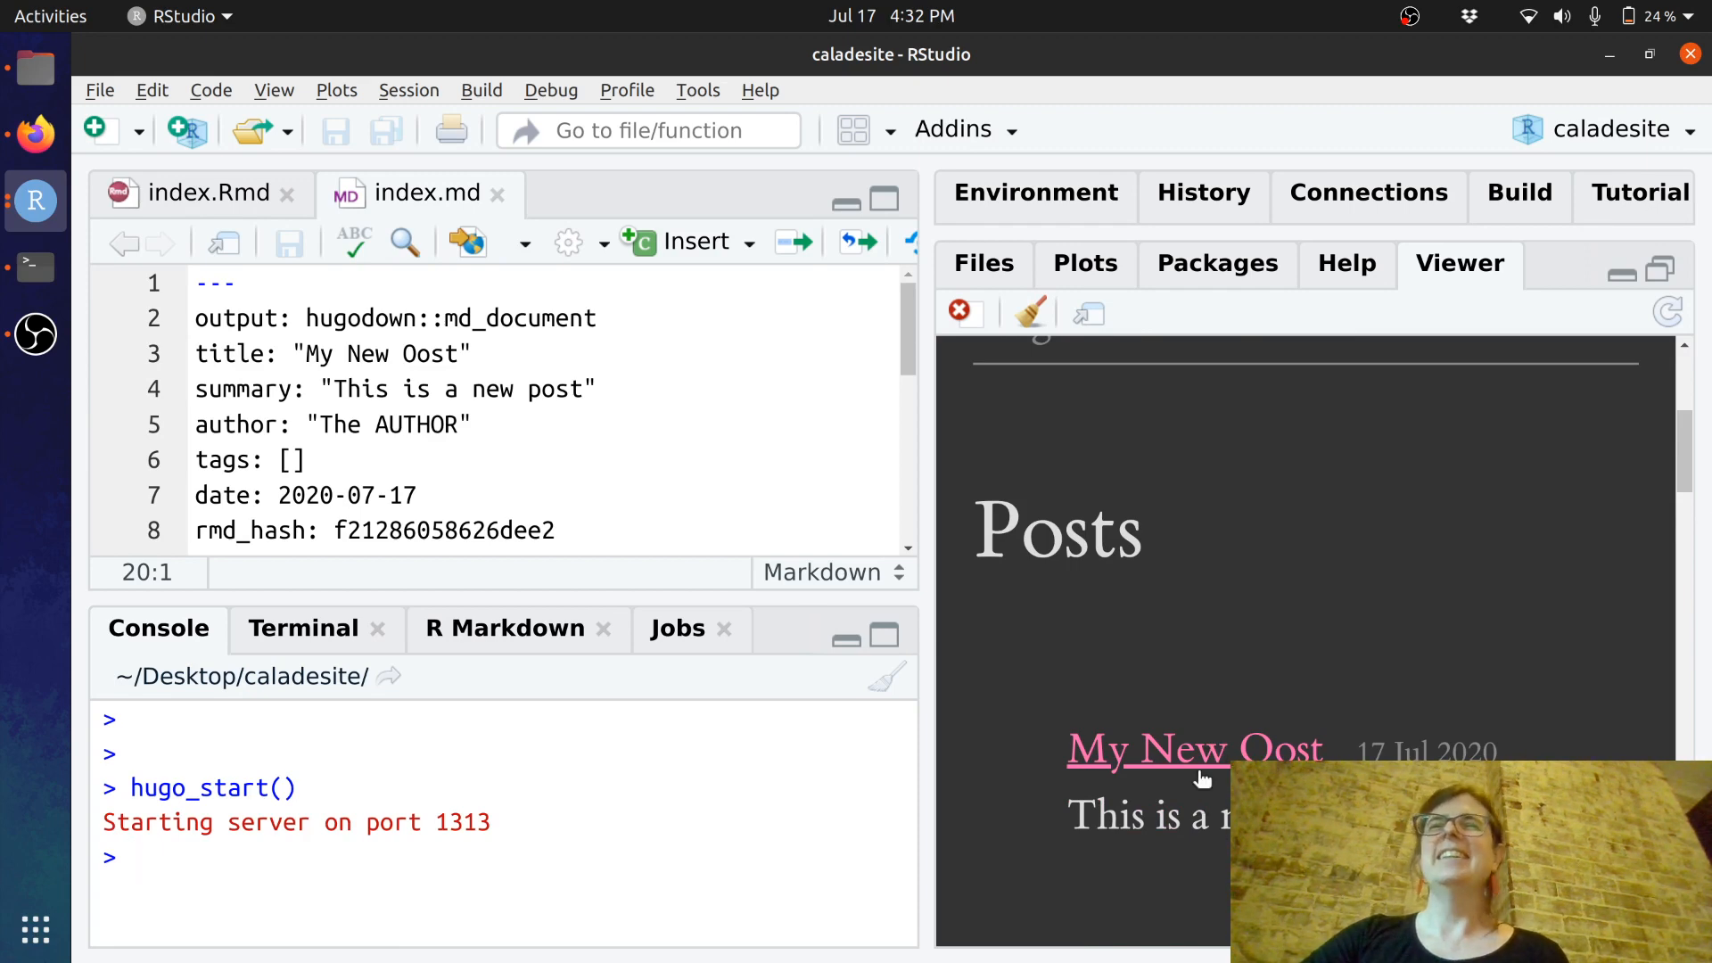
pyautogui.click(1193, 751)
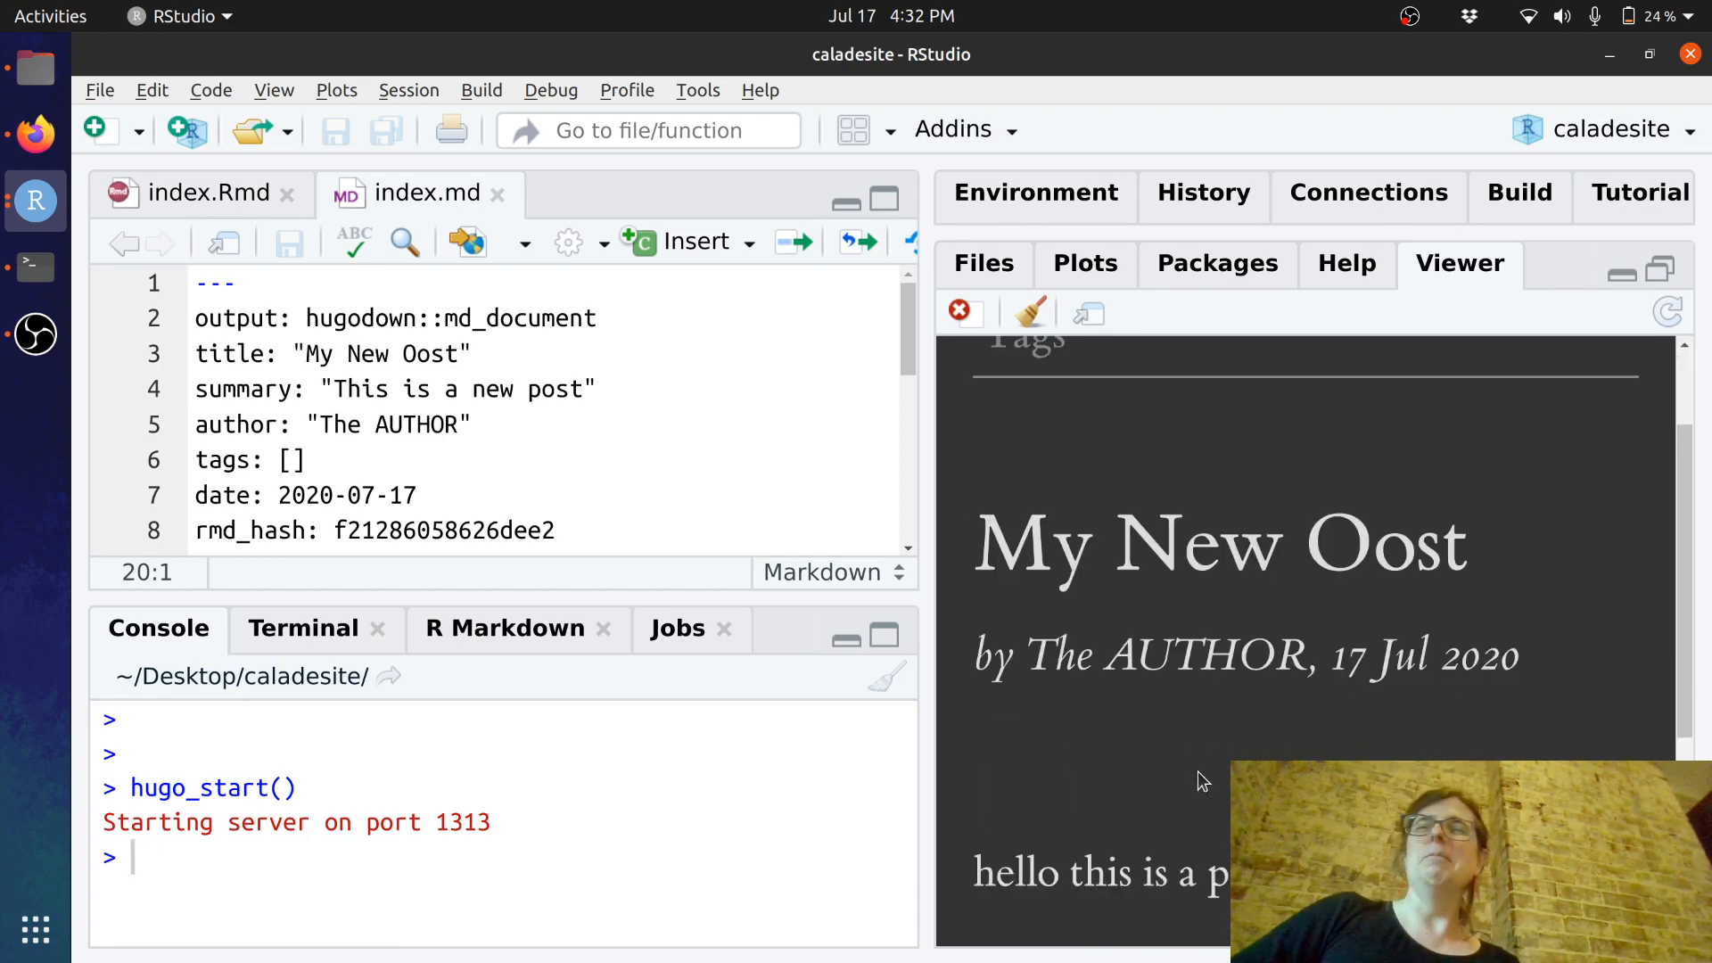
pyautogui.scroll(-3)
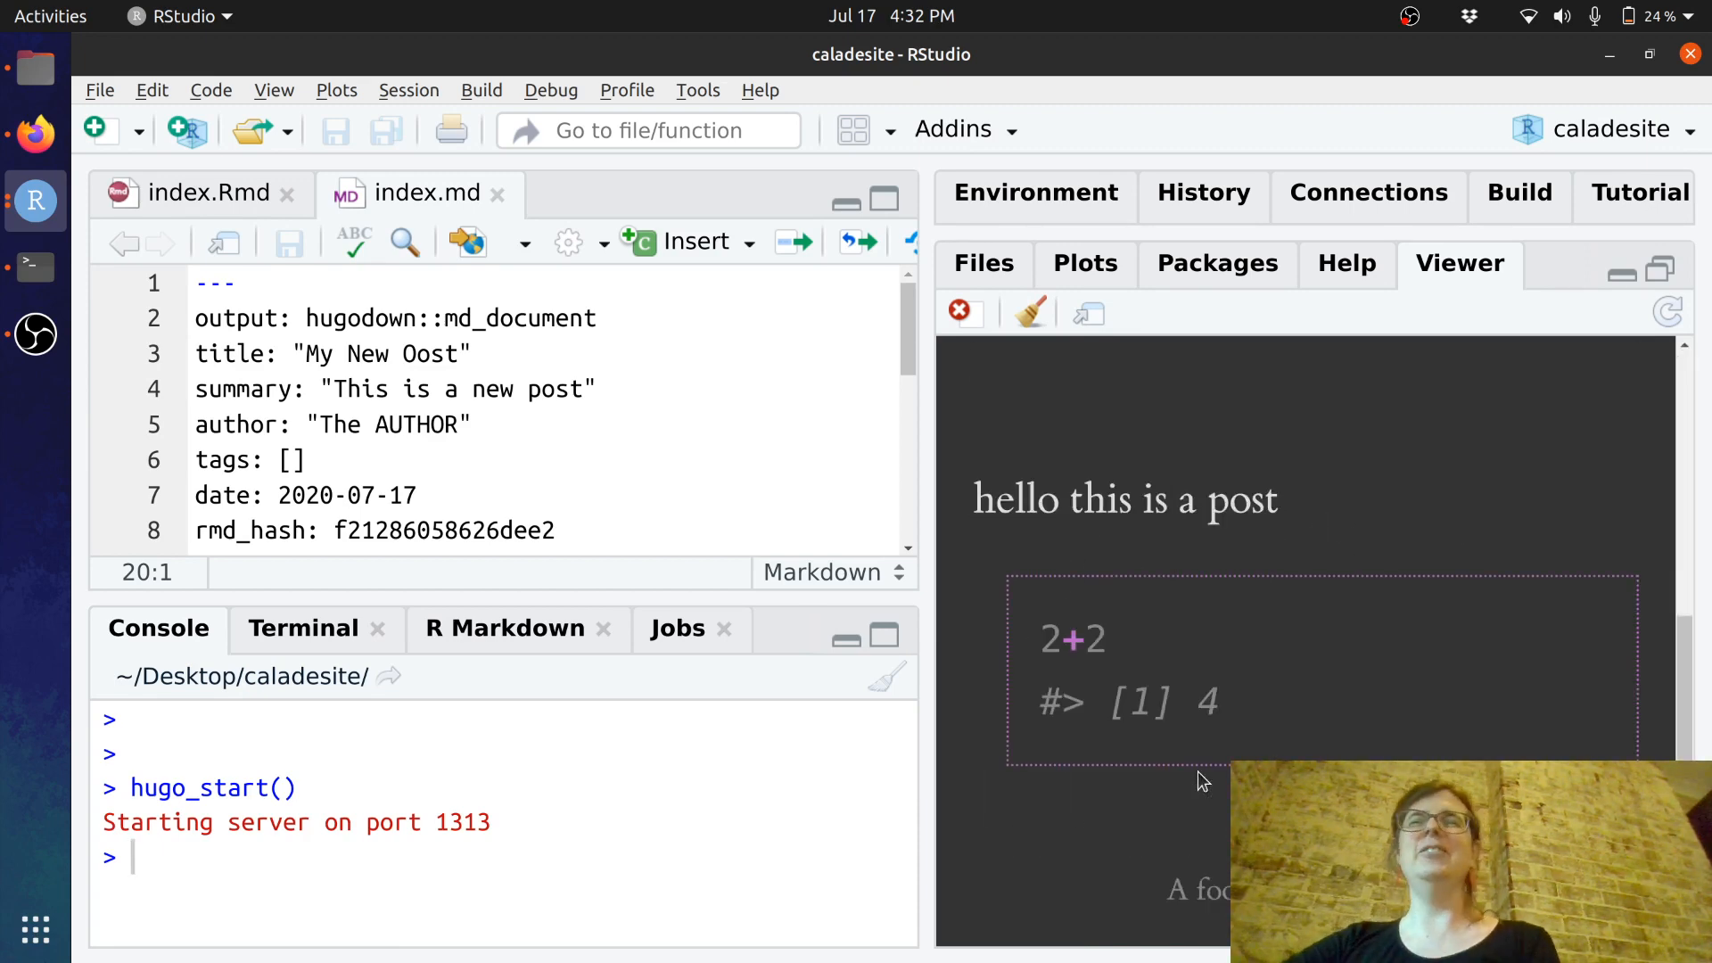
pyautogui.moveTo(1038, 626)
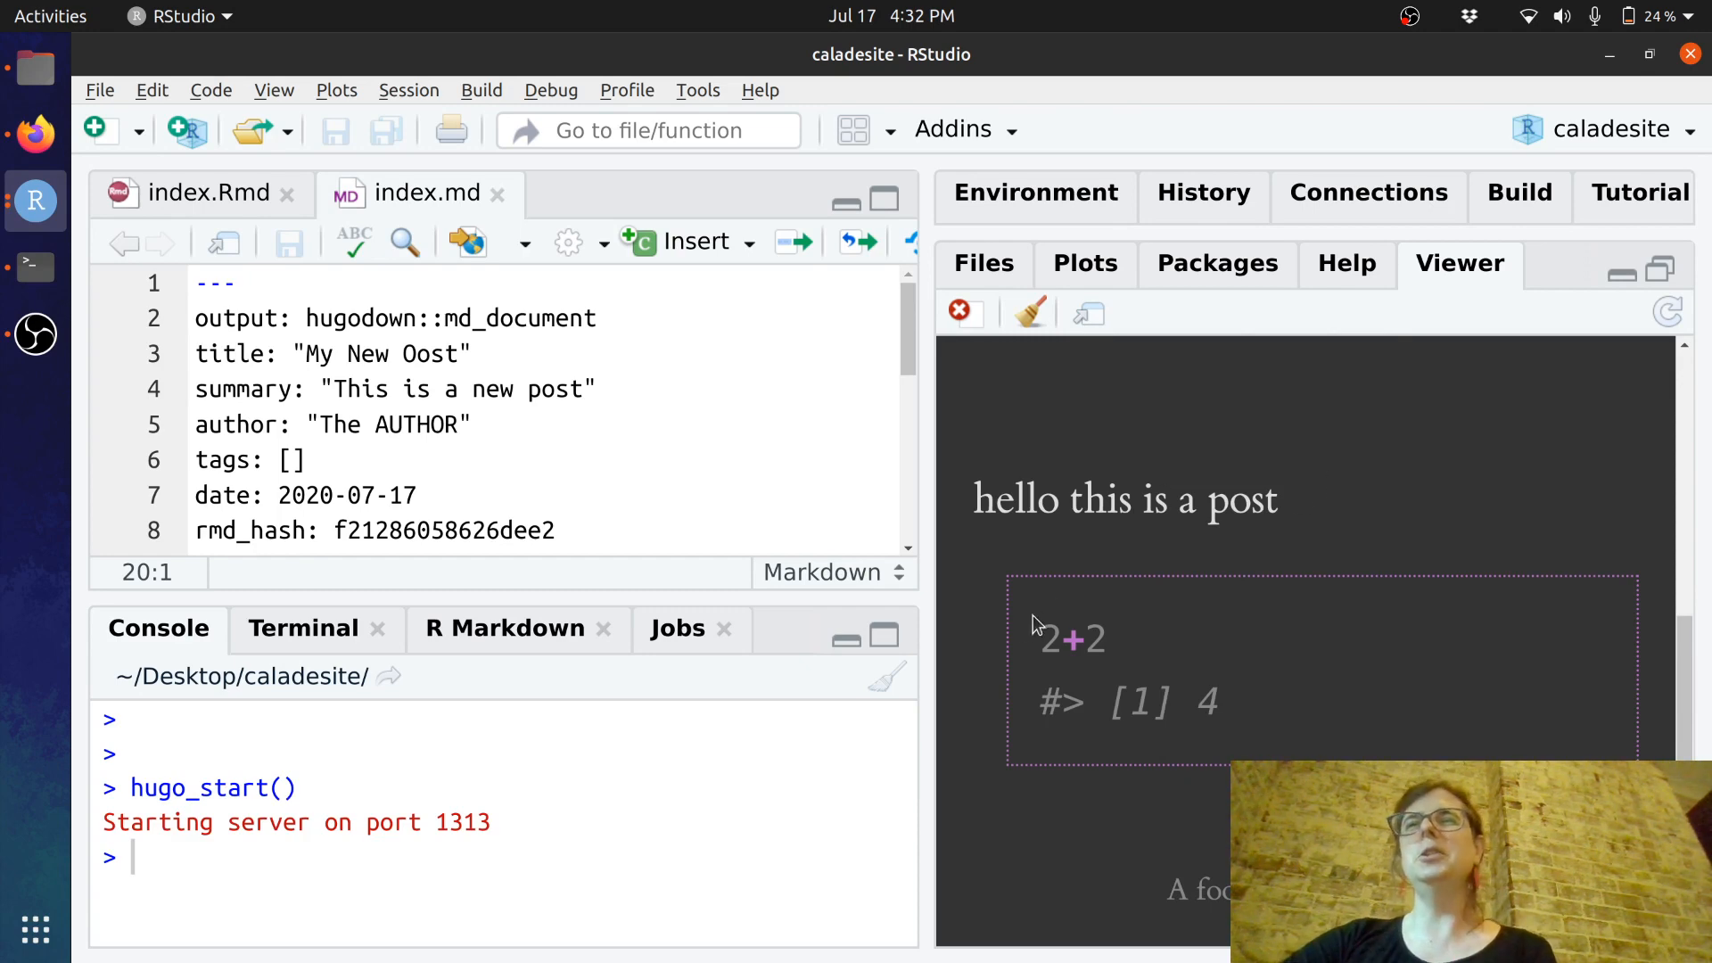
pyautogui.moveTo(1032, 623); pyautogui.dragTo(1240, 721)
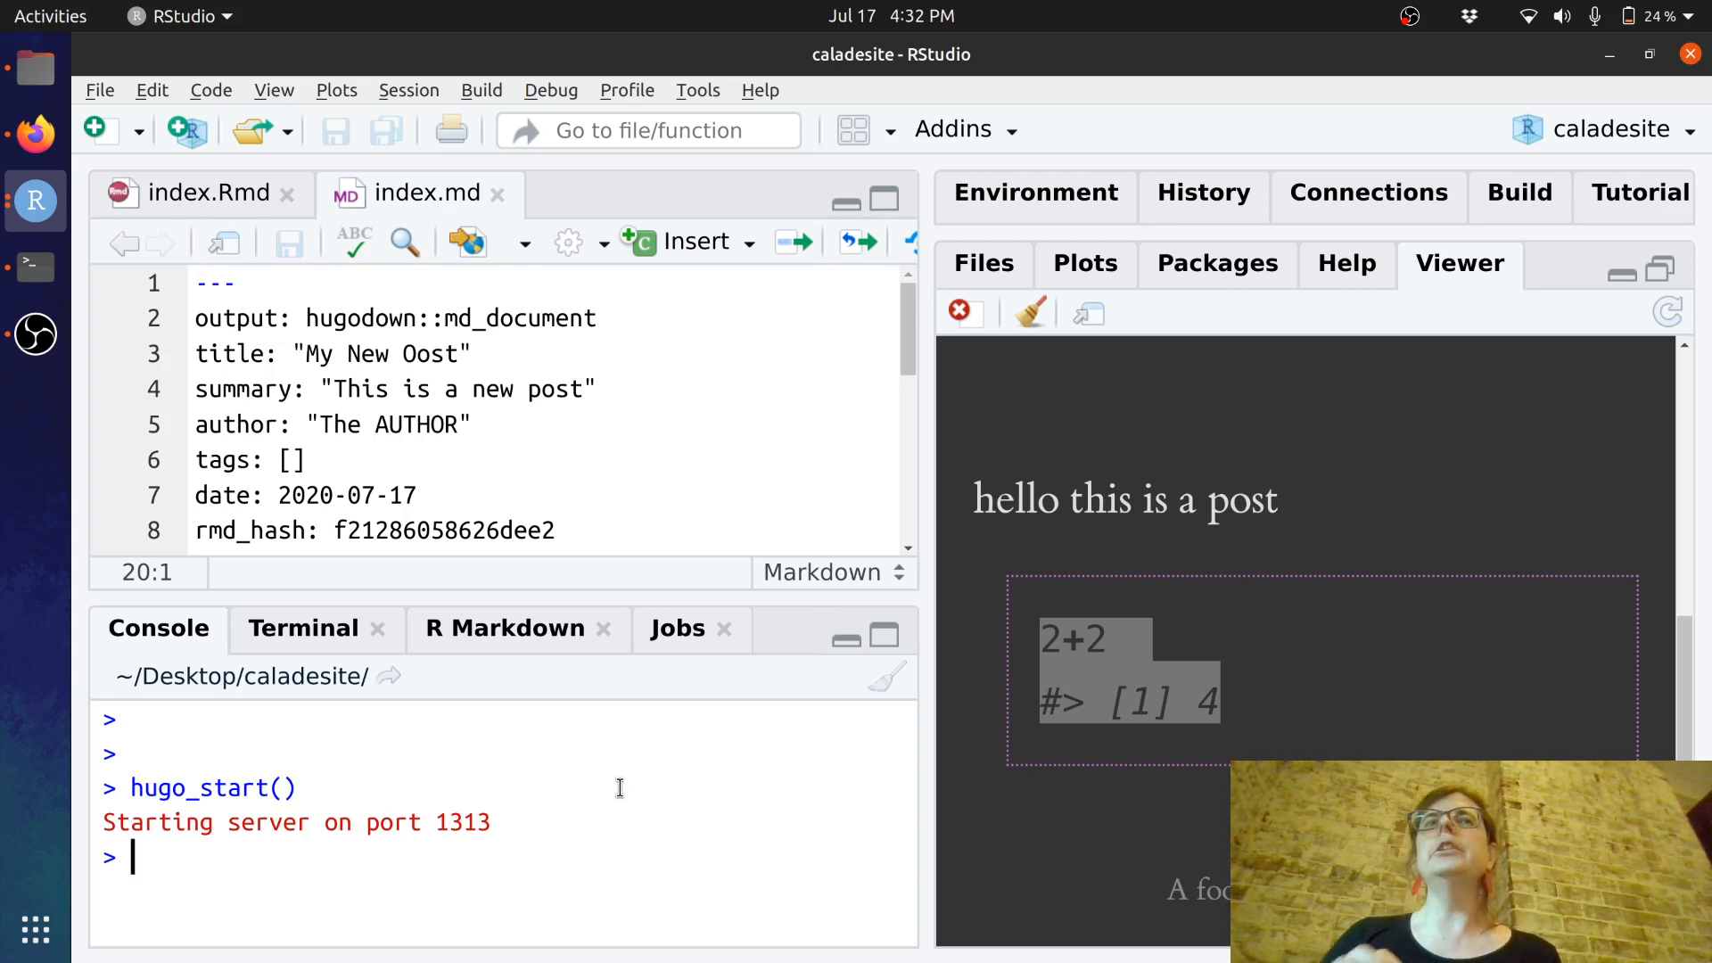
pyautogui.moveTo(932, 624)
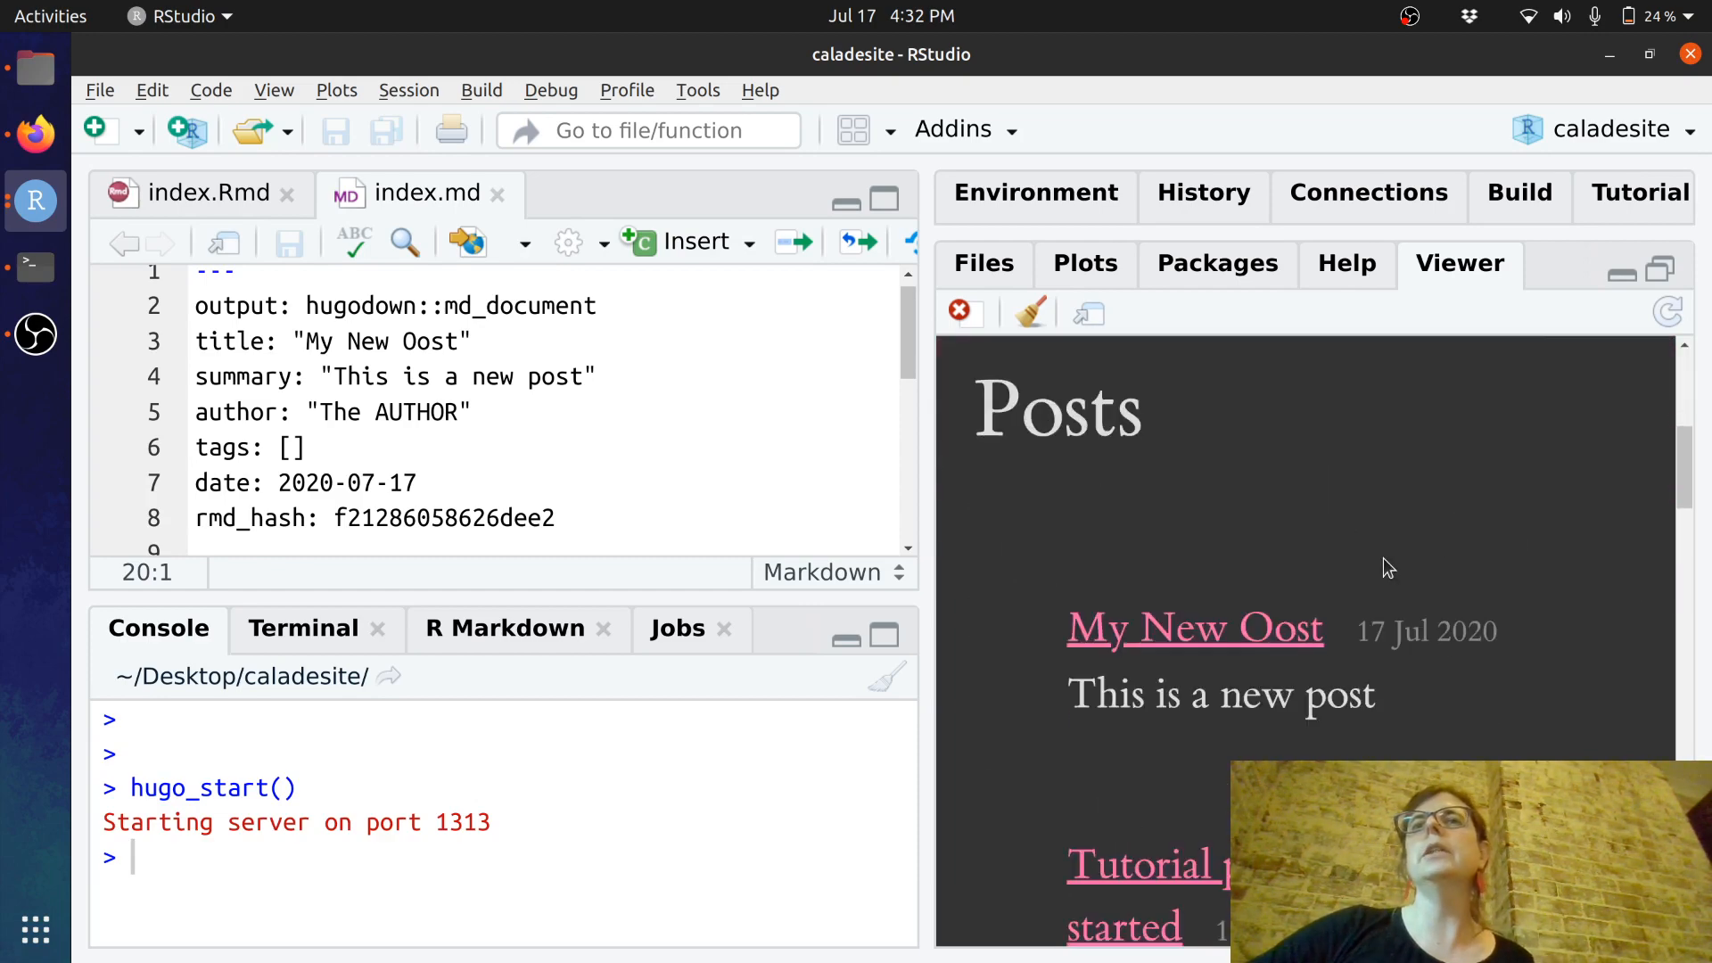
pyautogui.scroll(-3)
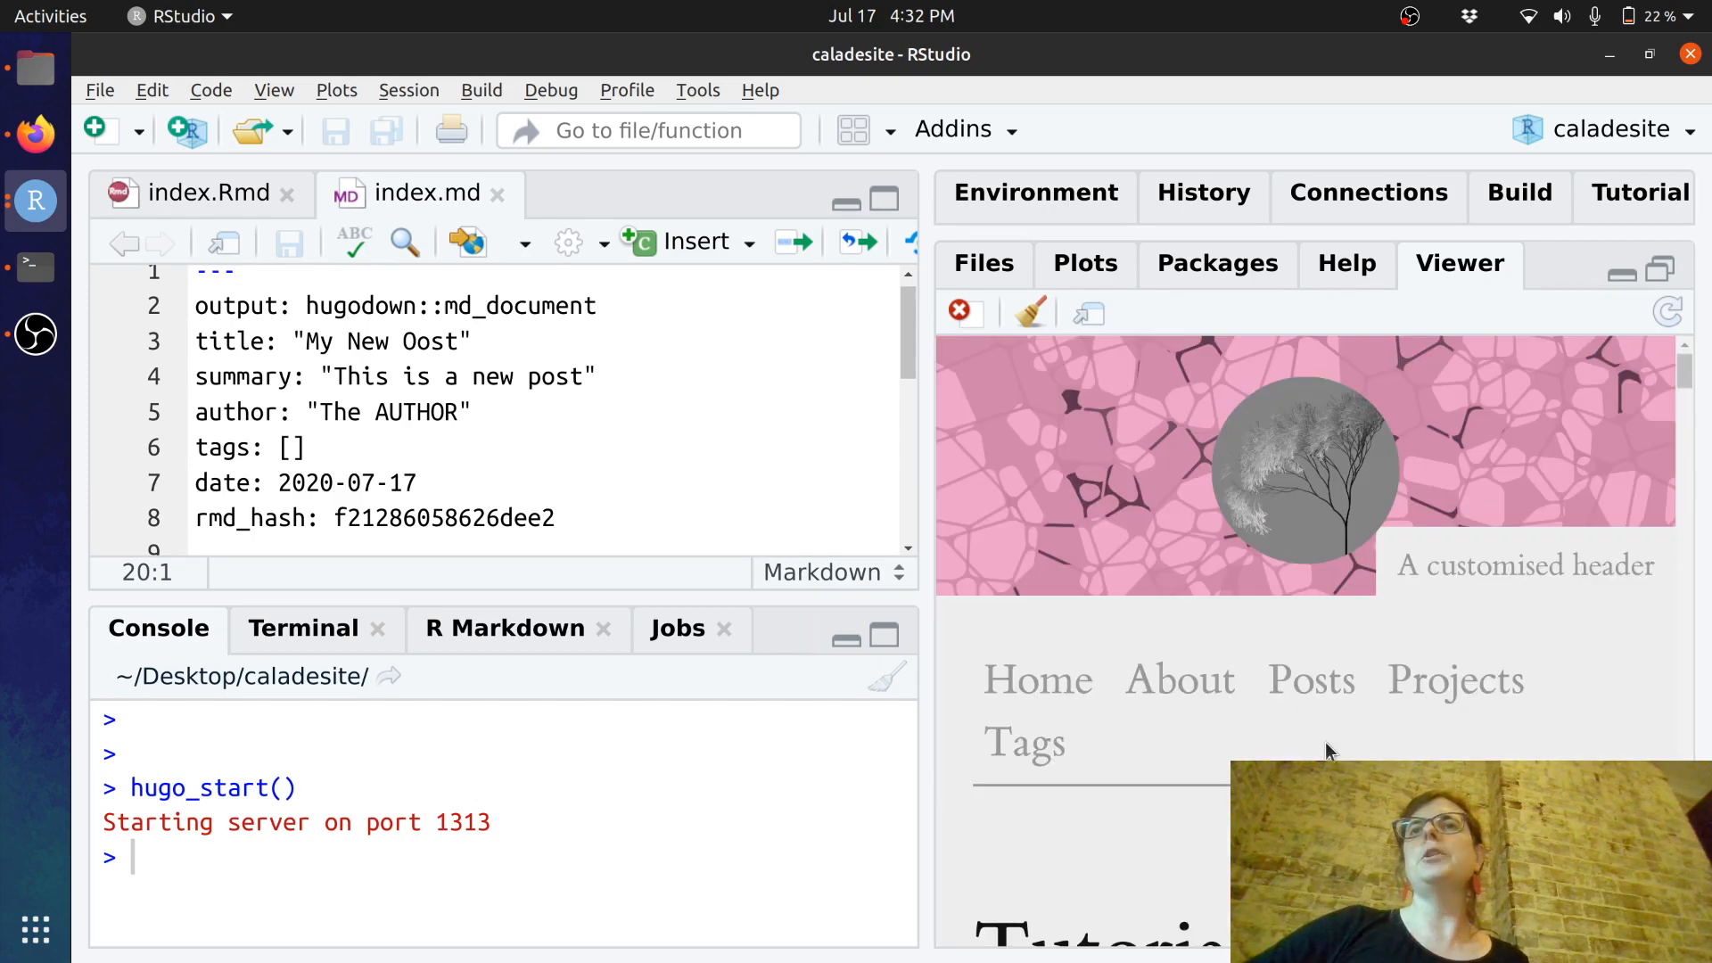
pyautogui.scroll(-3)
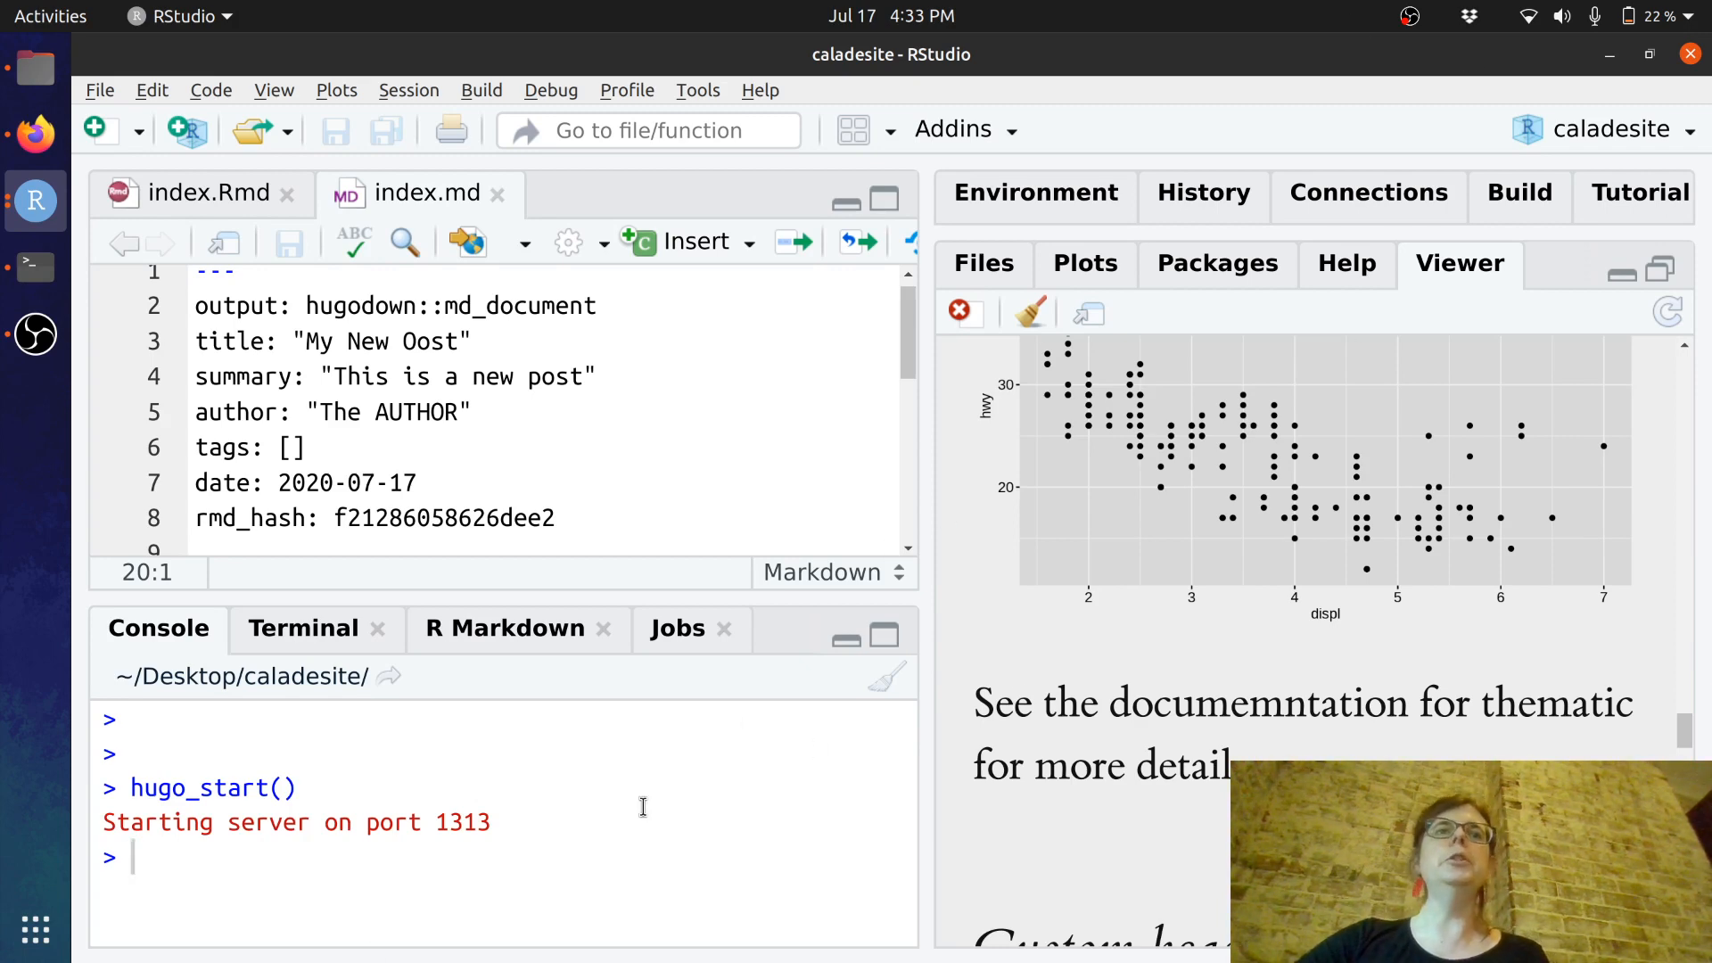
# - Run usethis::use_git() with a first commit and session restart, then show the Git pane
pyautogui.write('use_')
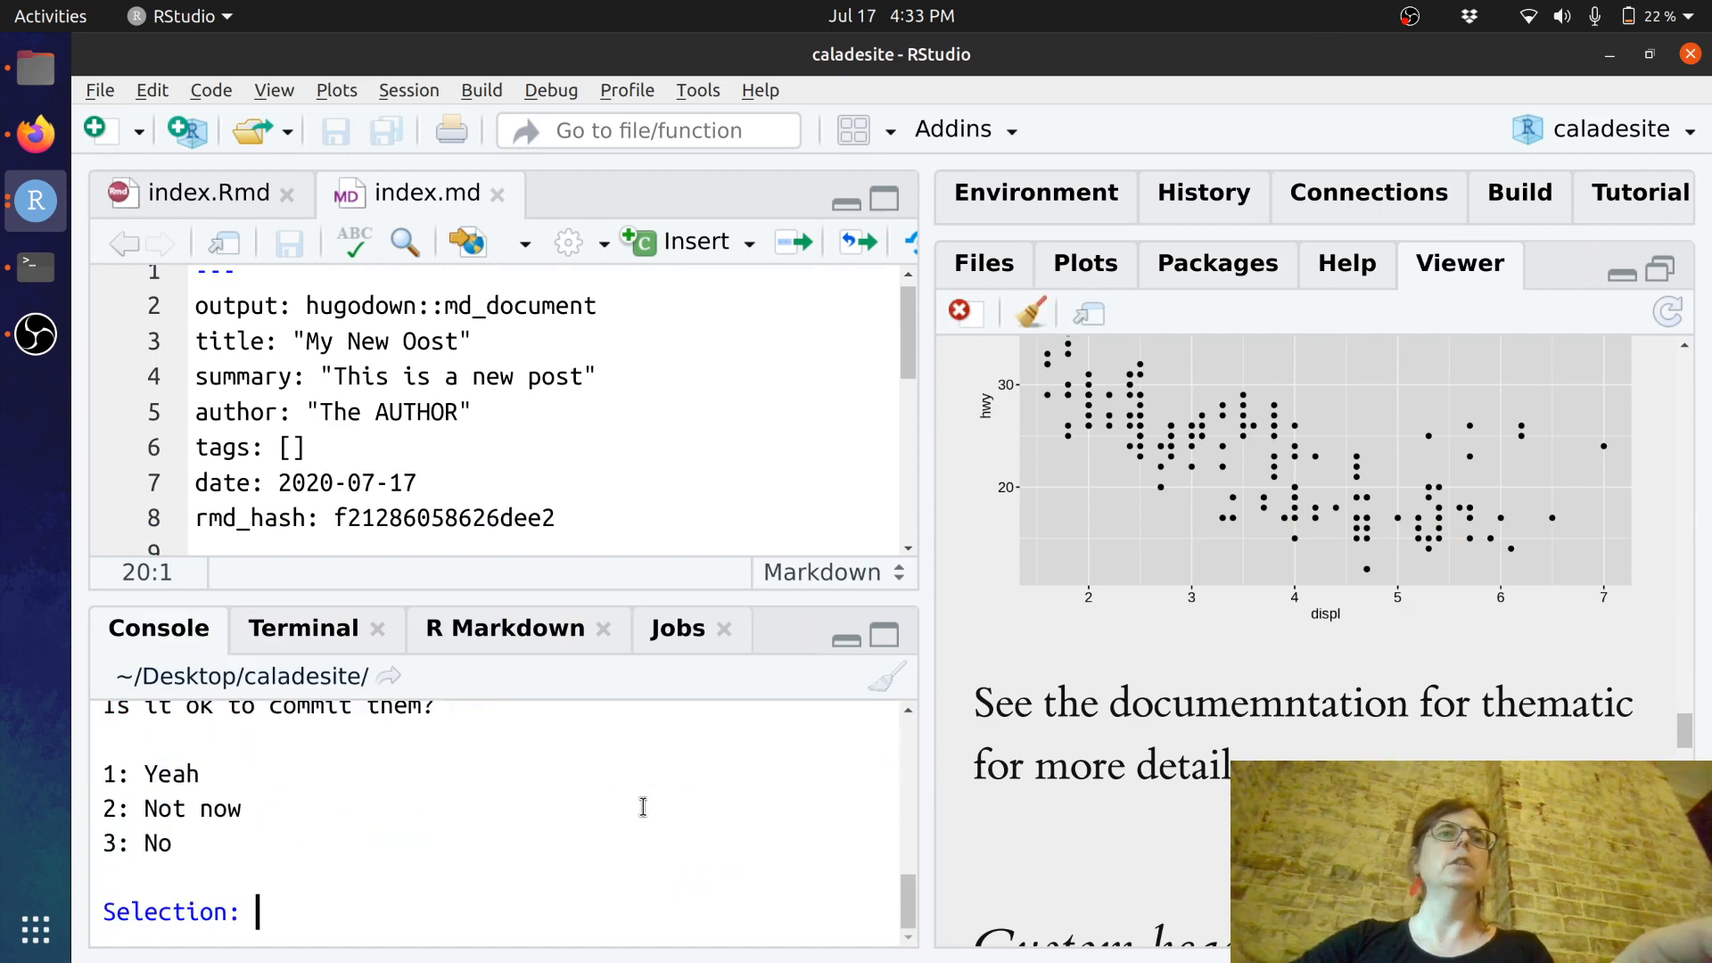
pyautogui.write('1')
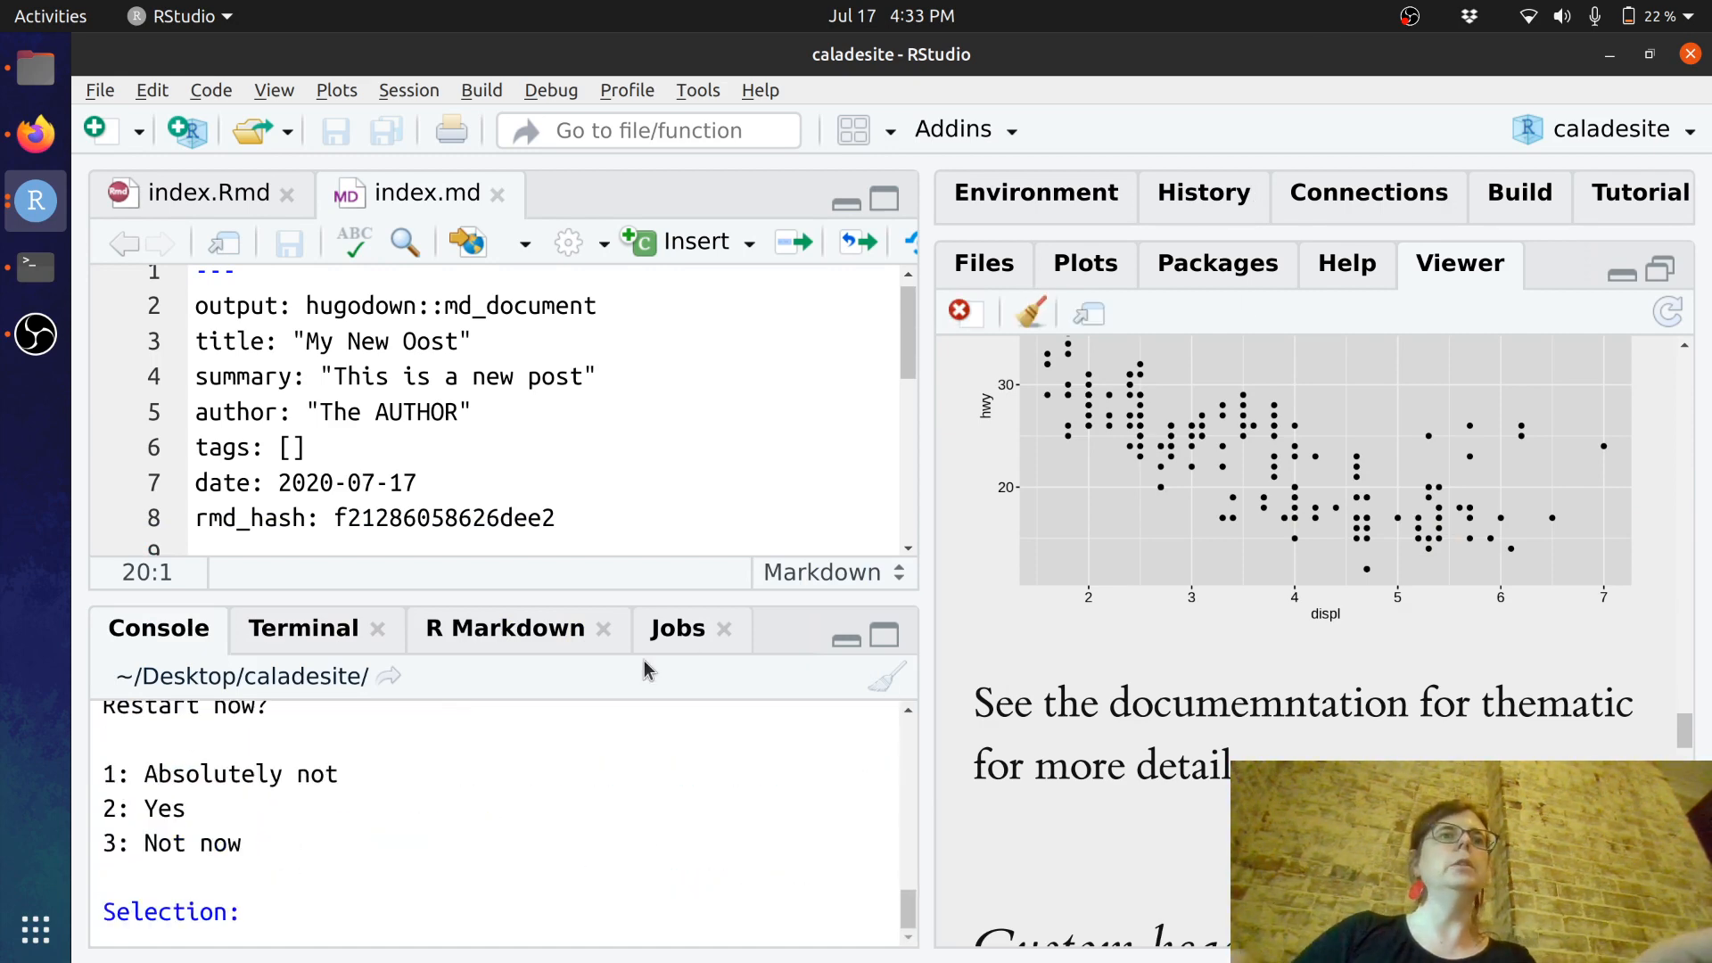
pyautogui.write('2')
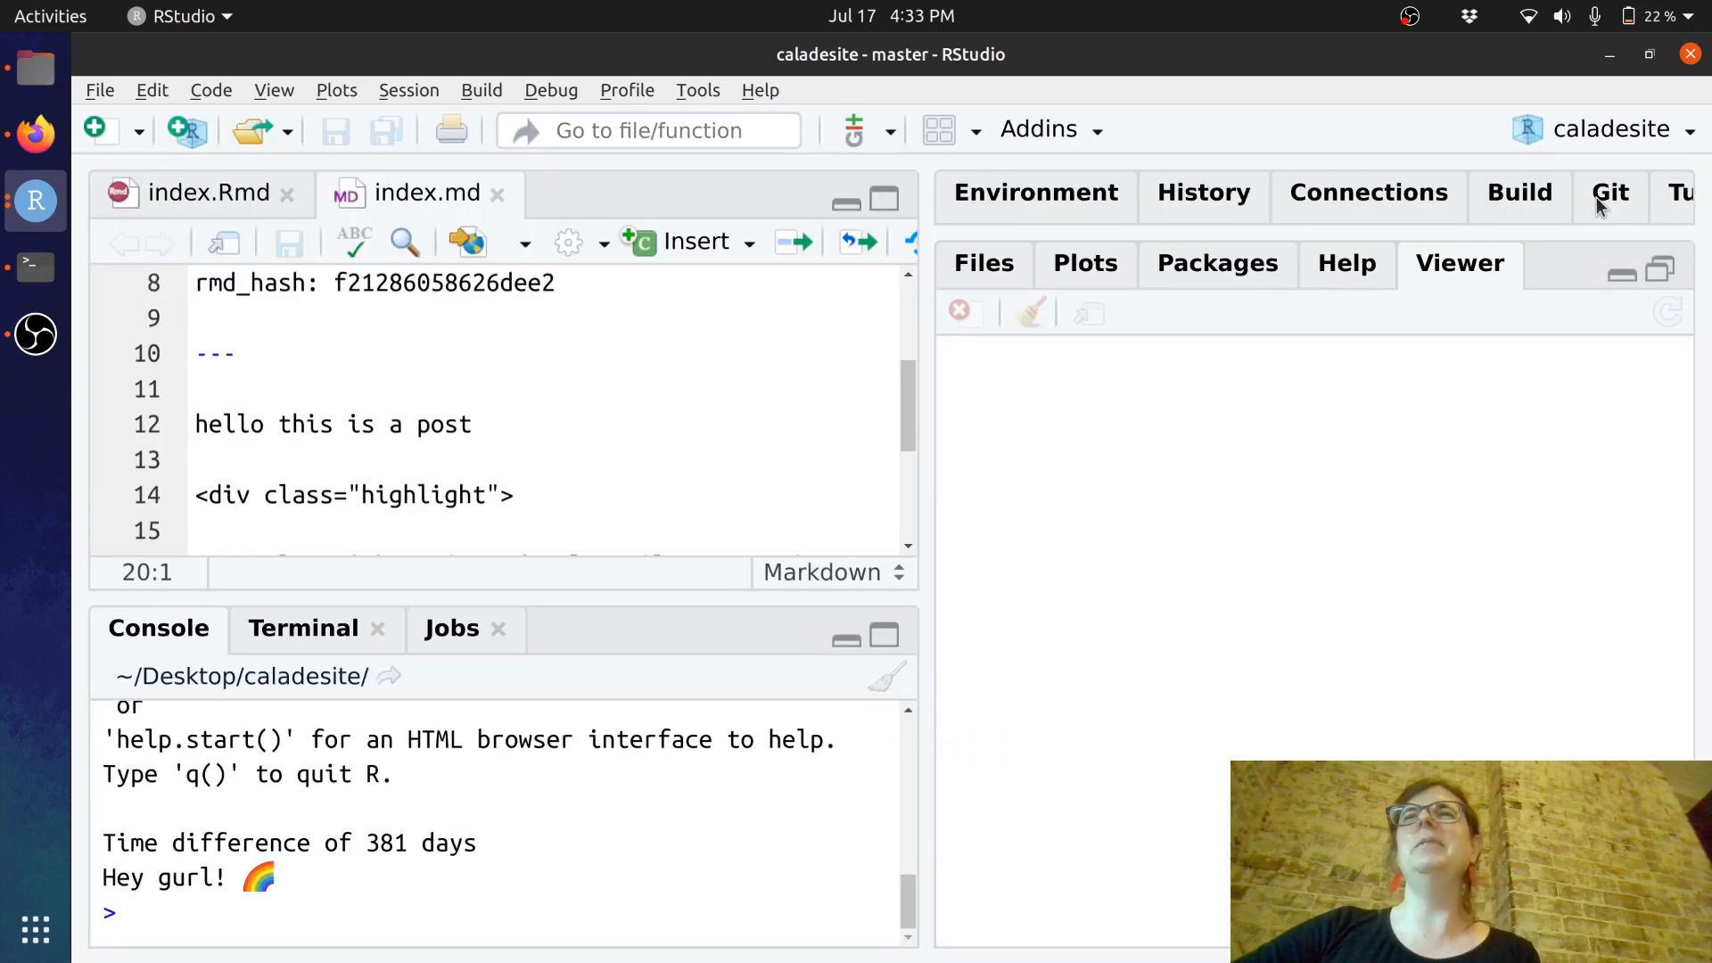
pyautogui.click(1612, 193)
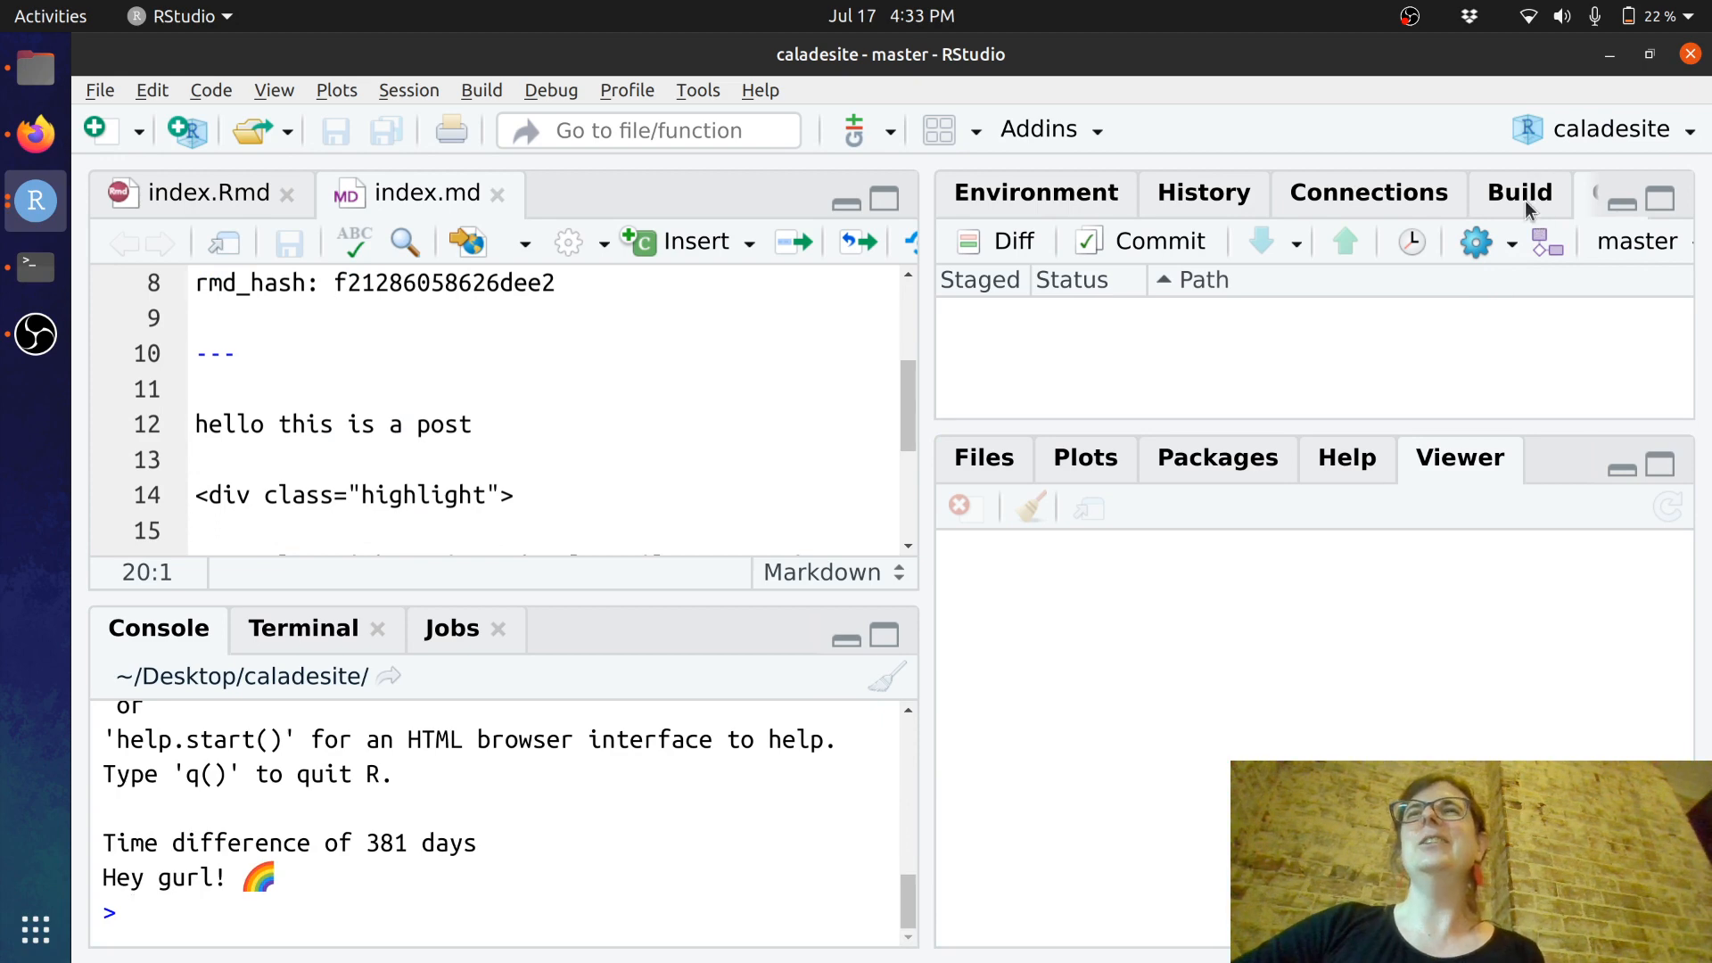
pyautogui.moveTo(903, 640)
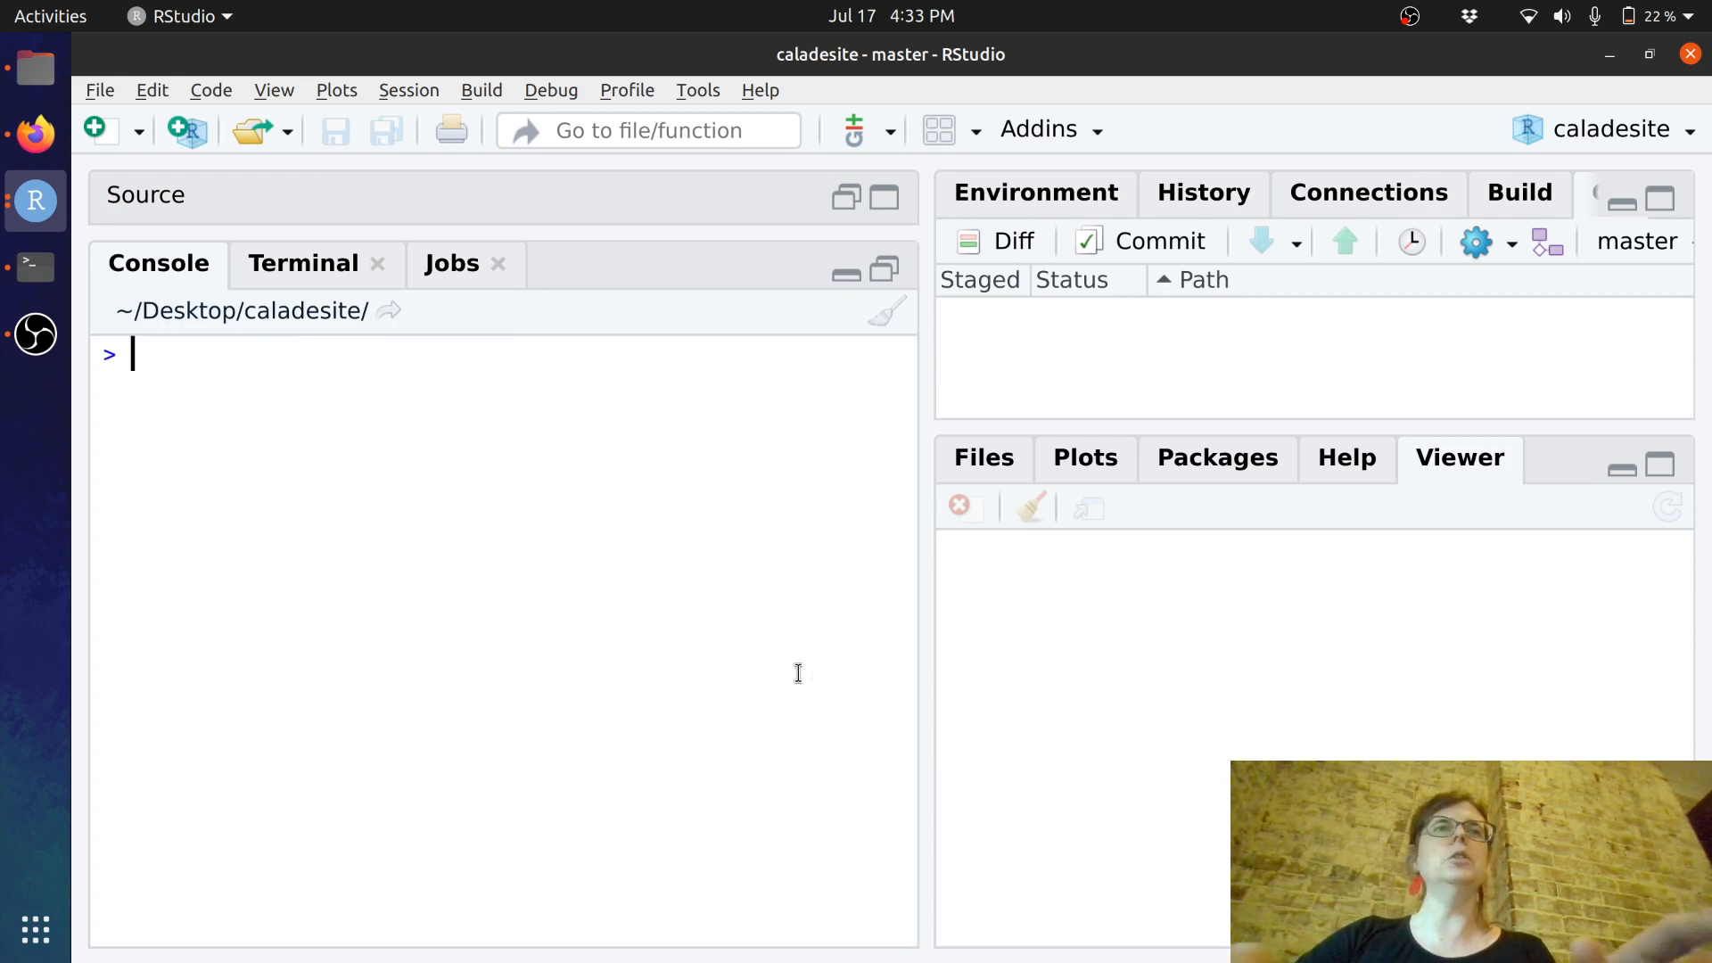
# - Run usethis::use_github(), answering 3 to accept the suggested repository title and description
pyautogui.press('Return')
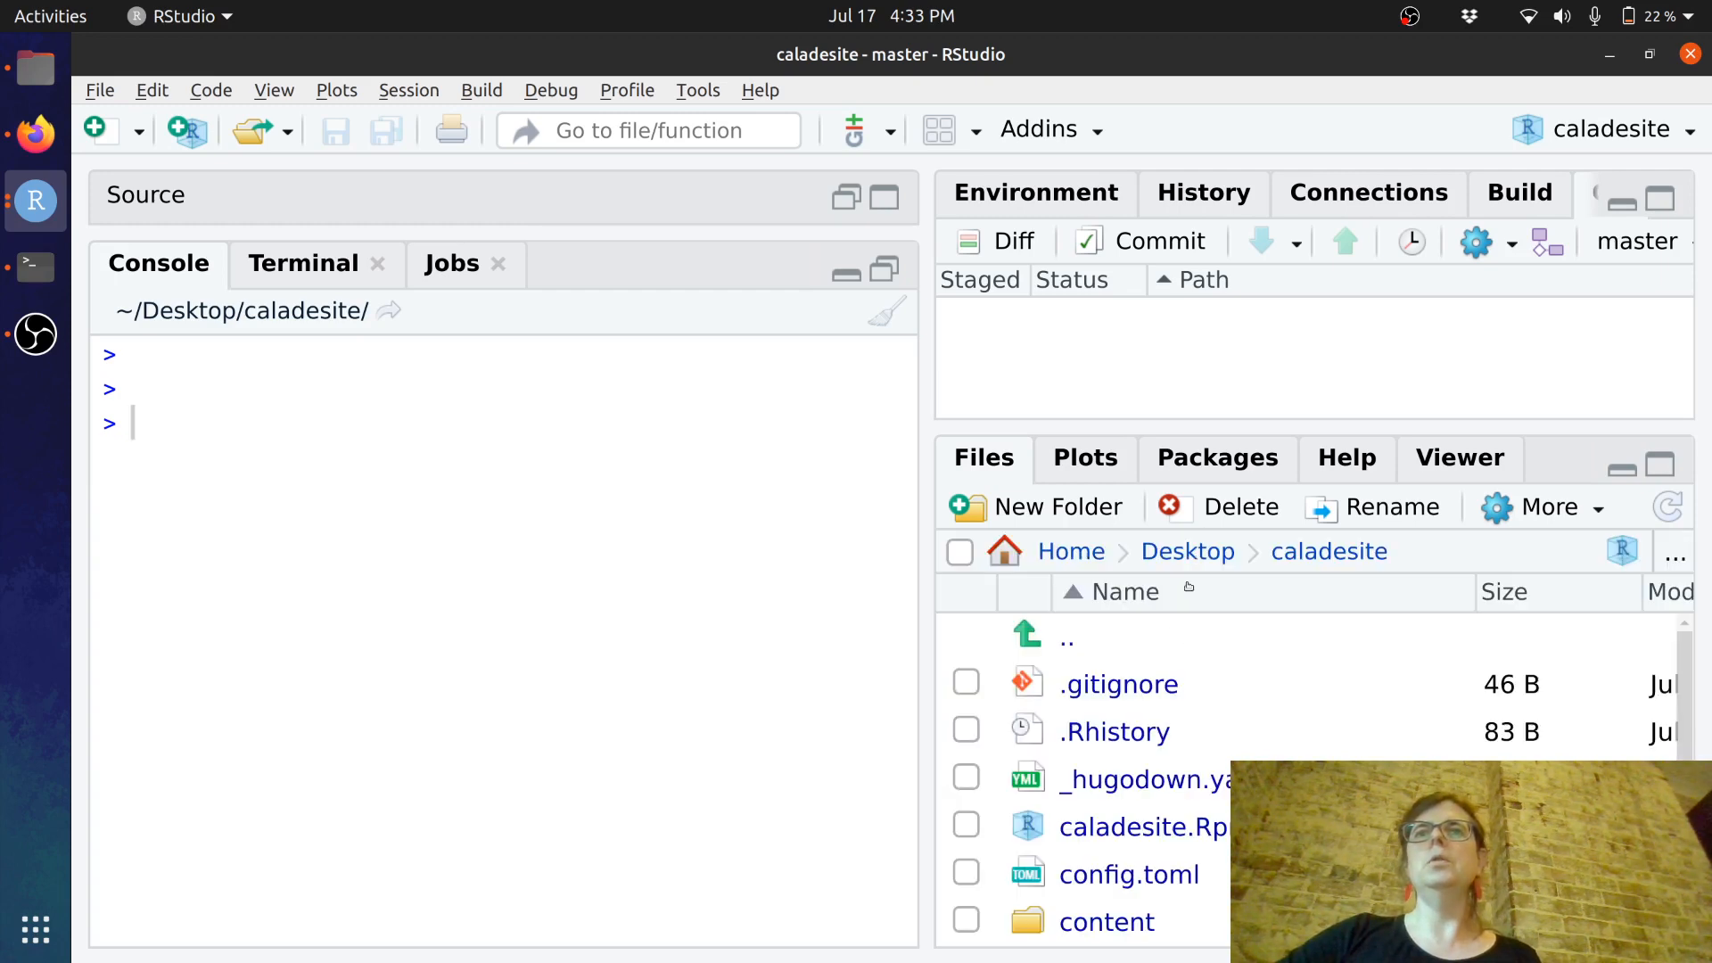
pyautogui.scroll(-3)
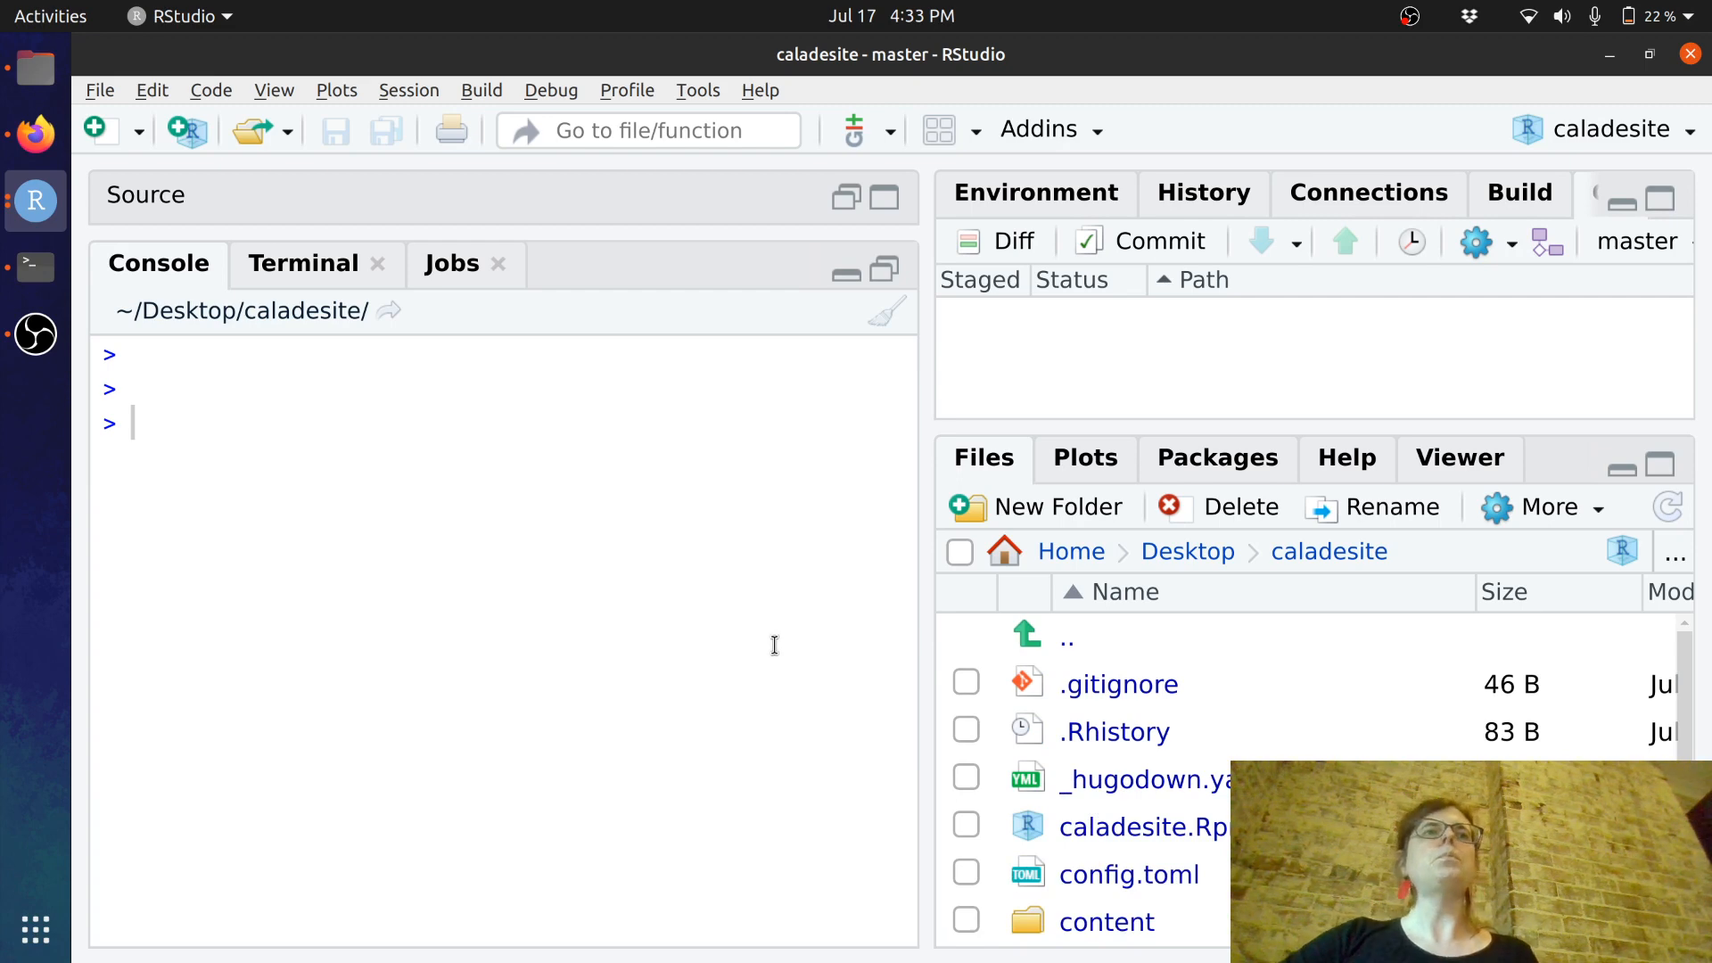
pyautogui.write('use_')
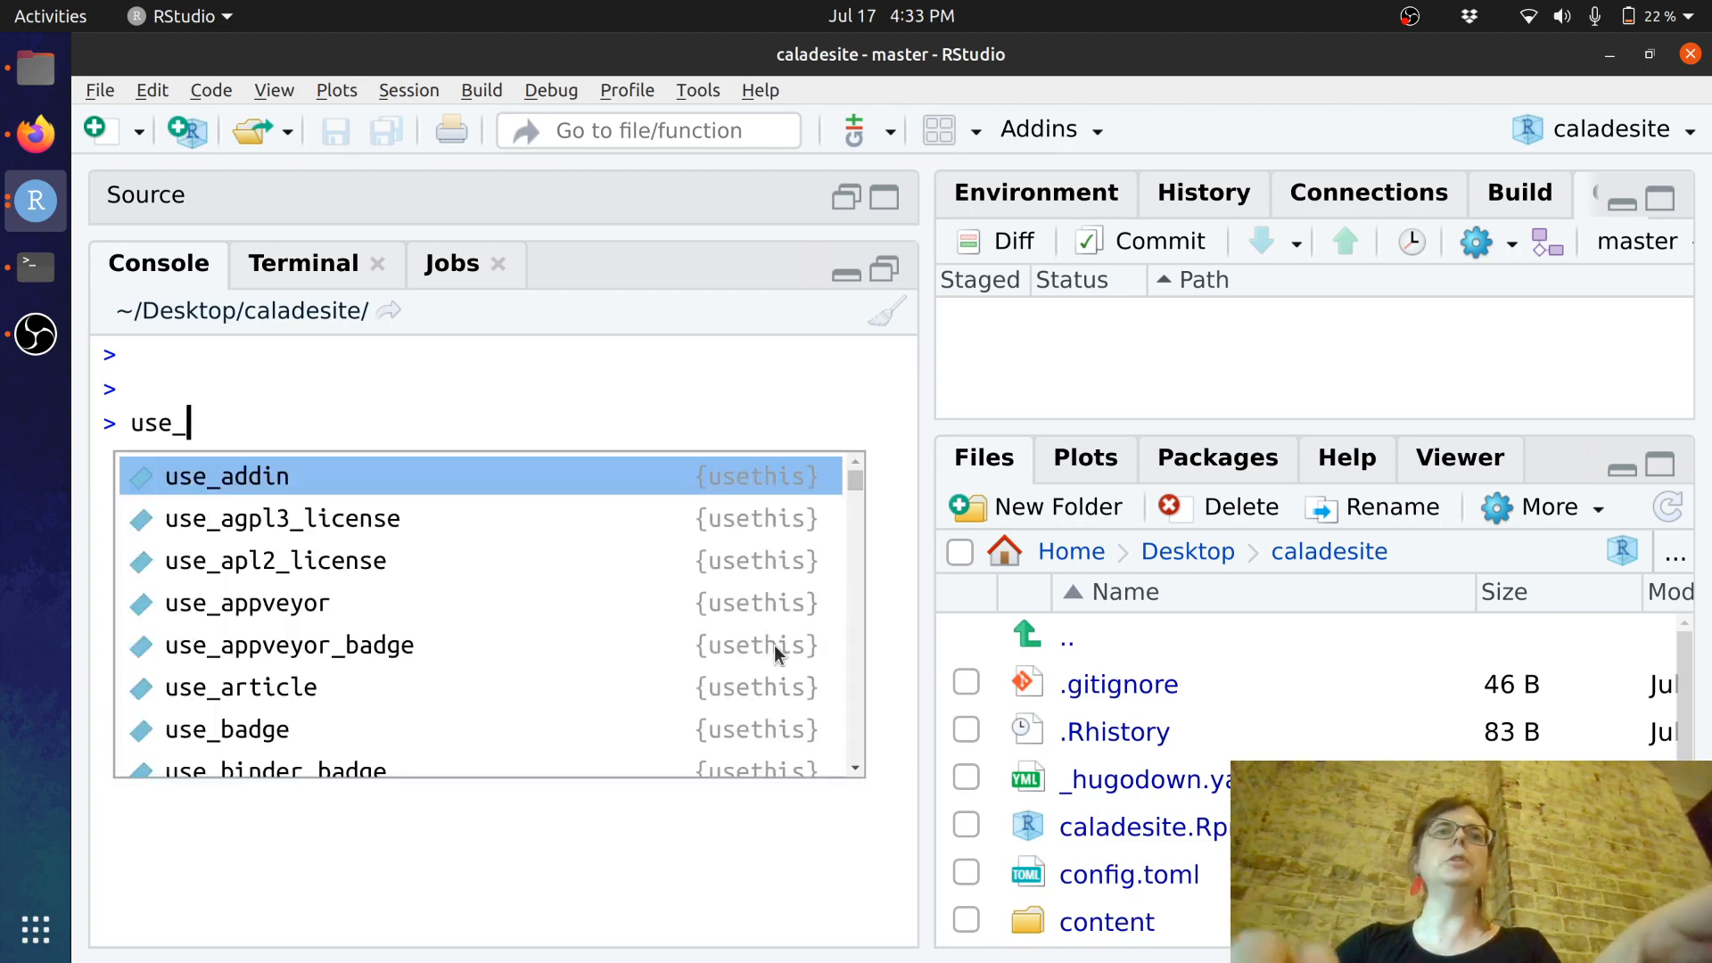
pyautogui.write('github(')
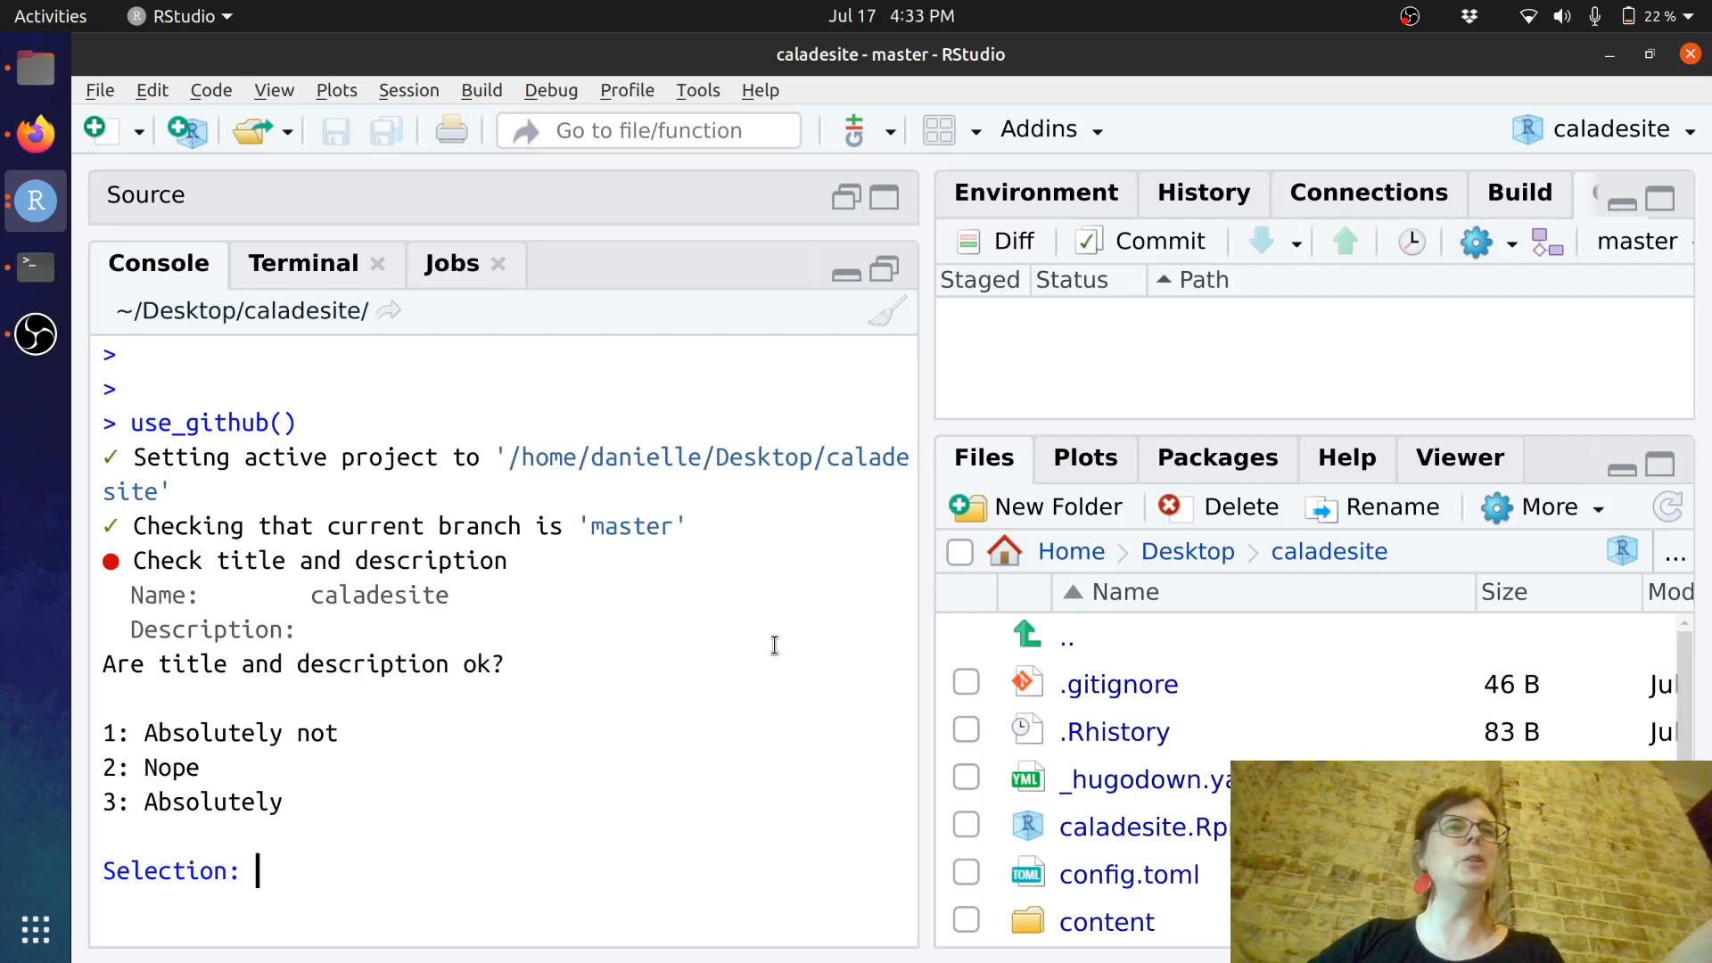
pyautogui.write('3')
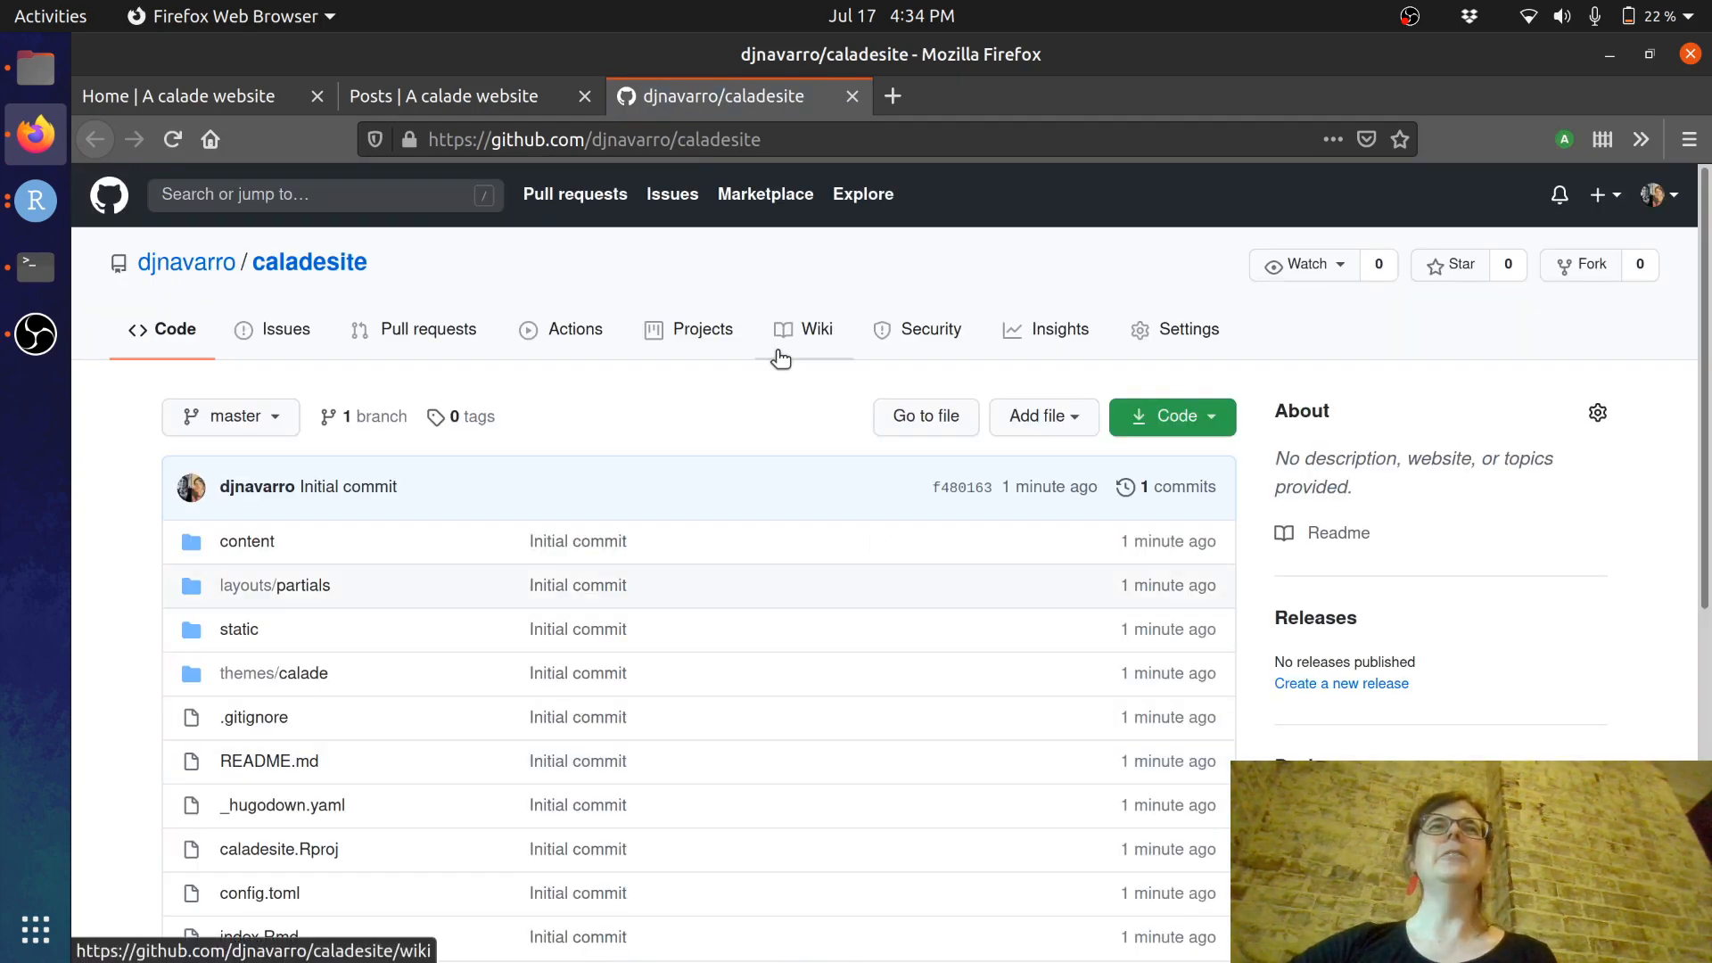
# - Reach the GitHub Pages section of the caladesite settings and expand the Source 'None' choices
pyautogui.scroll(-3)
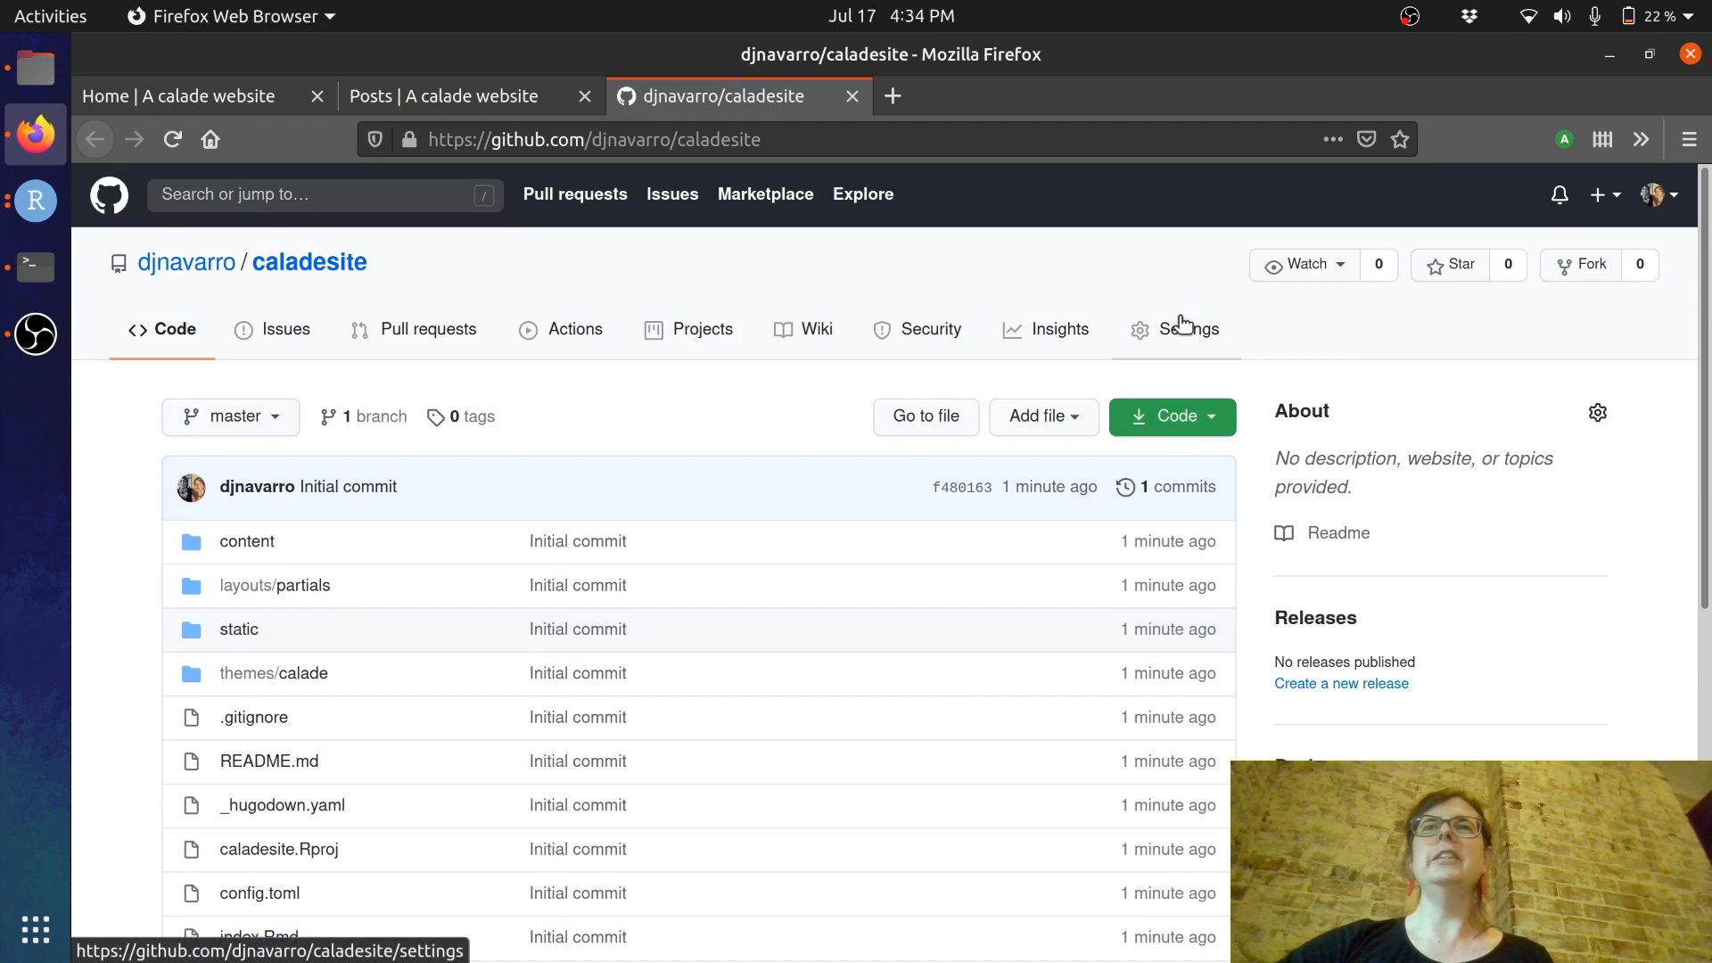
pyautogui.click(1188, 328)
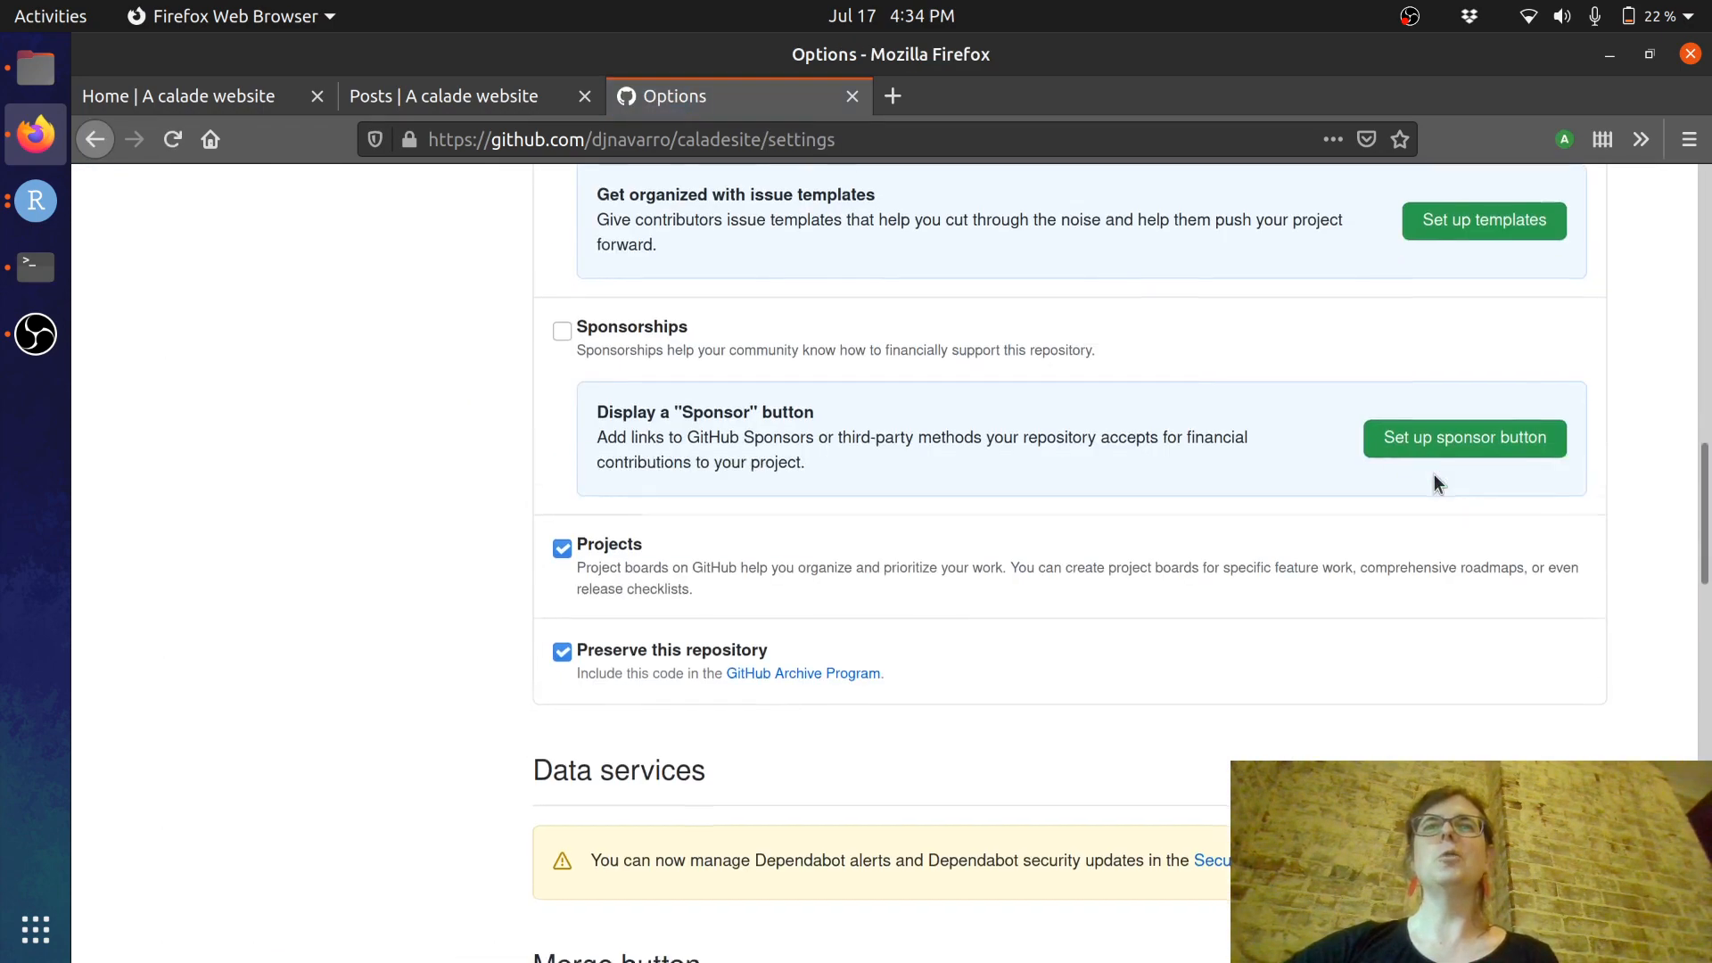
pyautogui.scroll(-3)
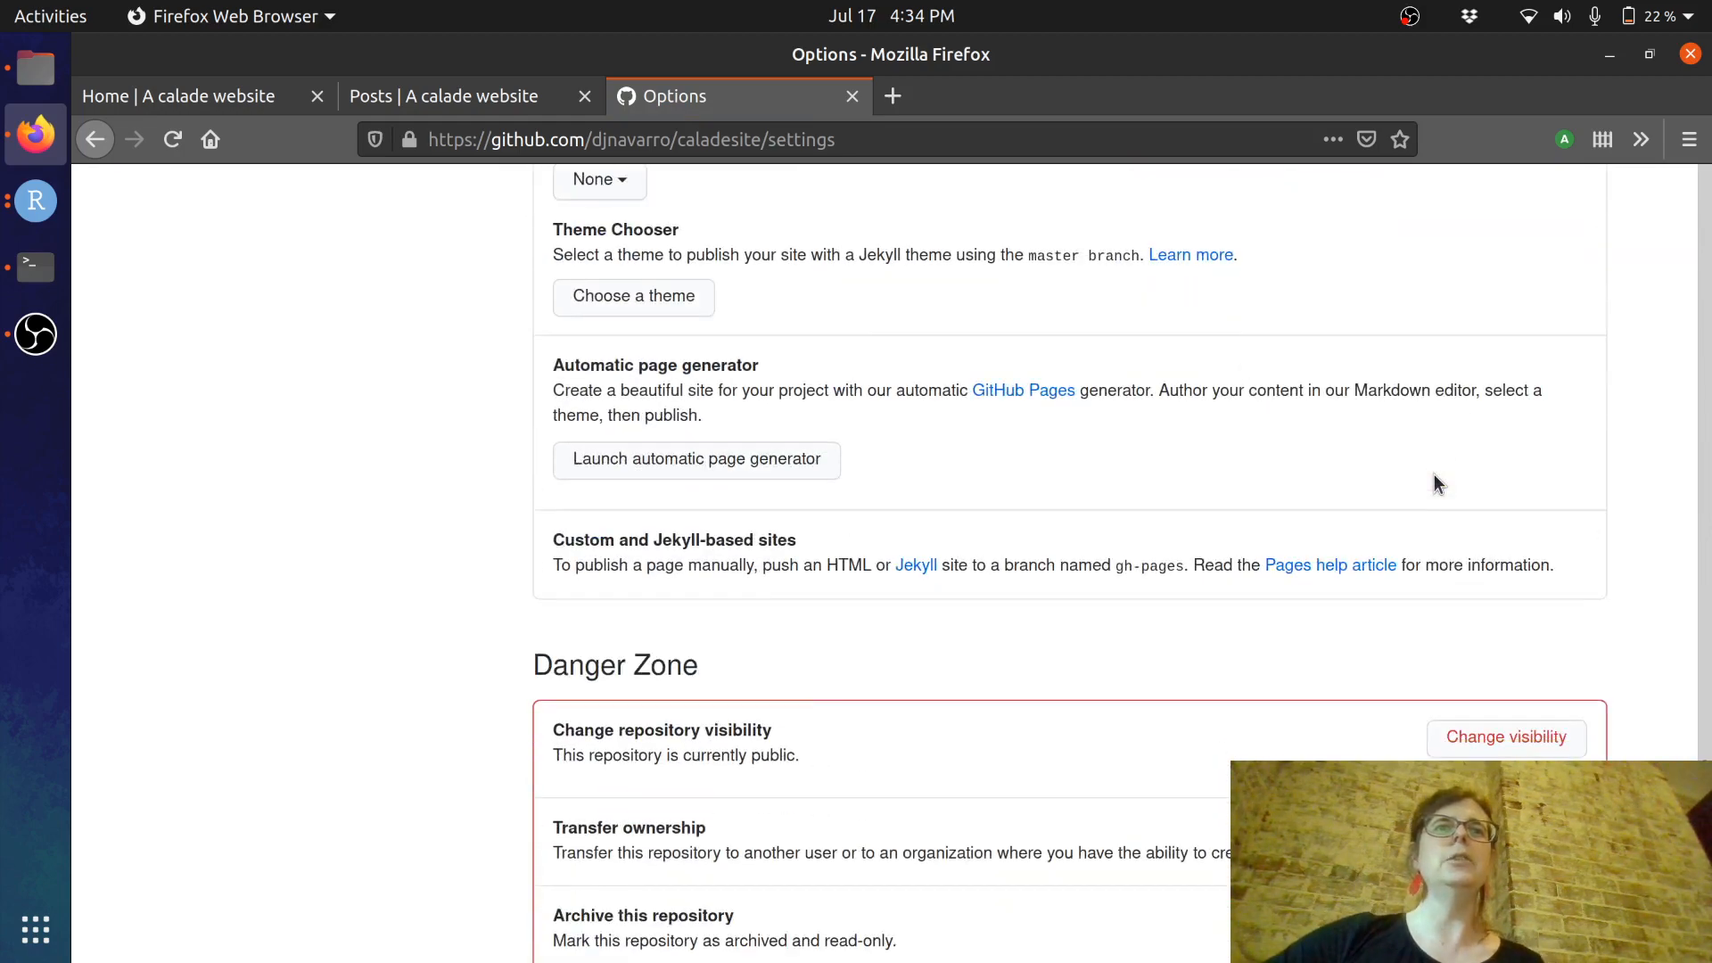
pyautogui.scroll(3)
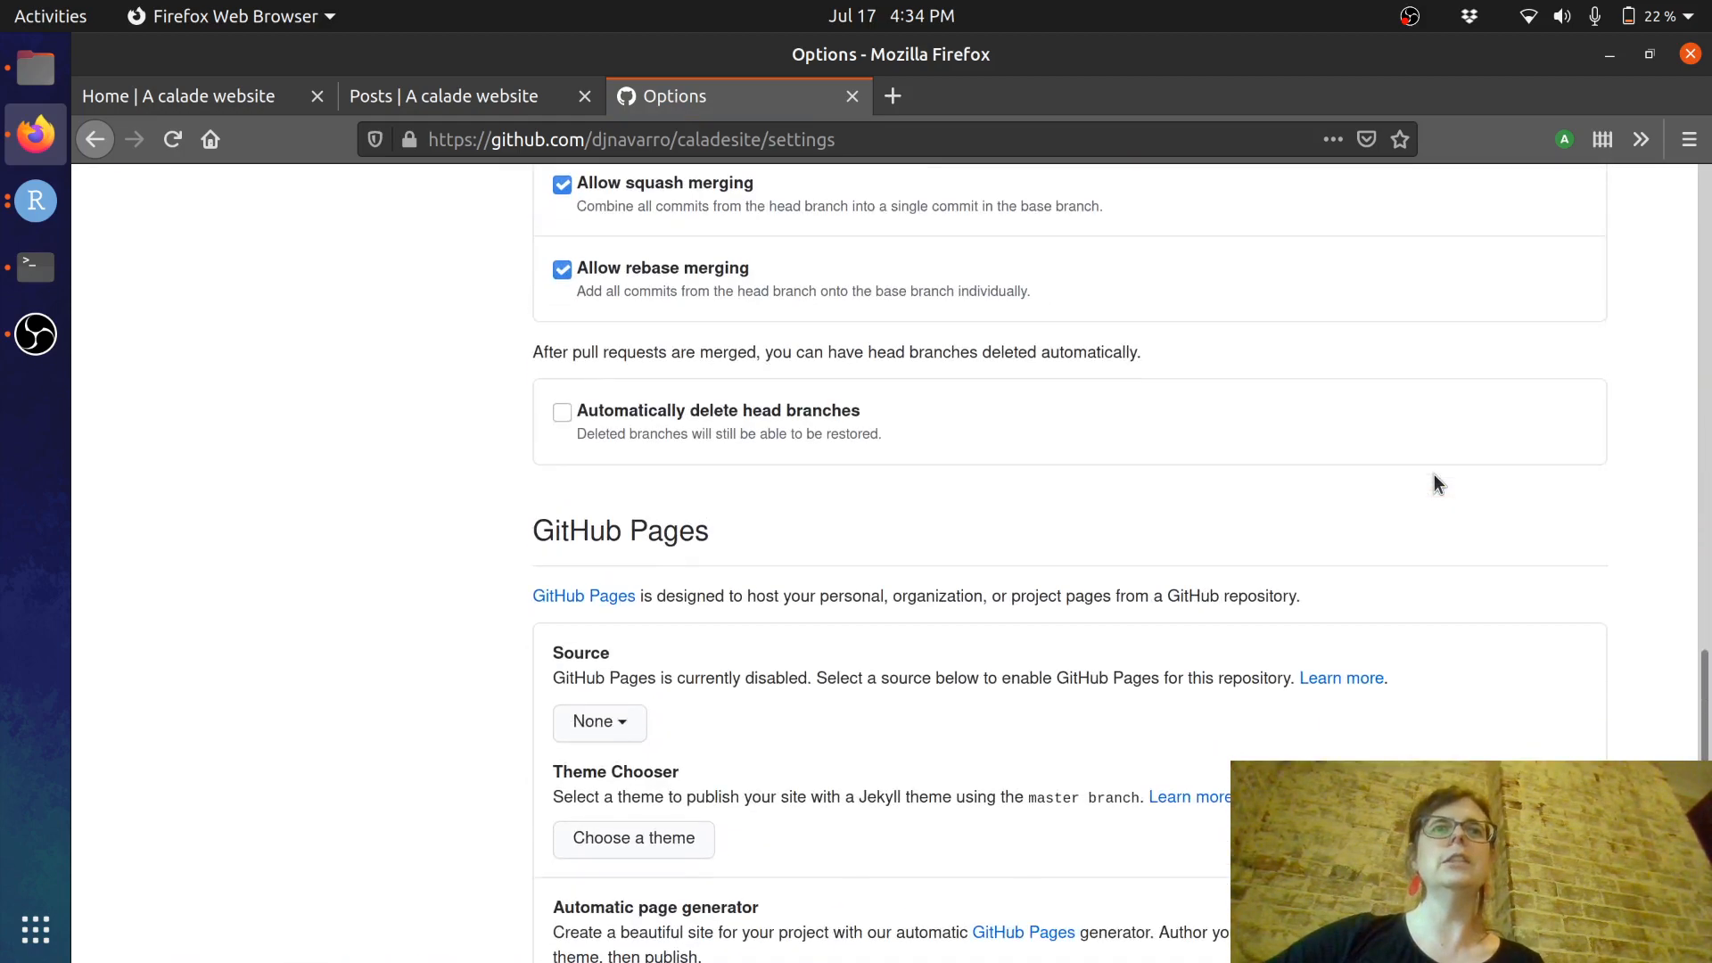
pyautogui.scroll(-3)
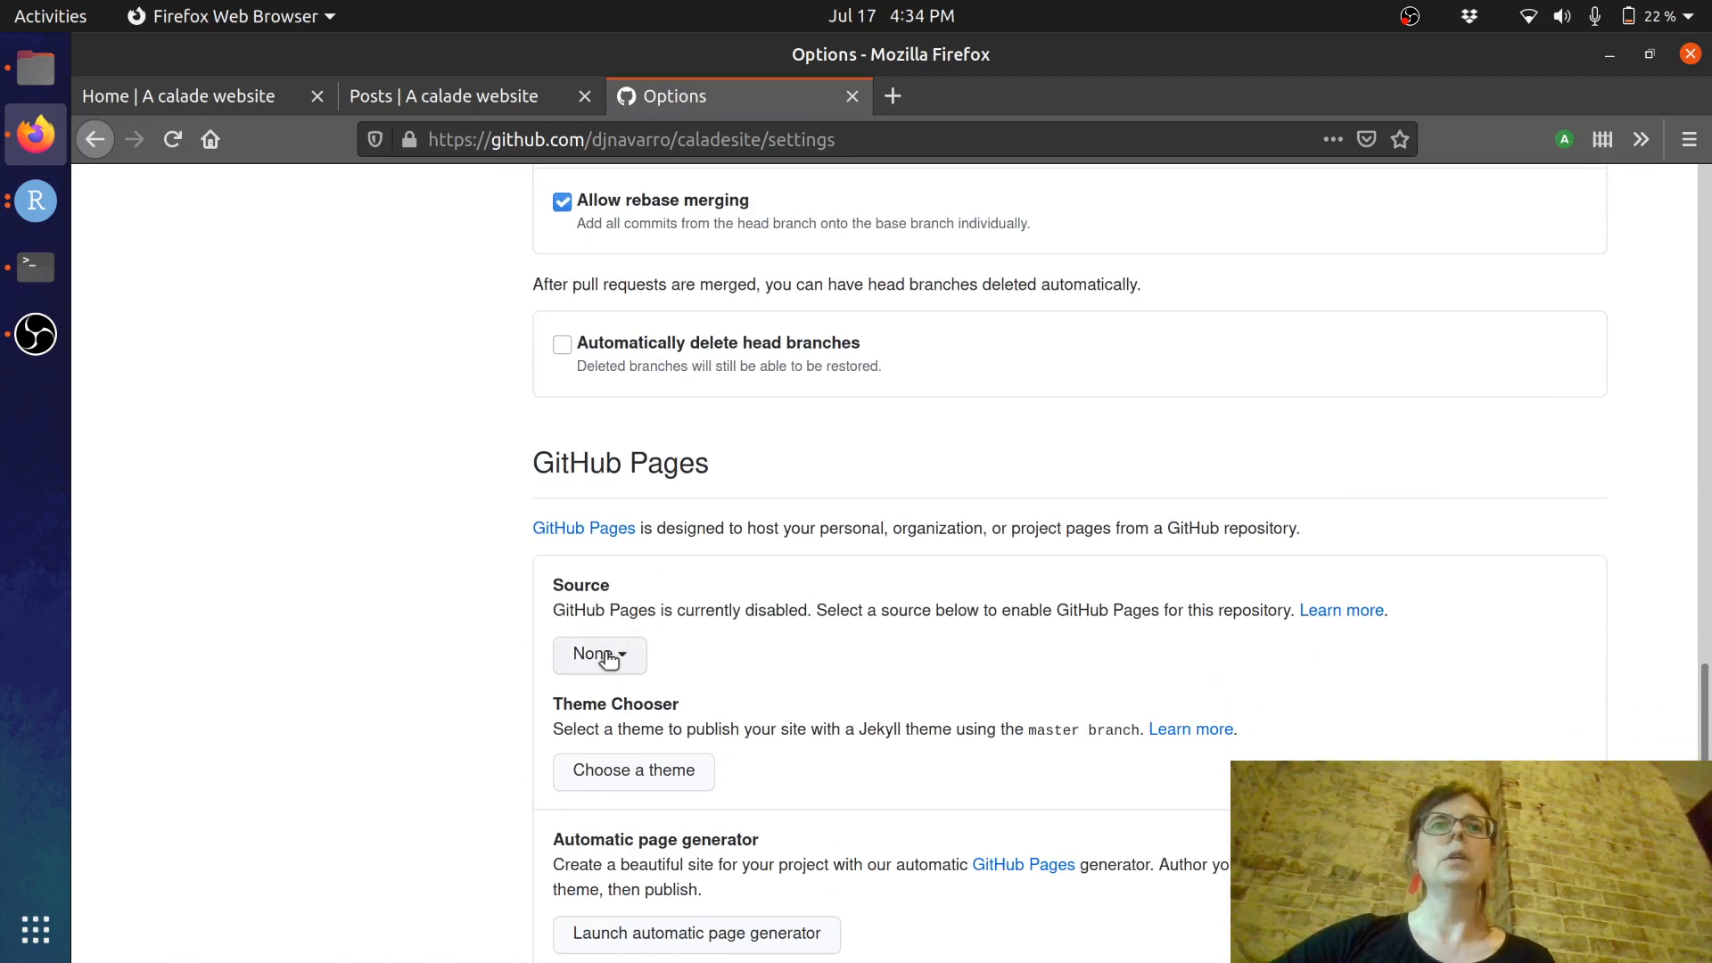
pyautogui.click(600, 655)
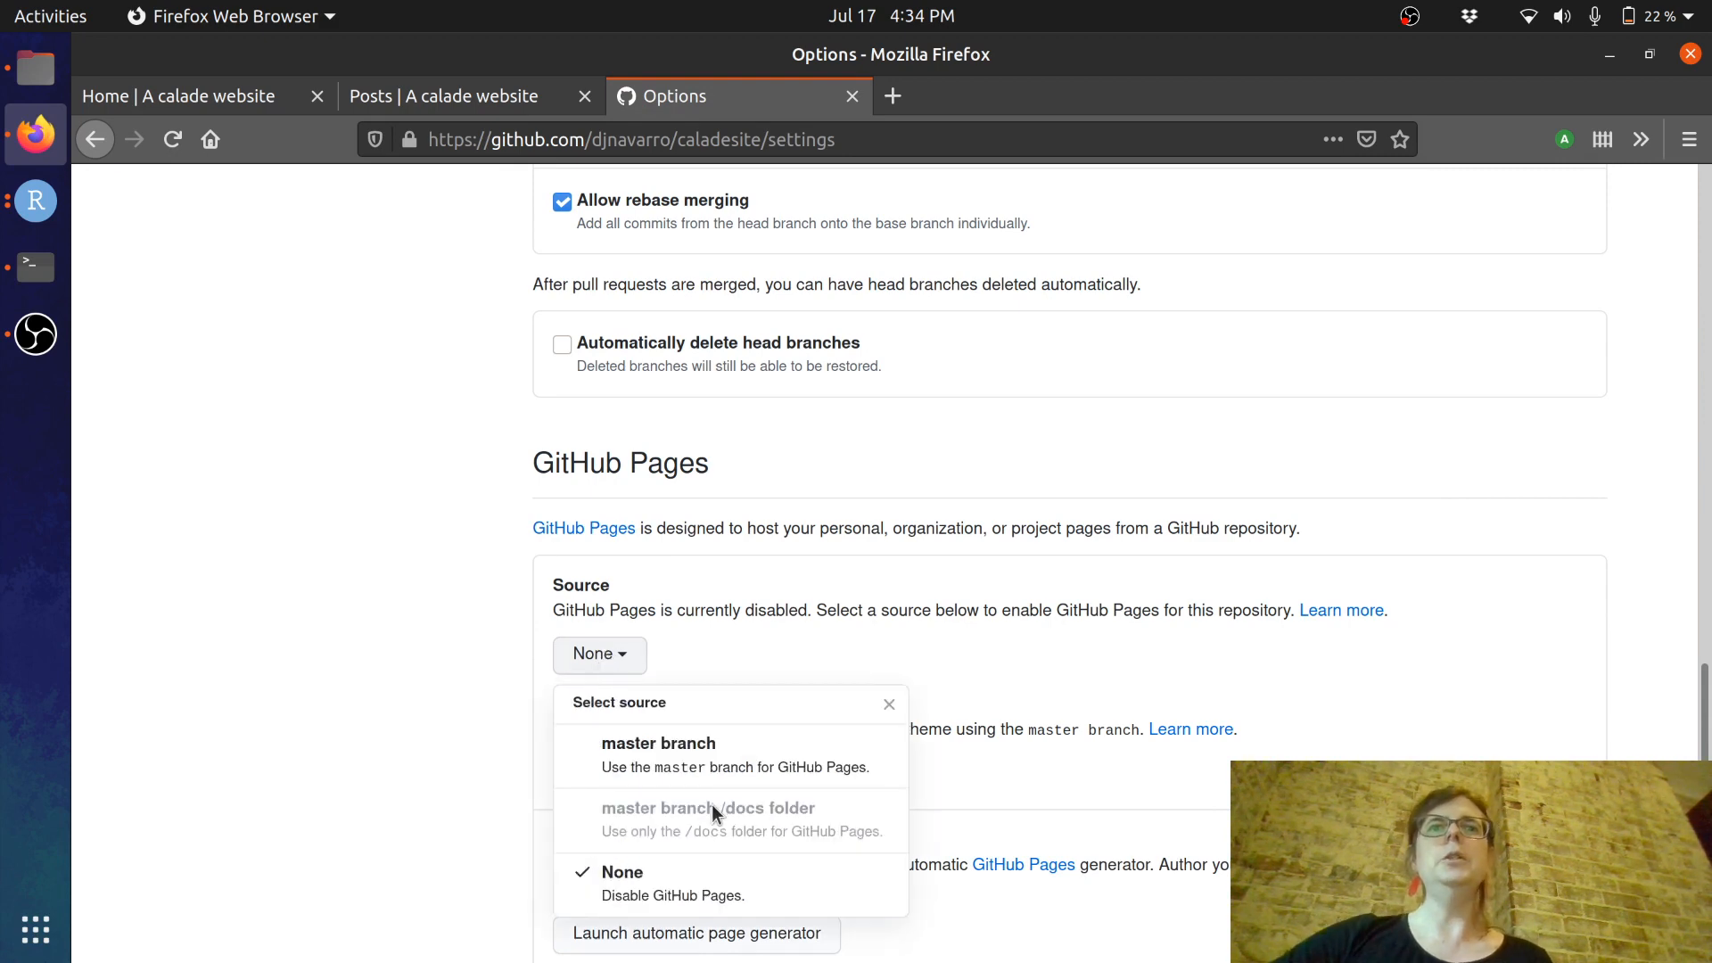
pyautogui.moveTo(1657, 531)
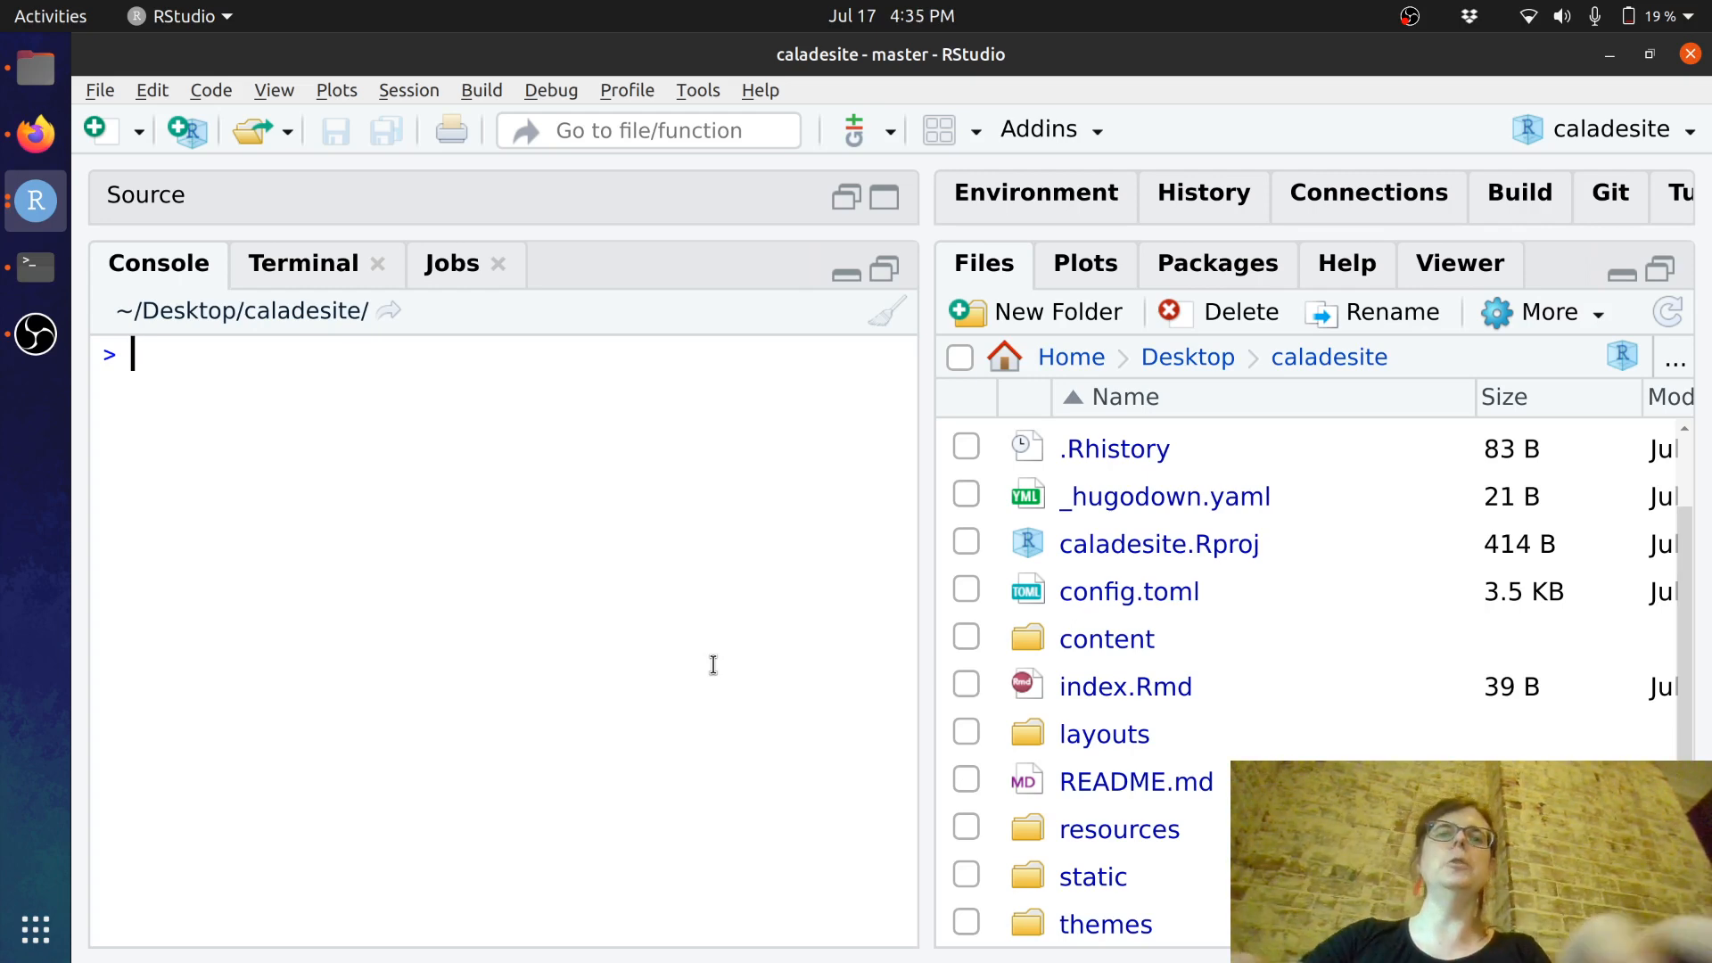
# - Run hugodown::hugo_build(dest = "docs") in the Console to build the site into docs
pyautogui.write('hu')
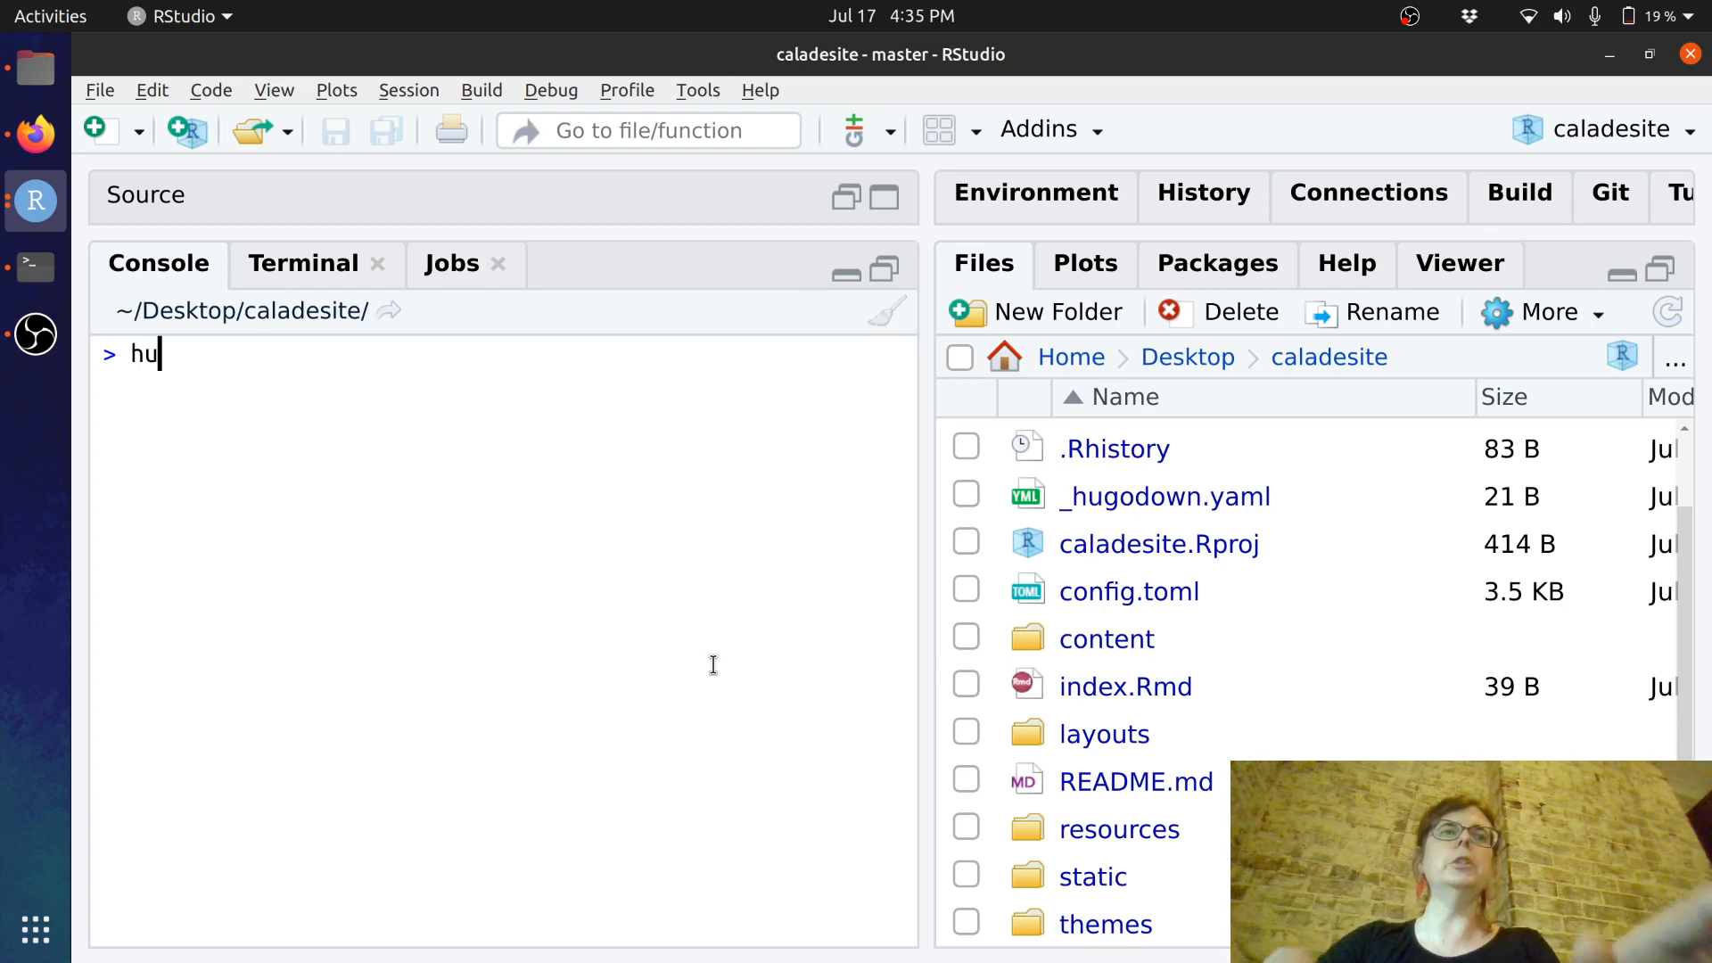
pyautogui.write('u')
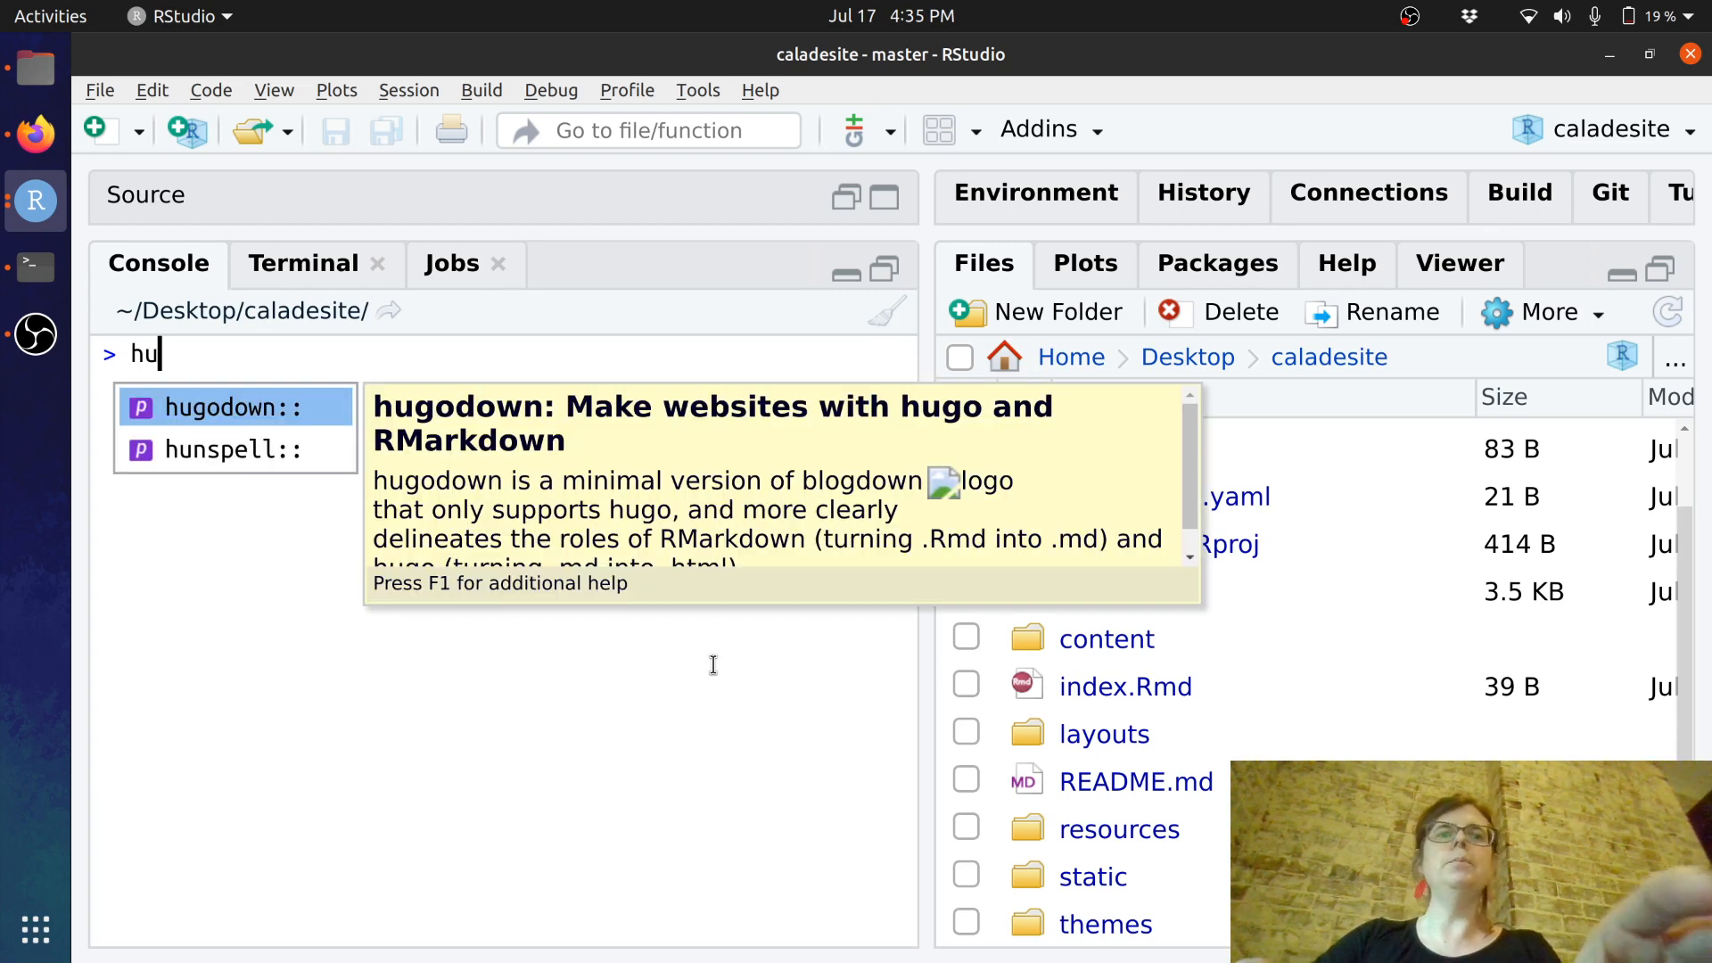
pyautogui.write('go_build(')
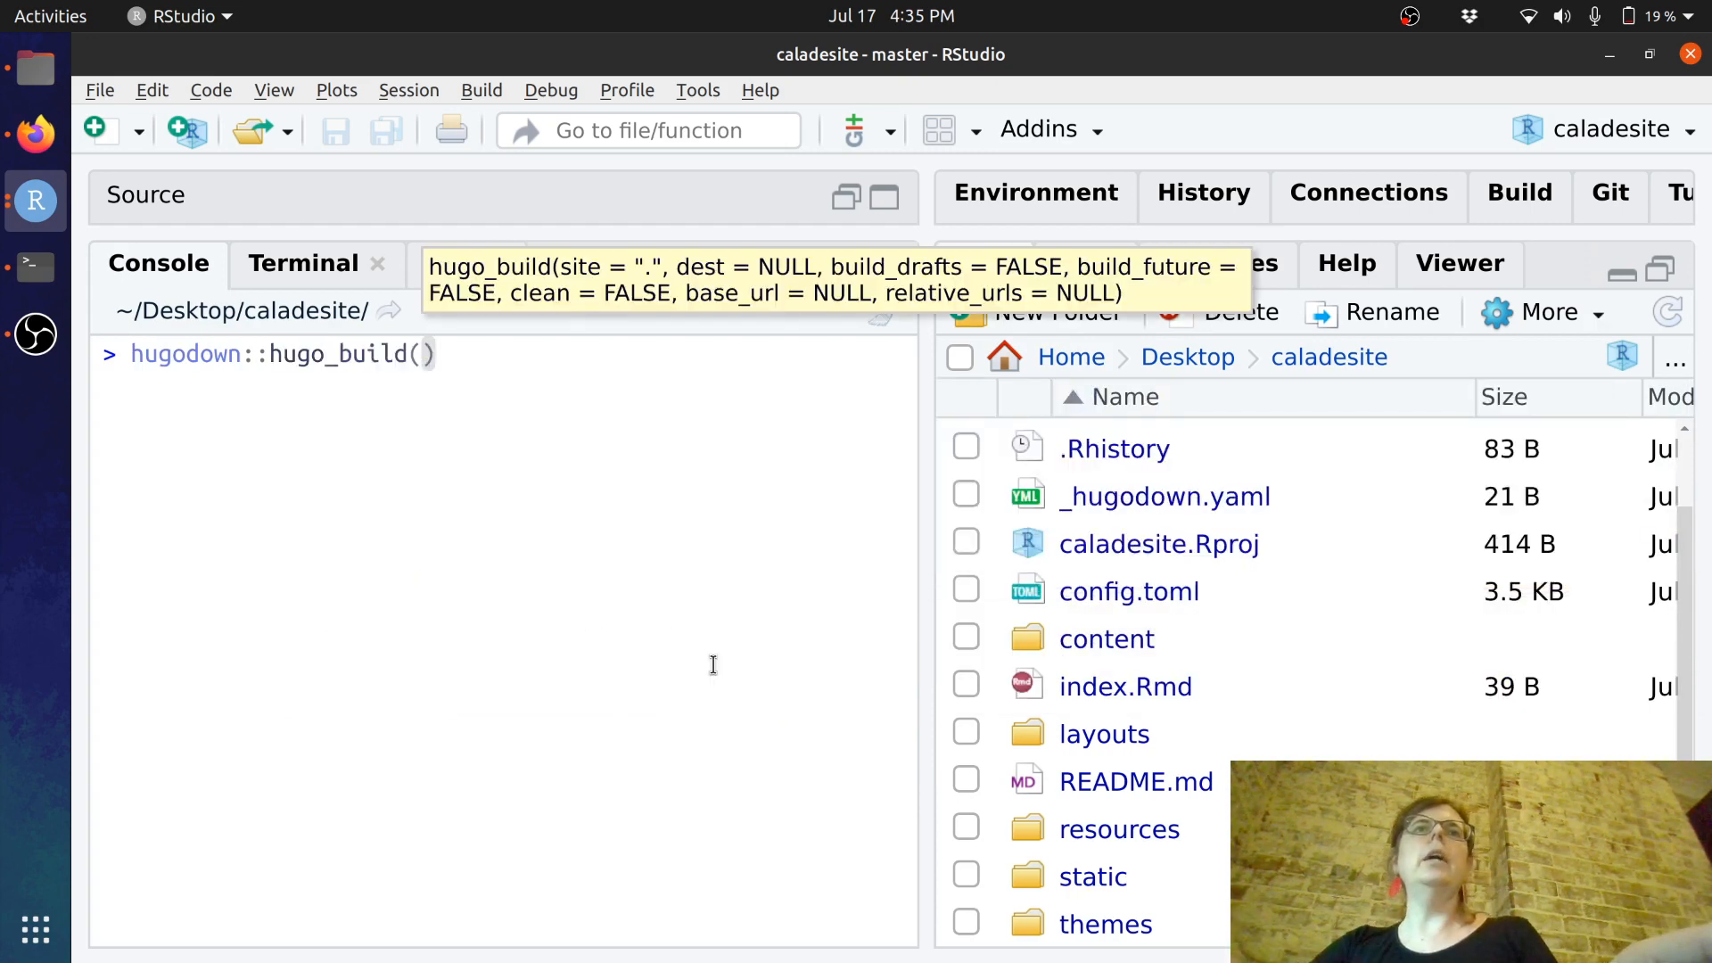
pyautogui.write('dest =')
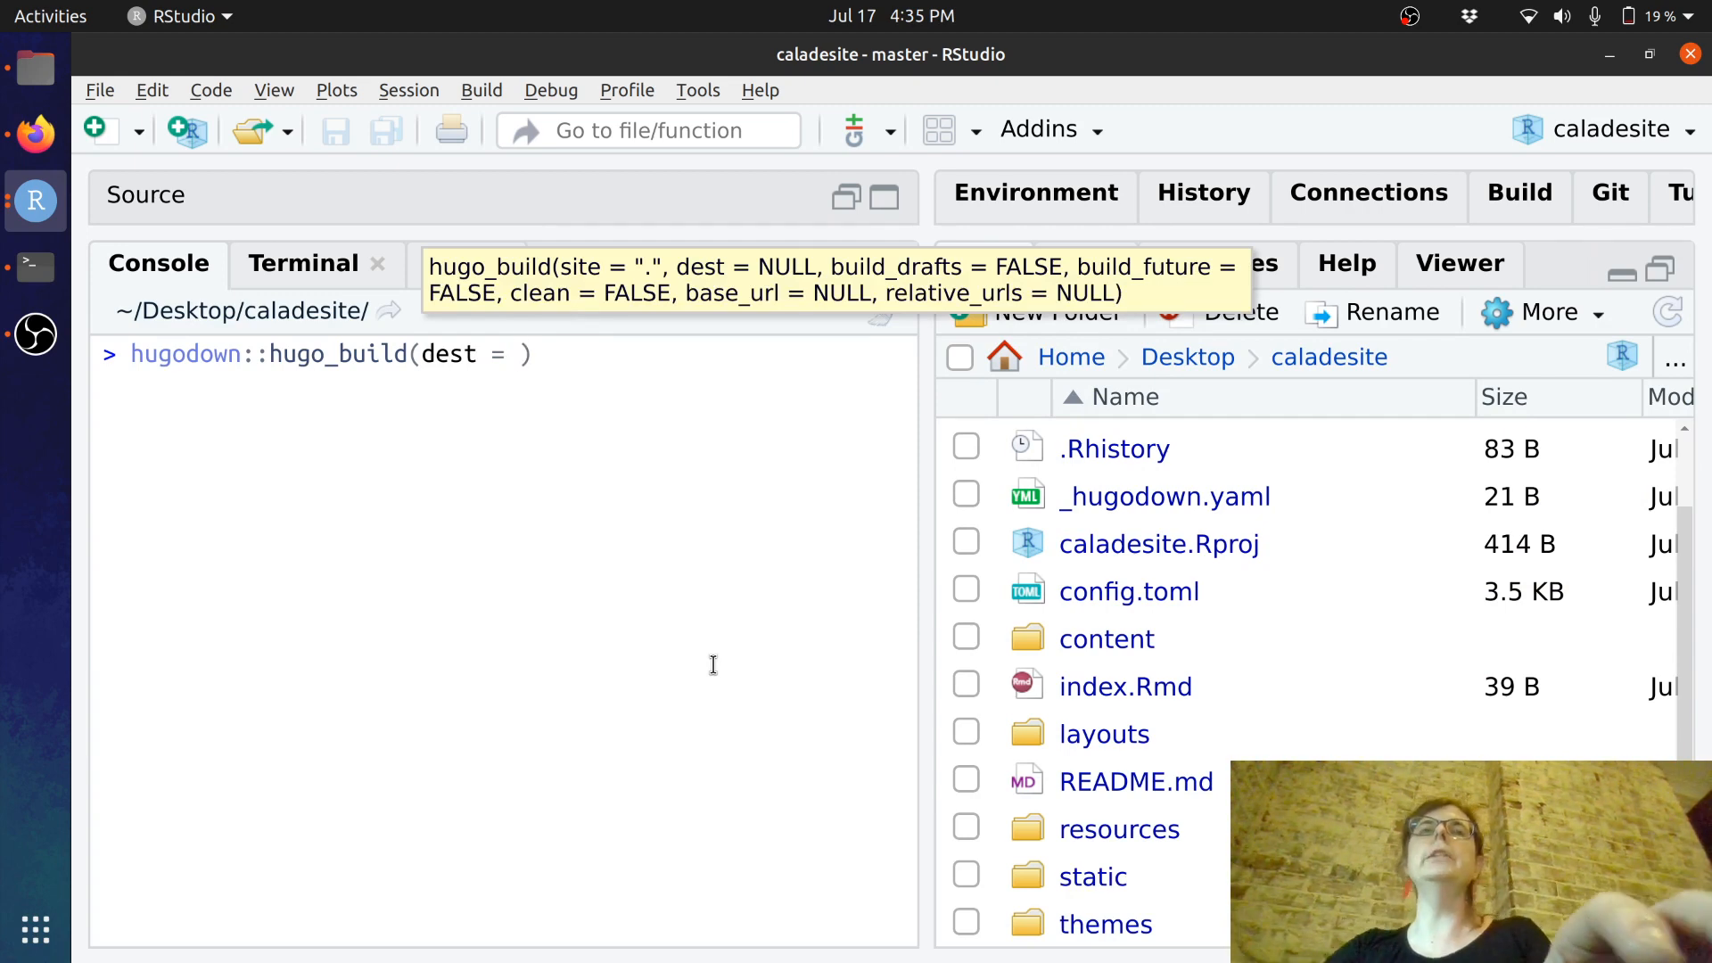
pyautogui.write('"\\""')
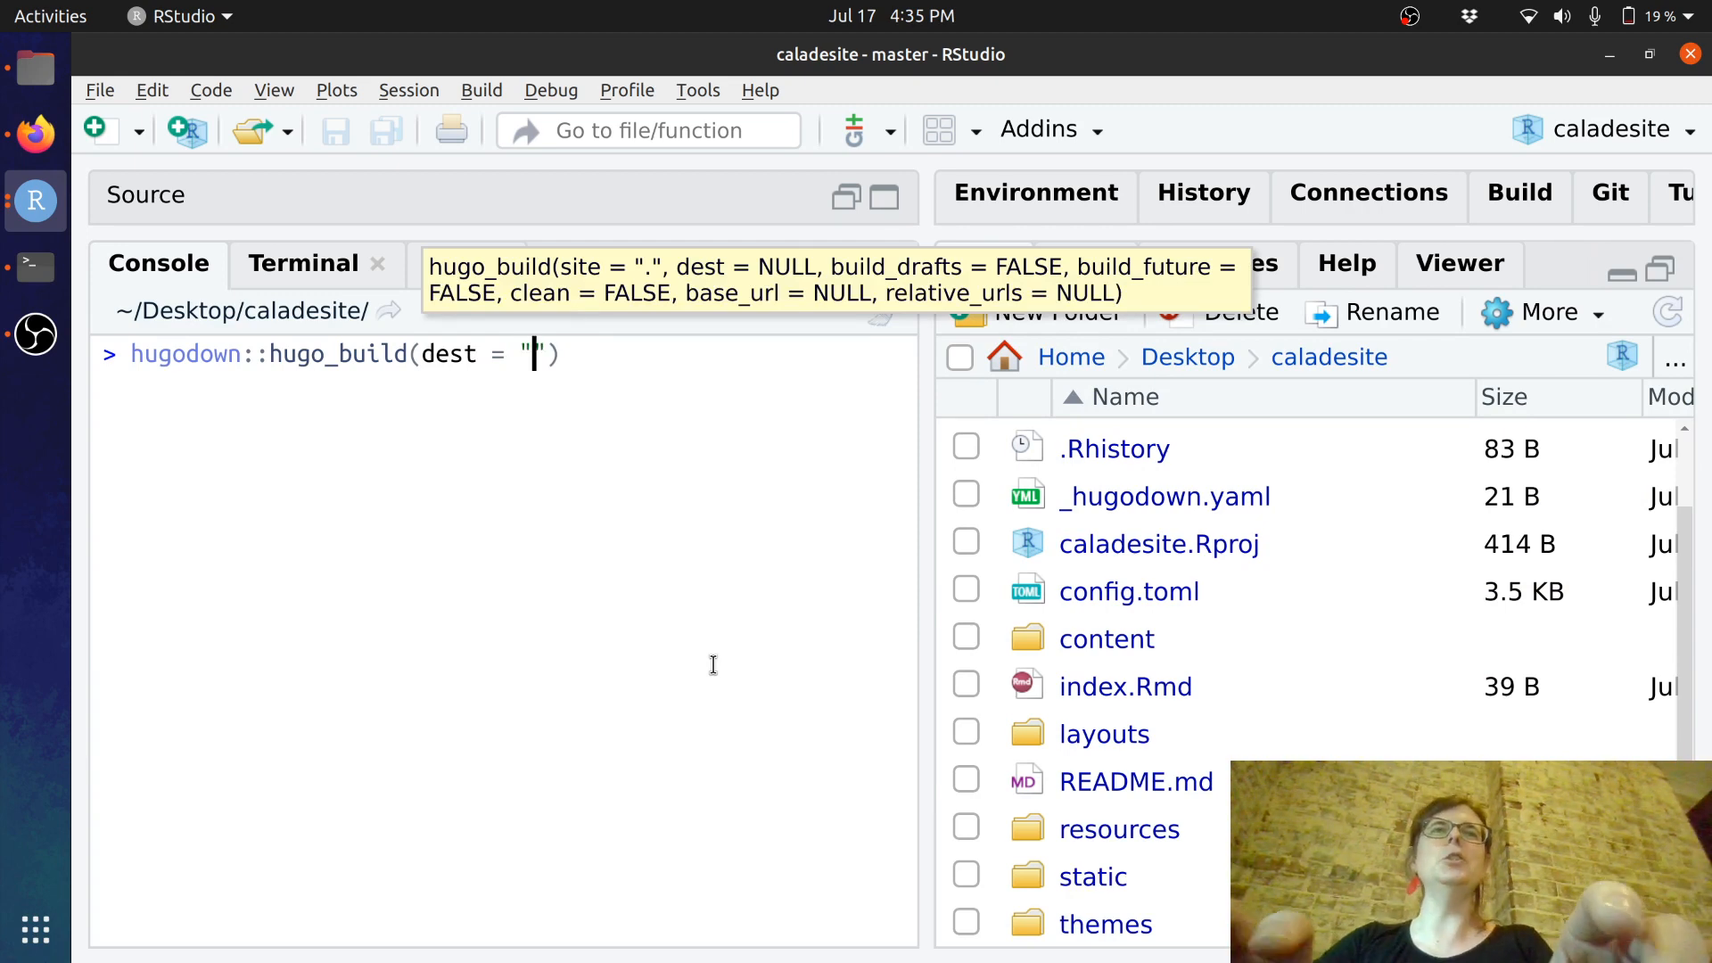
pyautogui.write('docs')
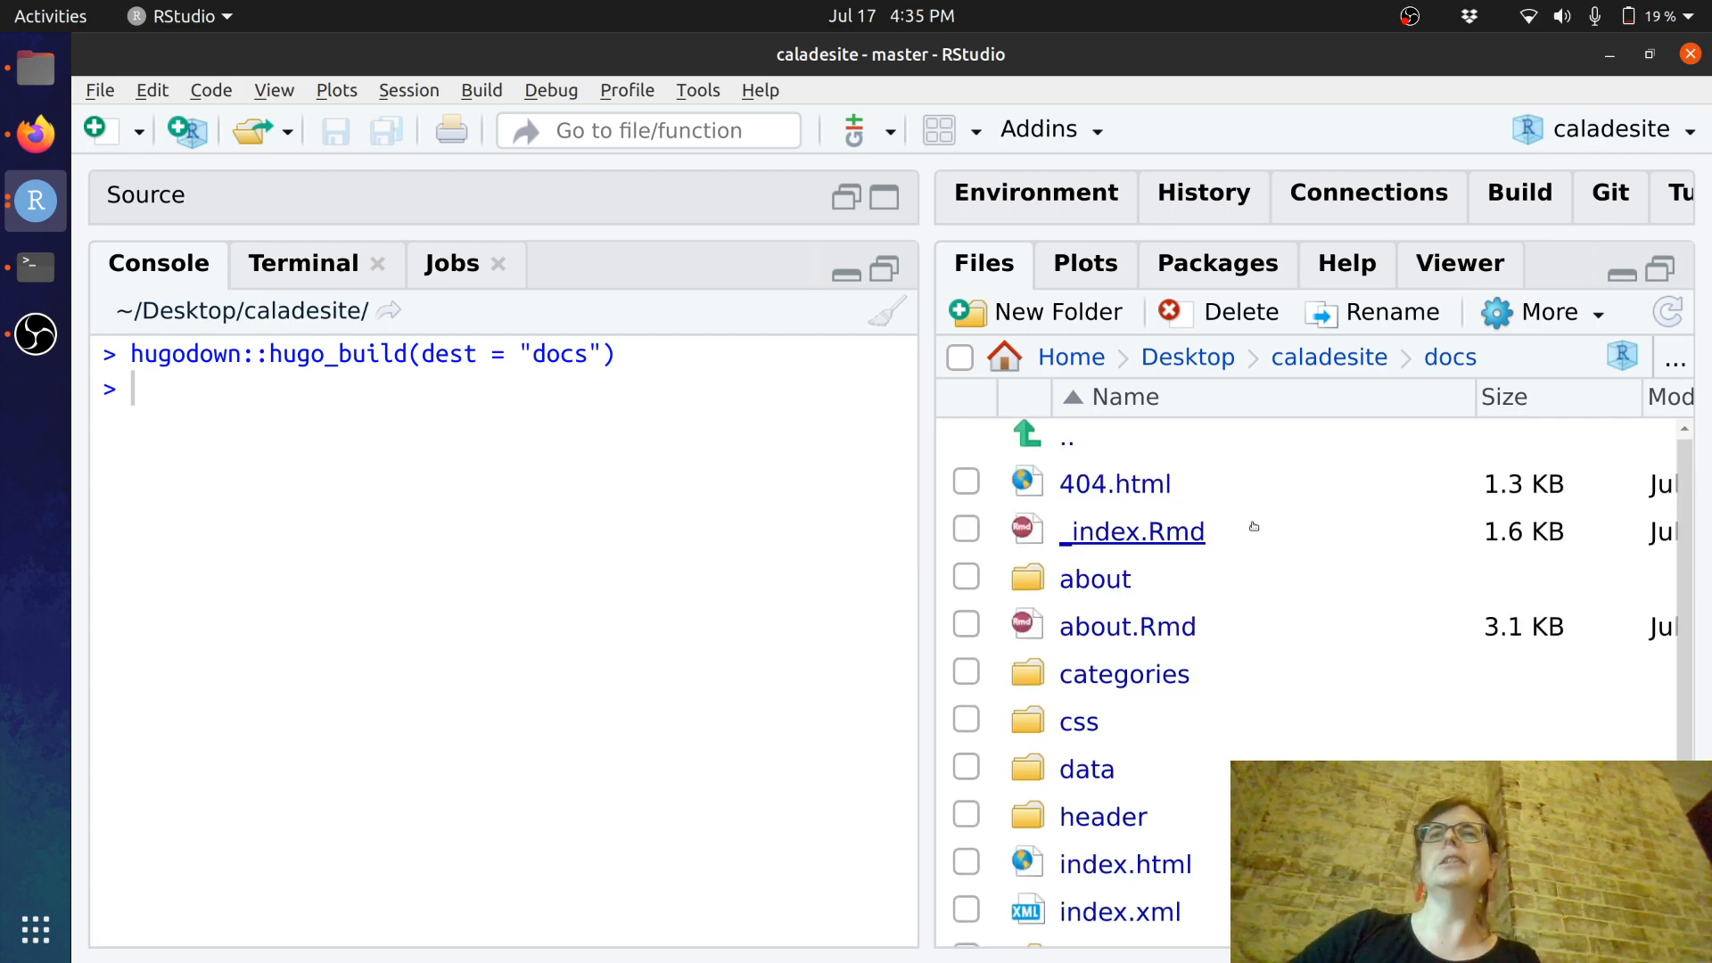
# - Browse the new docs folder and show it as untracked in the Git pane
pyautogui.scroll(-3)
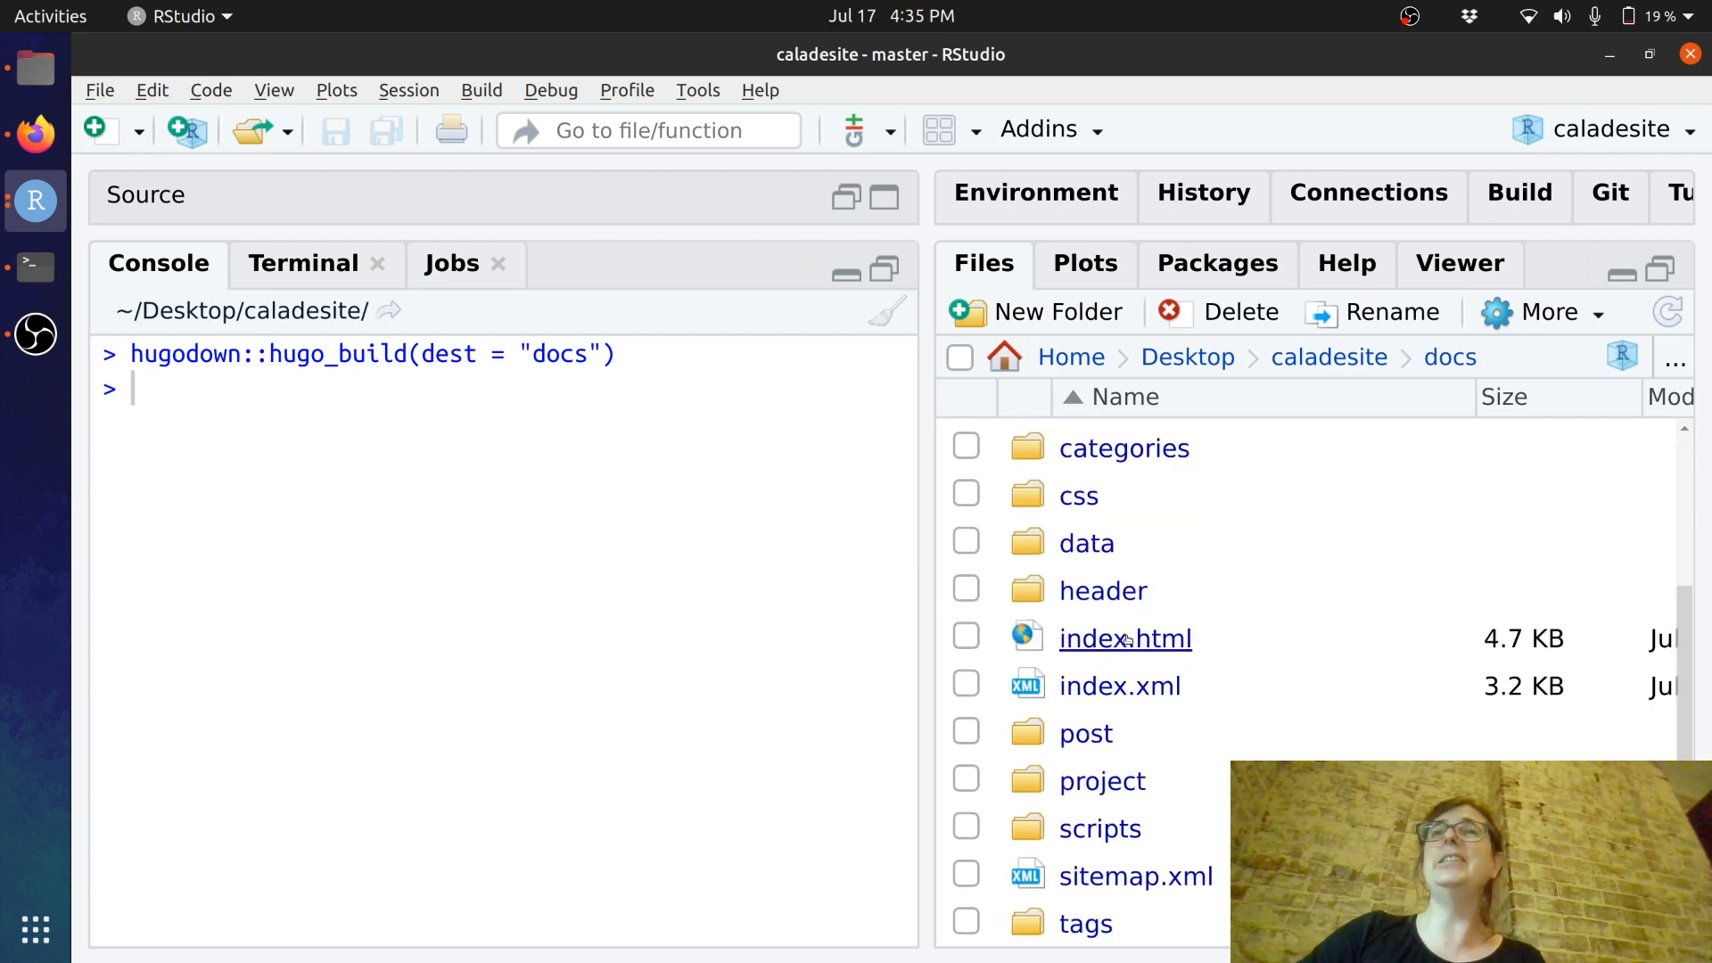
pyautogui.click(1609, 193)
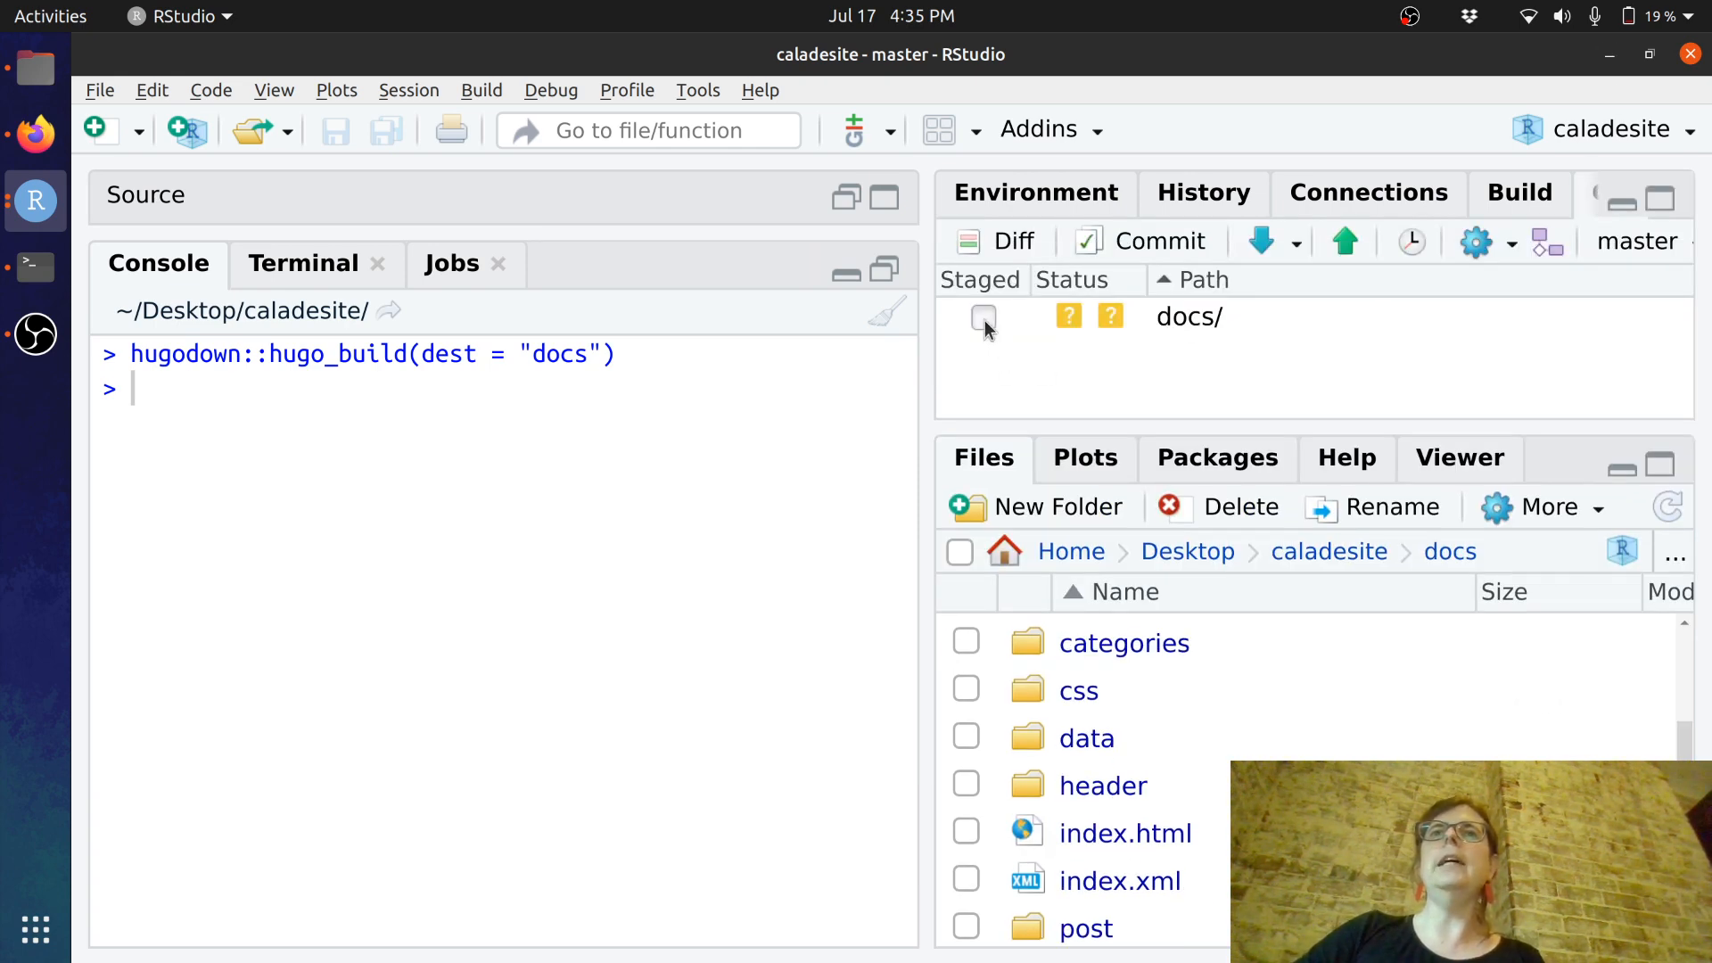
# - Stage docs/ and commit it with the message "adds site", dismissing the results
pyautogui.click(981, 317)
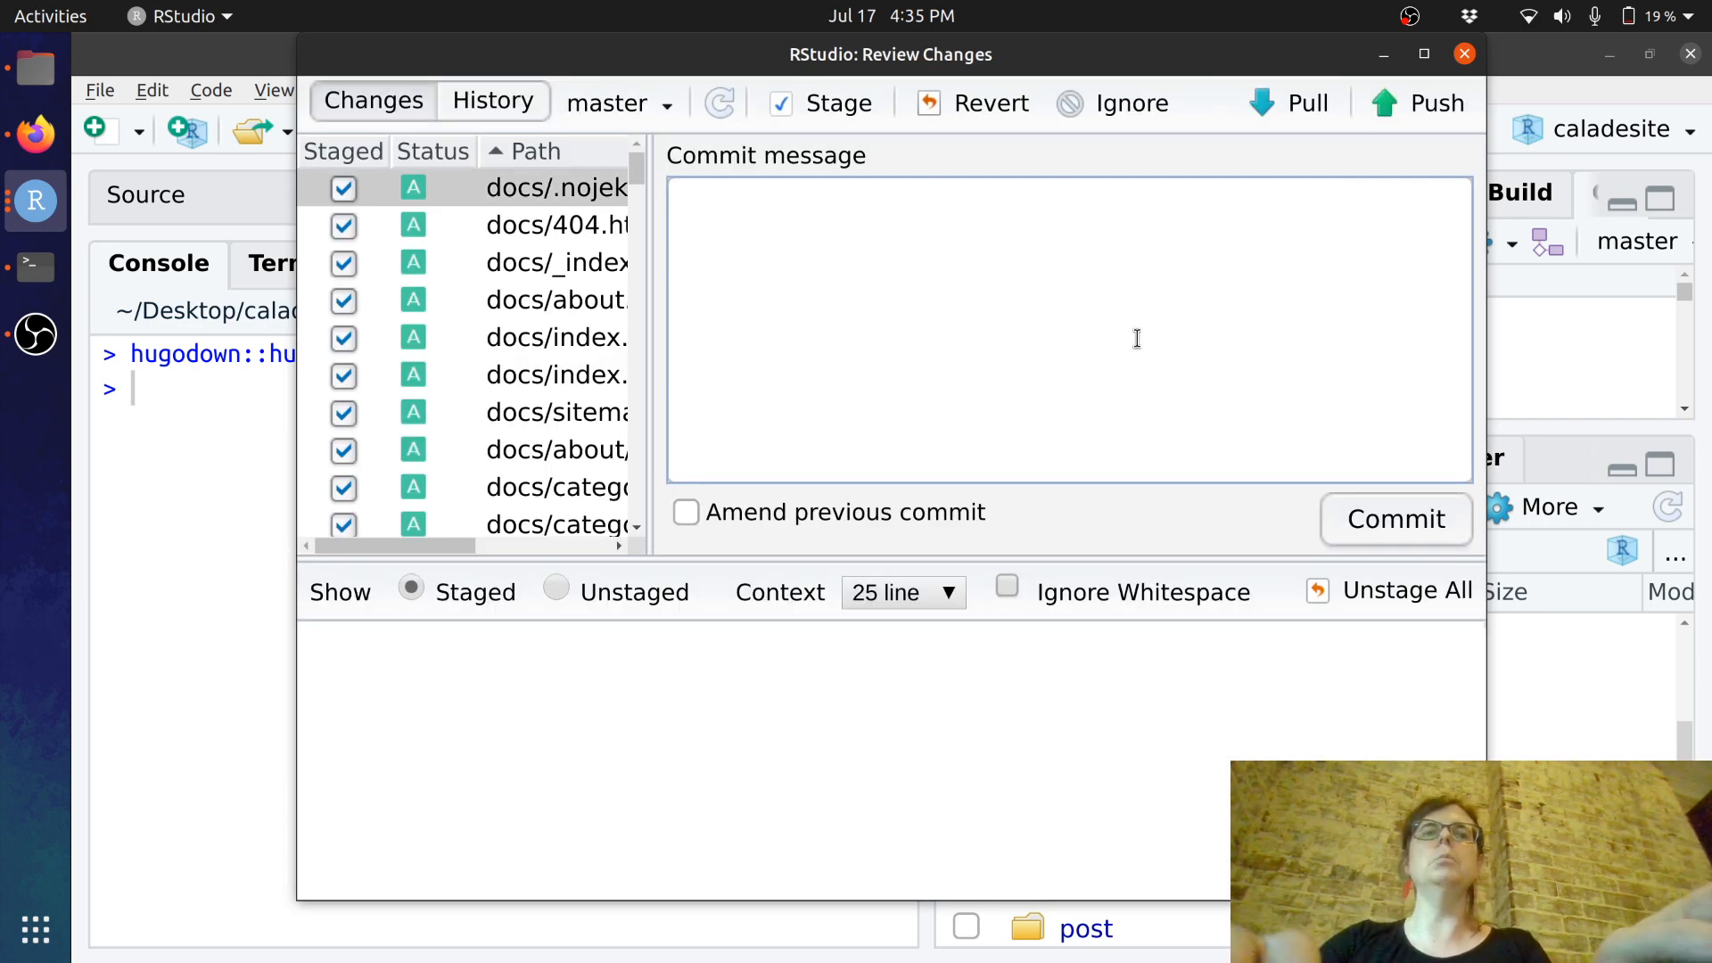
pyautogui.write('adds site')
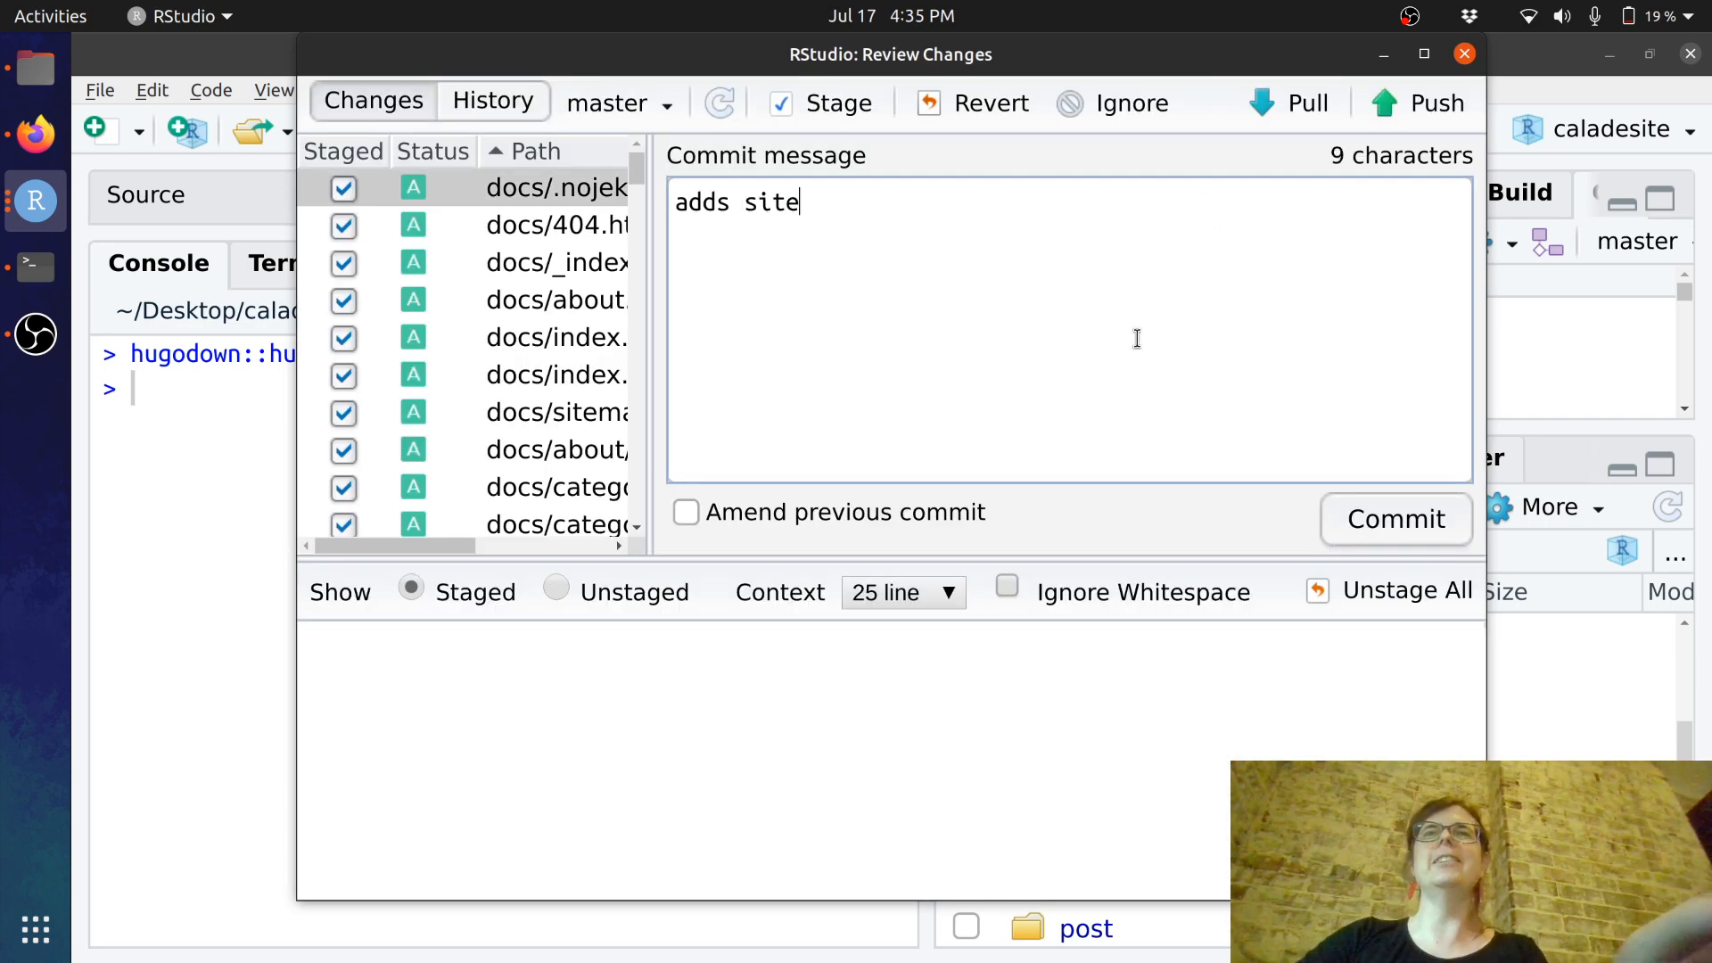
pyautogui.click(1395, 519)
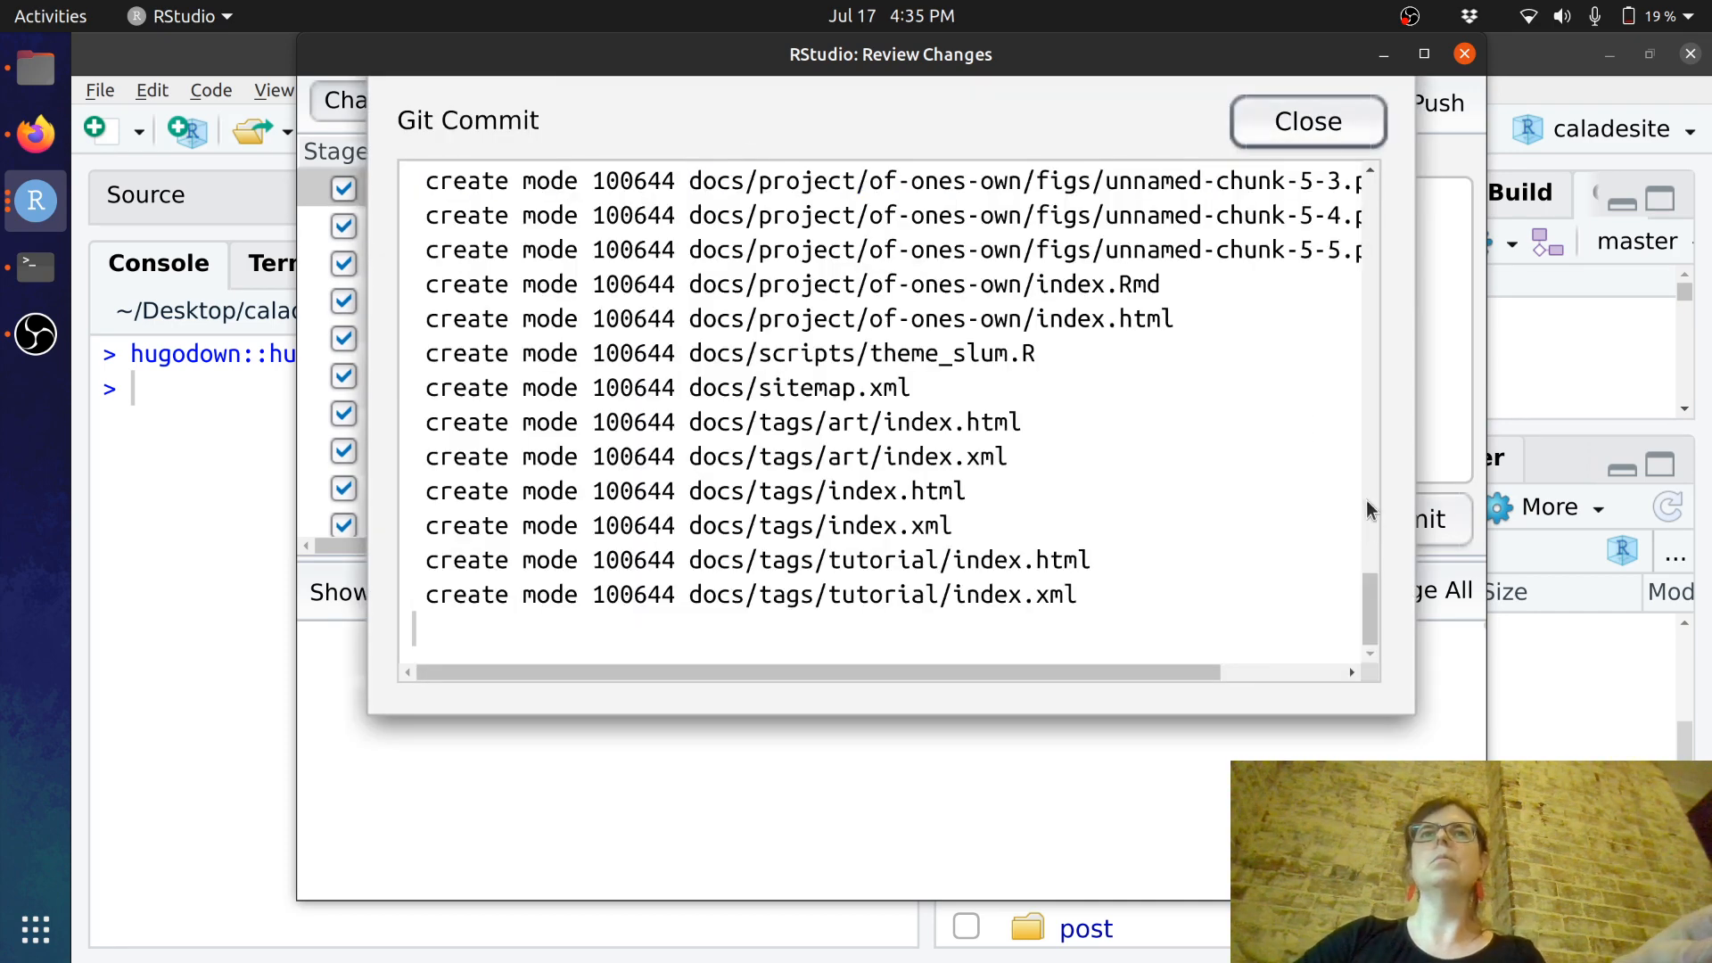
pyautogui.click(1308, 121)
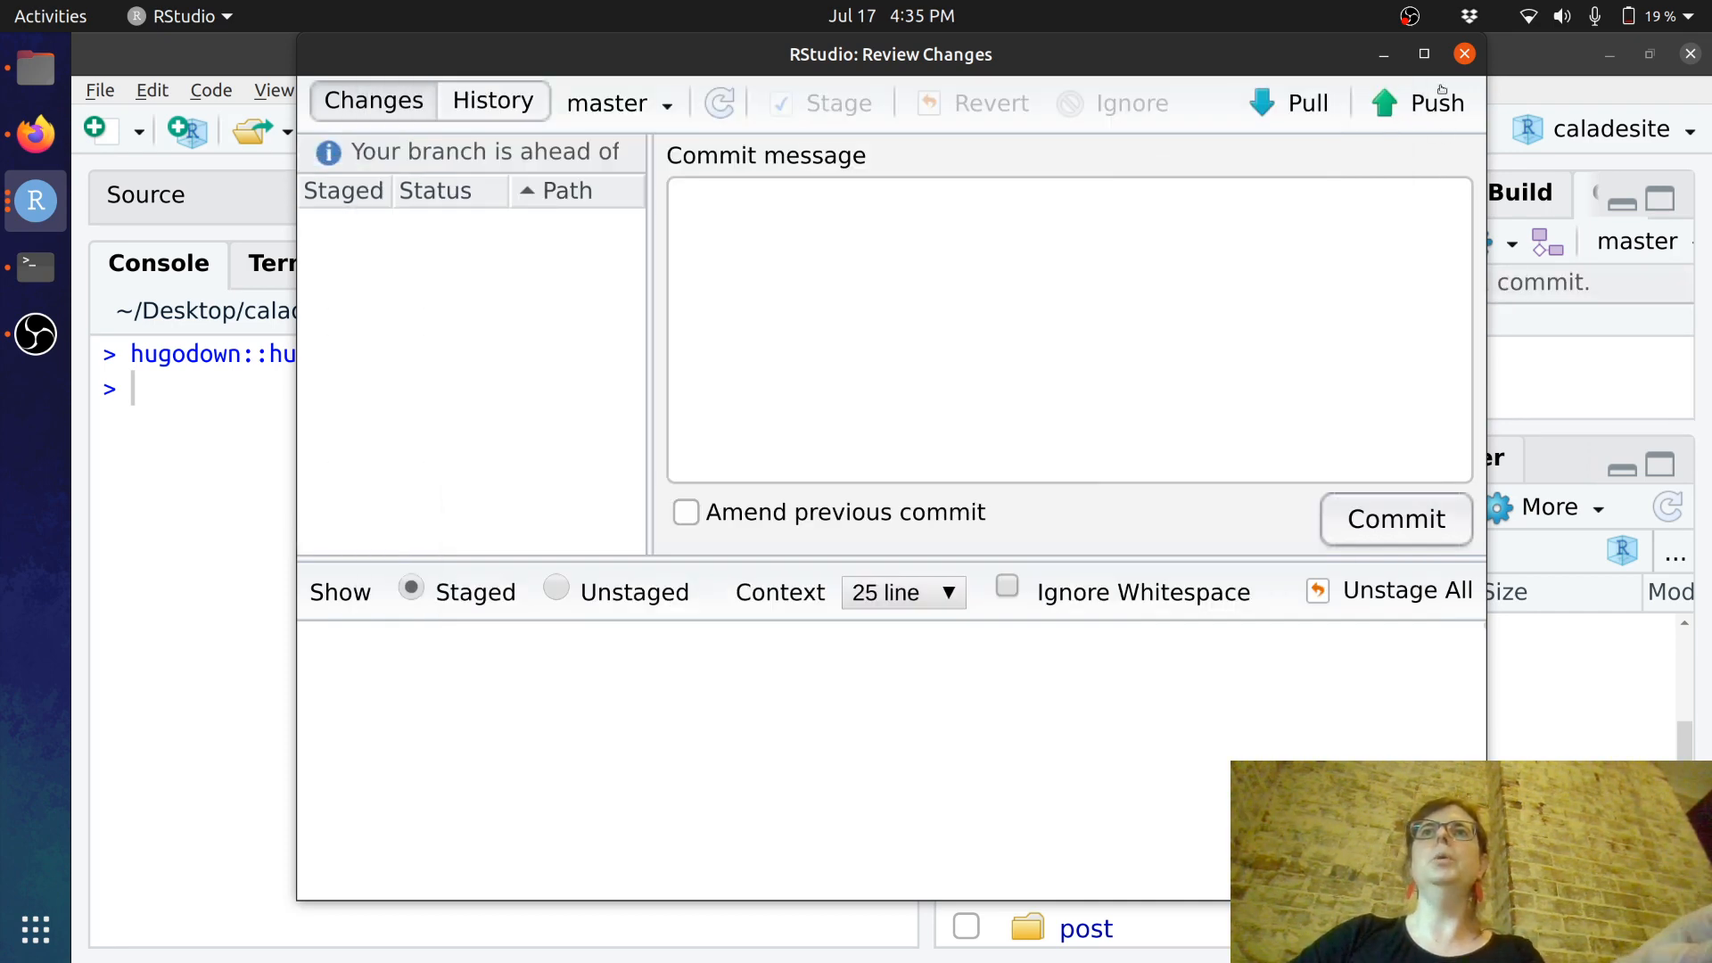
# - Attempt a push with the mistyped username 'djnavaro' and dismiss the failed output
pyautogui.click(1436, 103)
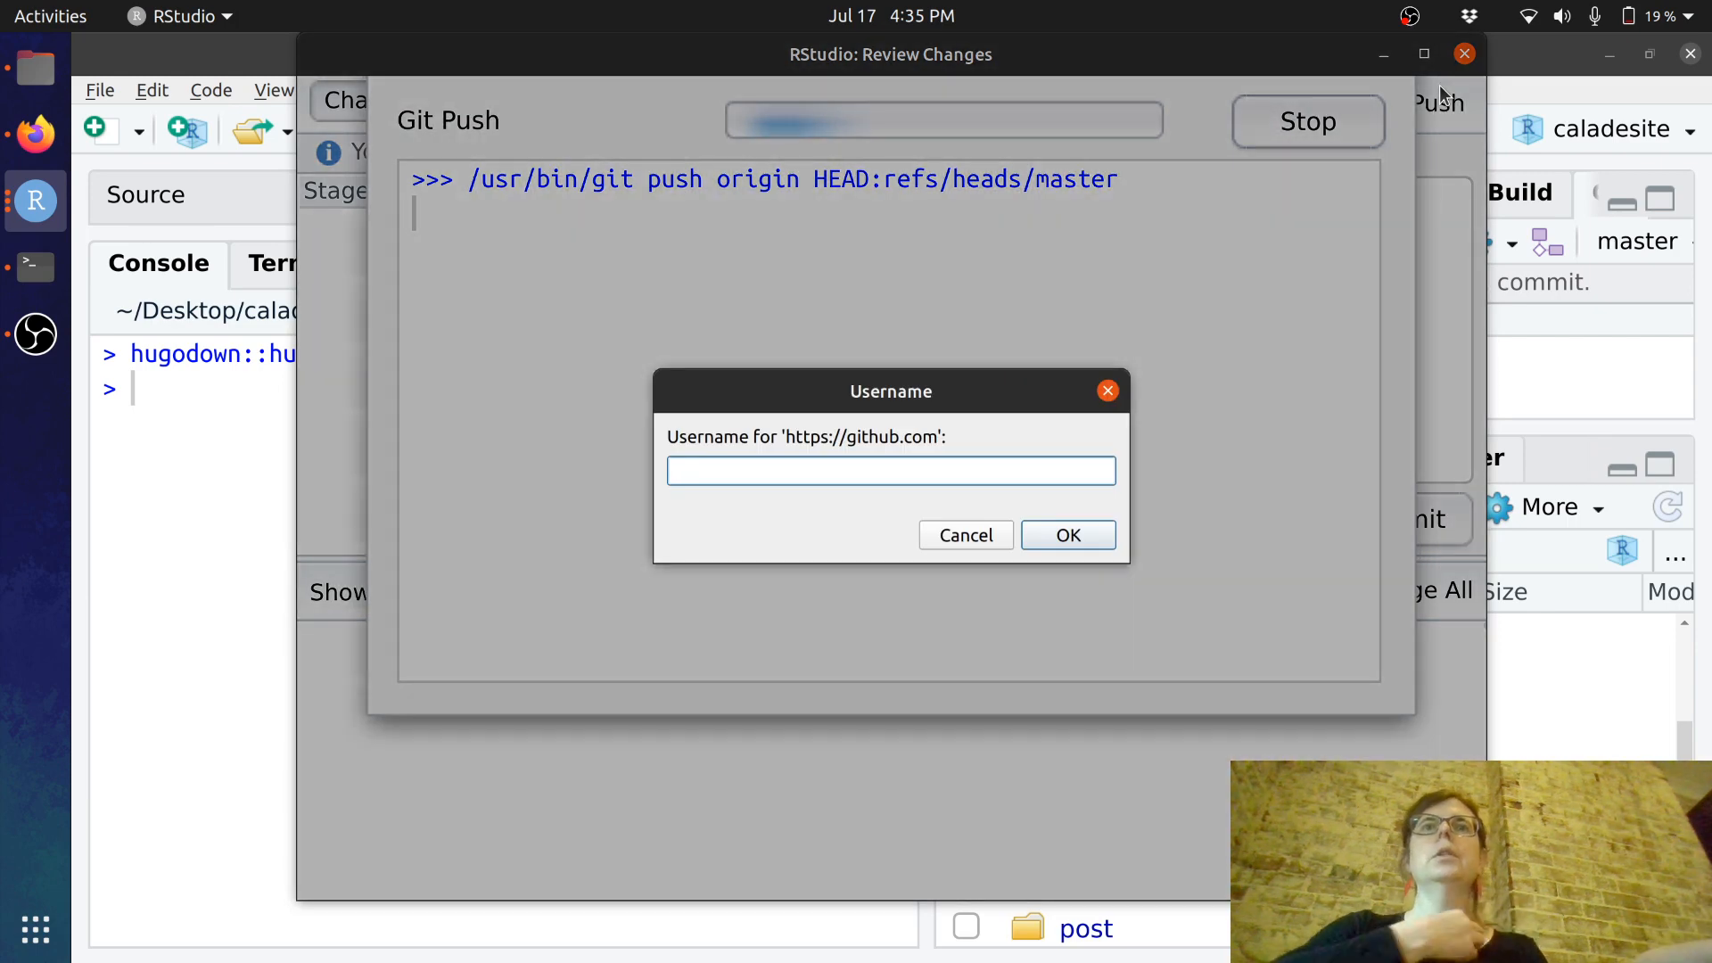
pyautogui.write('djnavaro')
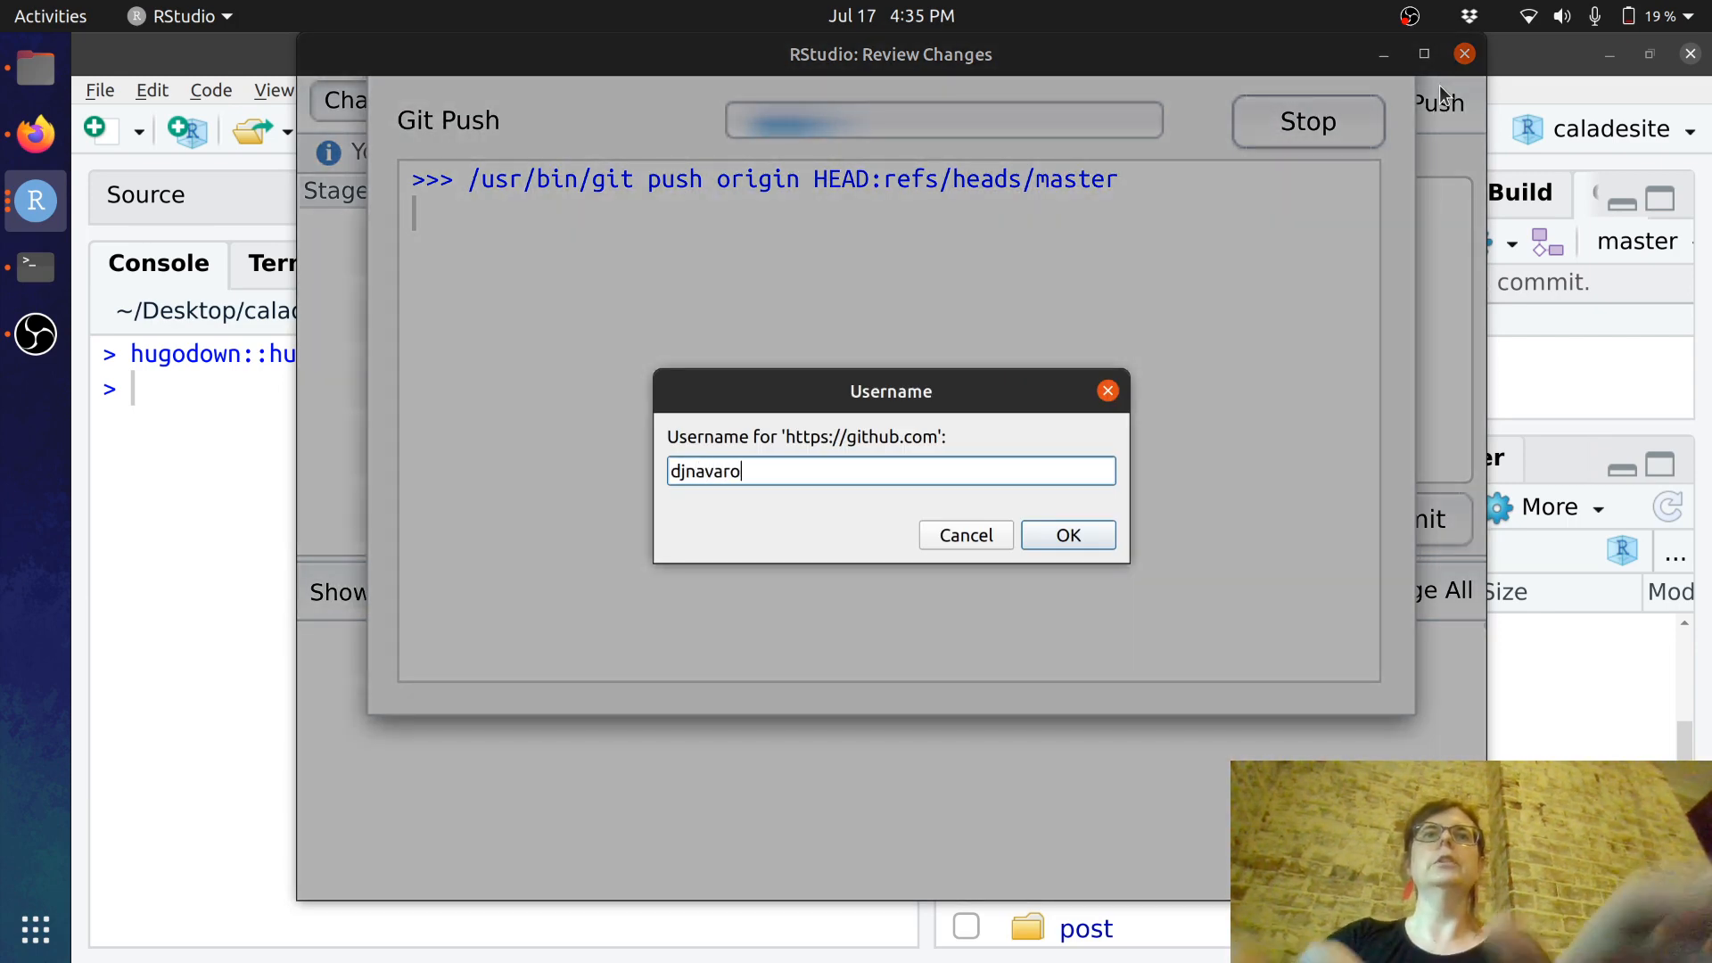
pyautogui.click(1067, 535)
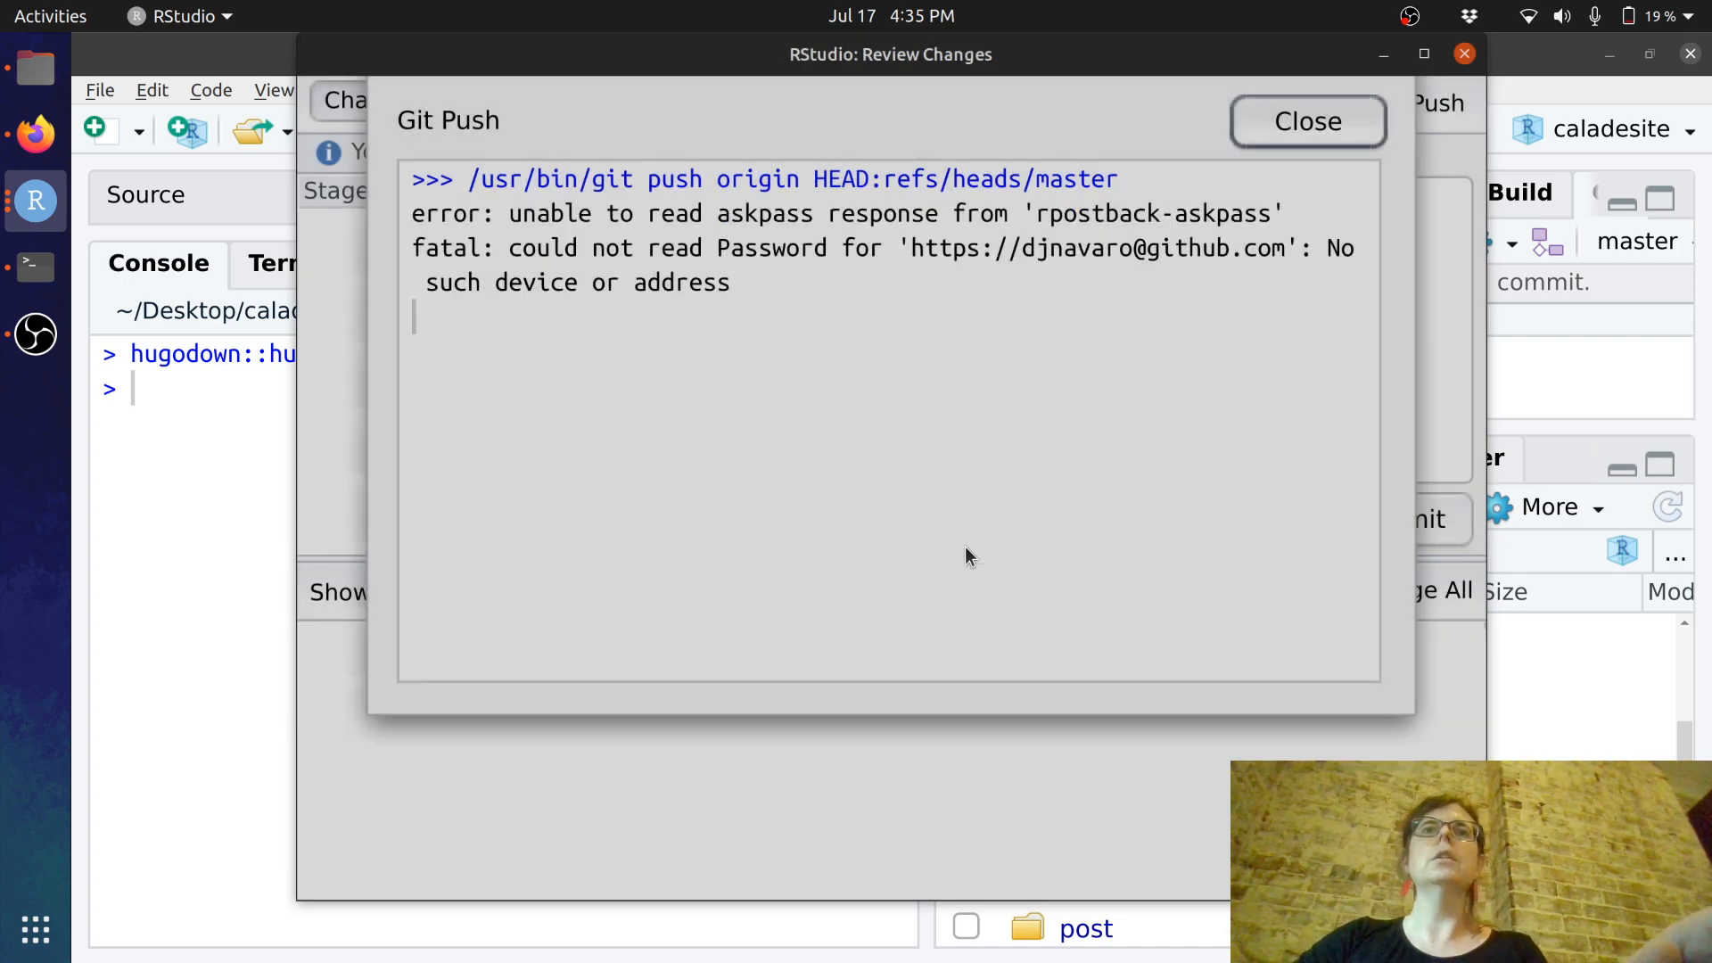
pyautogui.click(1307, 119)
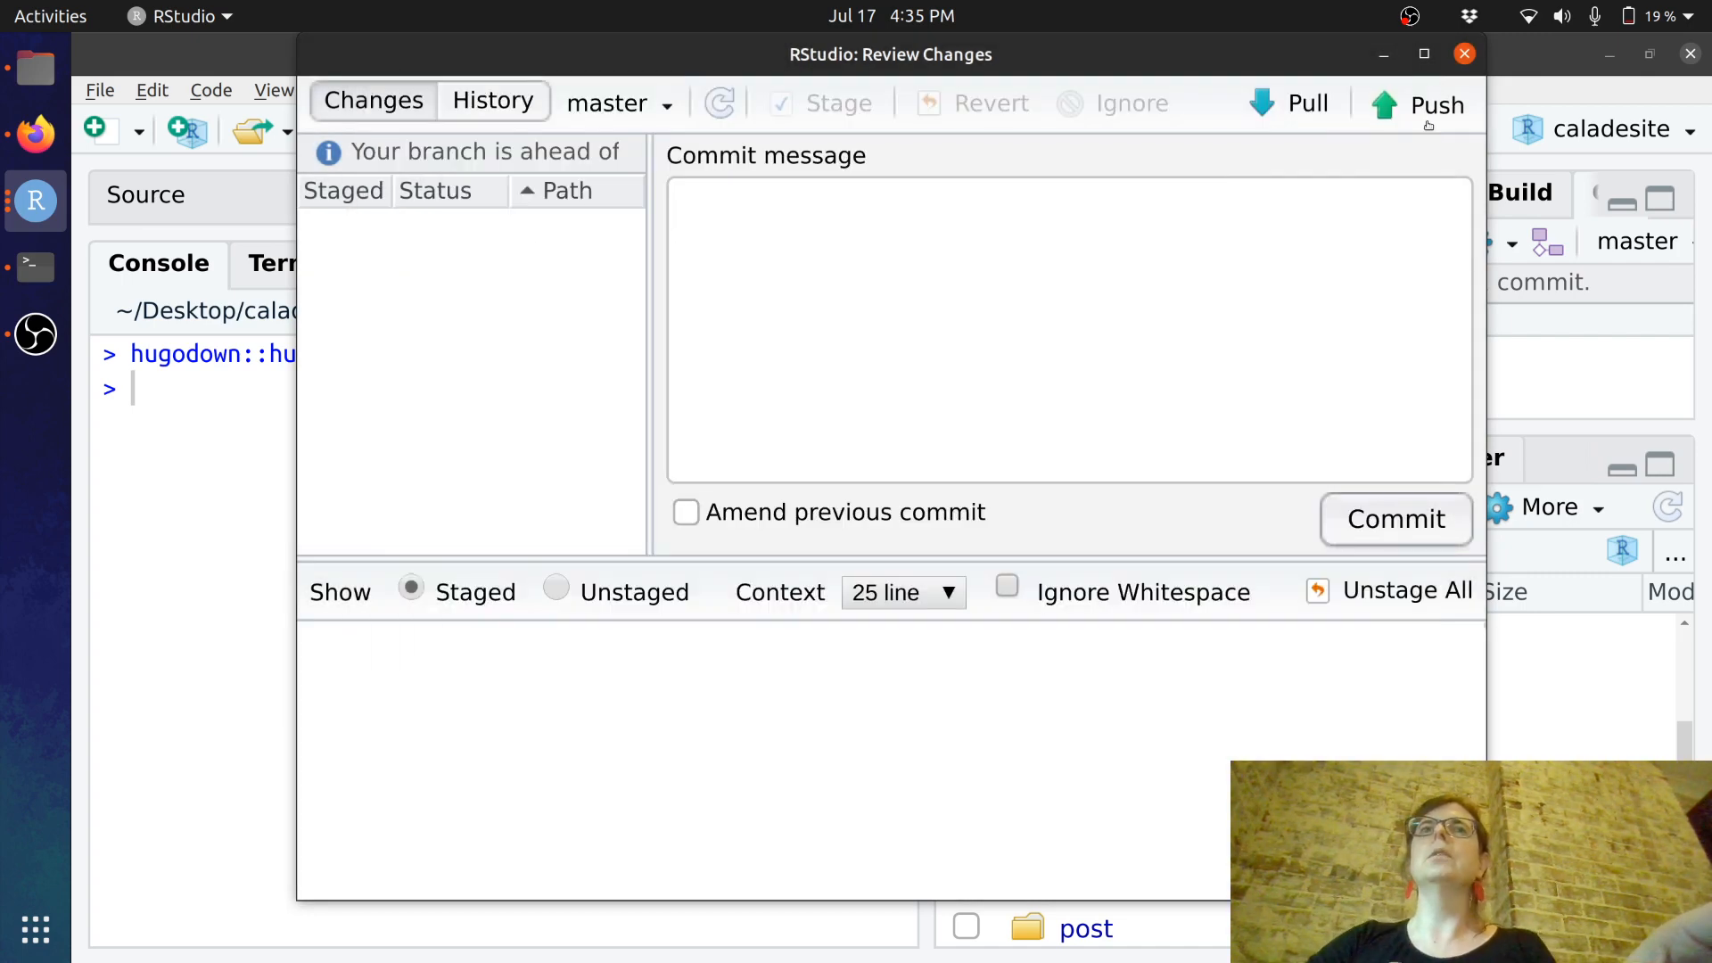
# - Retry the push as 'djnavarro' with password, succeeding, and dismiss the output
pyautogui.click(1438, 103)
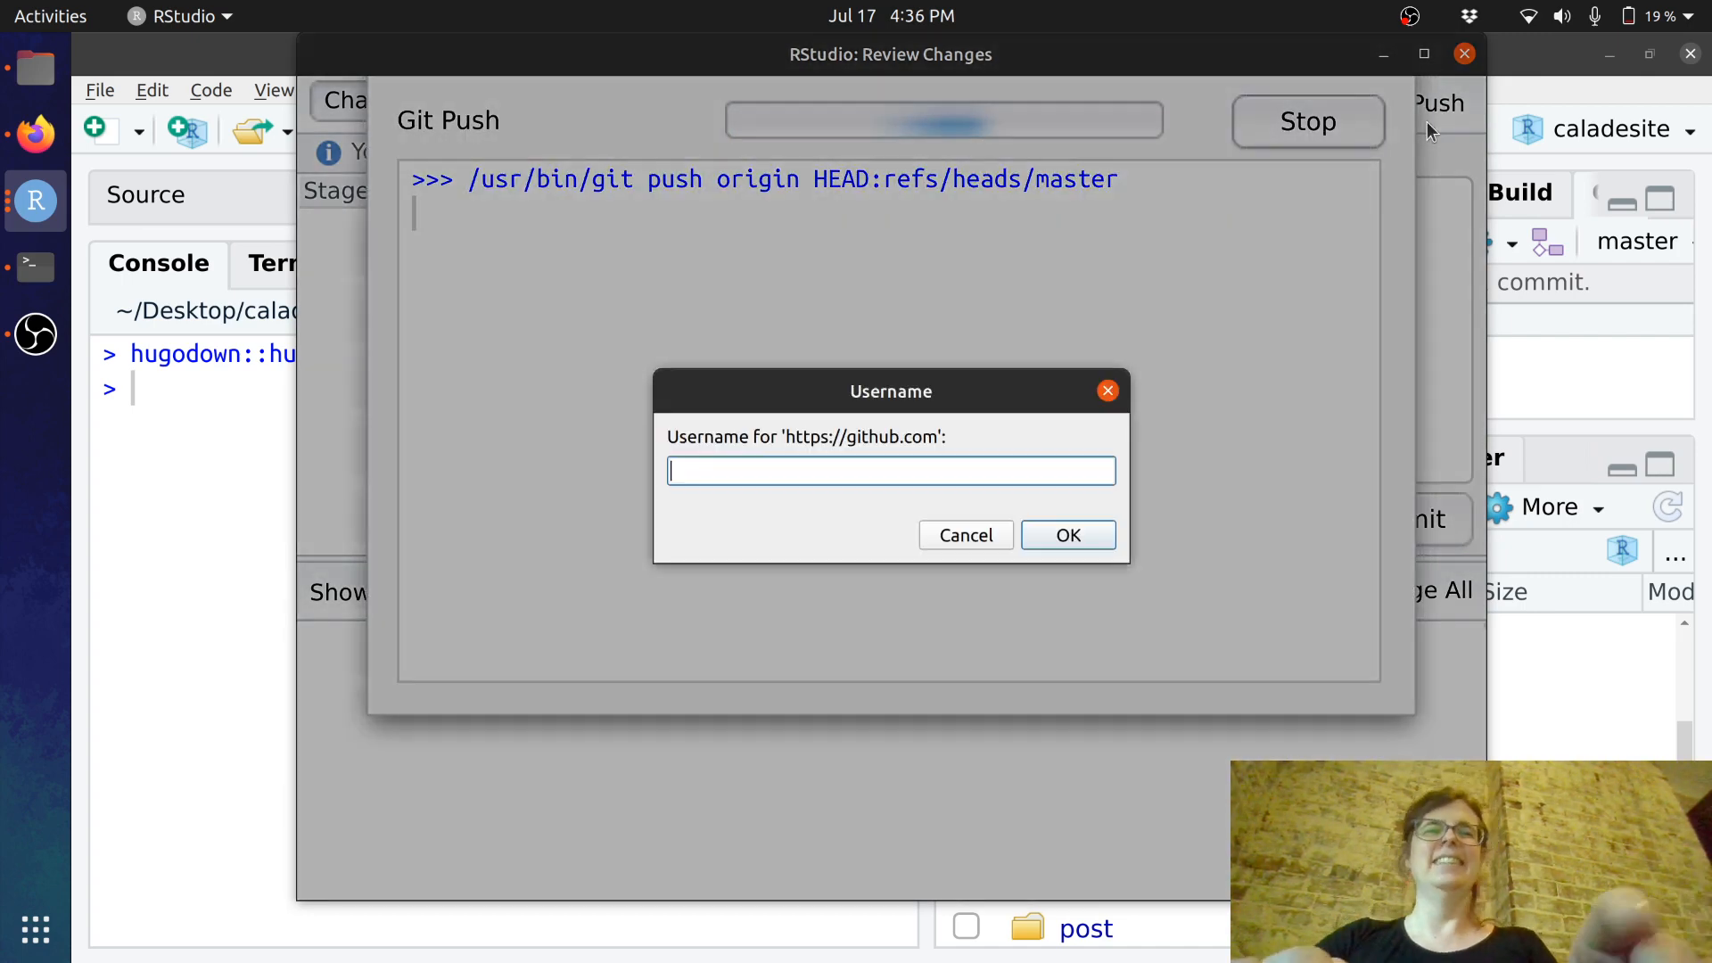
pyautogui.write('djnavarro')
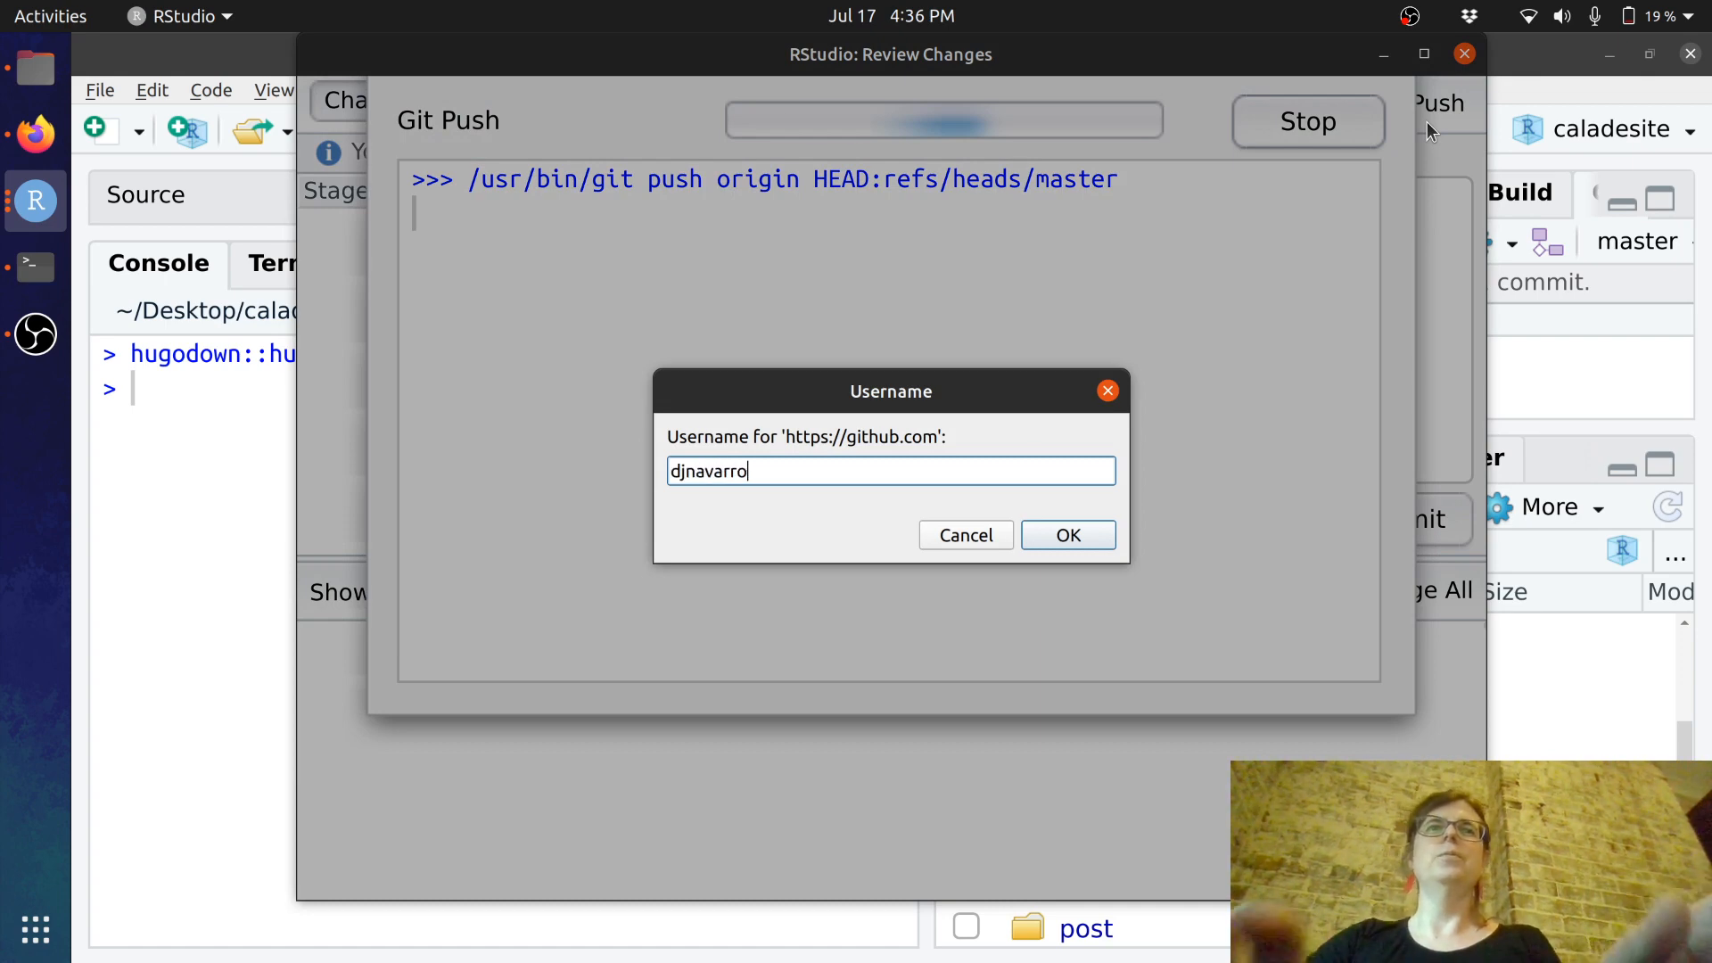
pyautogui.click(1067, 536)
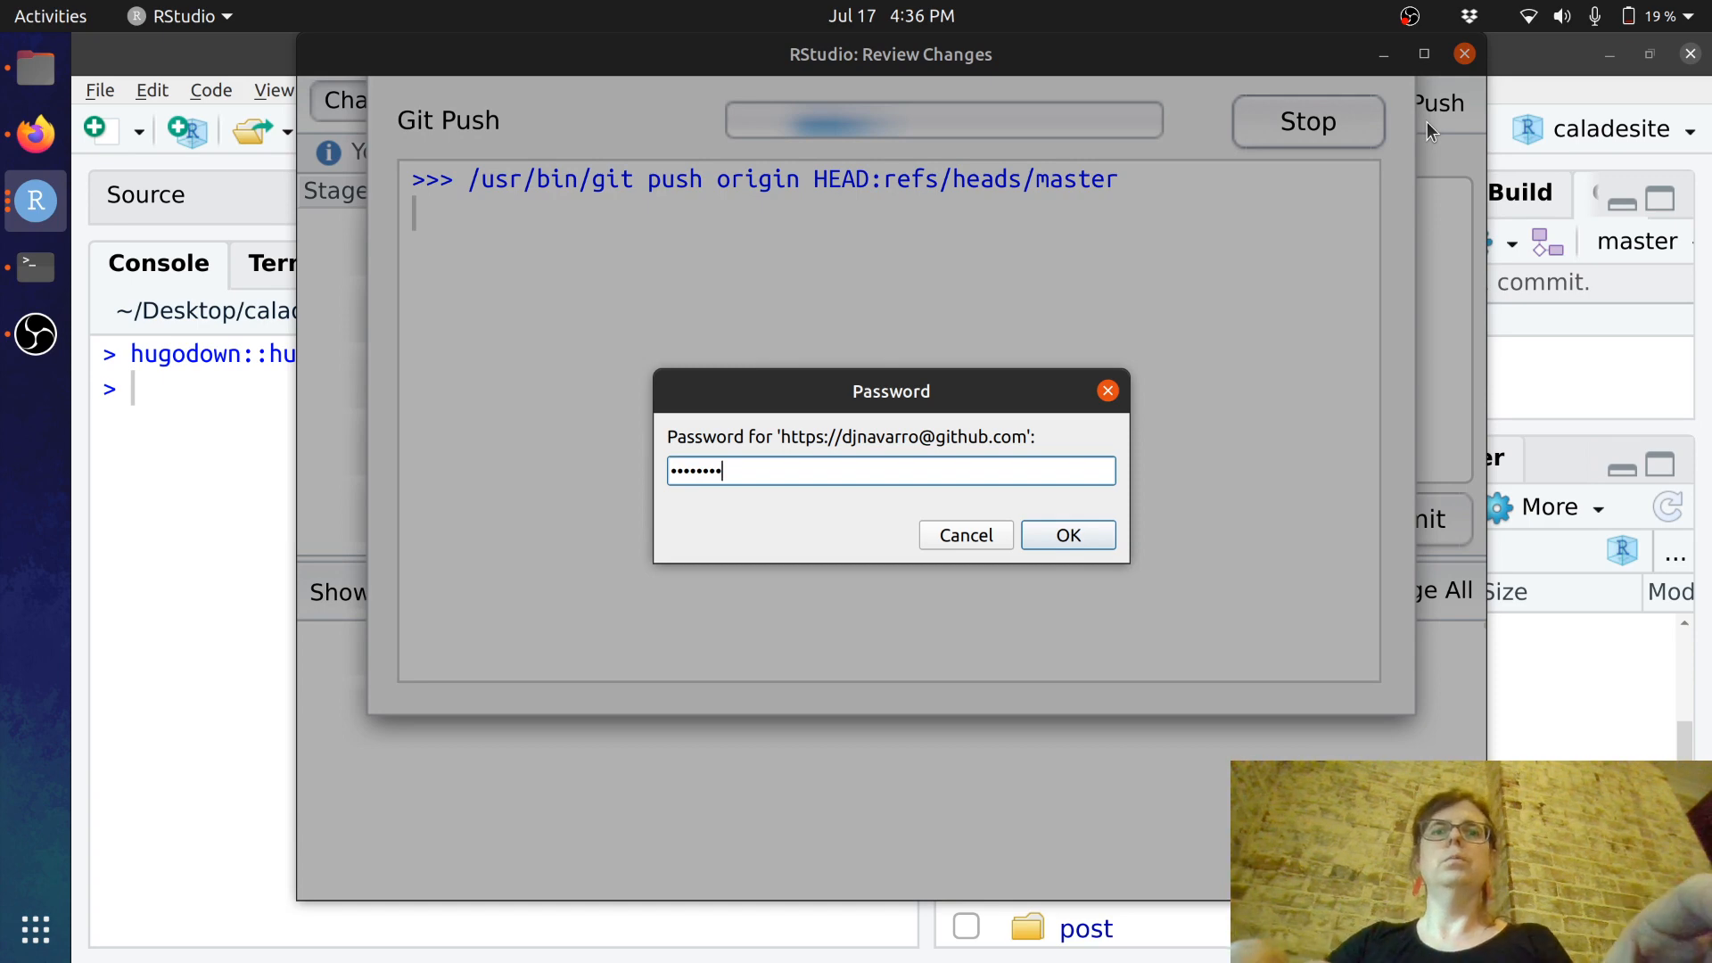
pyautogui.click(1067, 535)
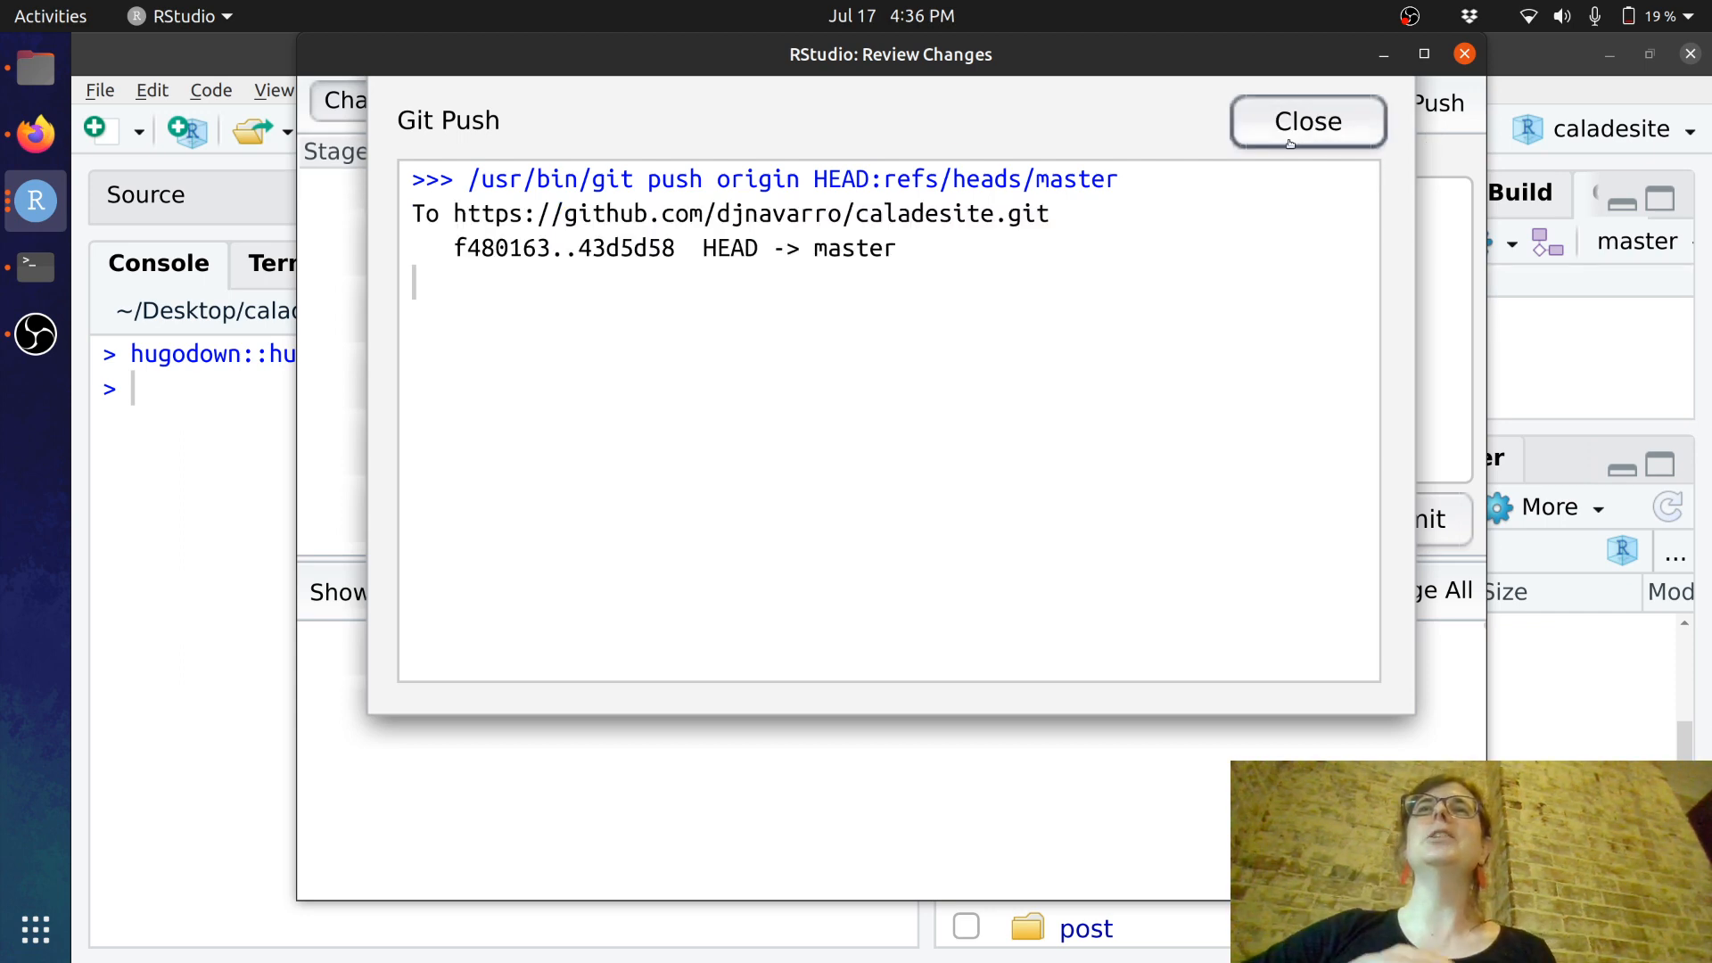
pyautogui.click(1306, 122)
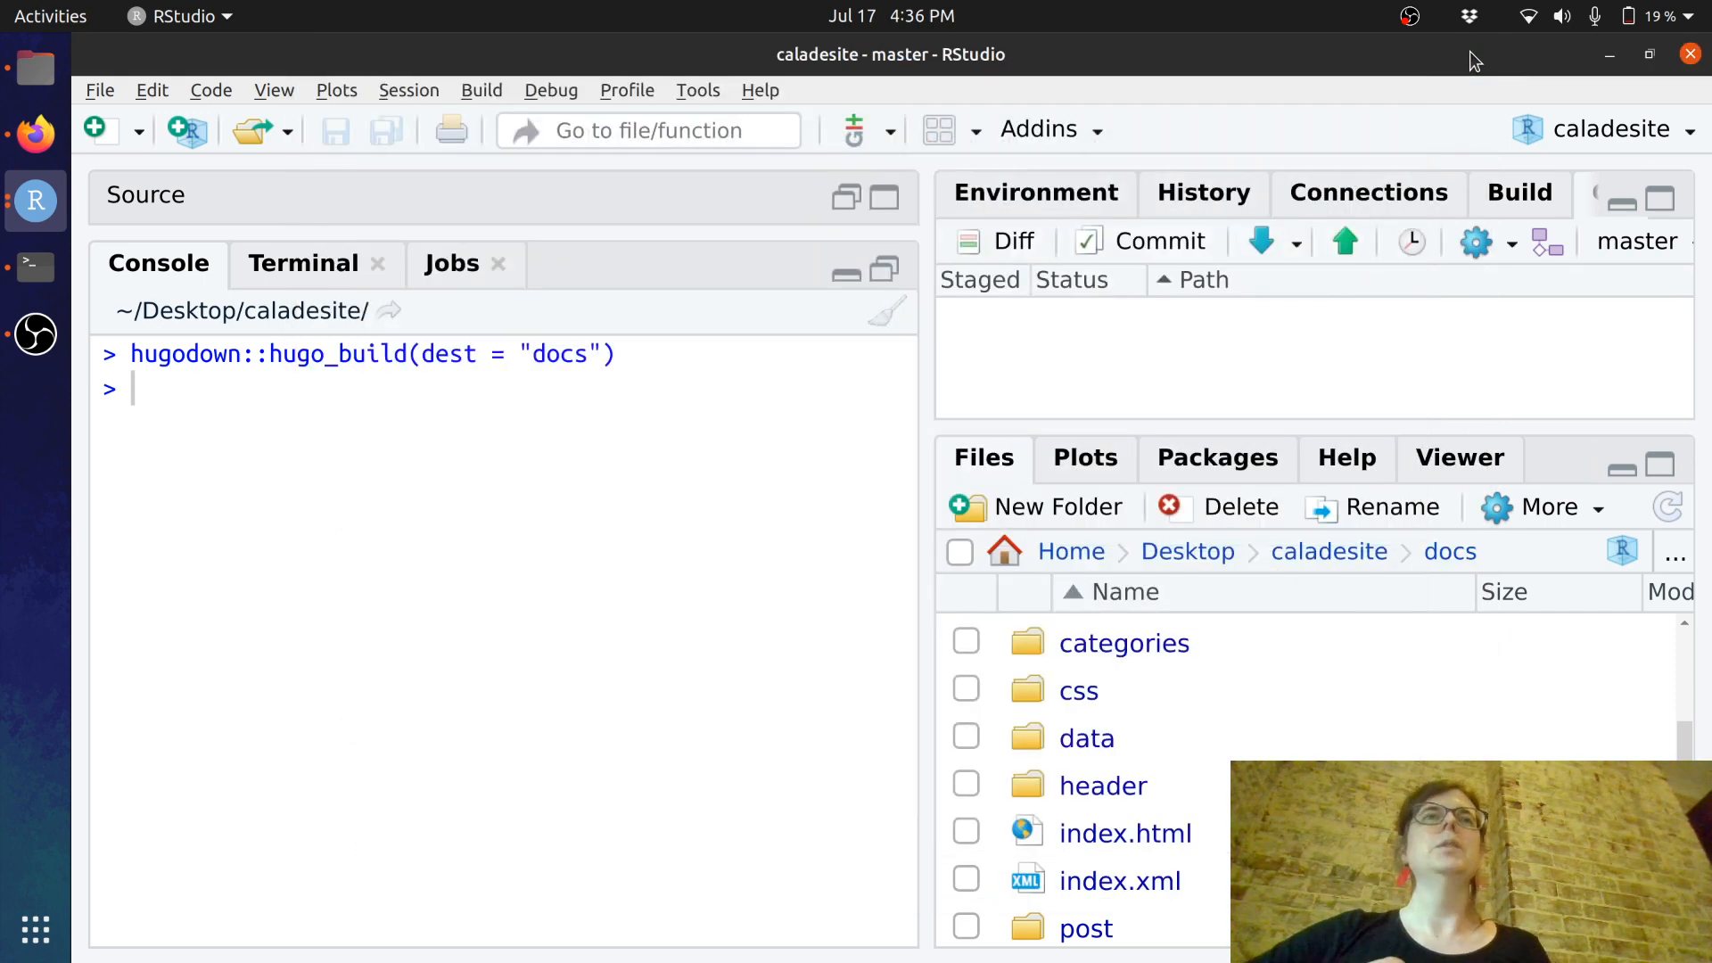
# - Reload the caladesite repository, confirm the pushed docs folder is present, and return to Settings
pyautogui.click(36, 135)
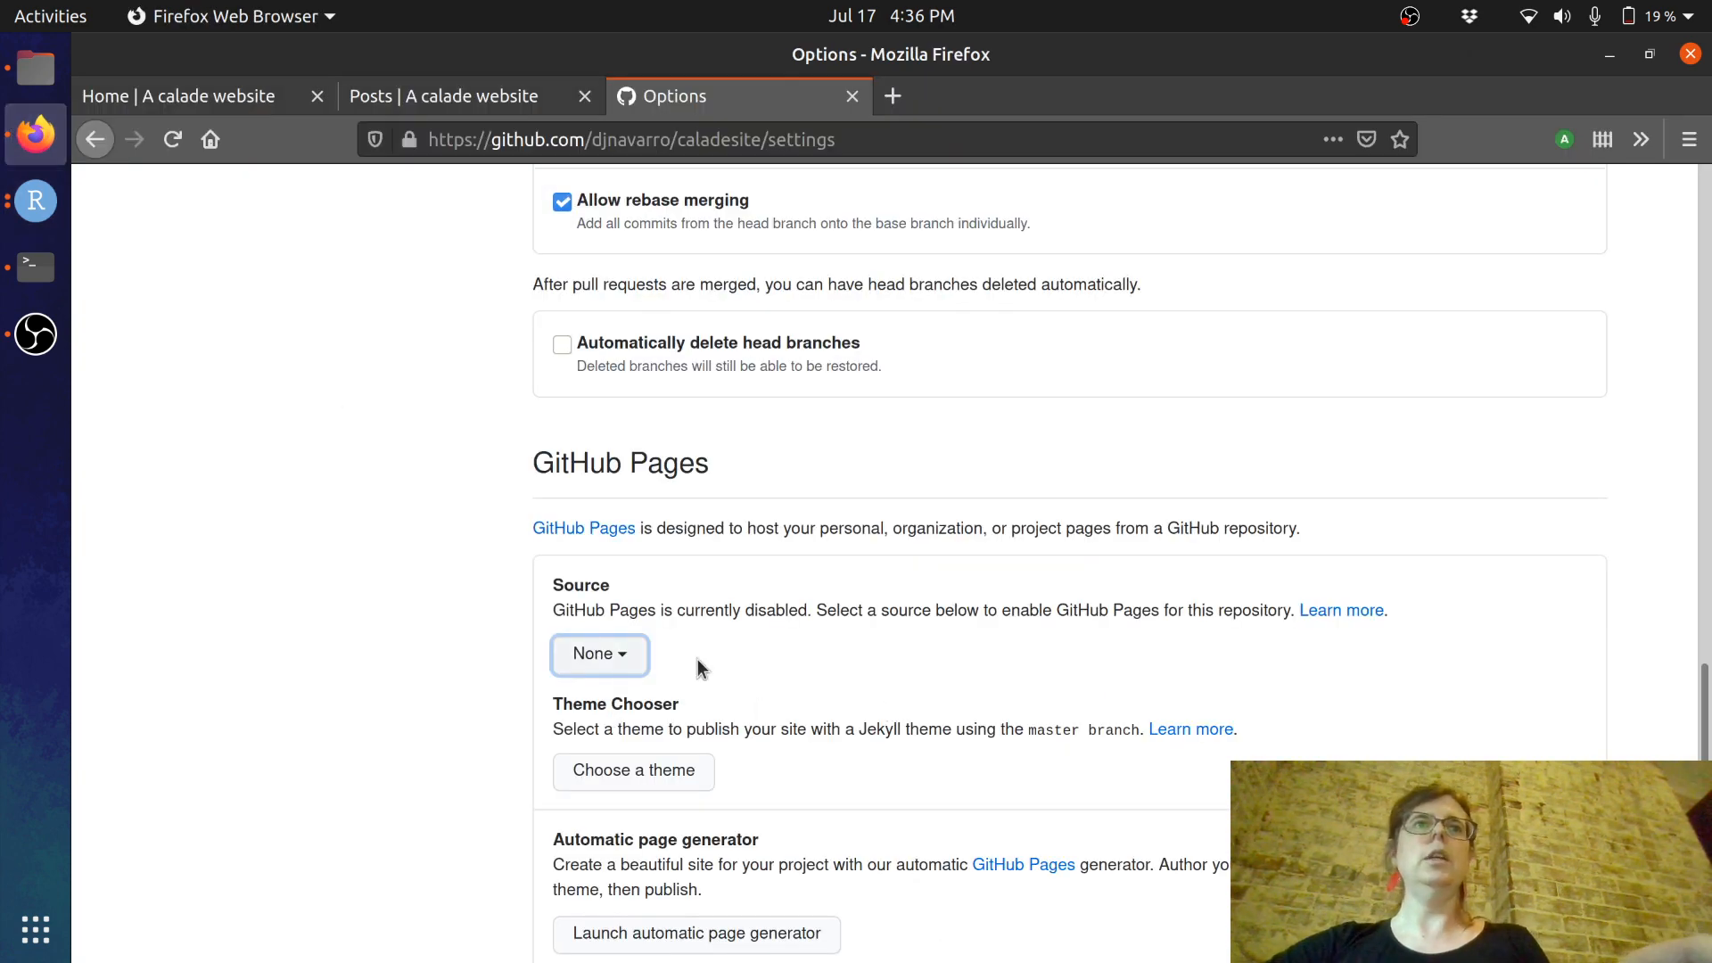
pyautogui.click(599, 654)
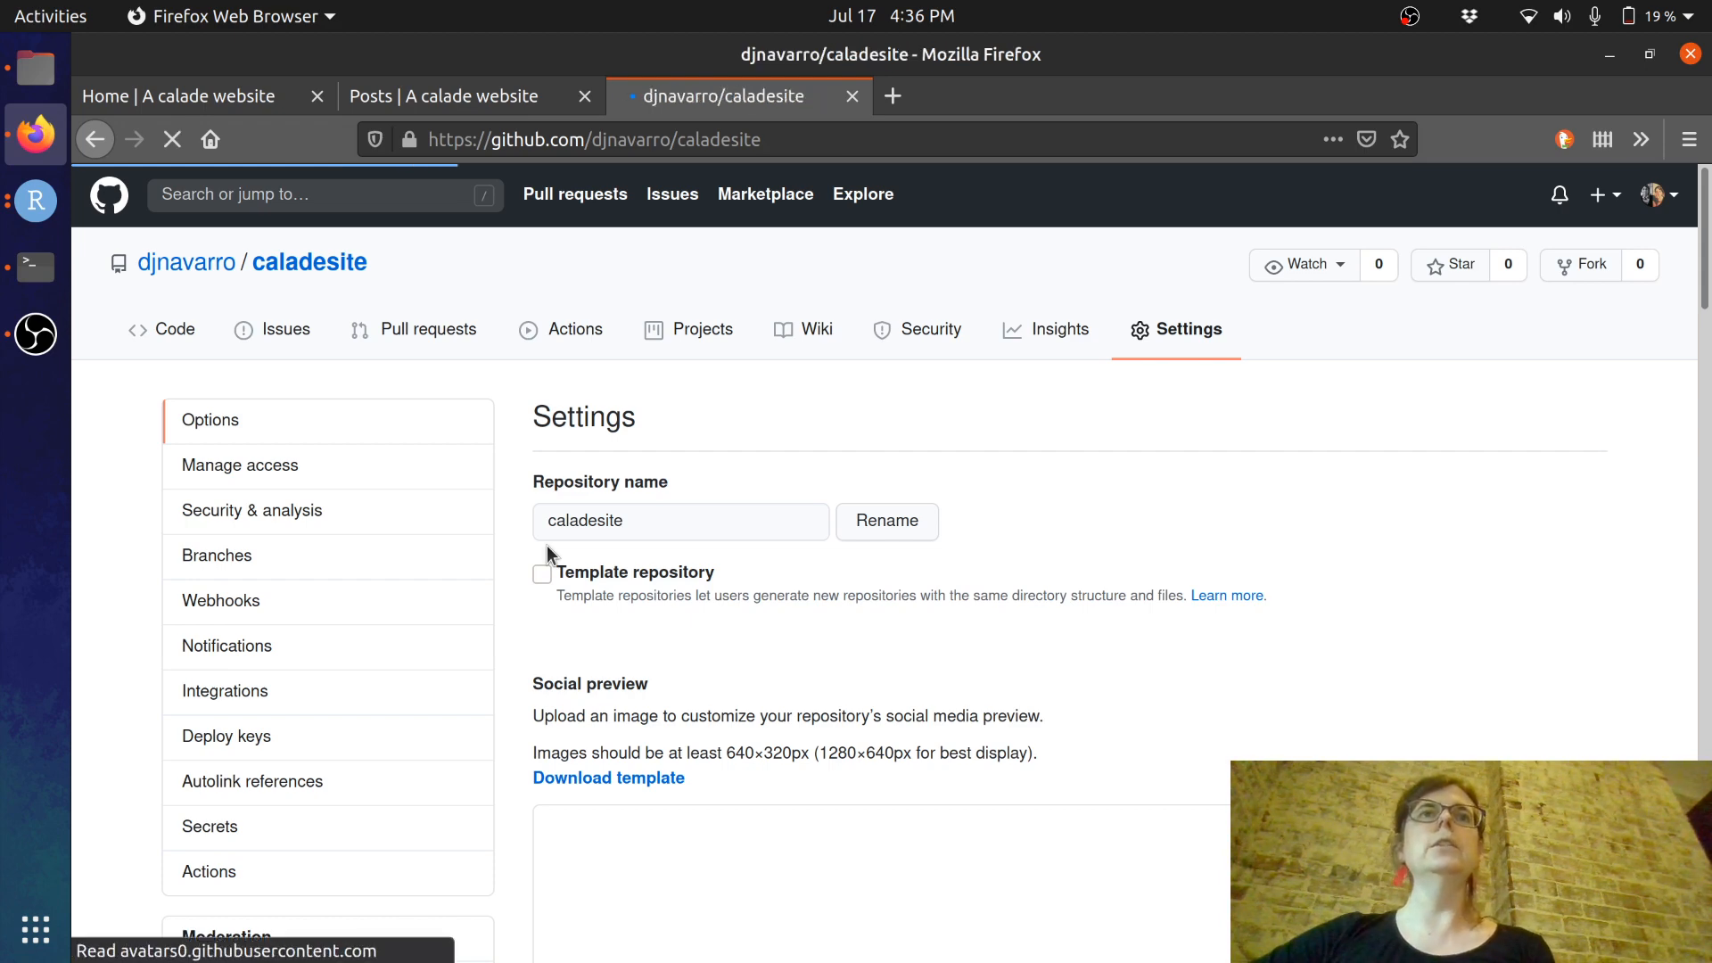
pyautogui.click(161, 328)
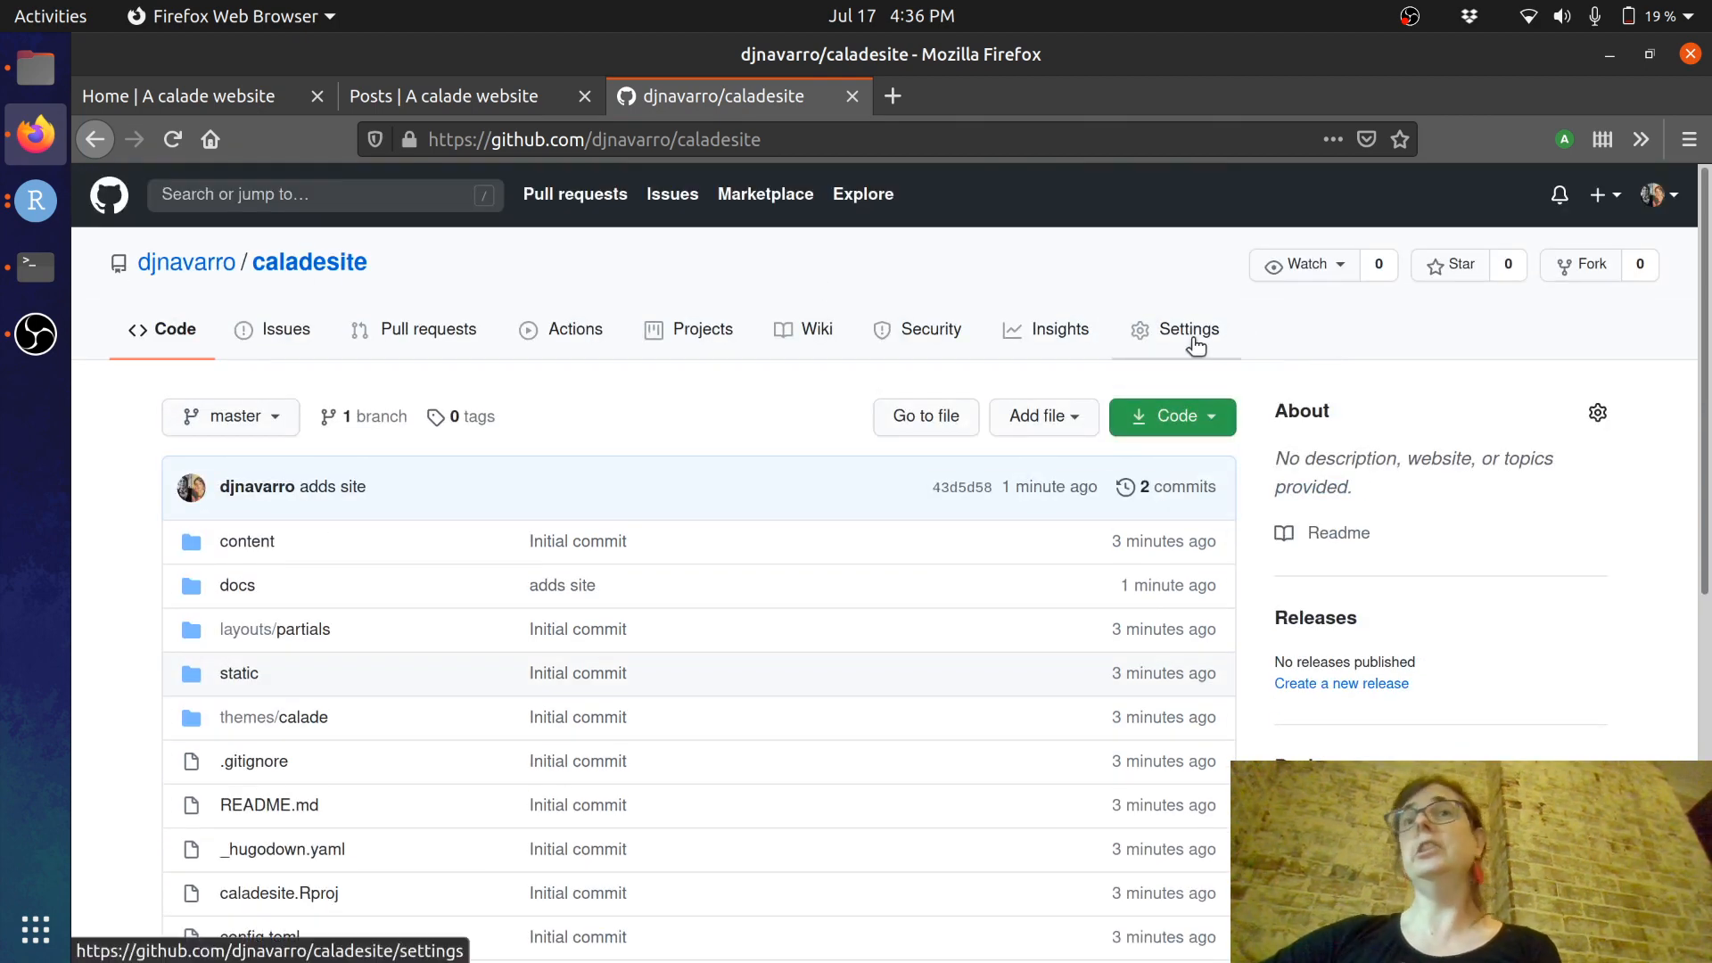
pyautogui.click(1188, 328)
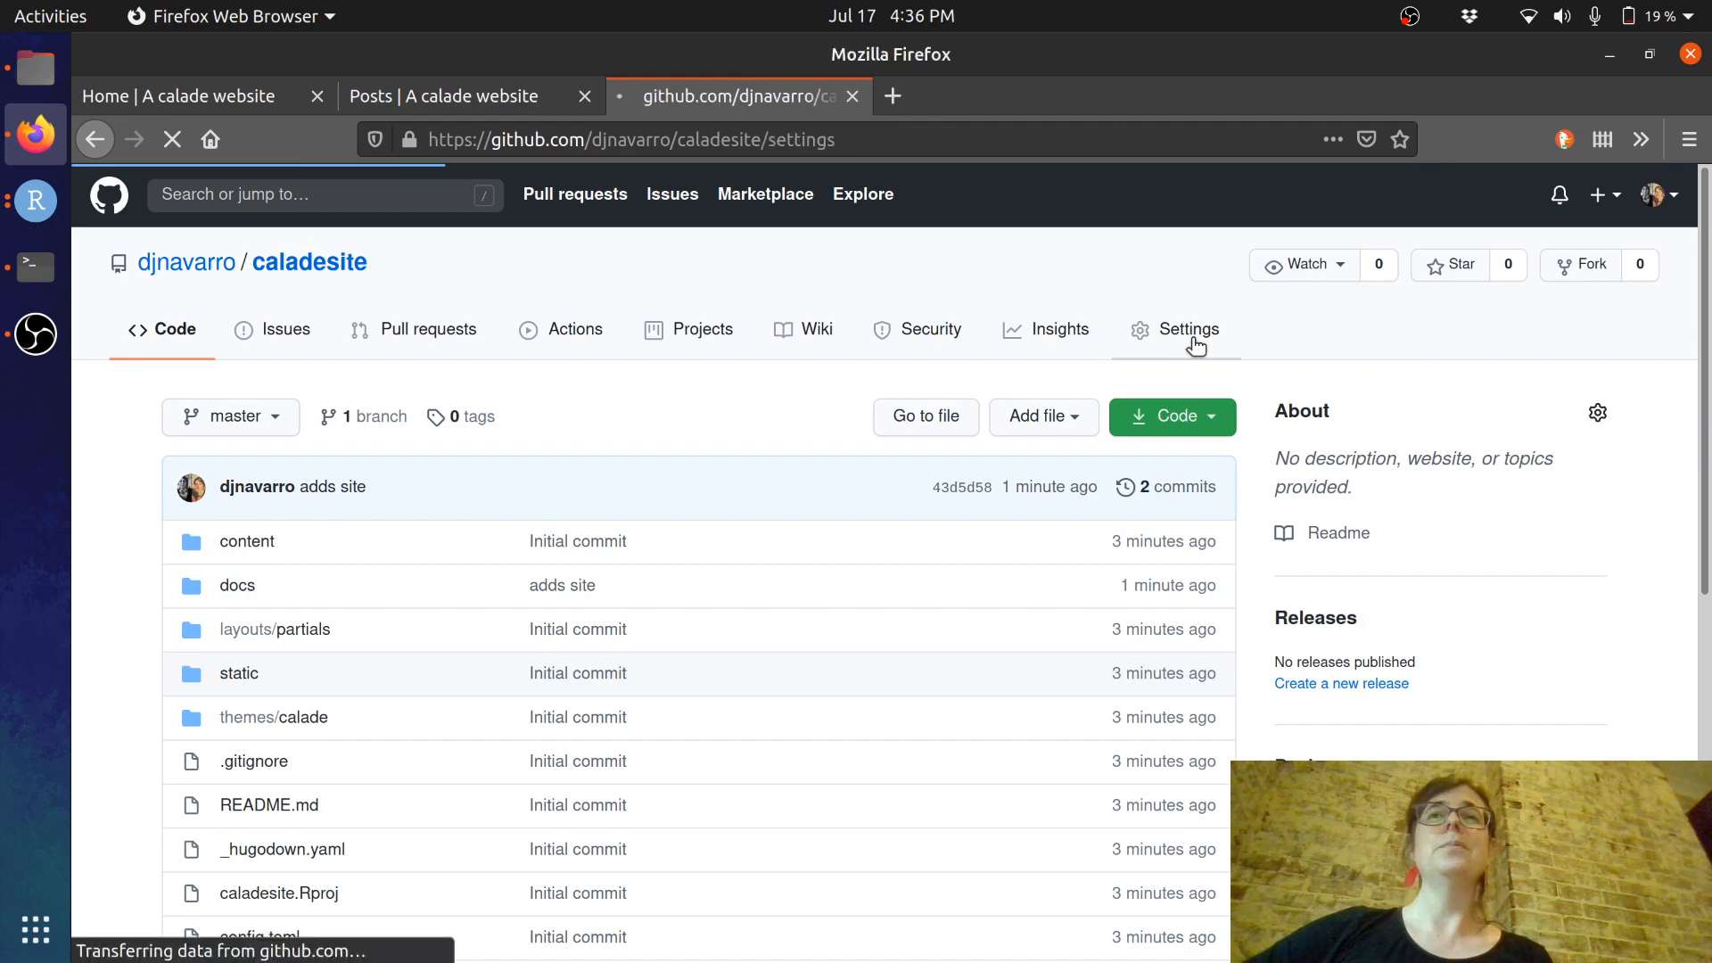
pyautogui.click(1188, 328)
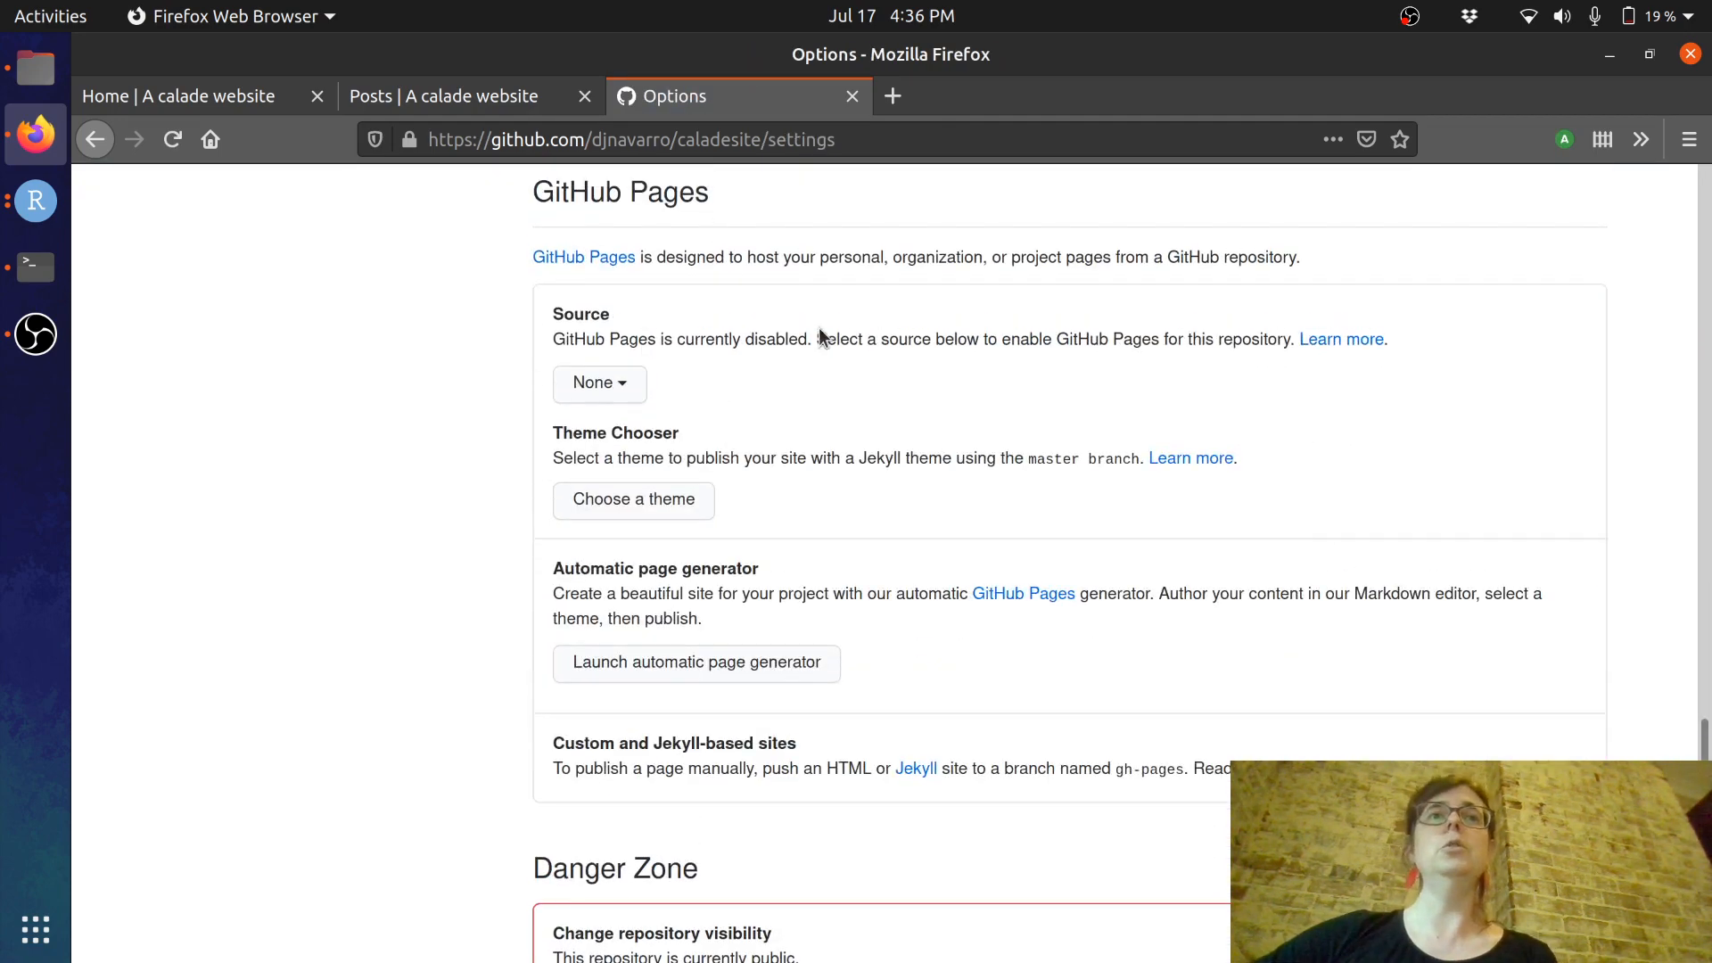
# - Set the GitHub Pages source to 'master branch /docs folder'
pyautogui.click(599, 384)
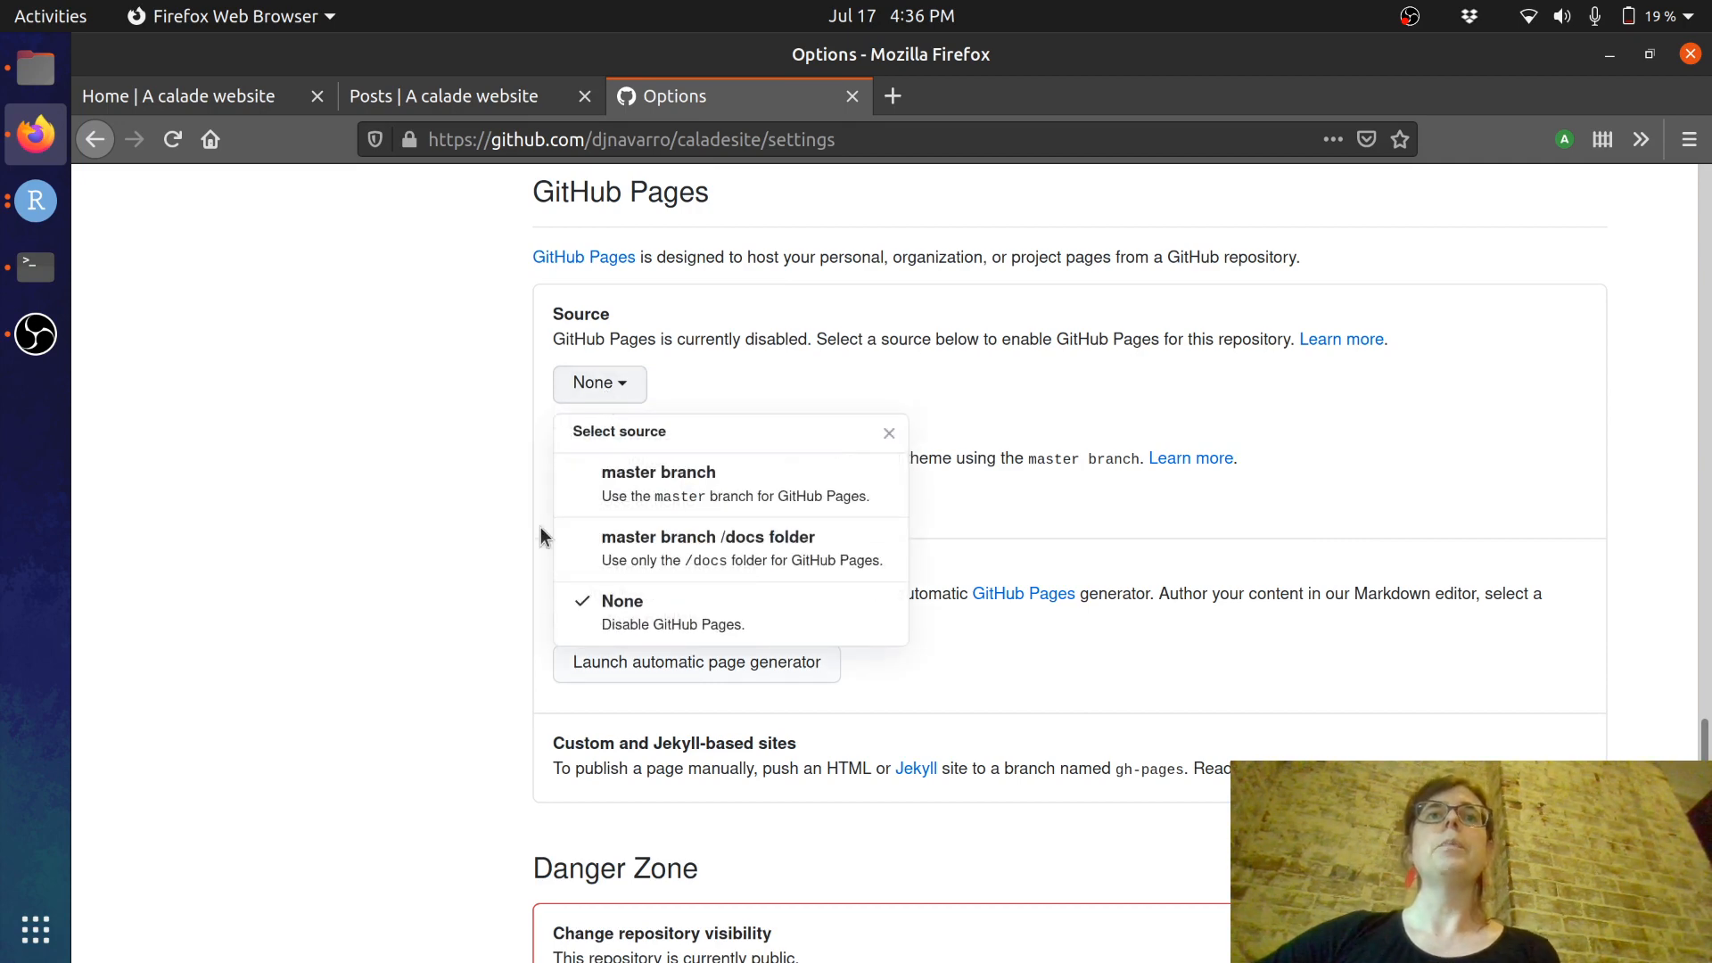
pyautogui.click(708, 537)
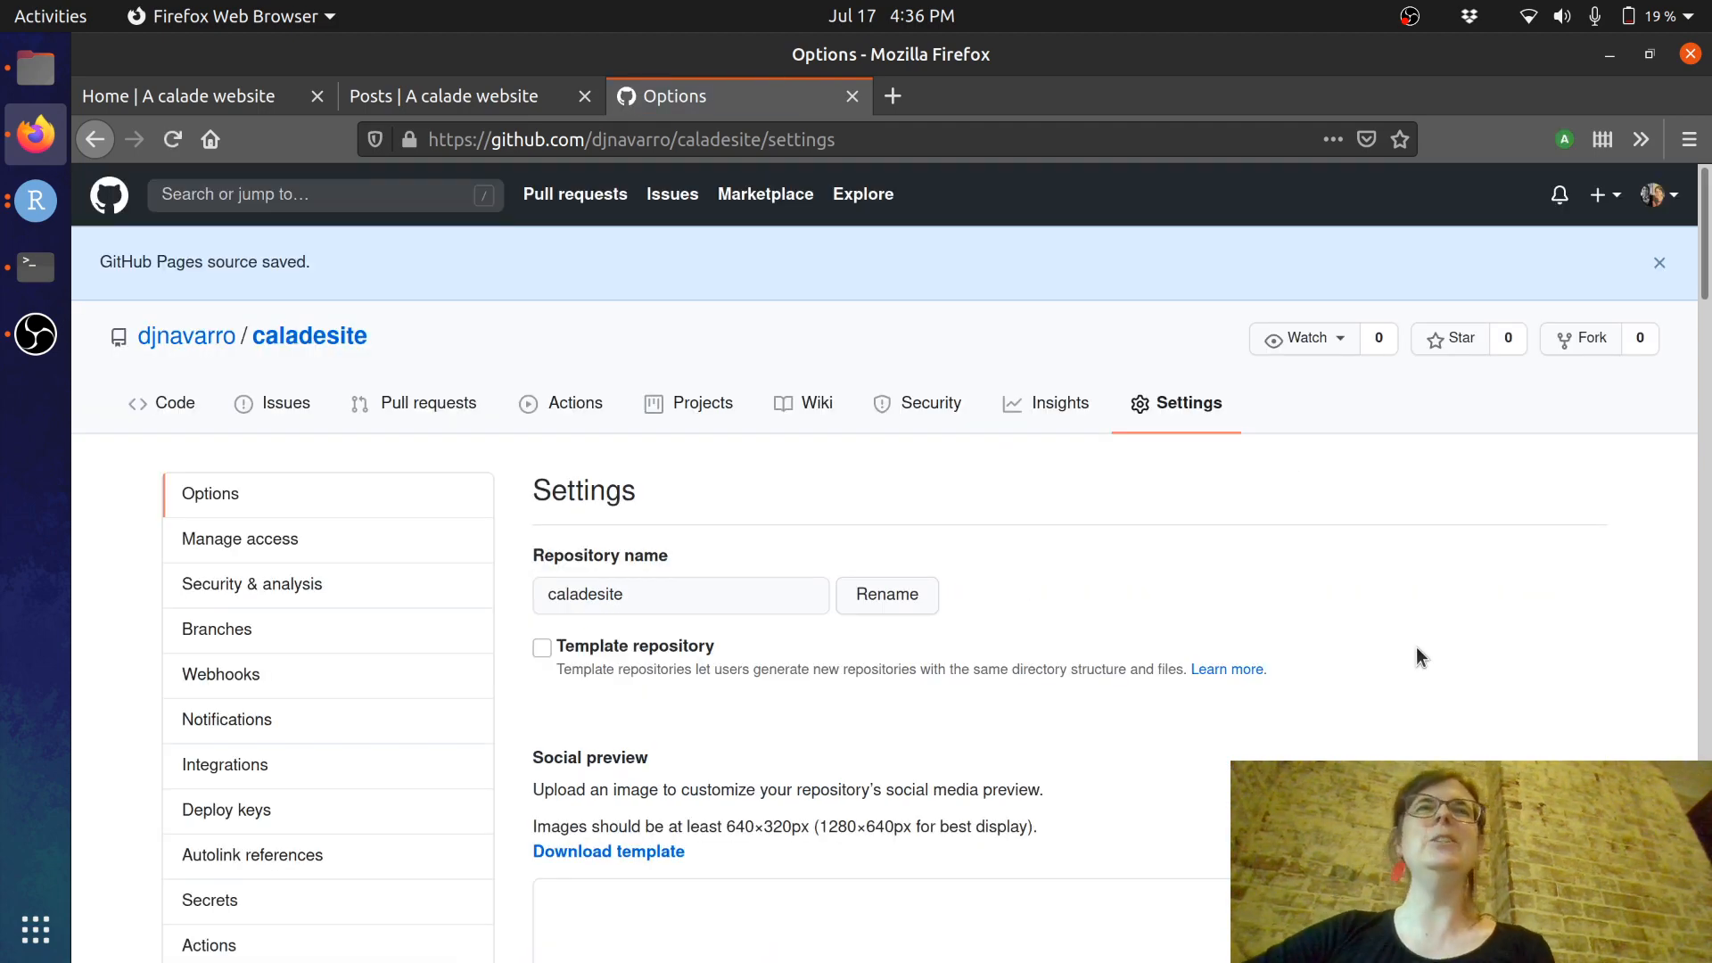
pyautogui.scroll(-3)
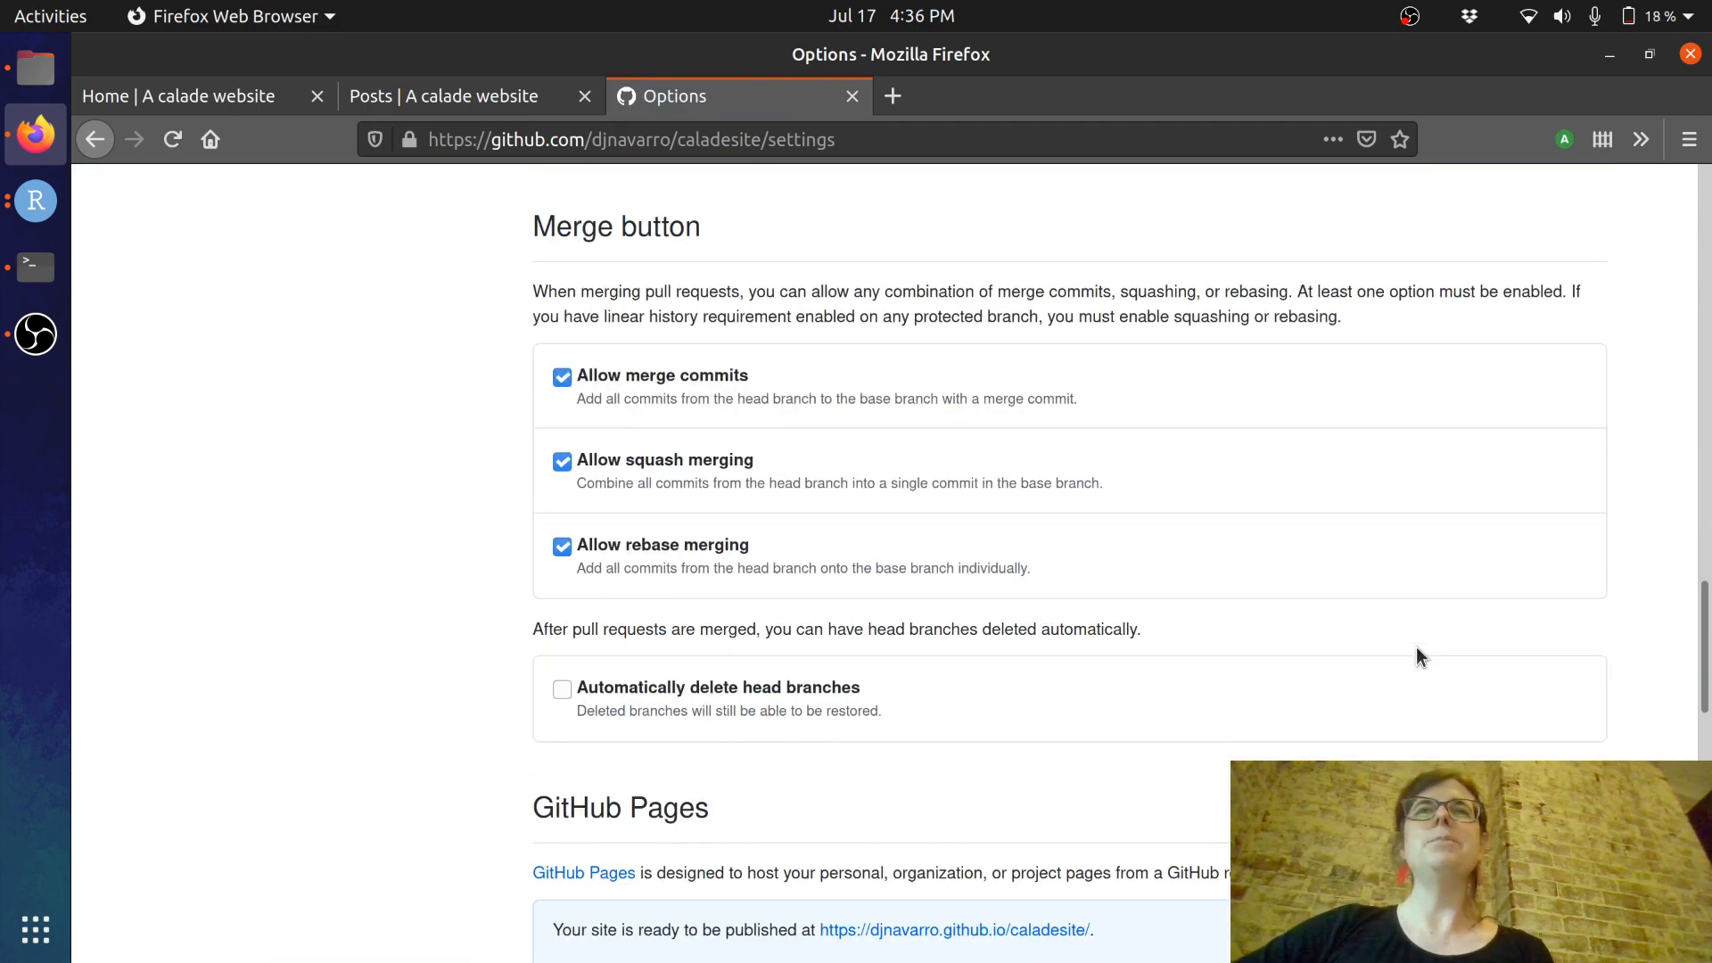
pyautogui.scroll(-3)
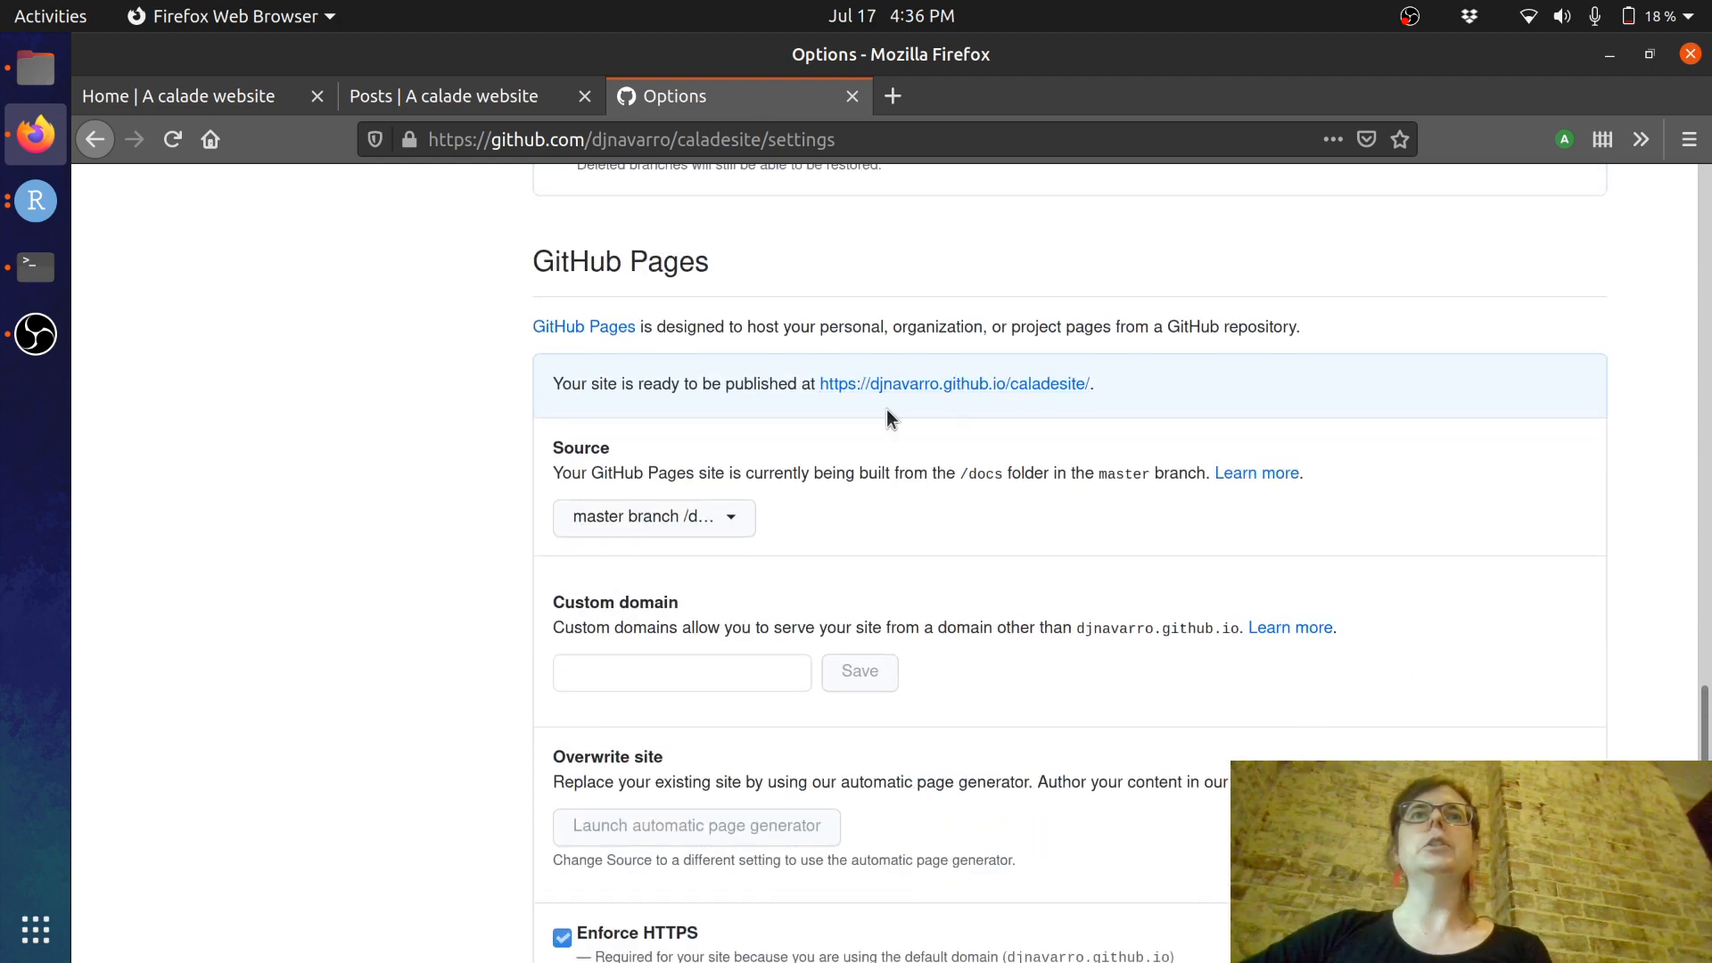
pyautogui.moveTo(952, 384)
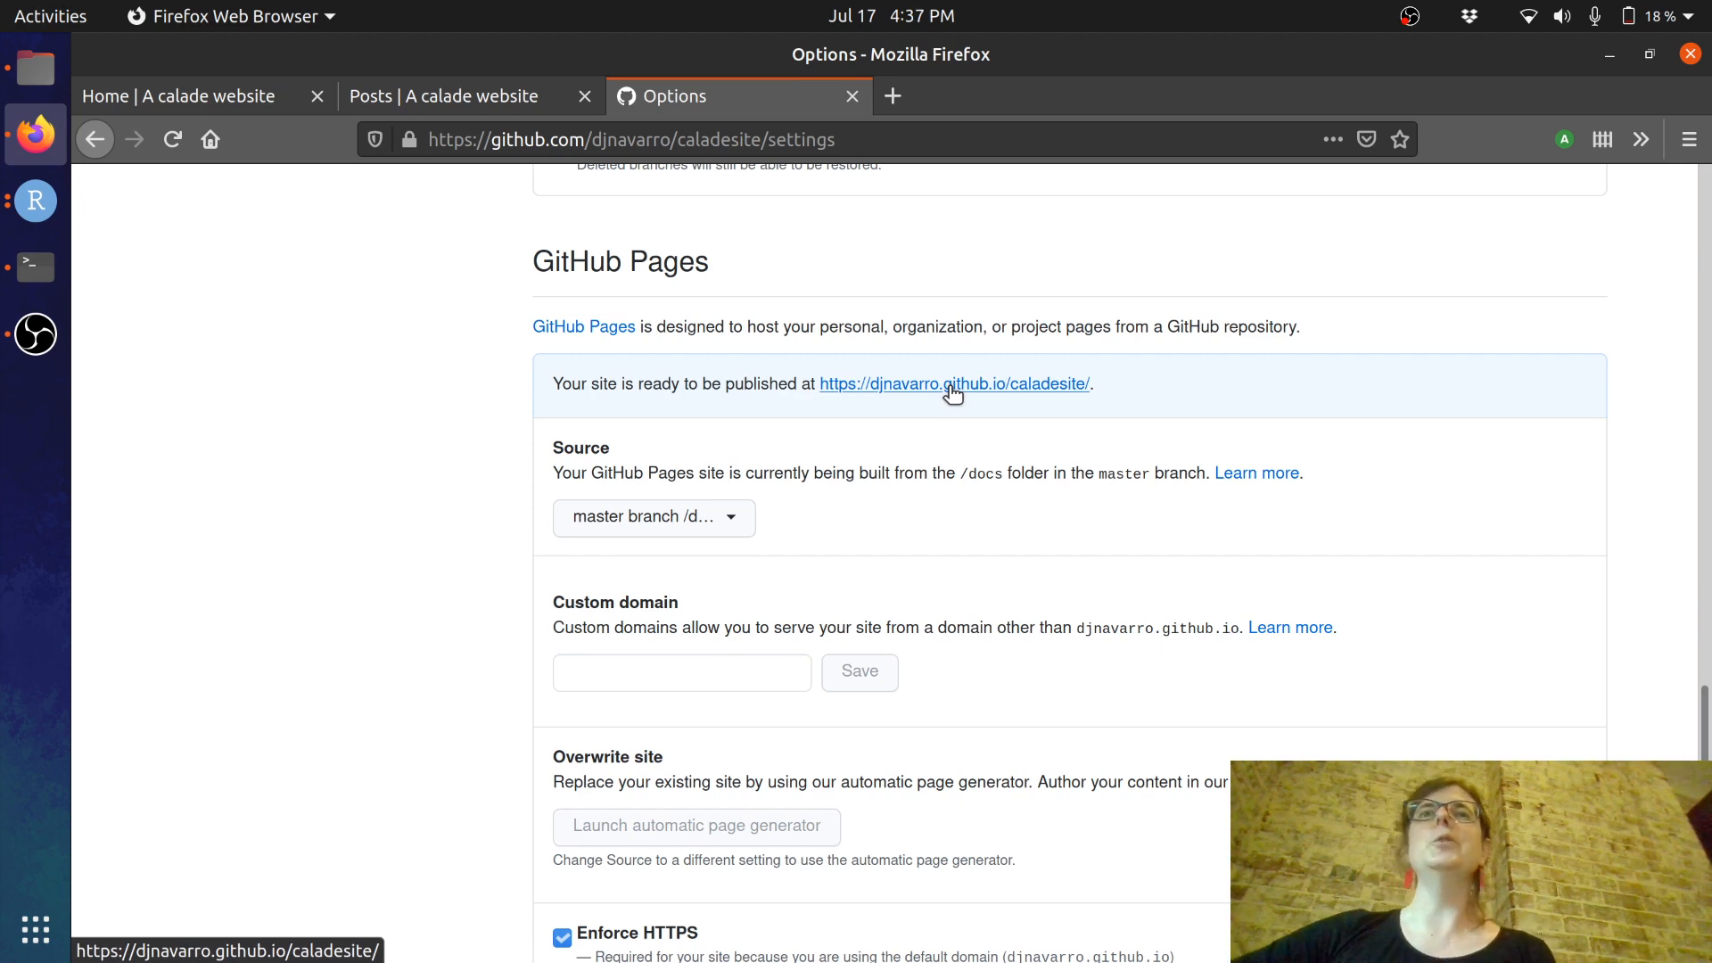
# - Load the live site at djnavarro.github.io/caladesite and look over its home page
pyautogui.click(952, 384)
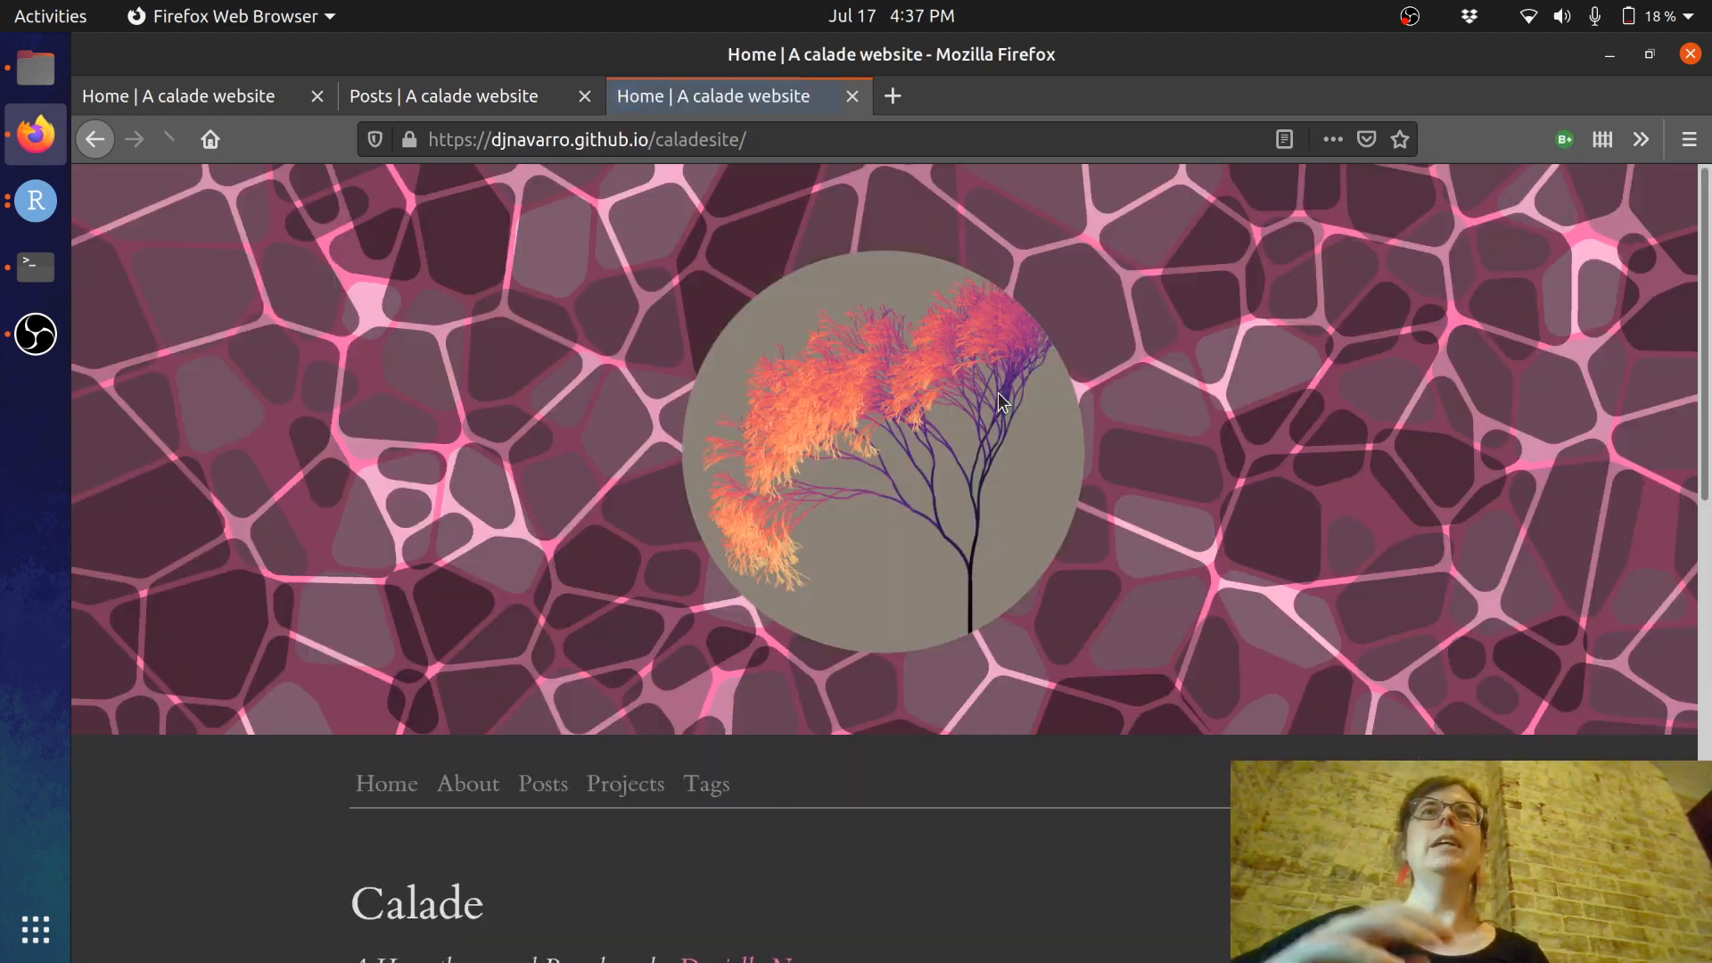
pyautogui.click(171, 139)
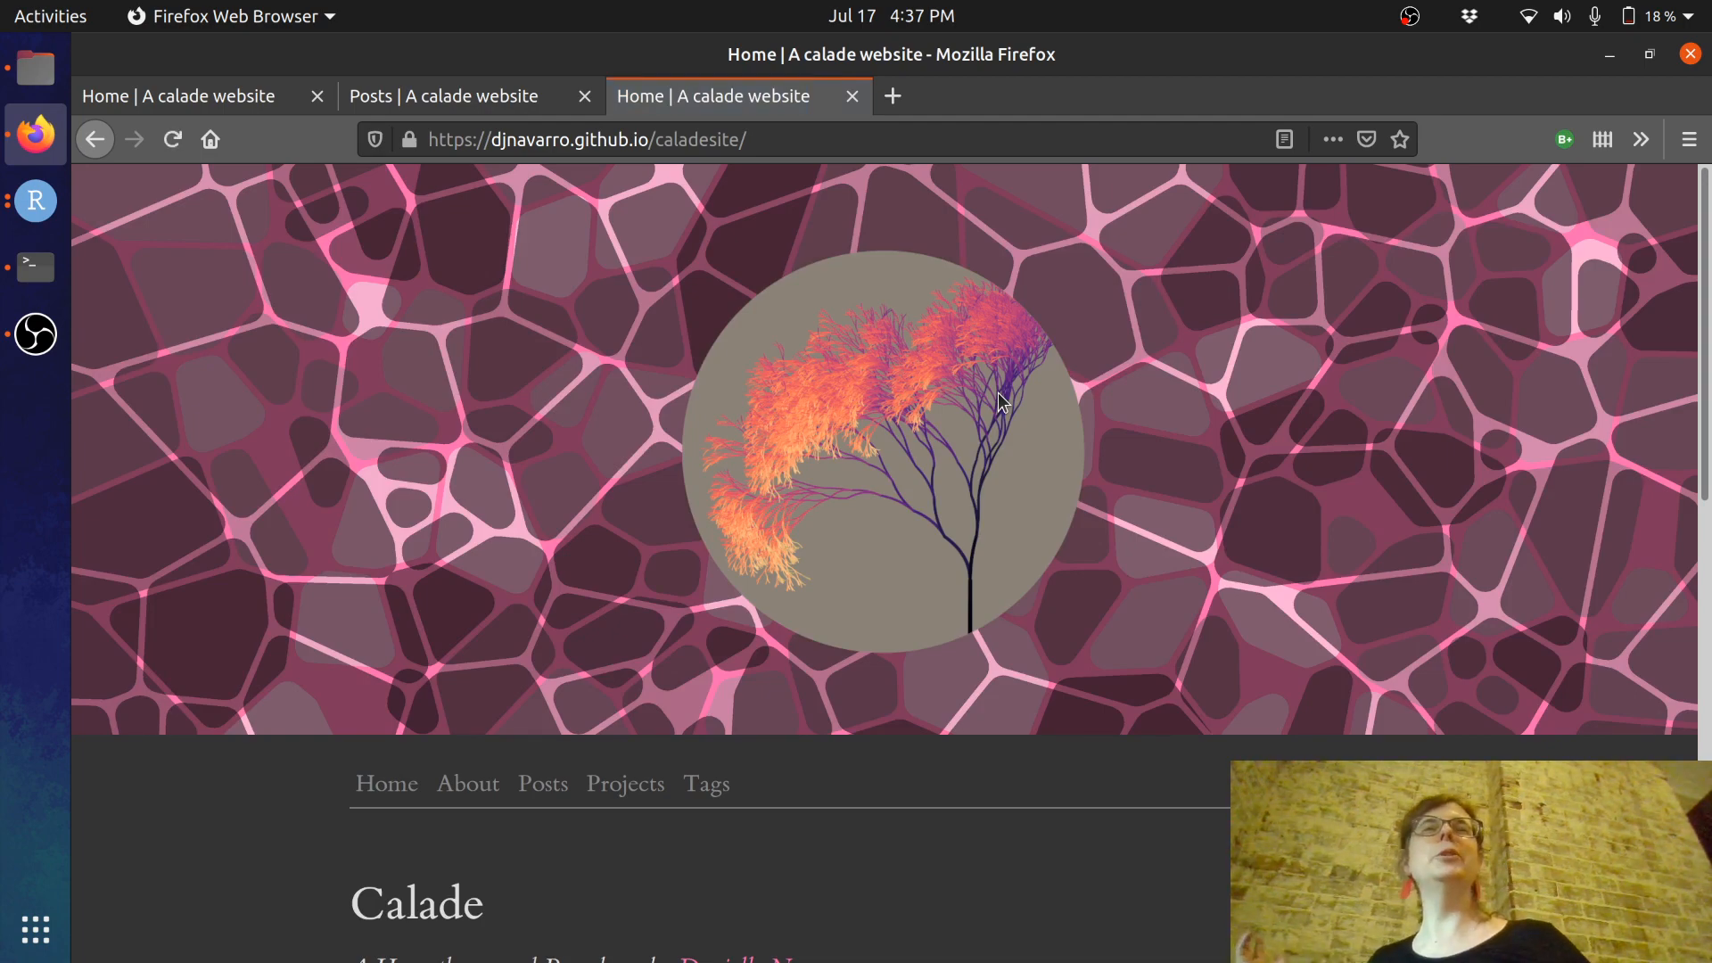
pyautogui.scroll(-3)
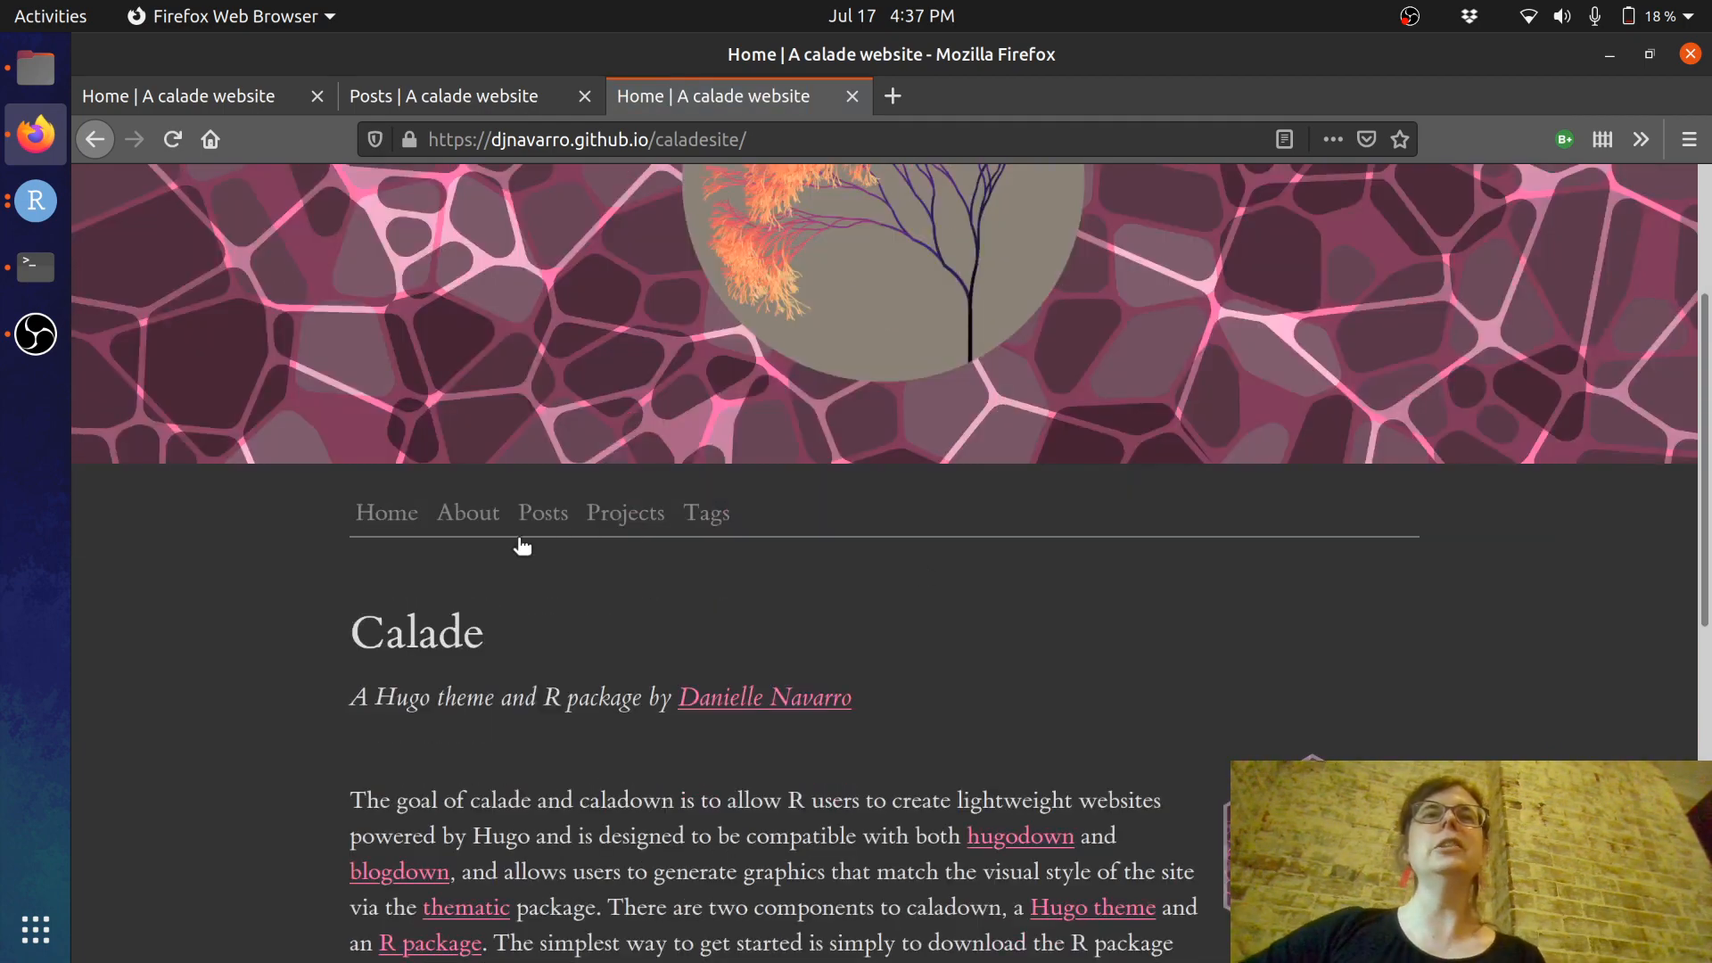
pyautogui.scroll(-3)
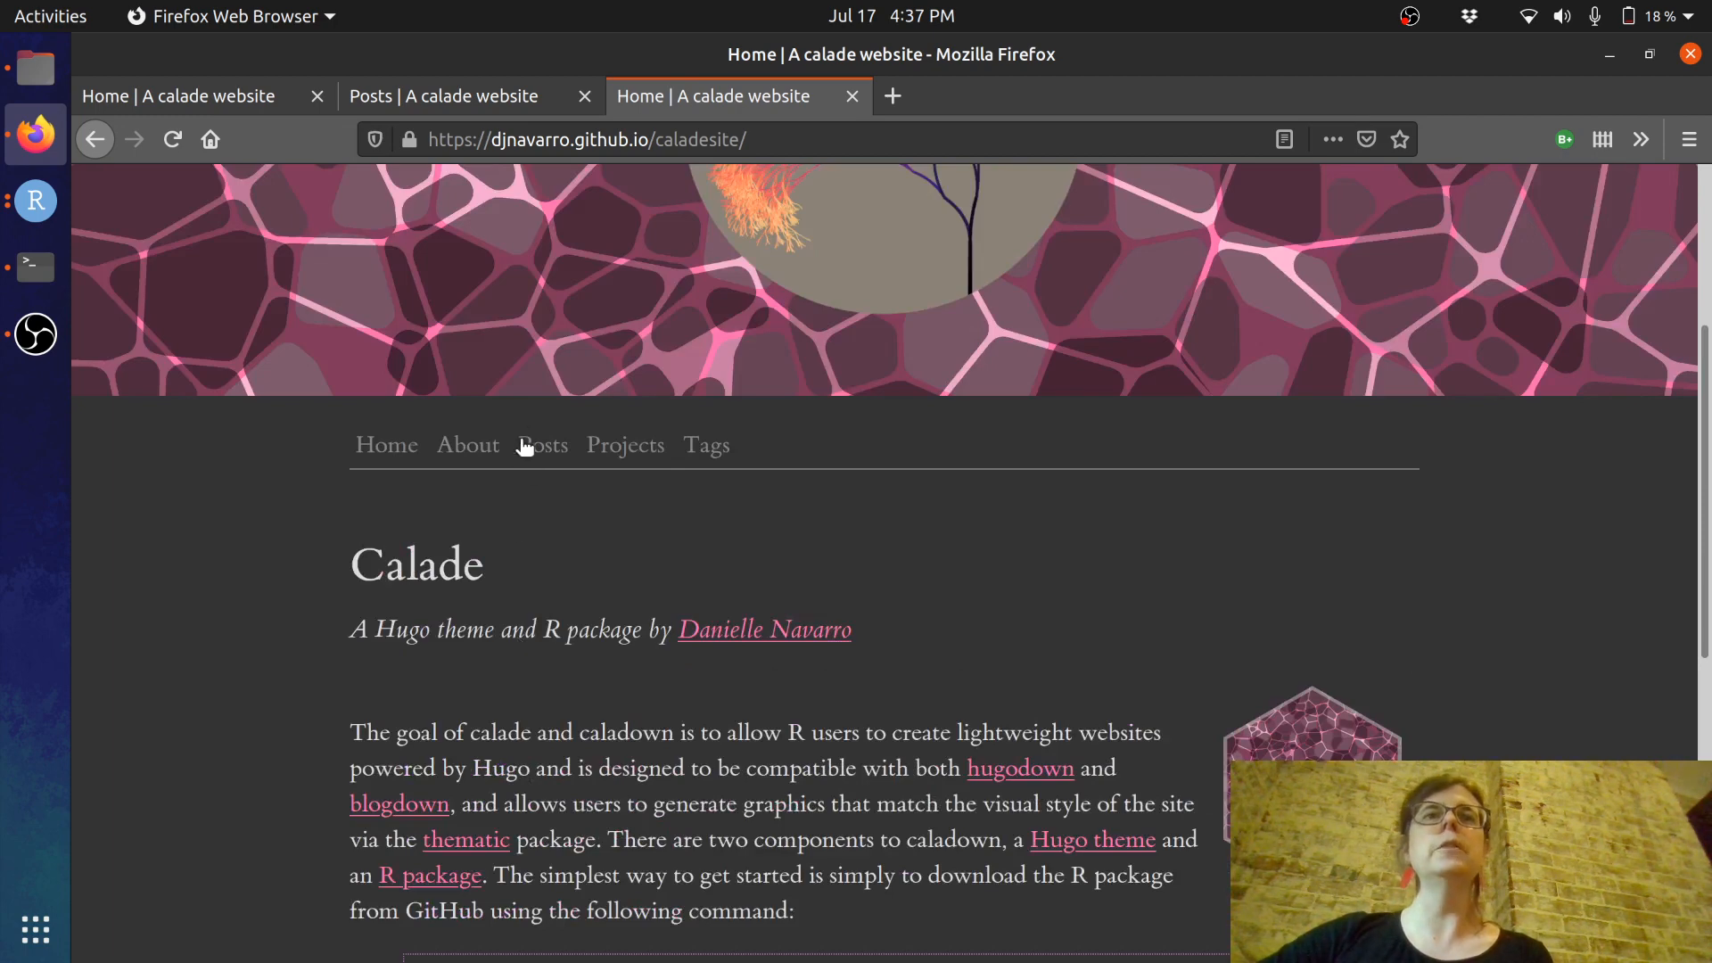
# - View the Posts page listing 'My New Oost' alongside the tutorials
pyautogui.click(542, 444)
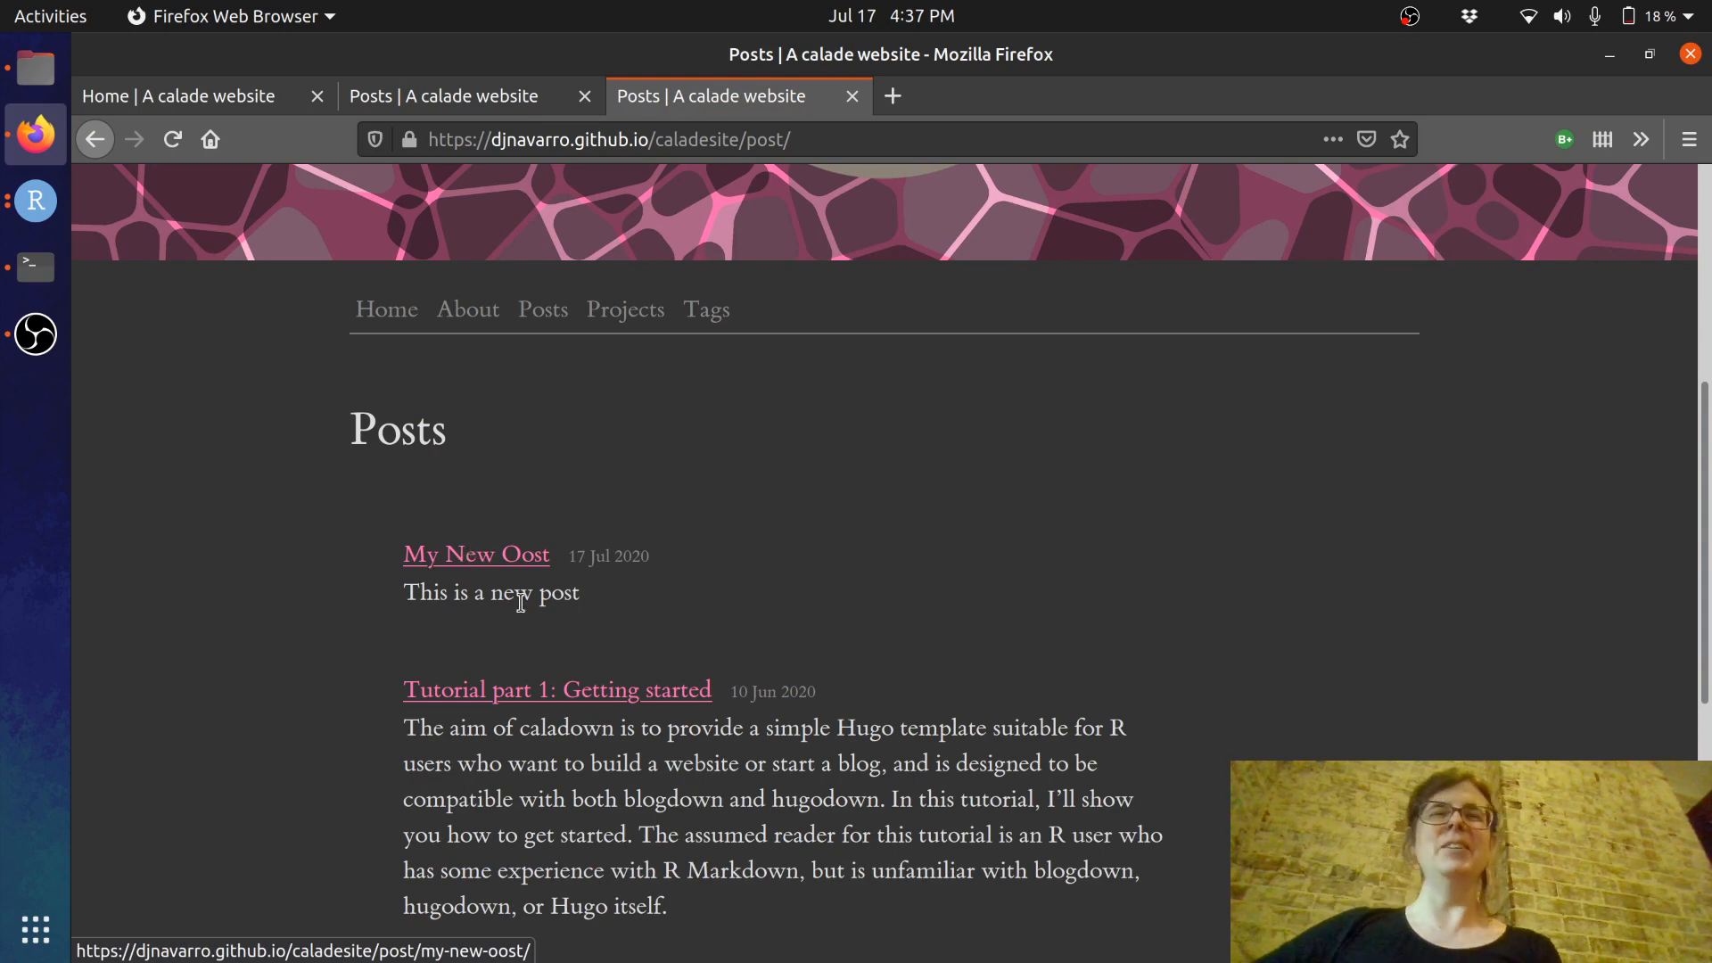
pyautogui.scroll(-3)
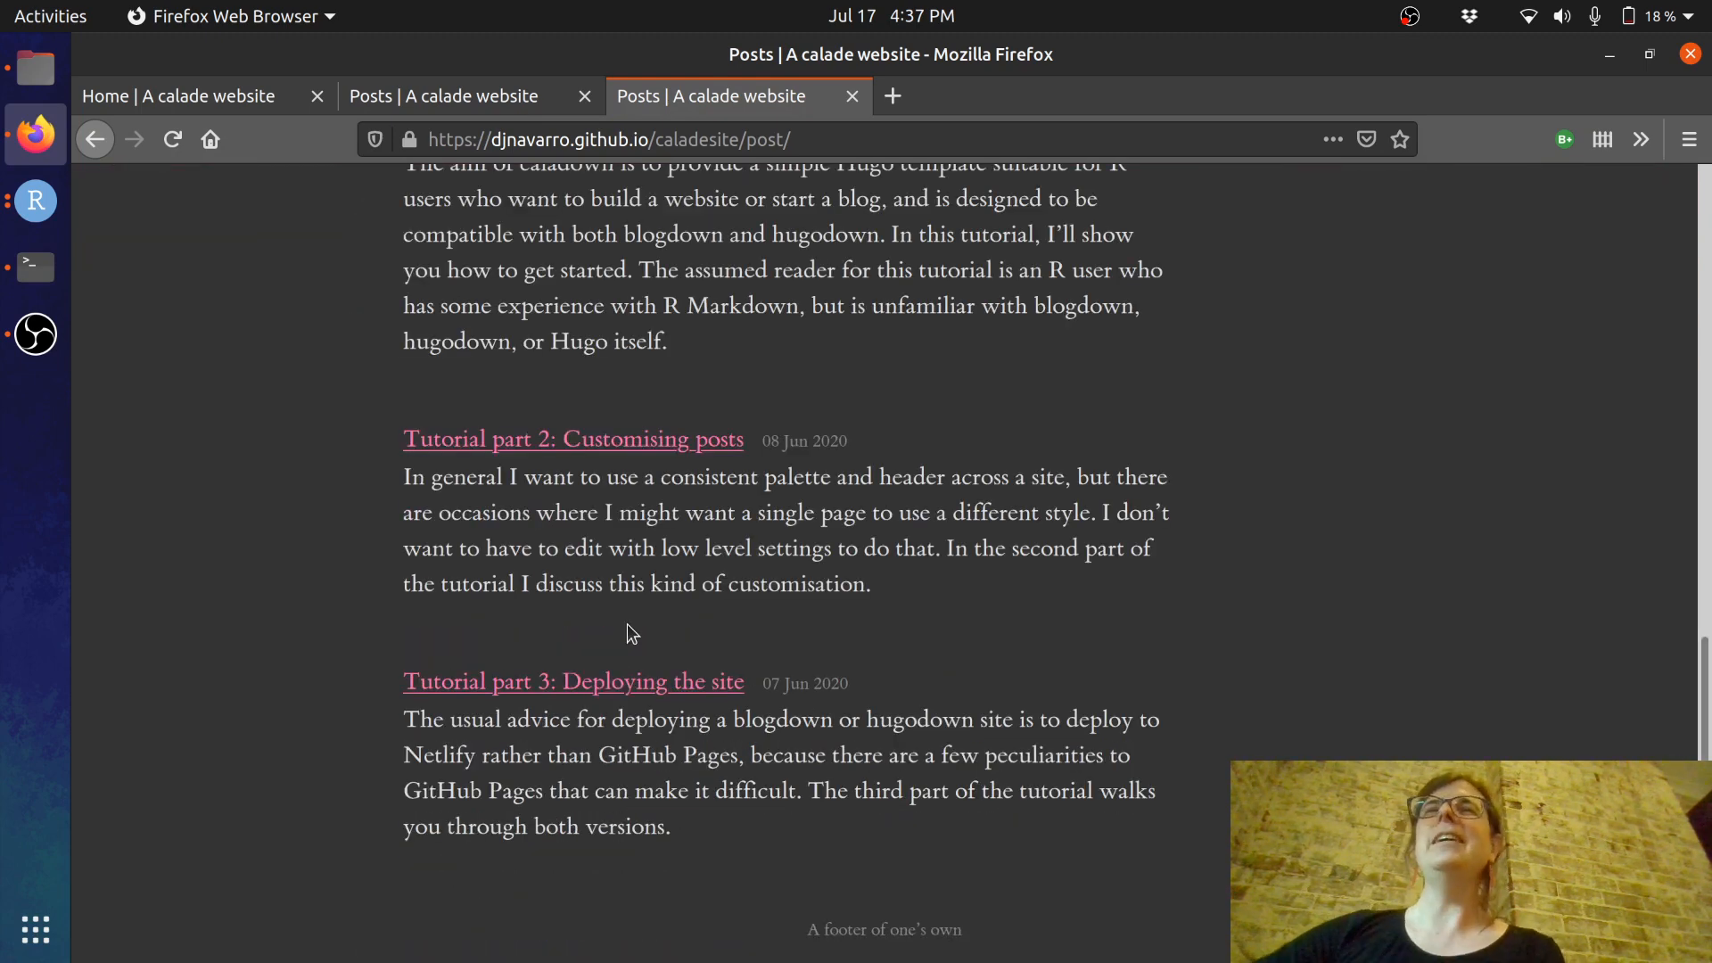